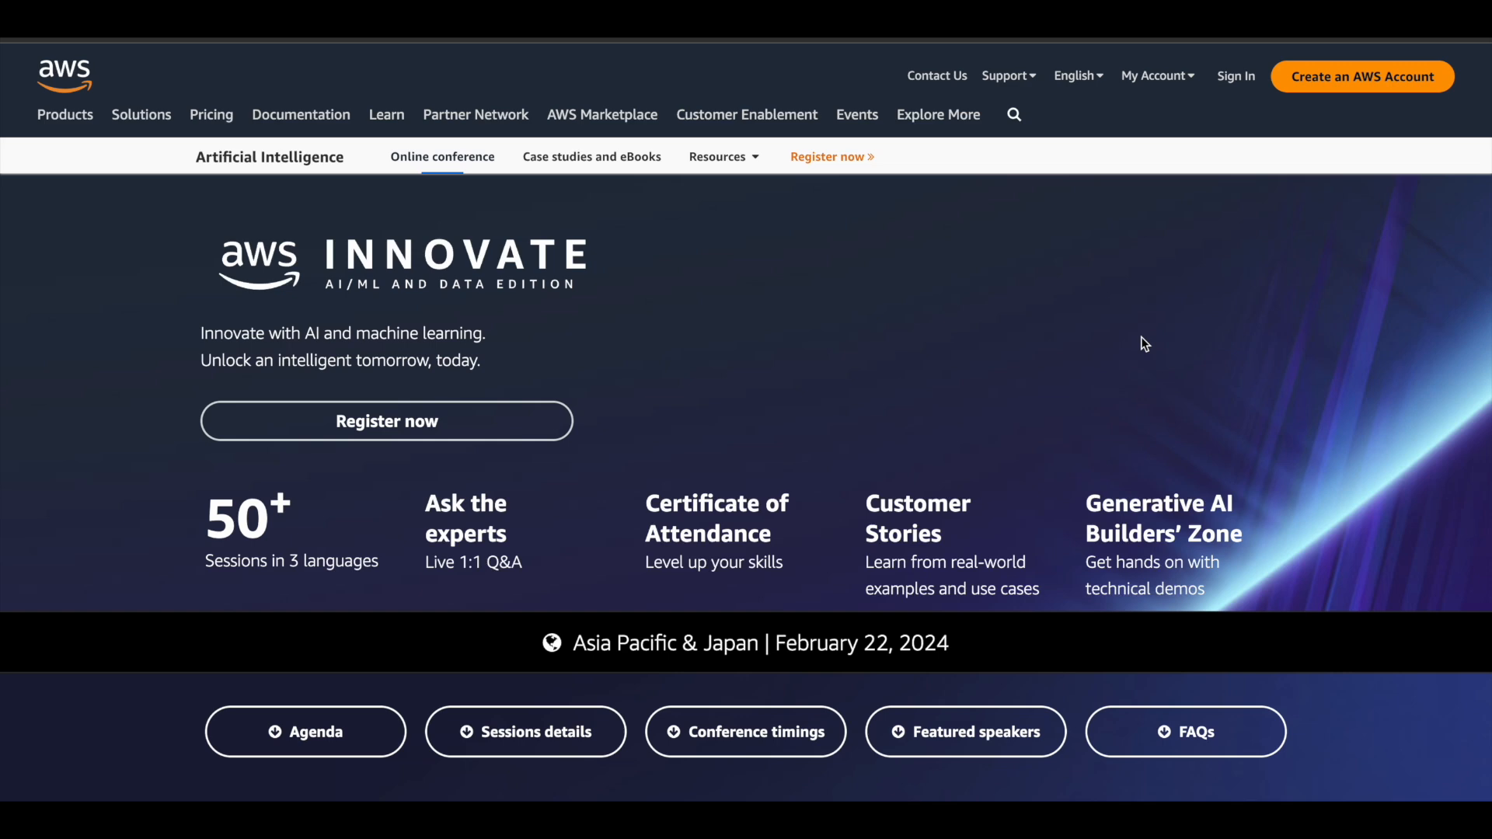
{"action": "mouse_move", "coordinate": [379, 483]}
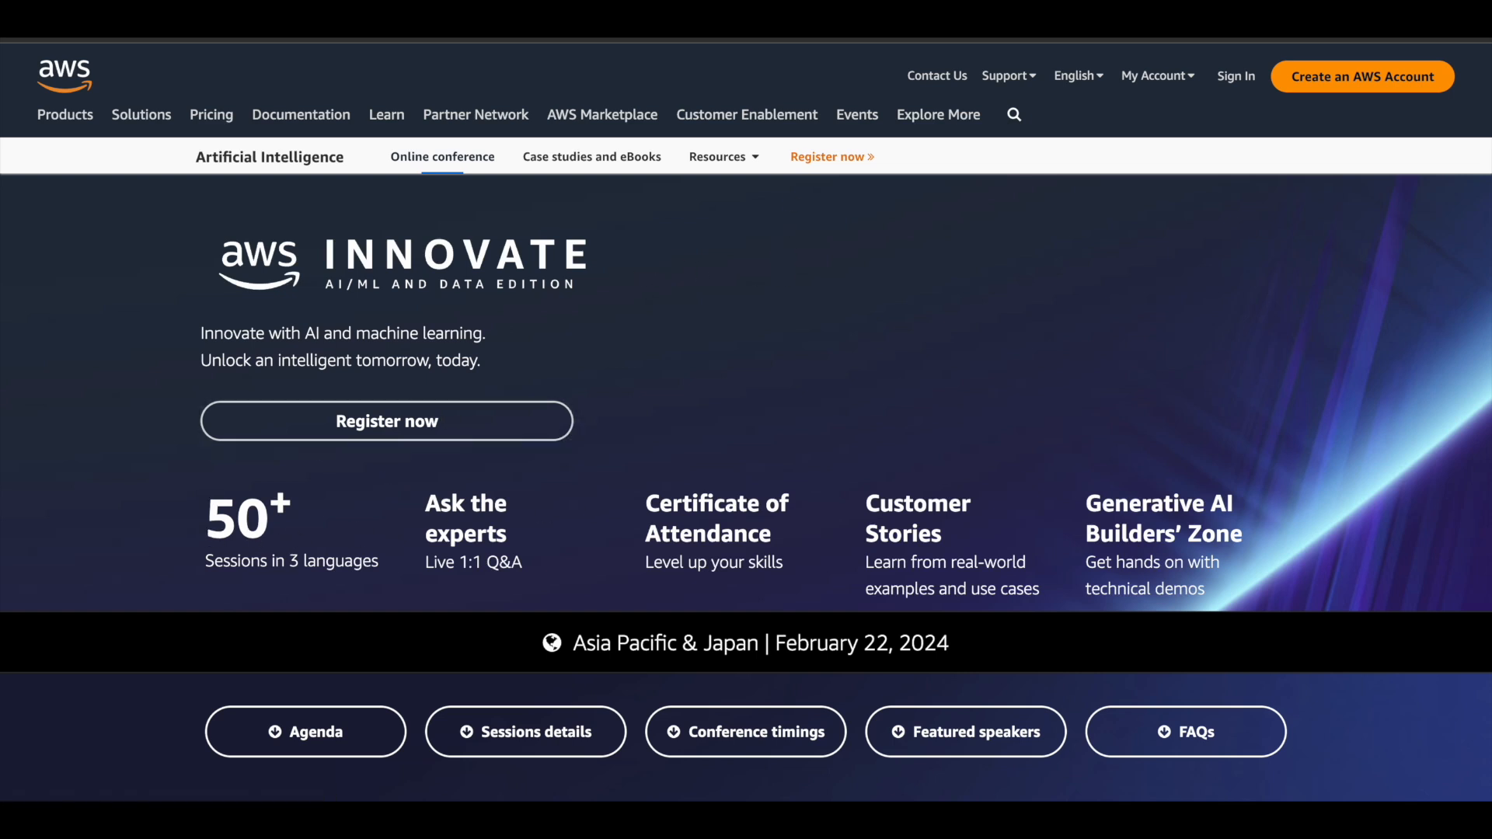
- View the event agenda document and highlight the words 'technical demos' in it
{"action": "left_click", "coordinate": [305, 732]}
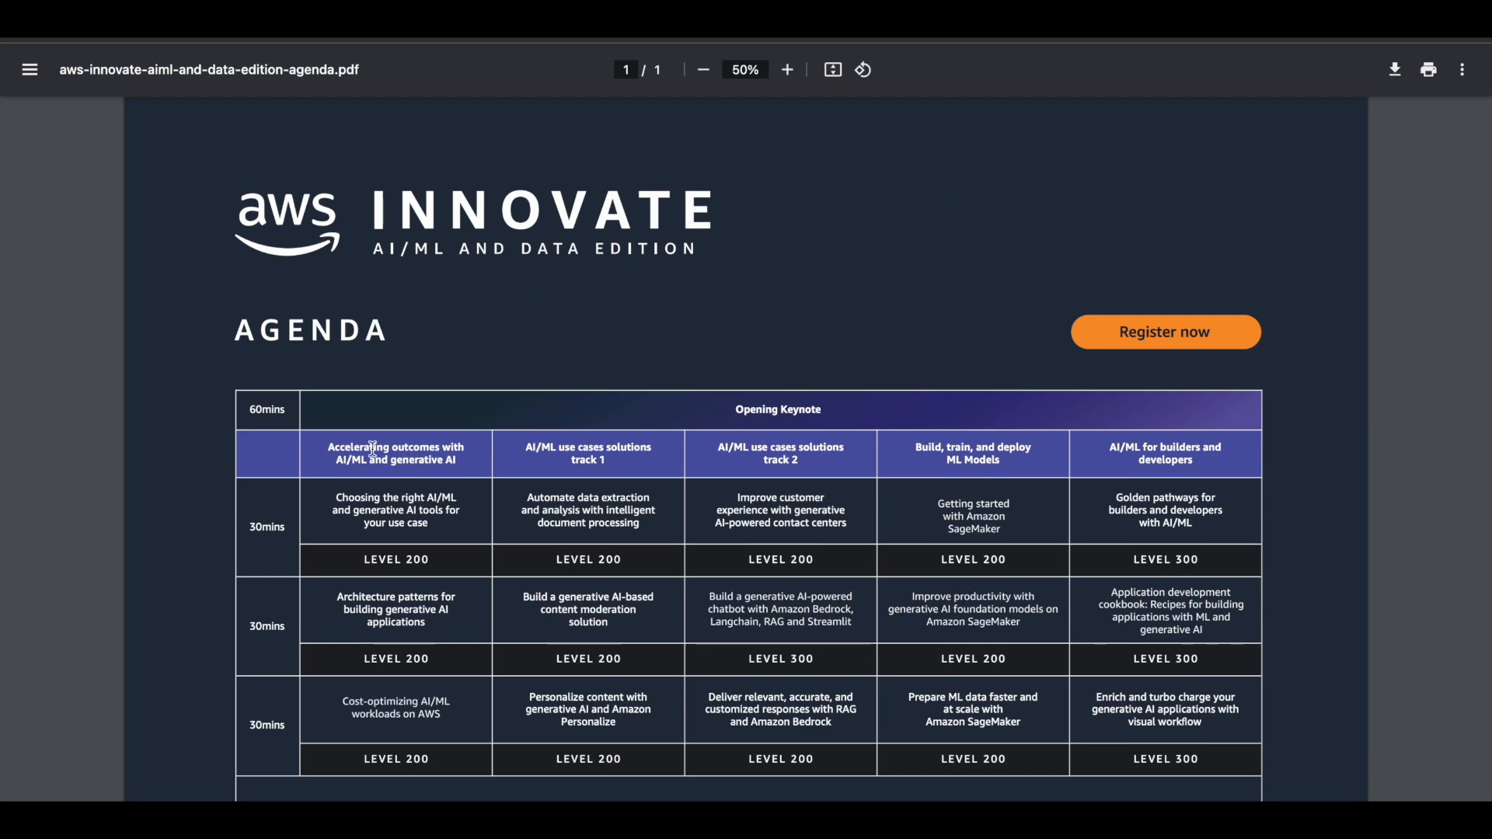
{"action": "scroll", "scroll_direction": "down", "scroll_amount": 3}
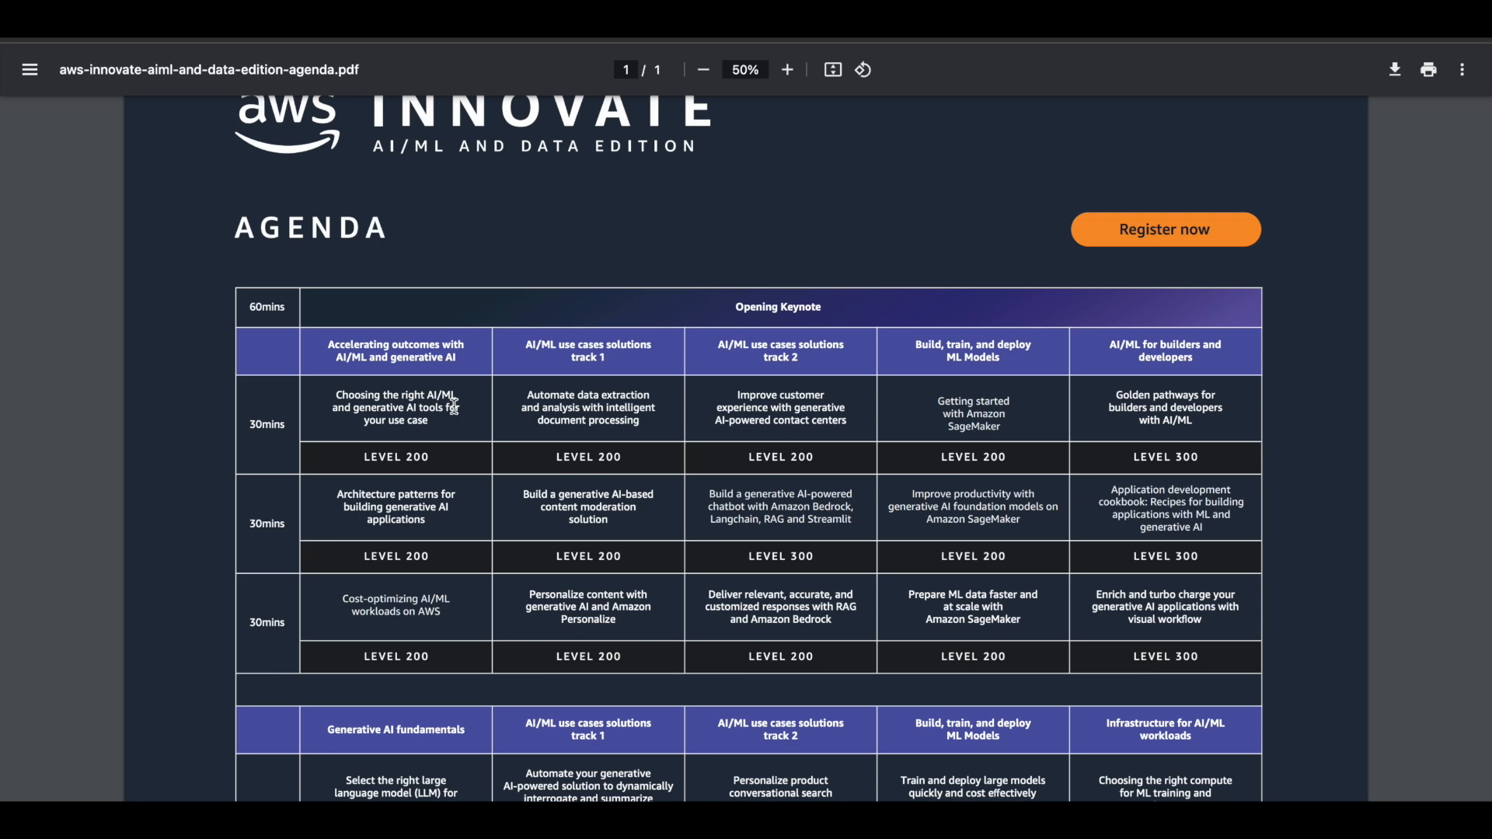
{"action": "mouse_move", "coordinate": [365, 386]}
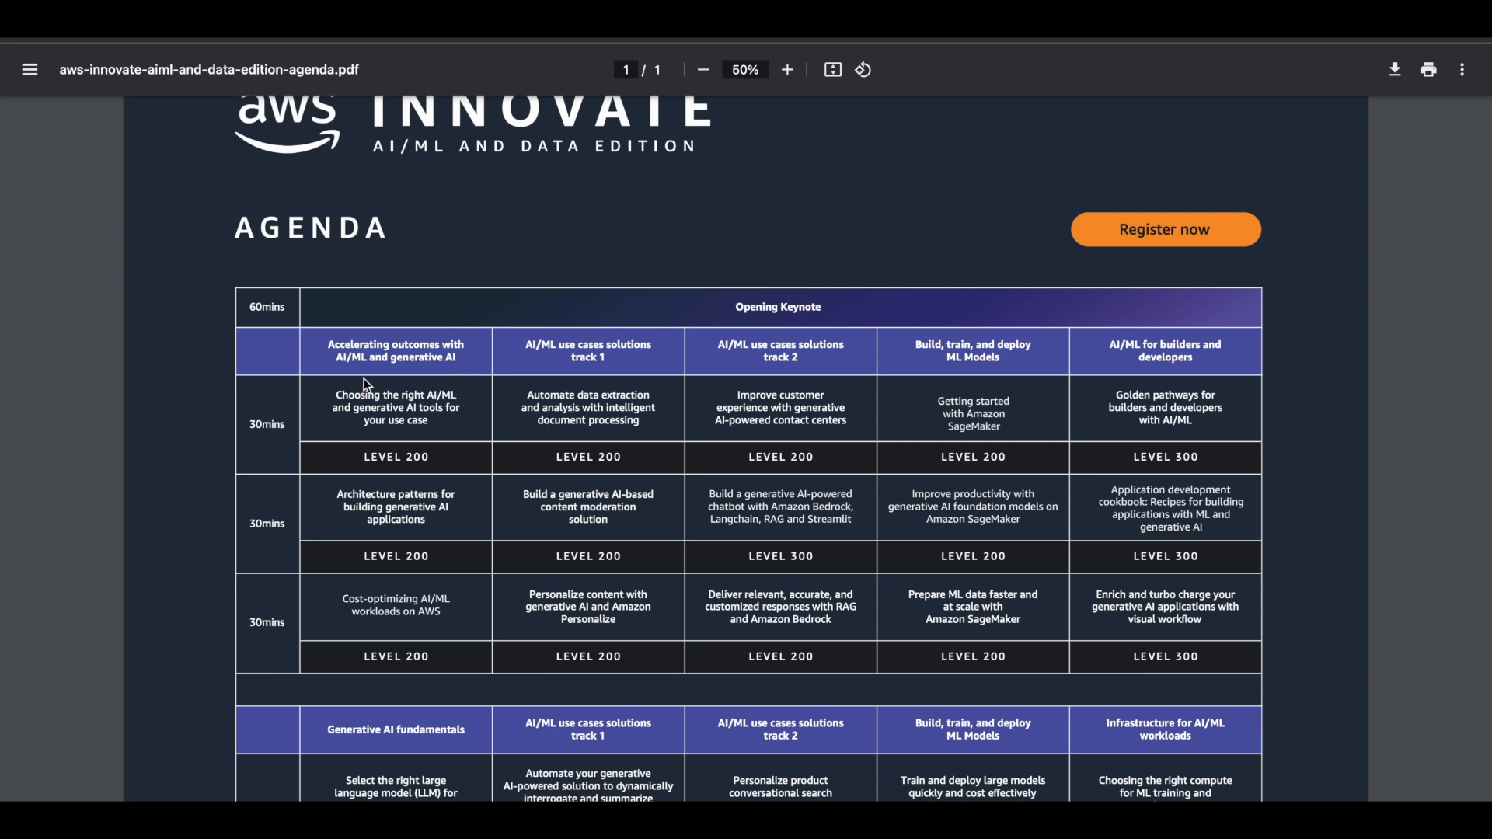
{"action": "scroll", "scroll_direction": "down", "scroll_amount": 3}
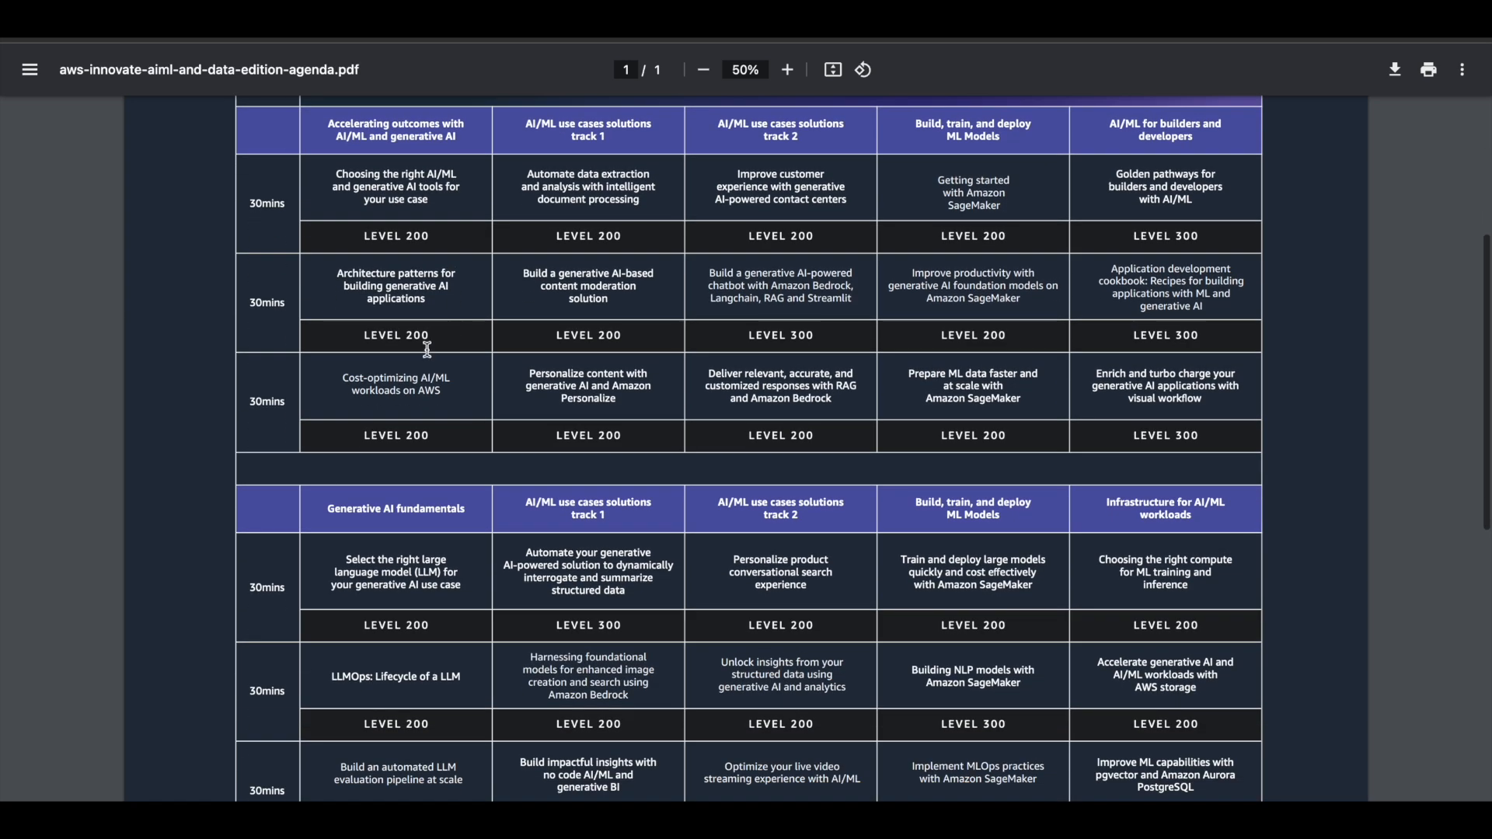
{"action": "mouse_move", "coordinate": [667, 522]}
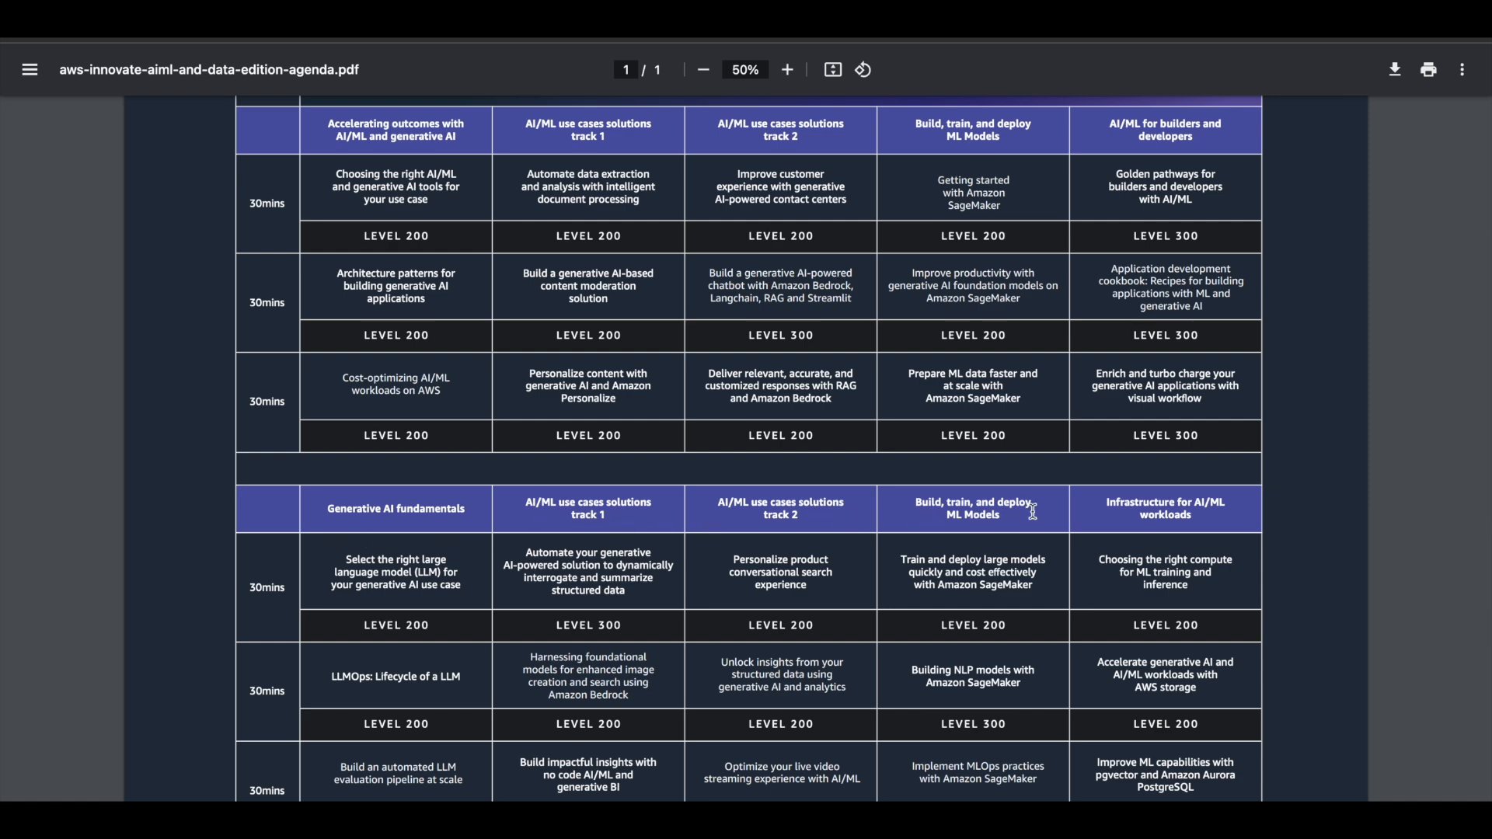
{"action": "scroll", "scroll_direction": "down", "scroll_amount": 3}
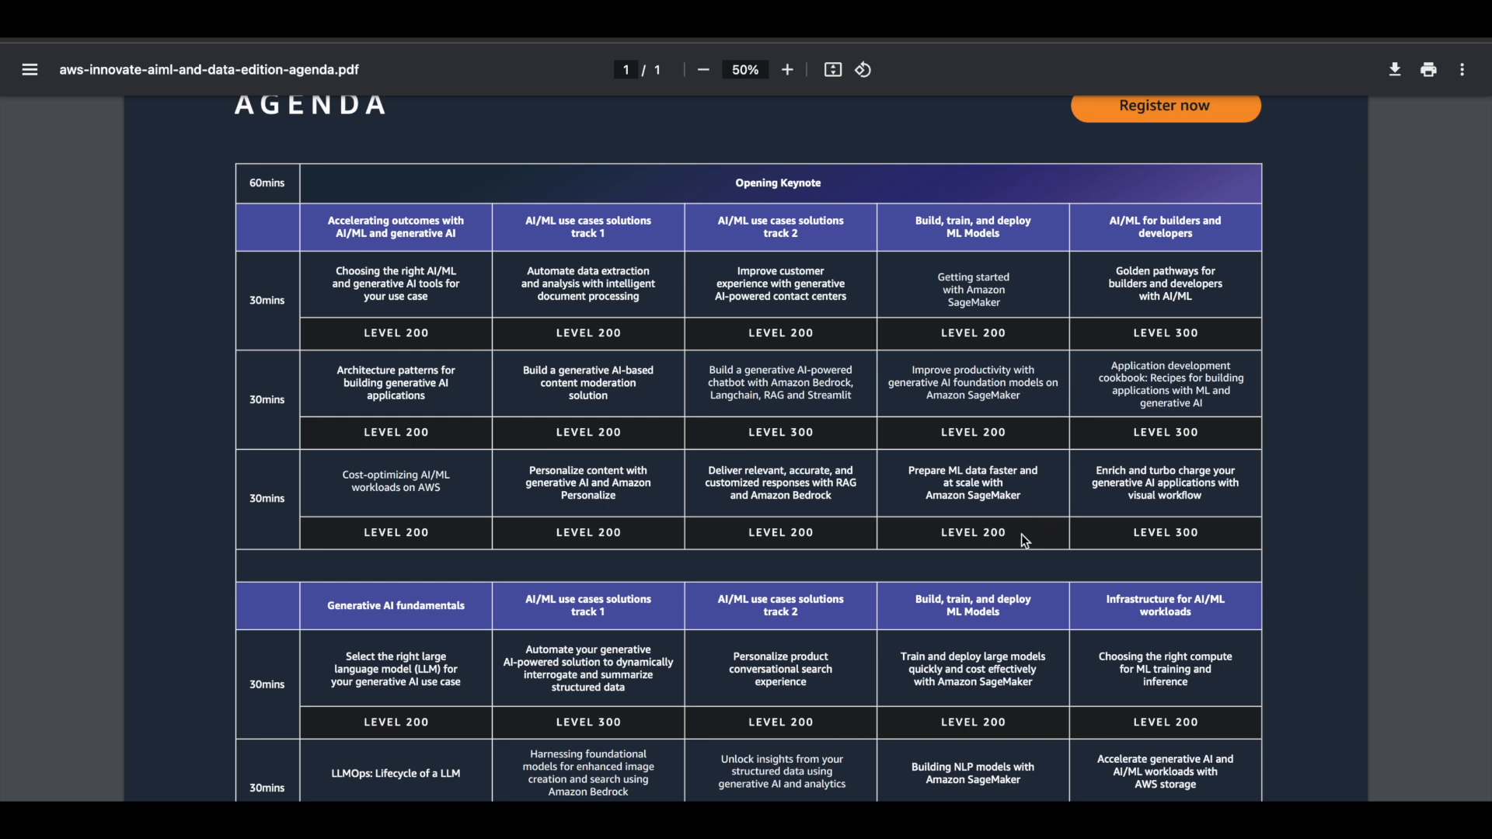
{"action": "mouse_move", "coordinate": [515, 121]}
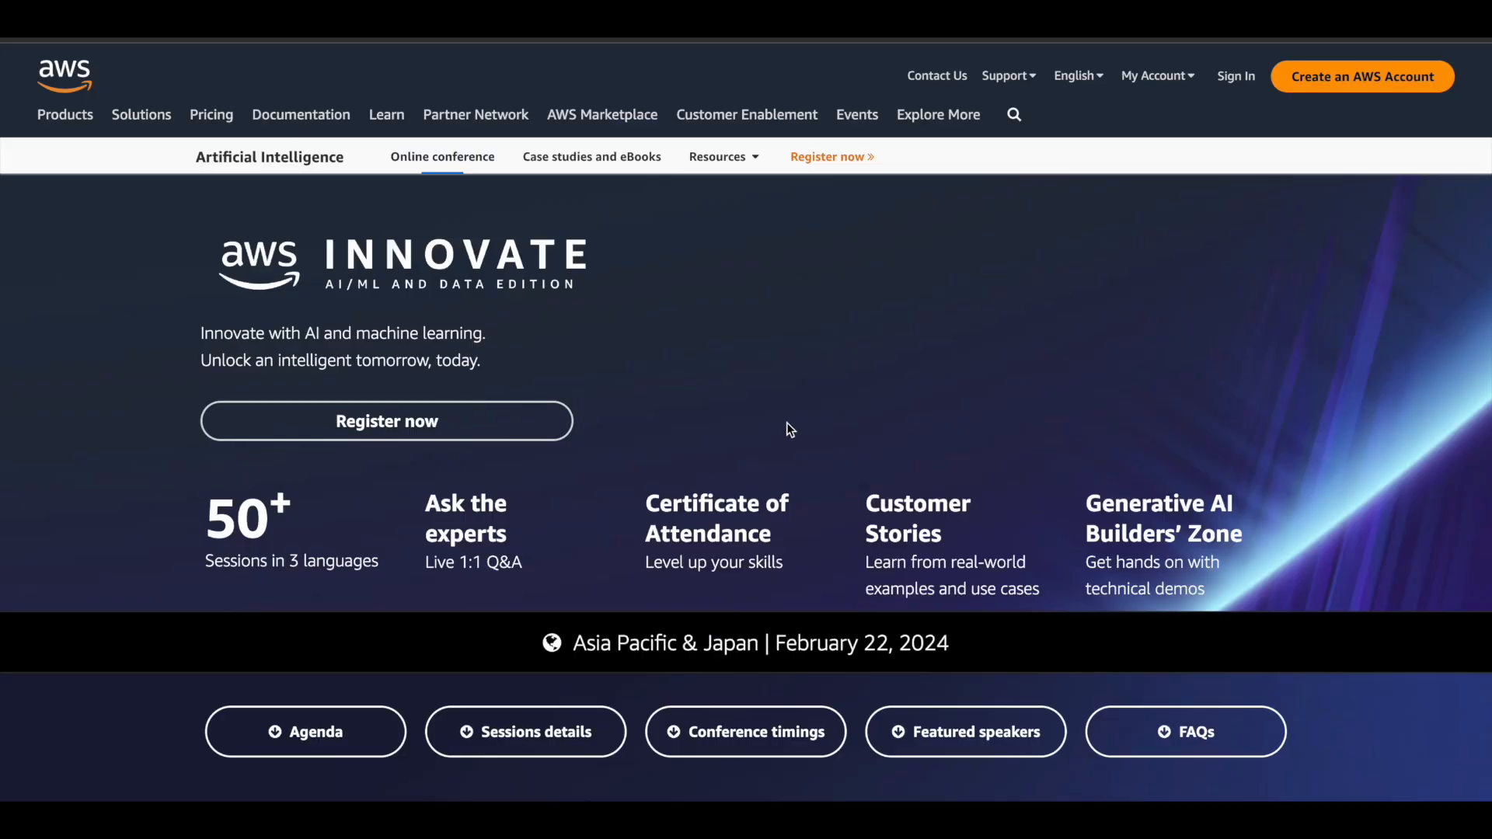
{"action": "mouse_move", "coordinate": [547, 571]}
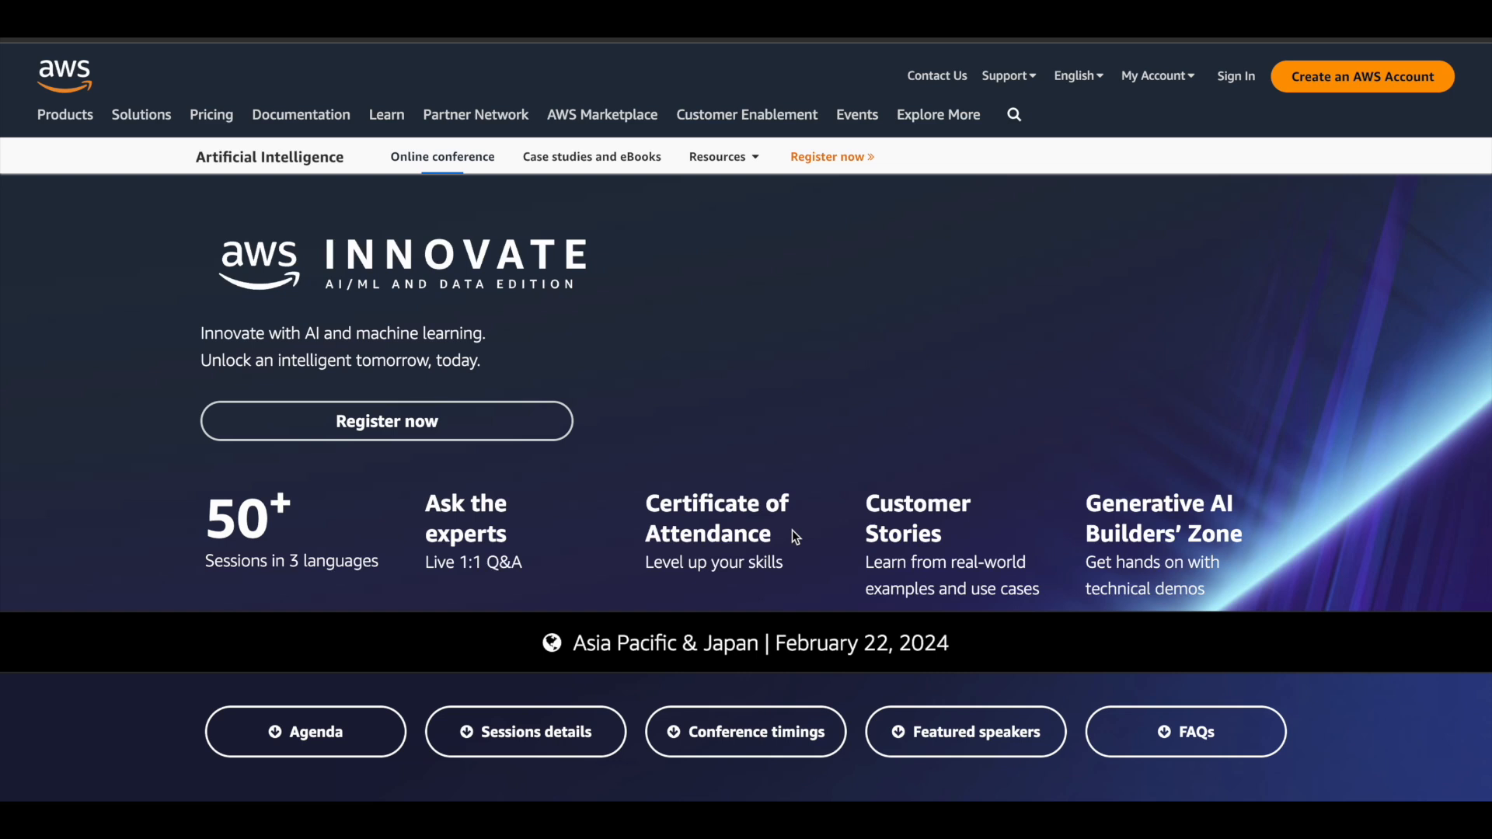
{"action": "mouse_move", "coordinate": [1088, 583]}
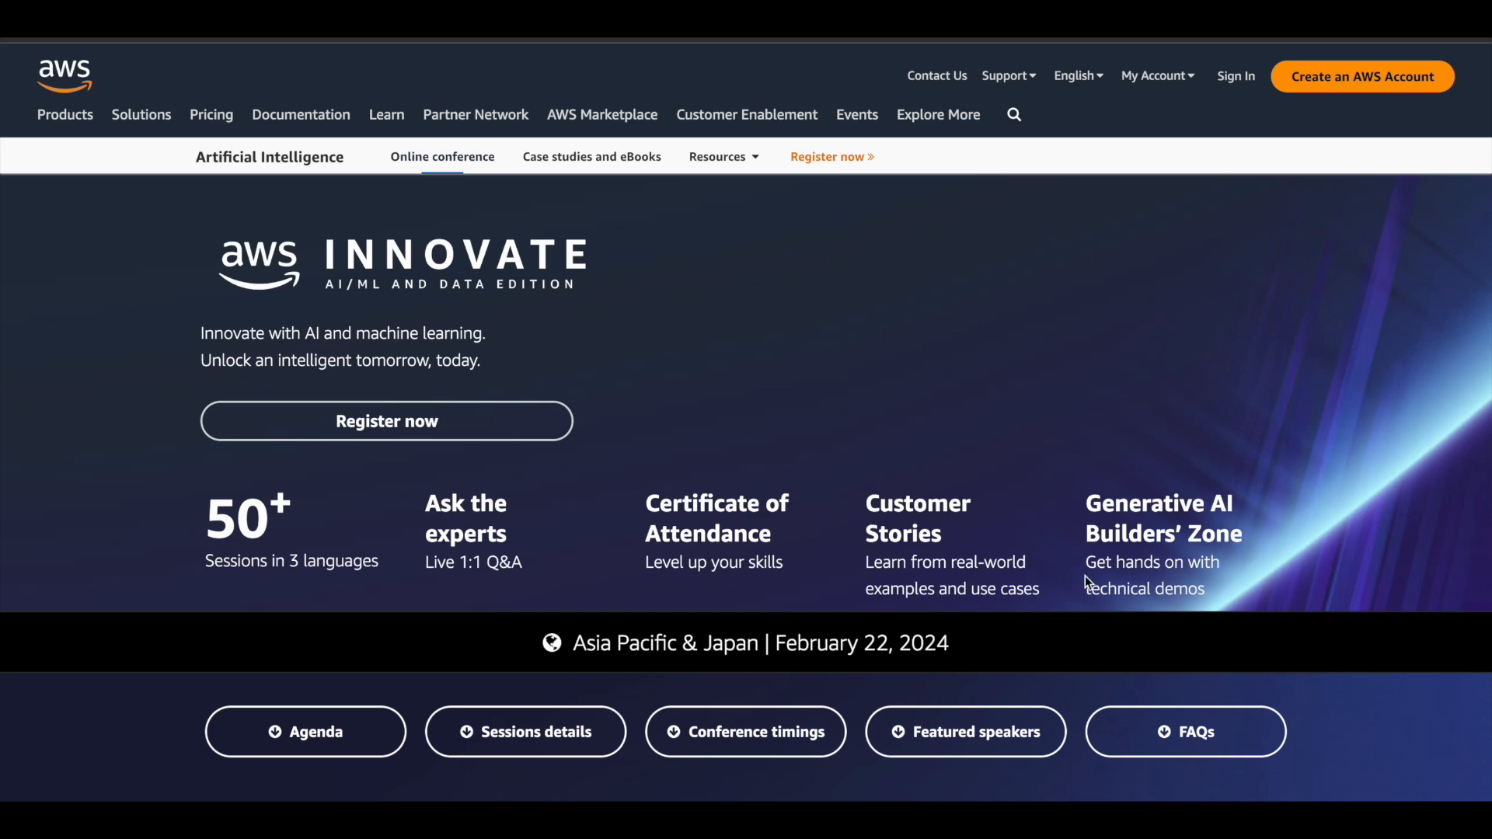
{"action": "double_click", "coordinate": [1145, 587]}
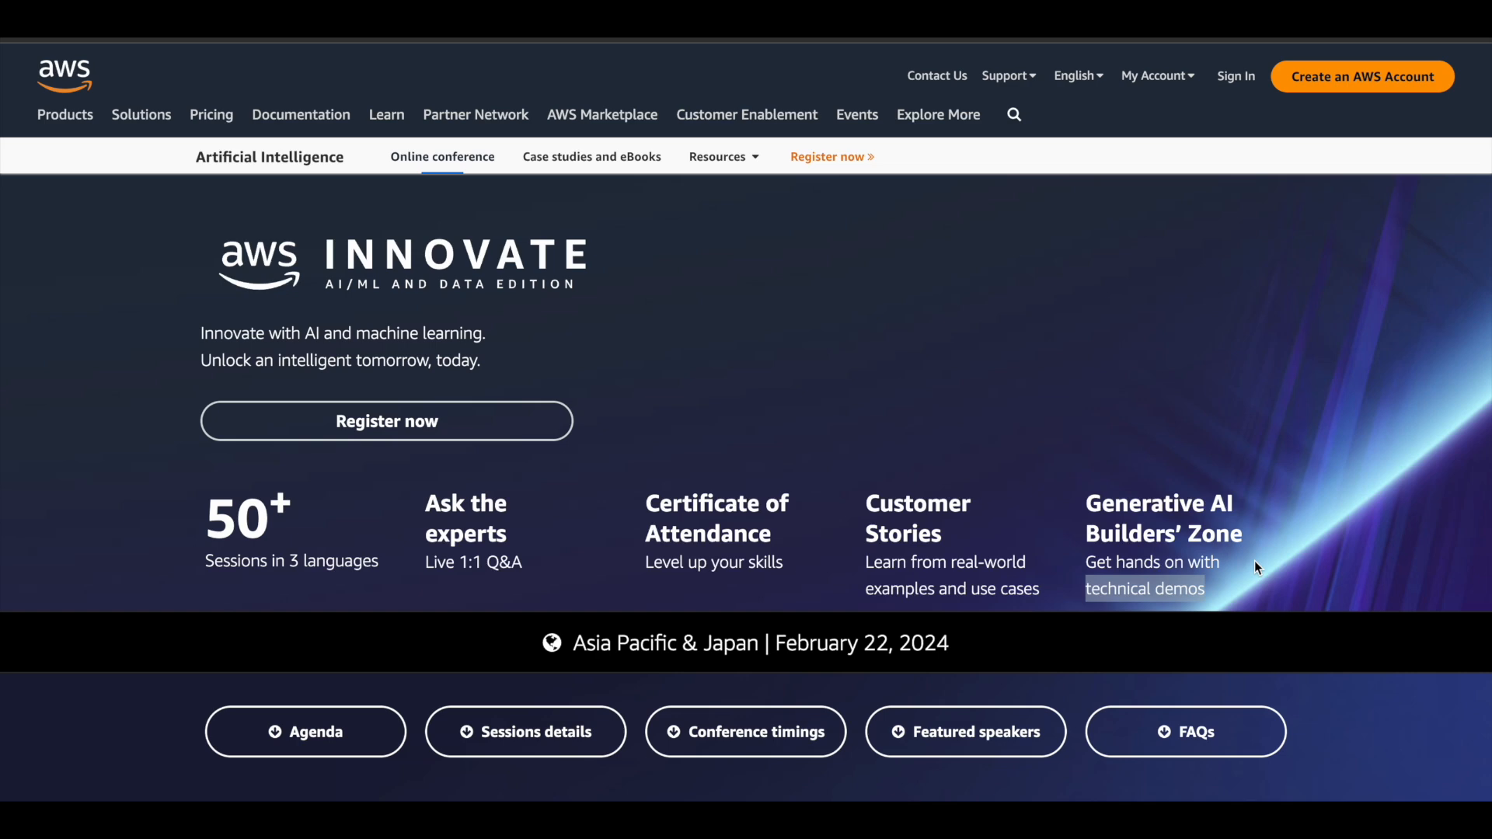
{"action": "mouse_move", "coordinate": [761, 672]}
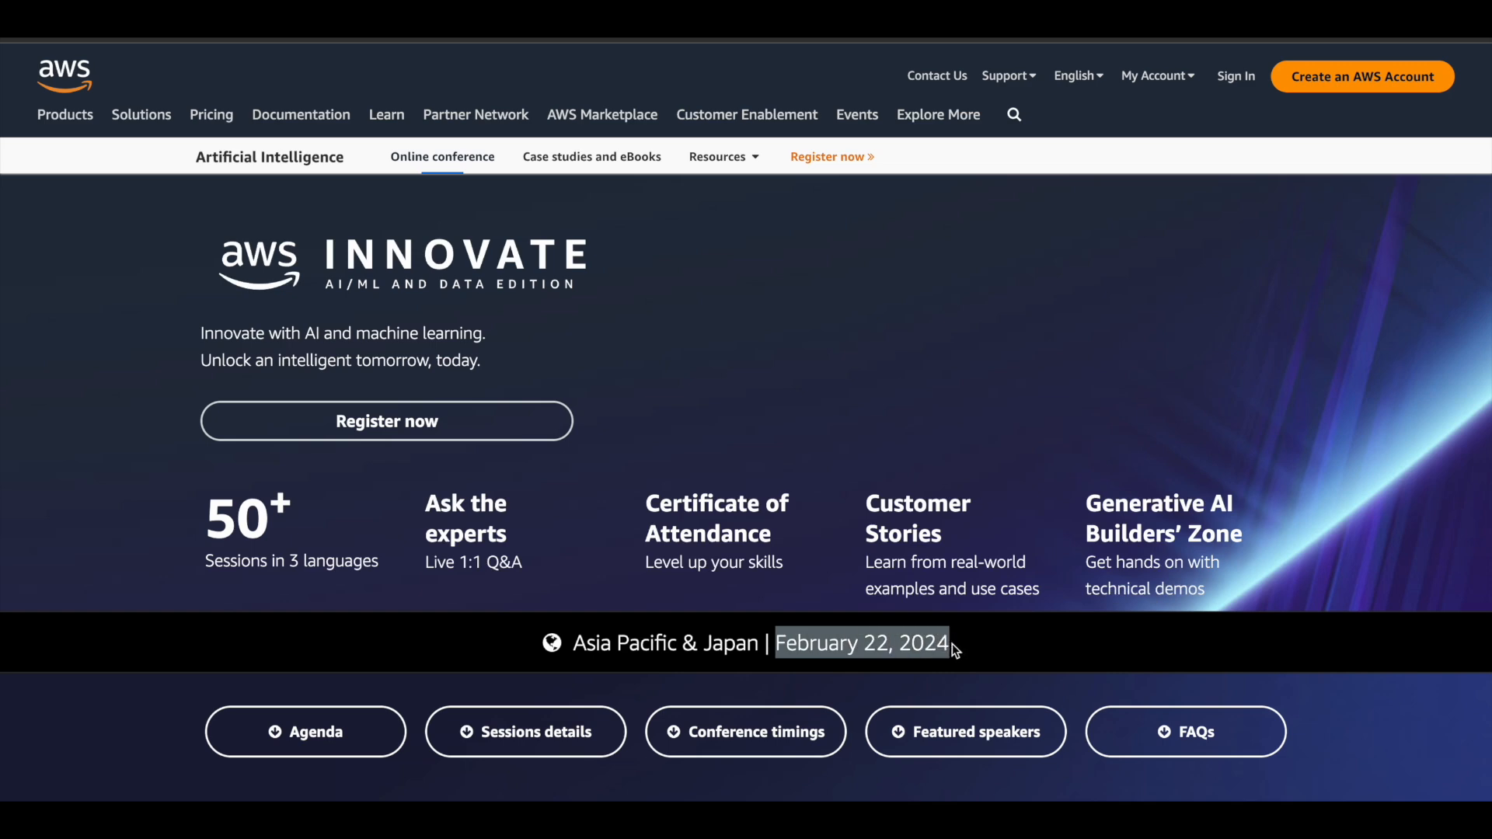
{"action": "mouse_move", "coordinate": [660, 676]}
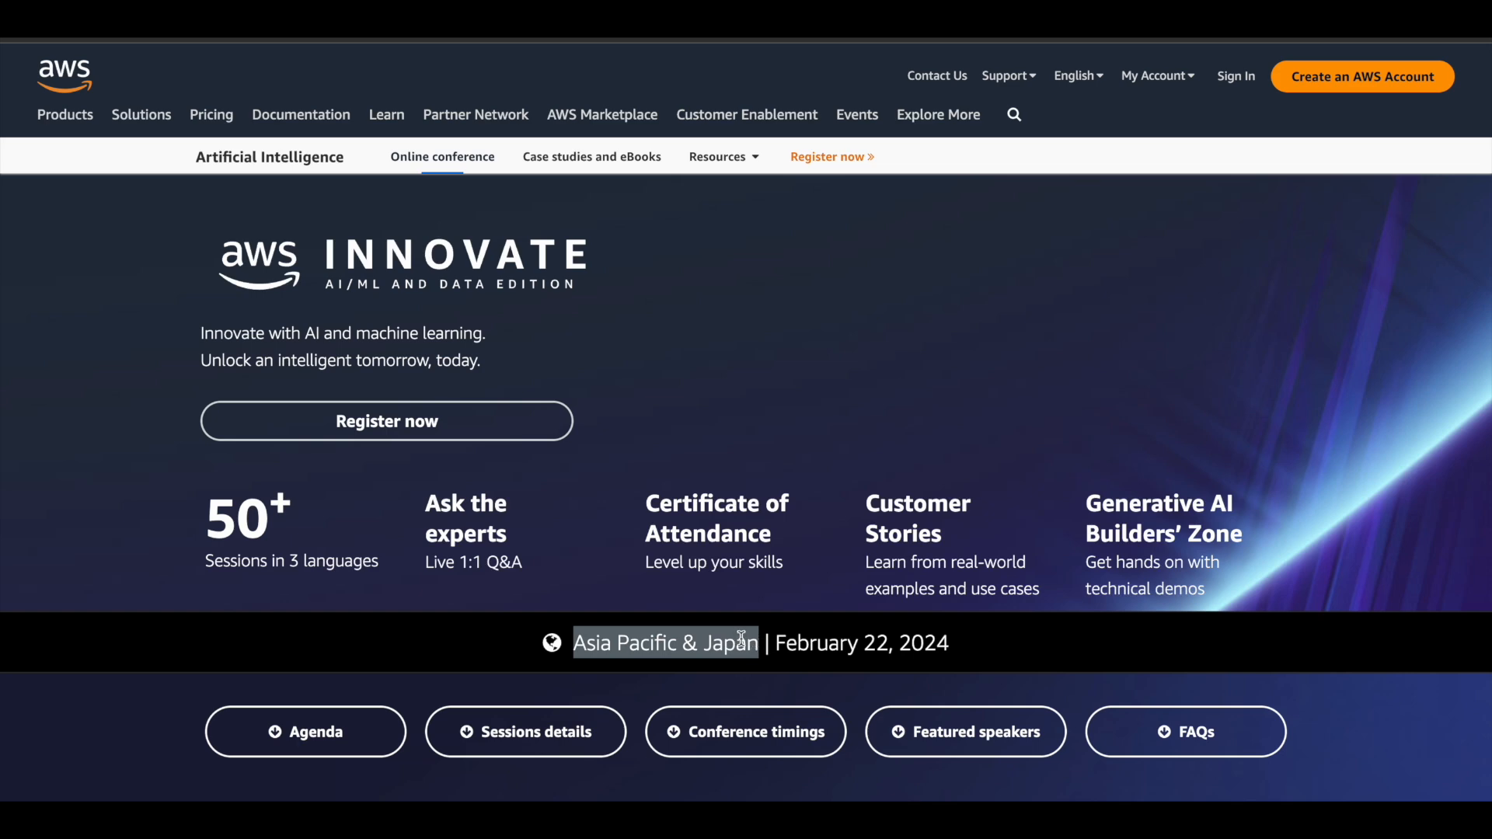
{"action": "scroll", "scroll_direction": "down", "scroll_amount": 3}
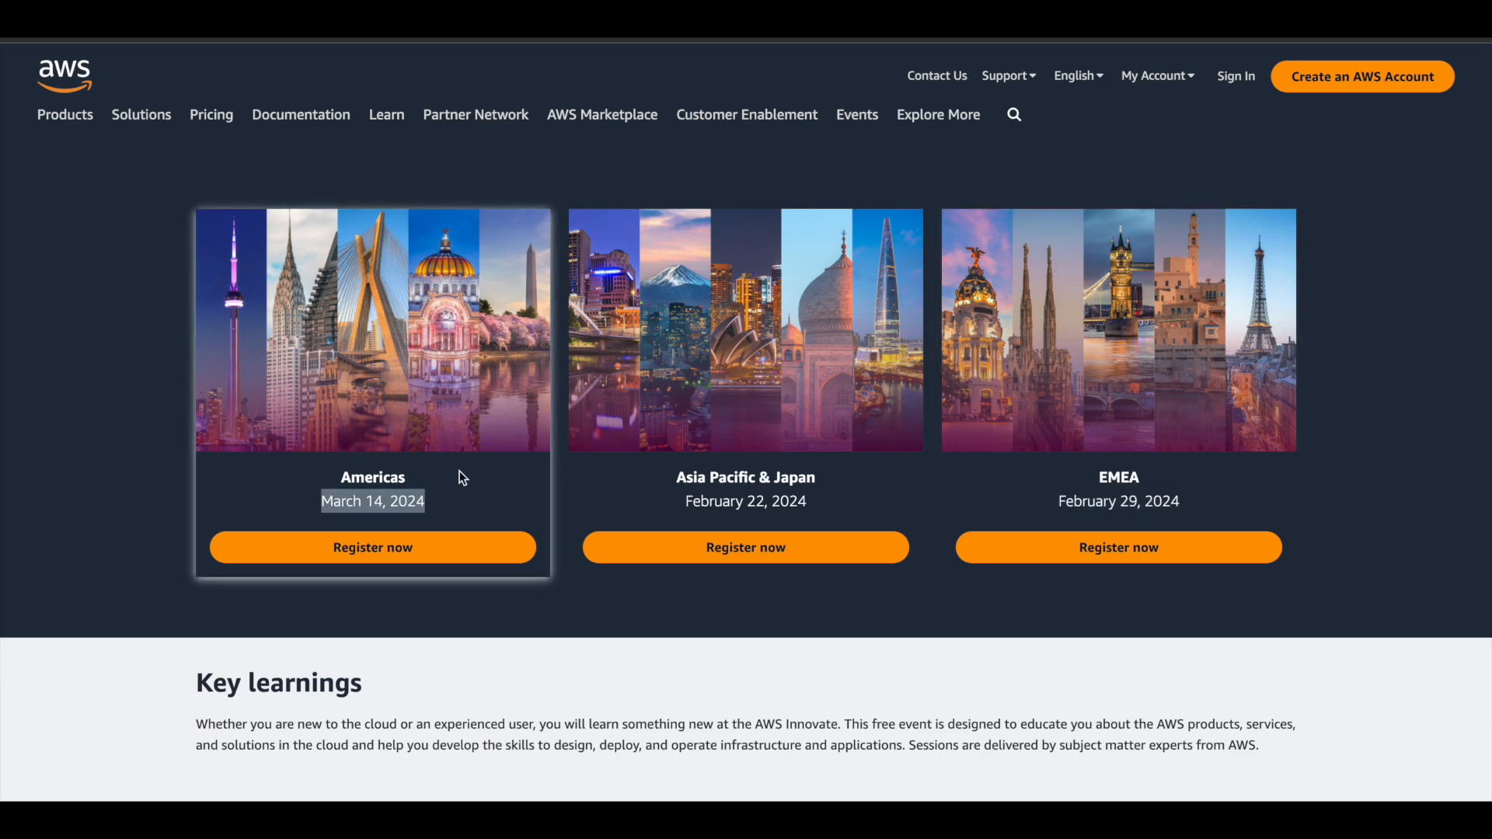
{"action": "mouse_move", "coordinate": [455, 386]}
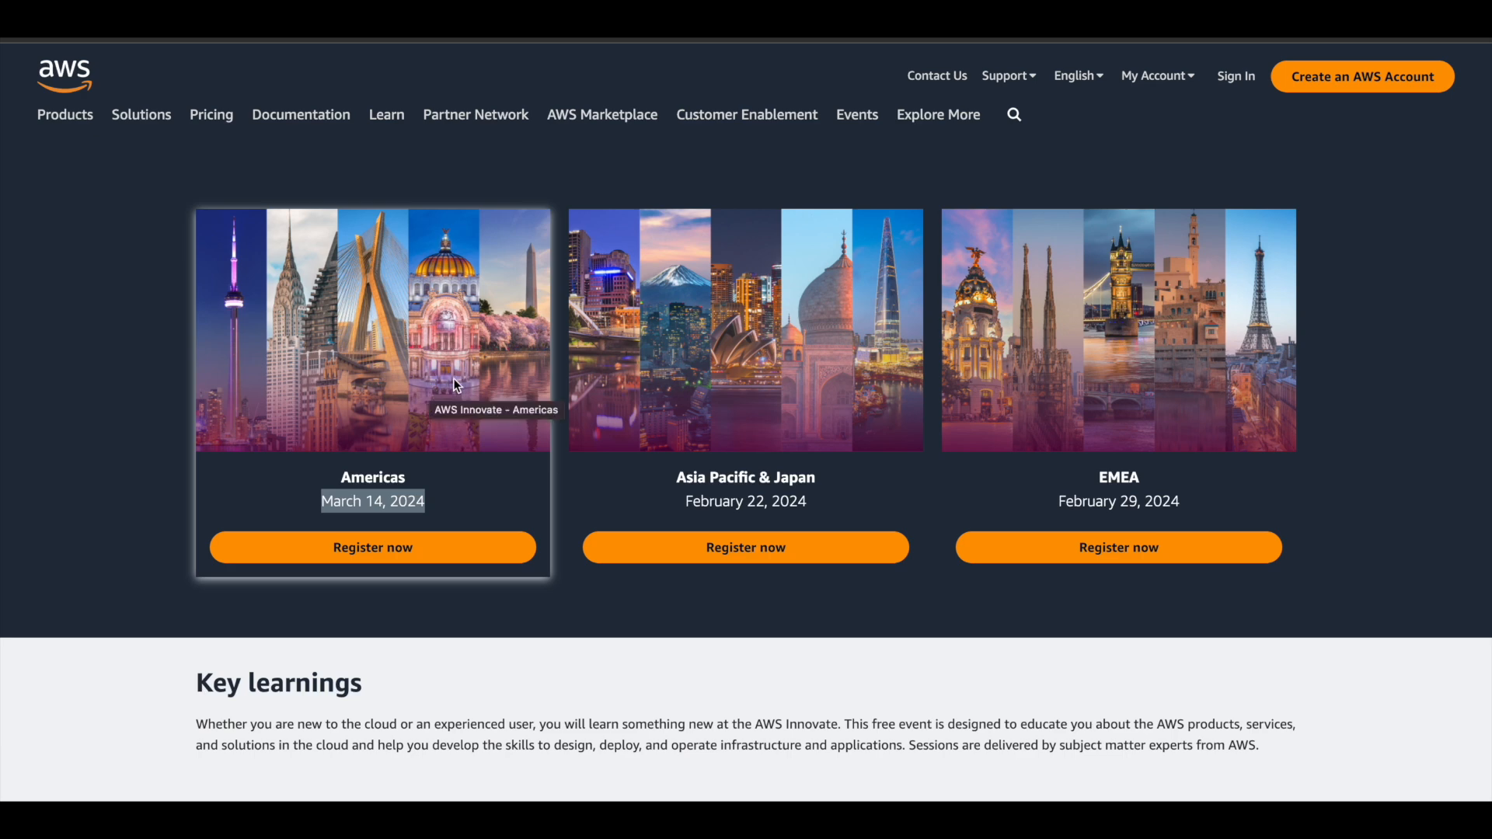
{"action": "mouse_move", "coordinate": [451, 143]}
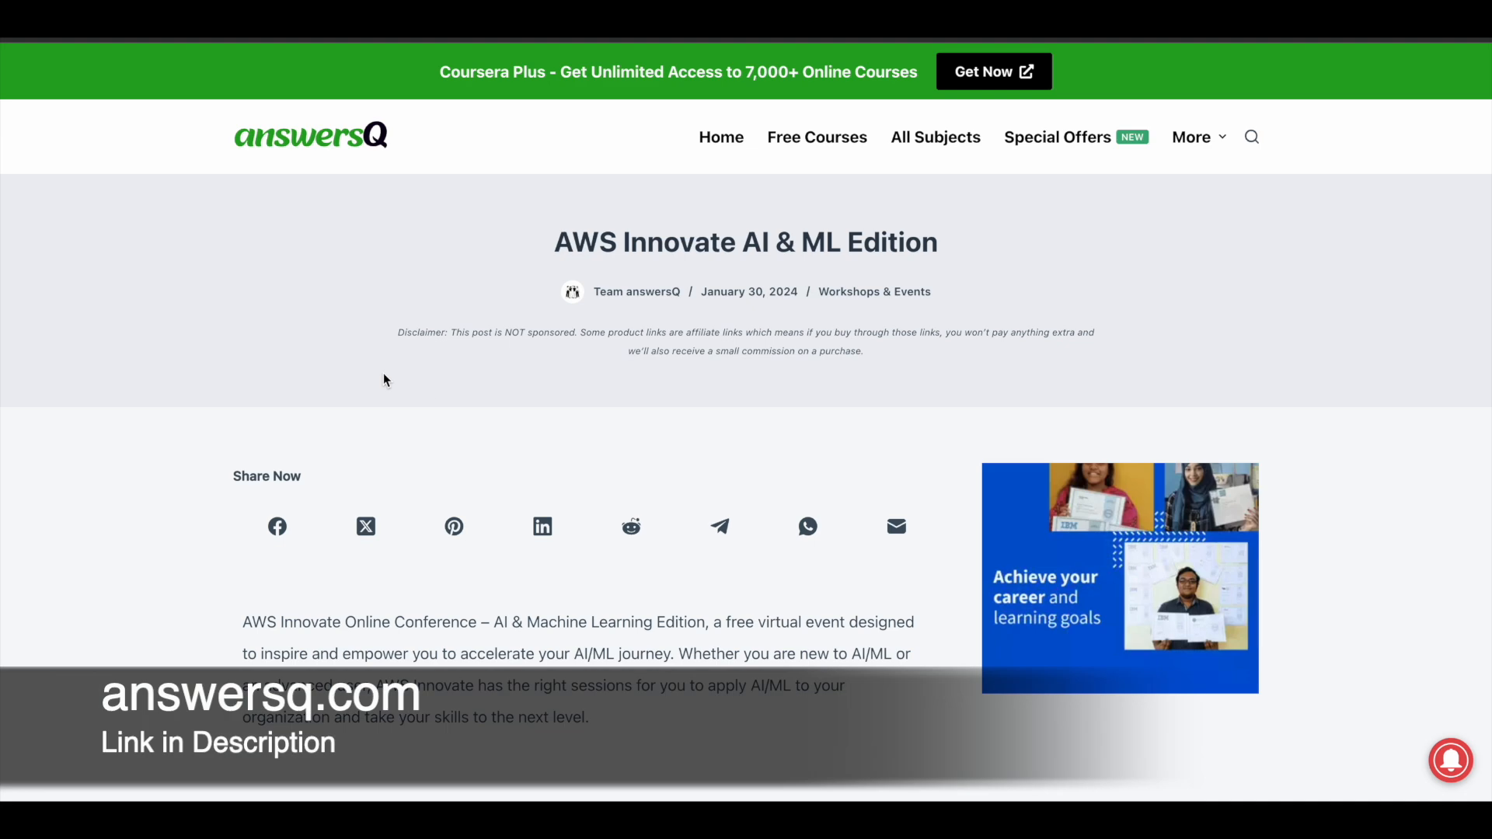
- Scroll the answersQ article to its Register Here links and reopen the event agenda document
{"action": "scroll", "scroll_direction": "down", "scroll_amount": 3}
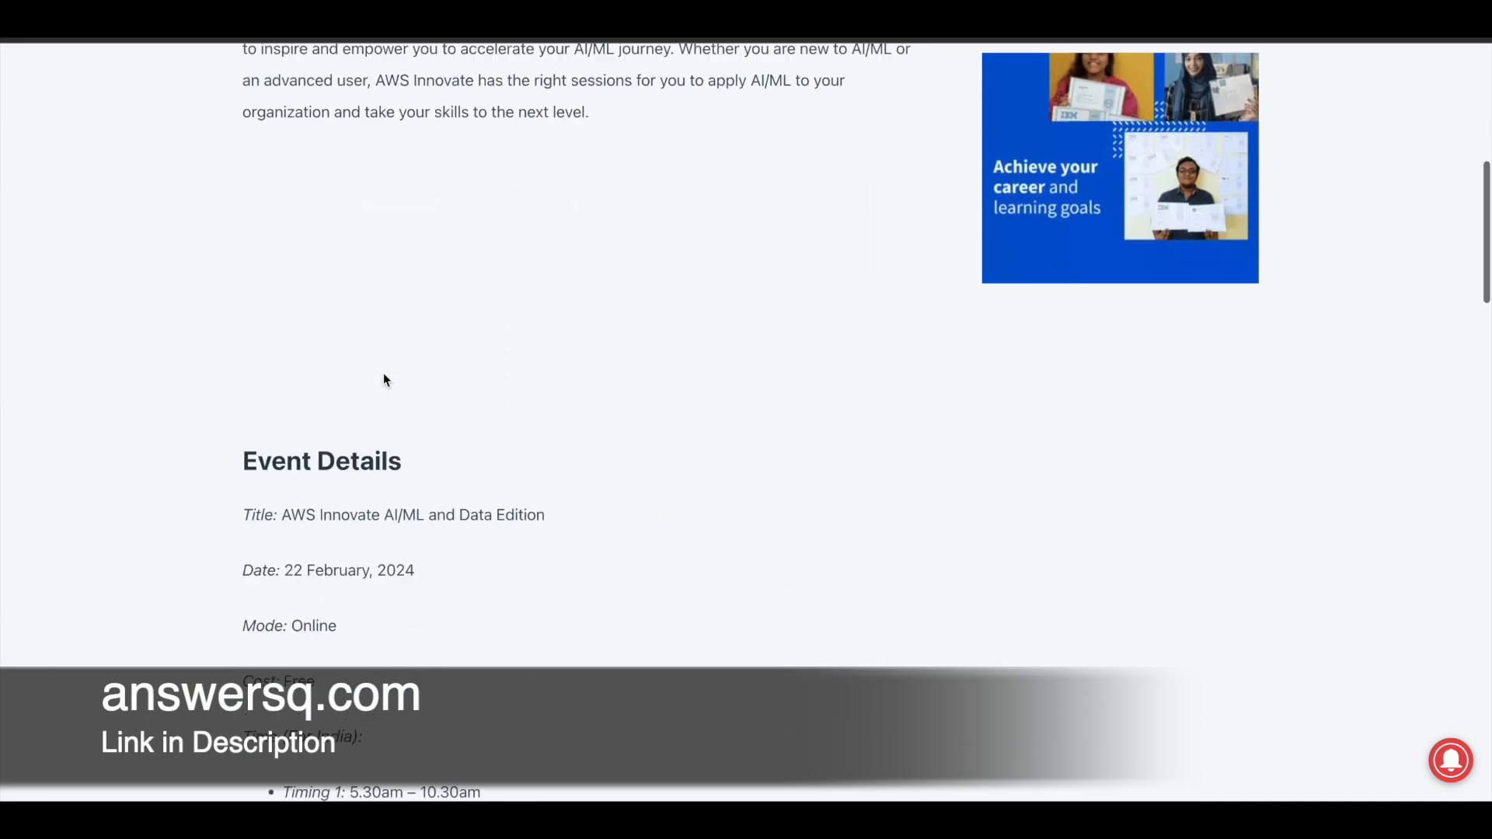
{"action": "scroll", "scroll_direction": "down", "scroll_amount": 3}
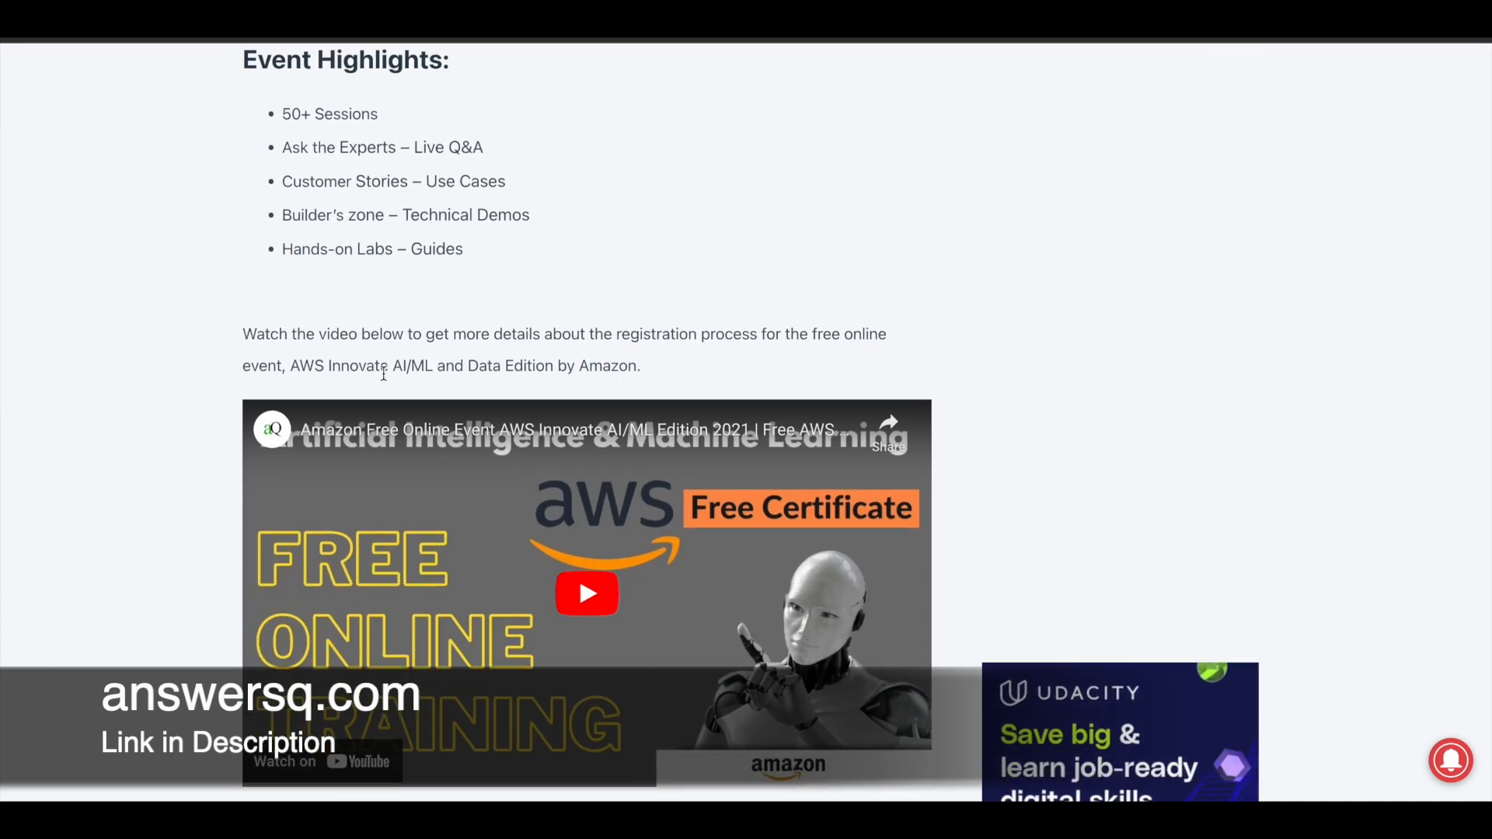
{"action": "scroll", "scroll_direction": "down", "scroll_amount": 3}
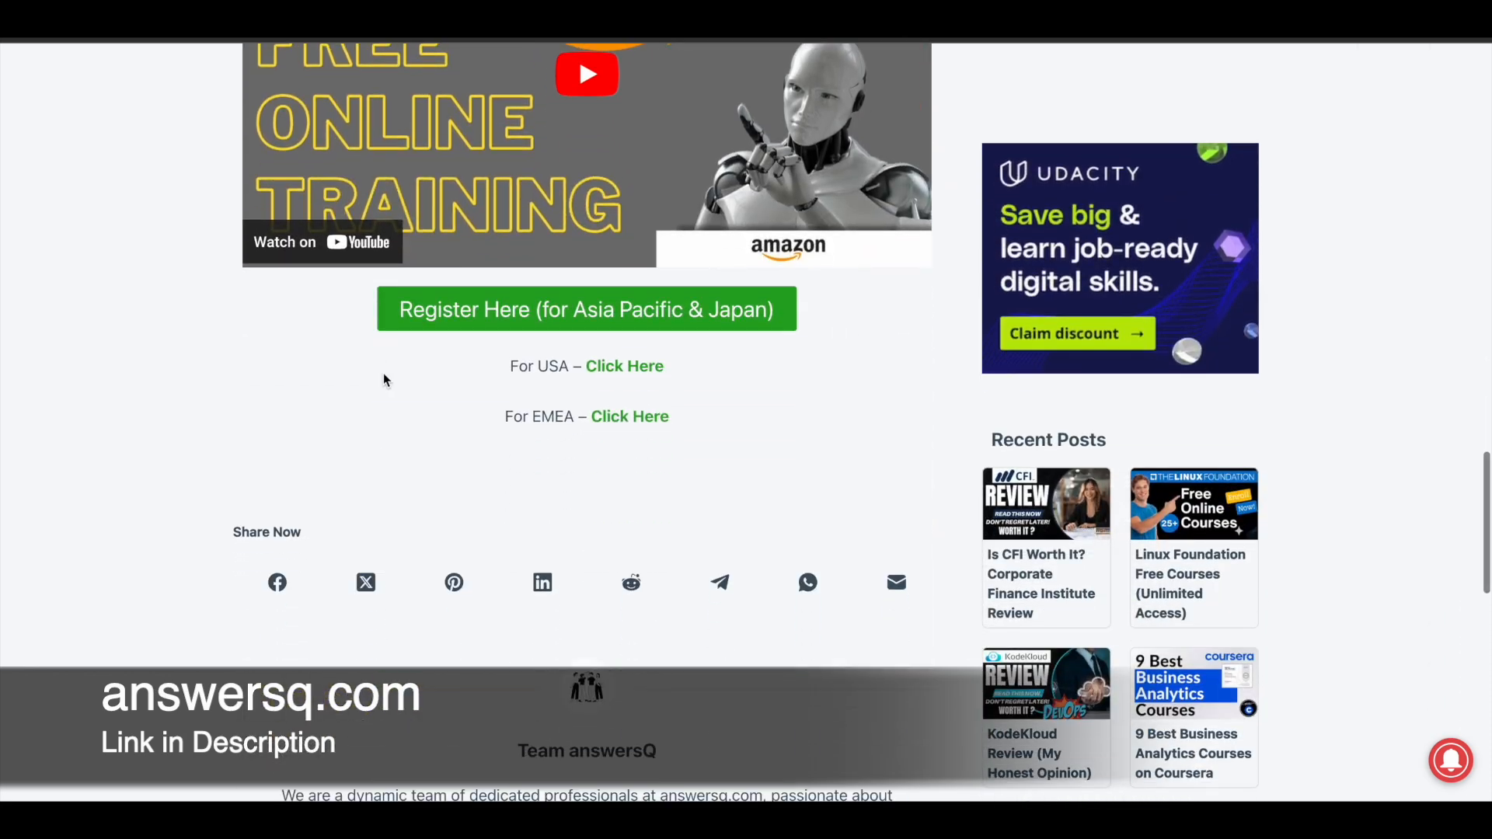
{"action": "mouse_move", "coordinate": [841, 306]}
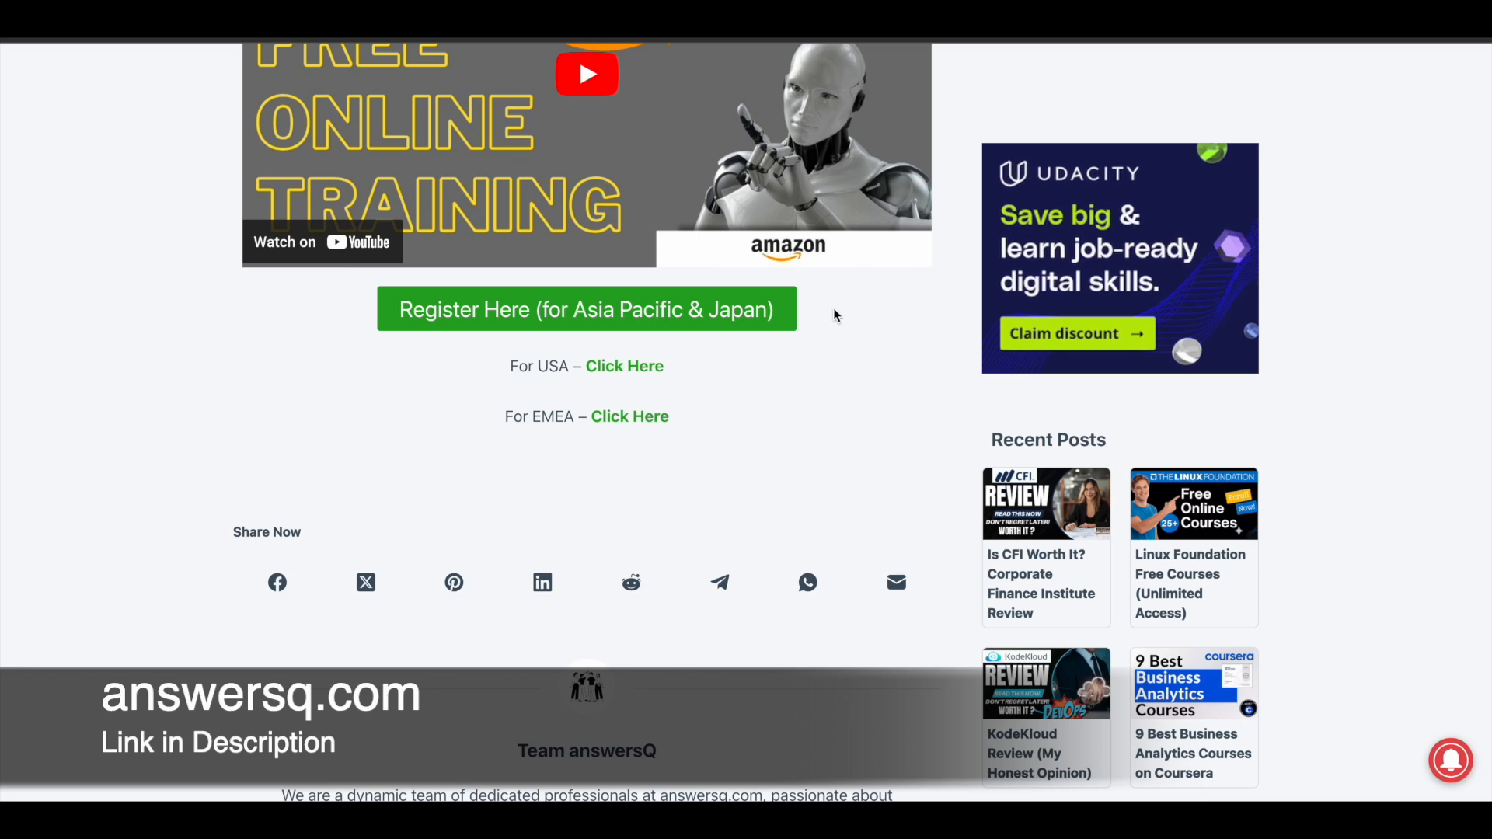
{"action": "mouse_move", "coordinate": [659, 384]}
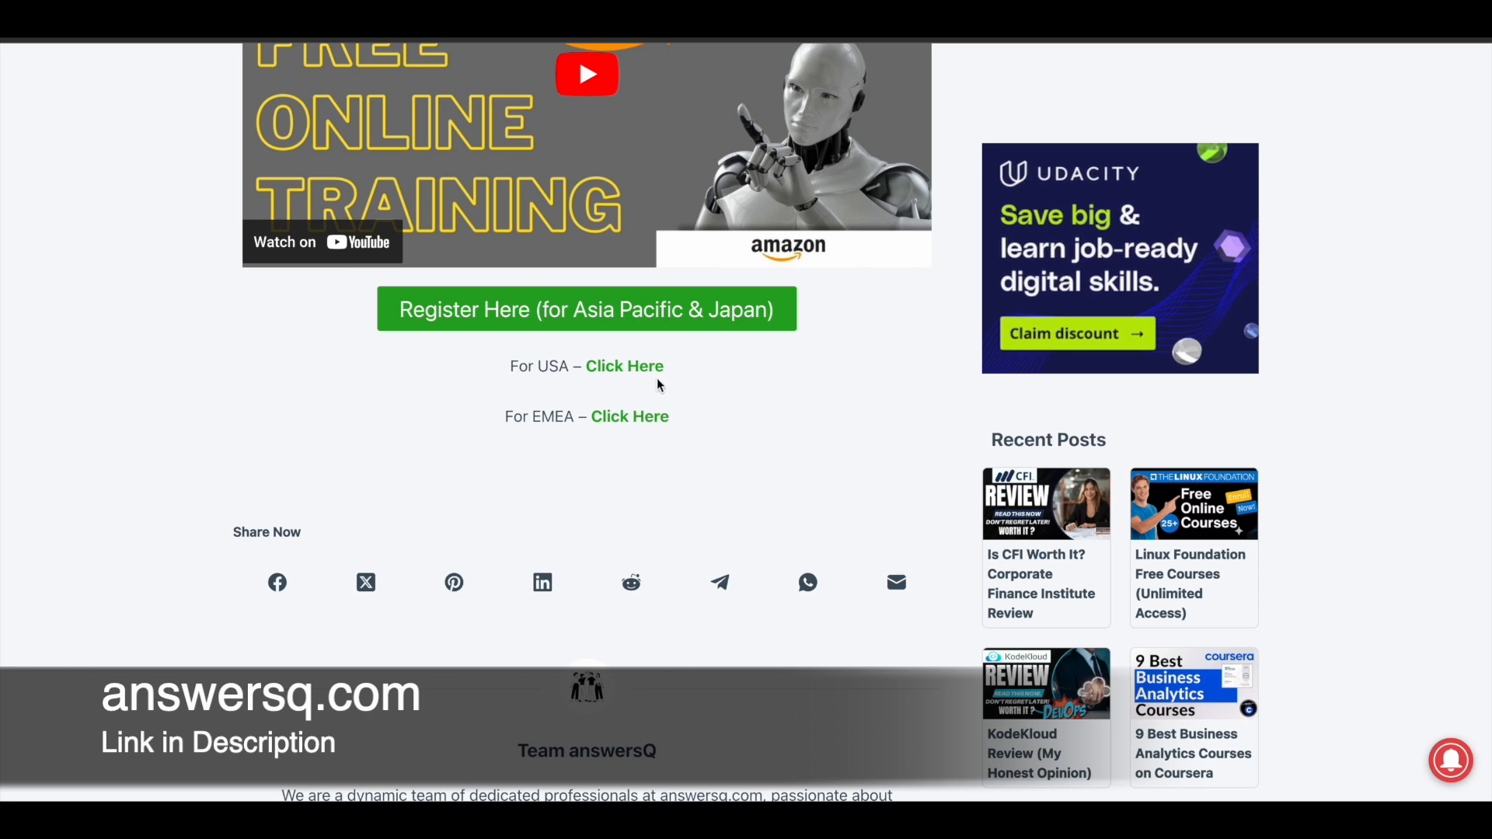
{"action": "mouse_move", "coordinate": [746, 429]}
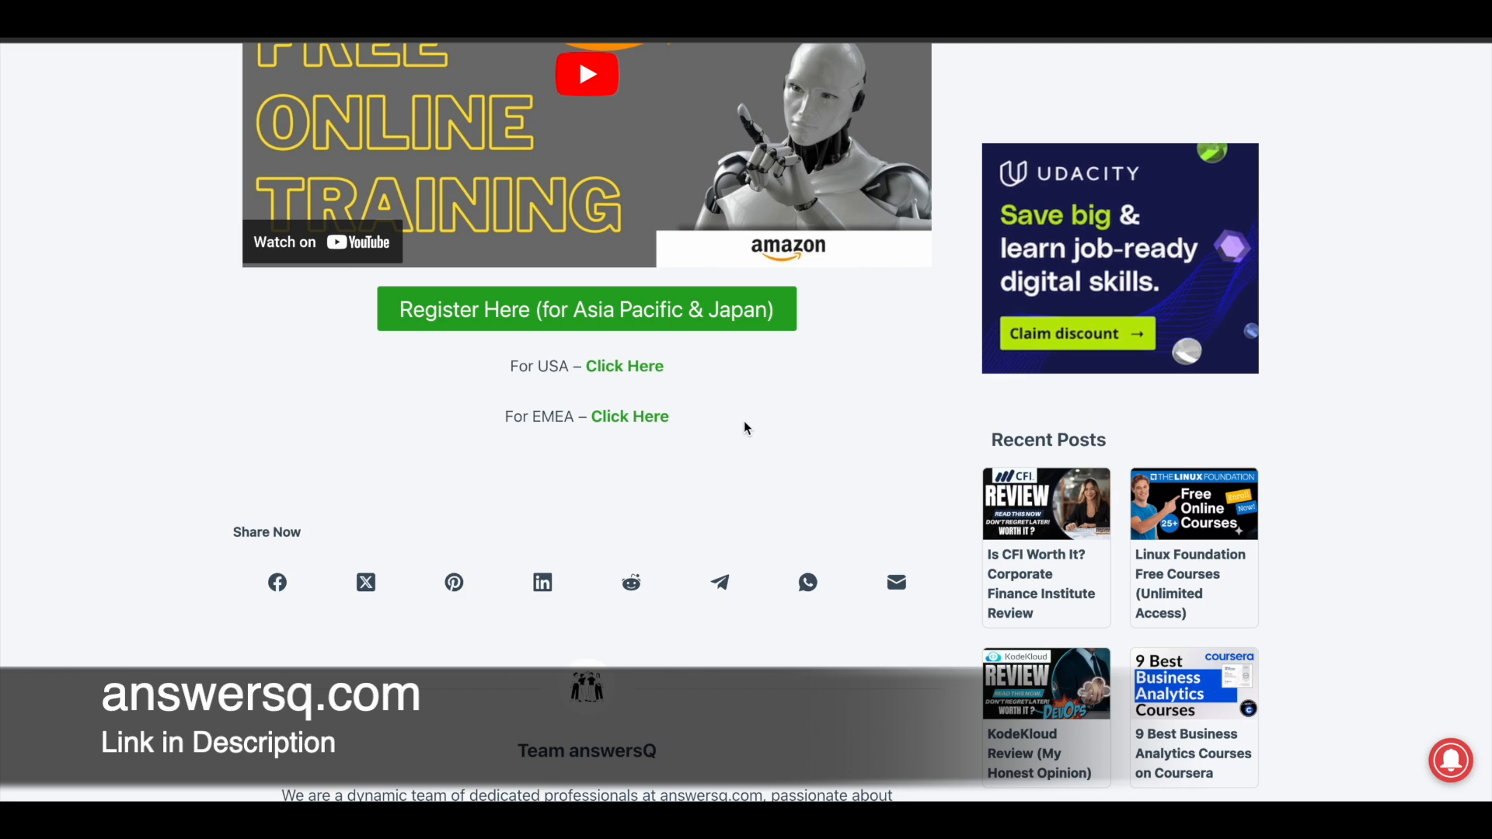
{"action": "mouse_move", "coordinate": [668, 399]}
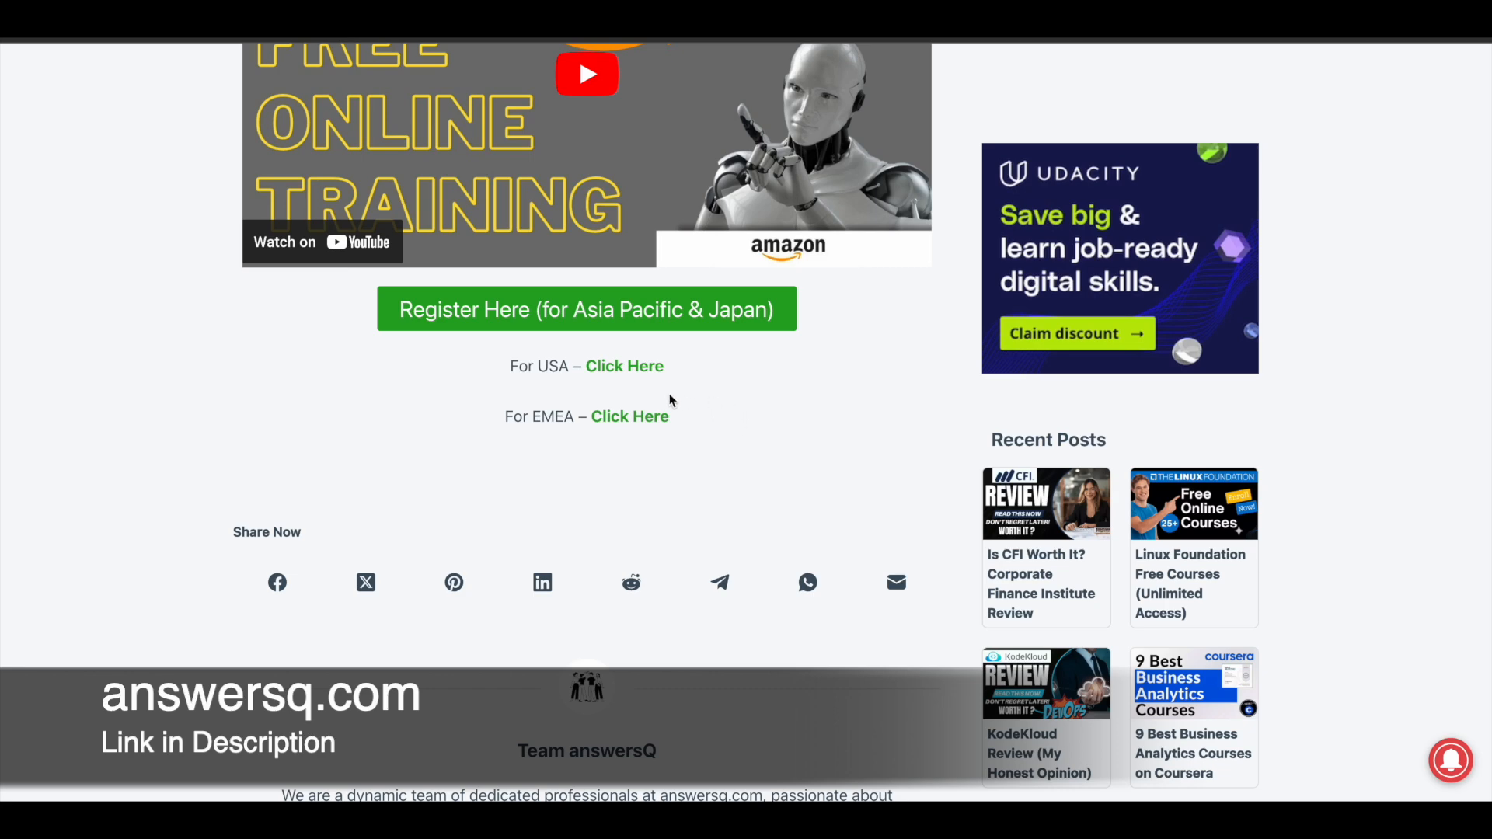
{"action": "mouse_move", "coordinate": [522, 355]}
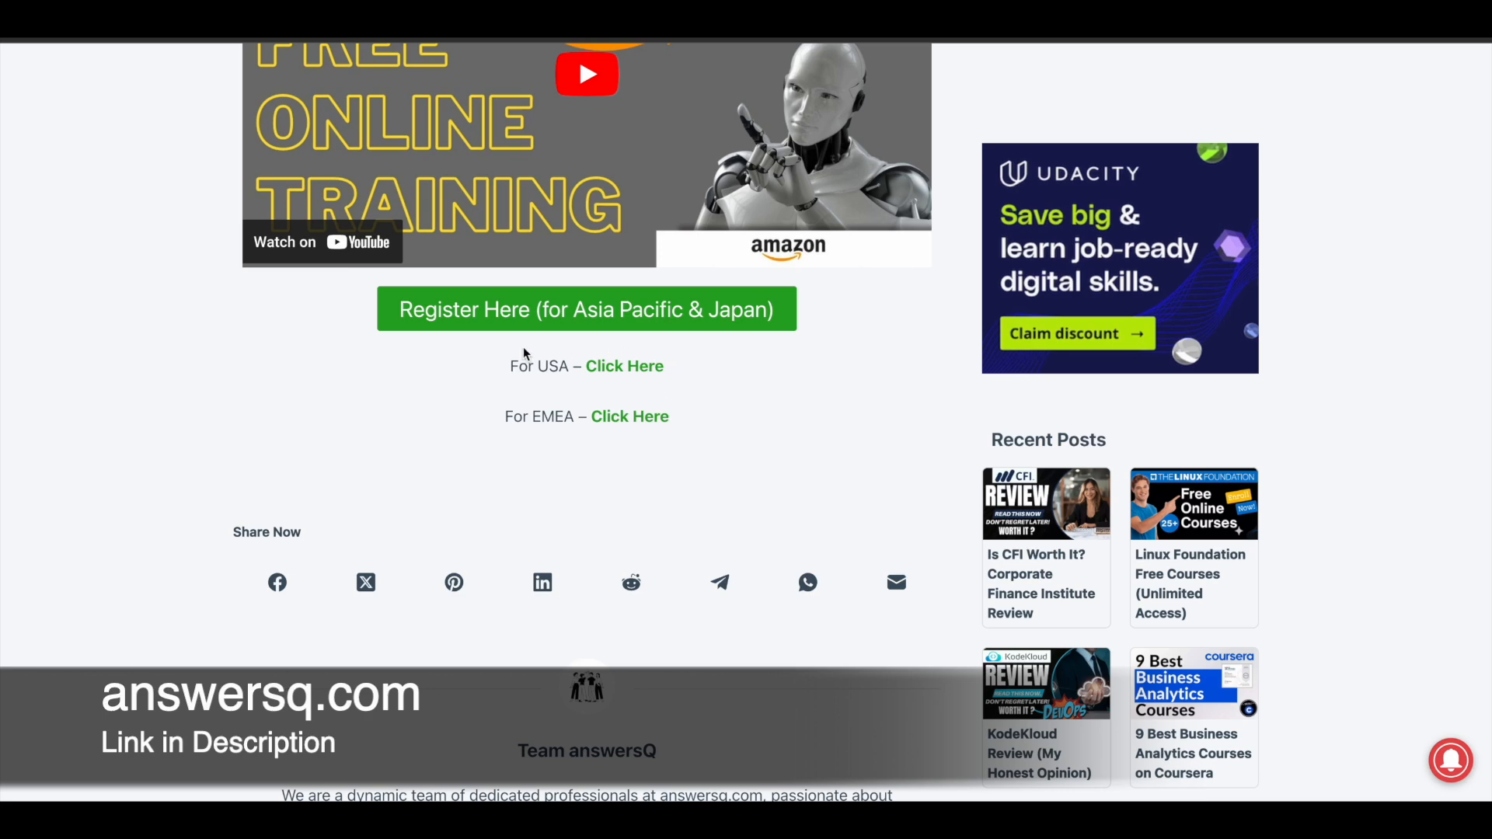
{"action": "mouse_move", "coordinate": [785, 382]}
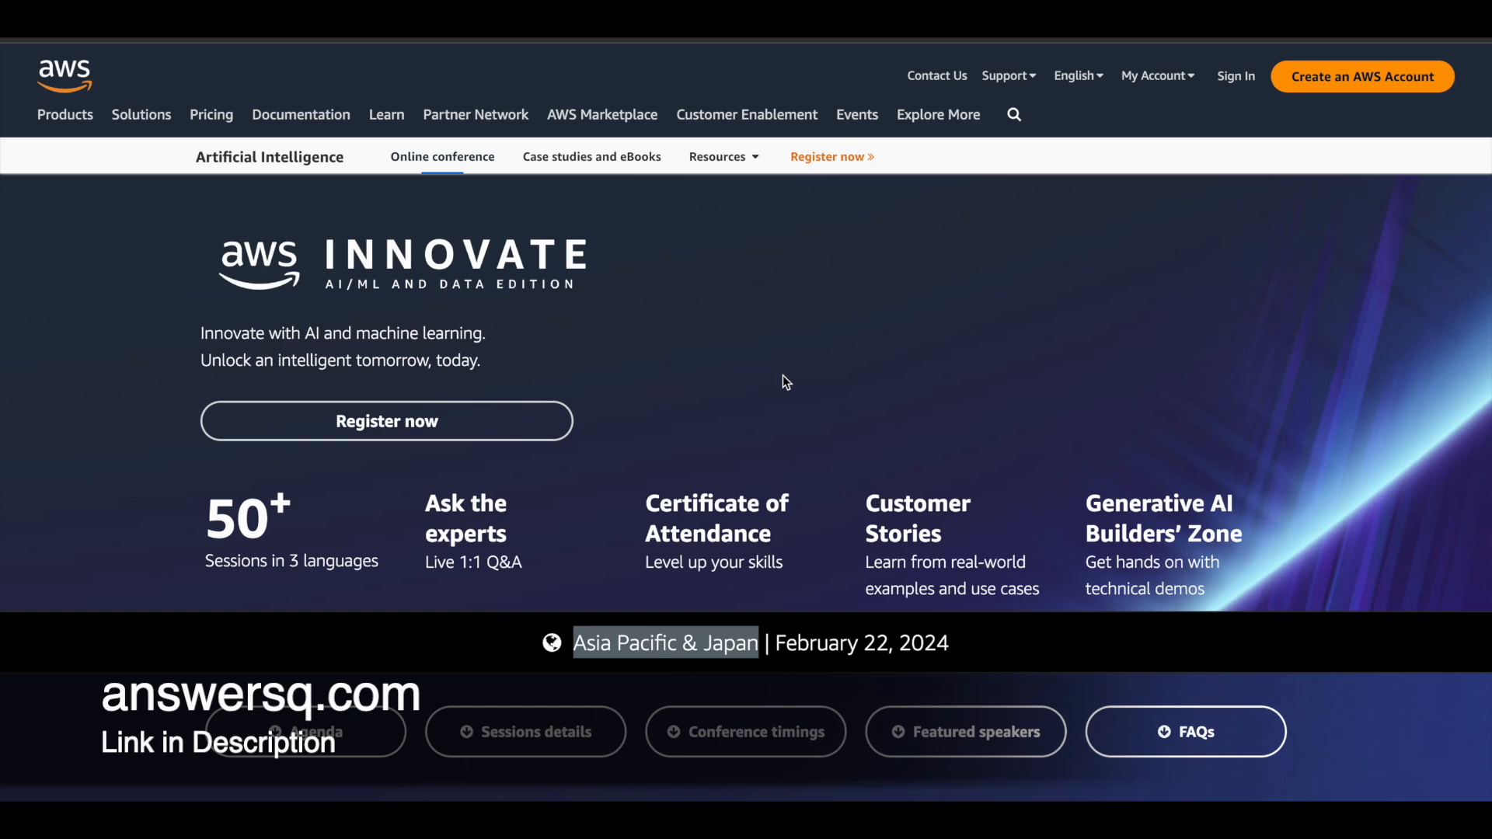
{"action": "left_click", "coordinate": [305, 730]}
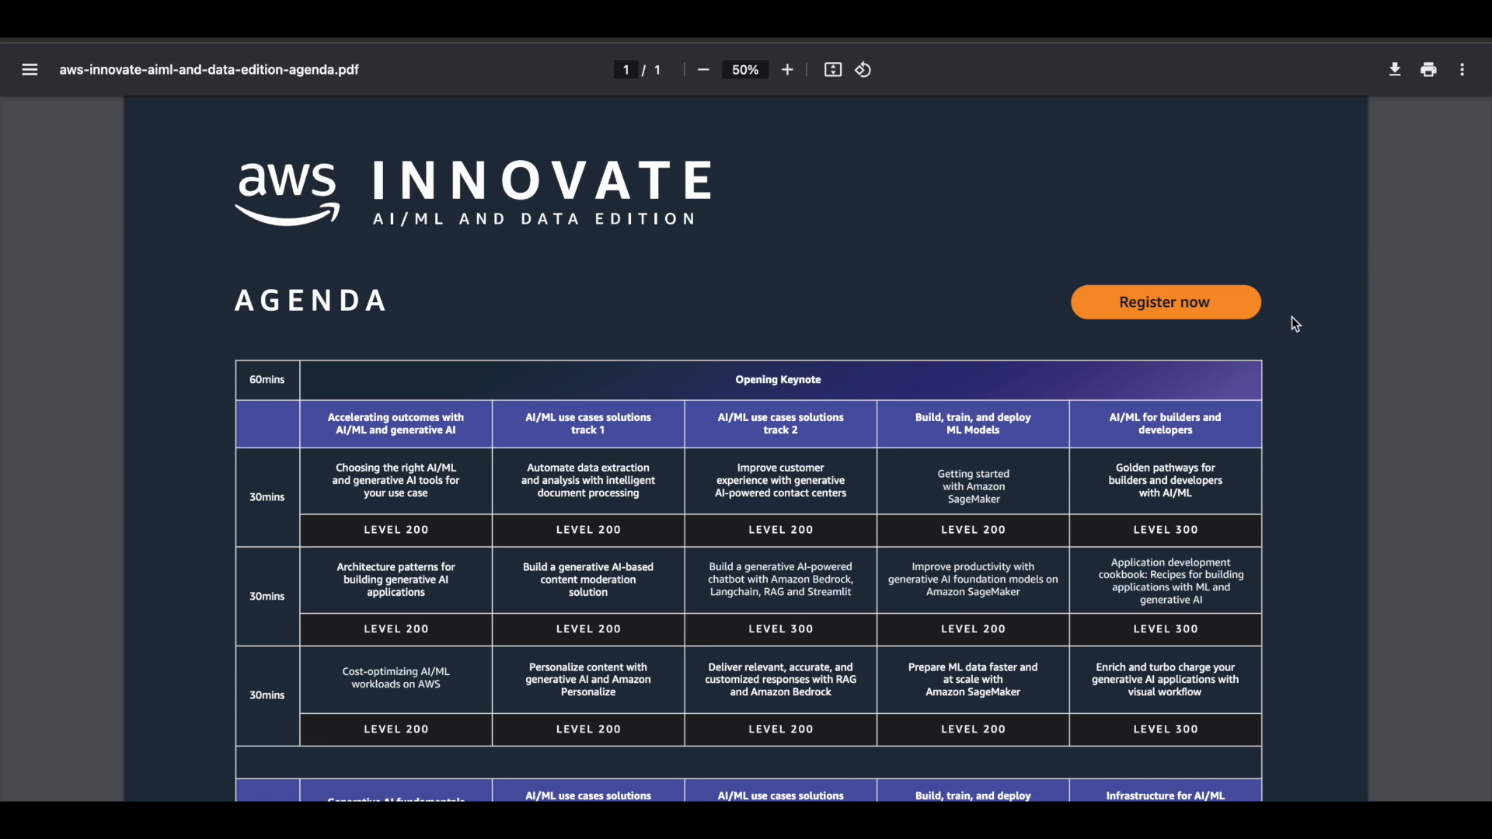
{"action": "mouse_move", "coordinate": [388, 497]}
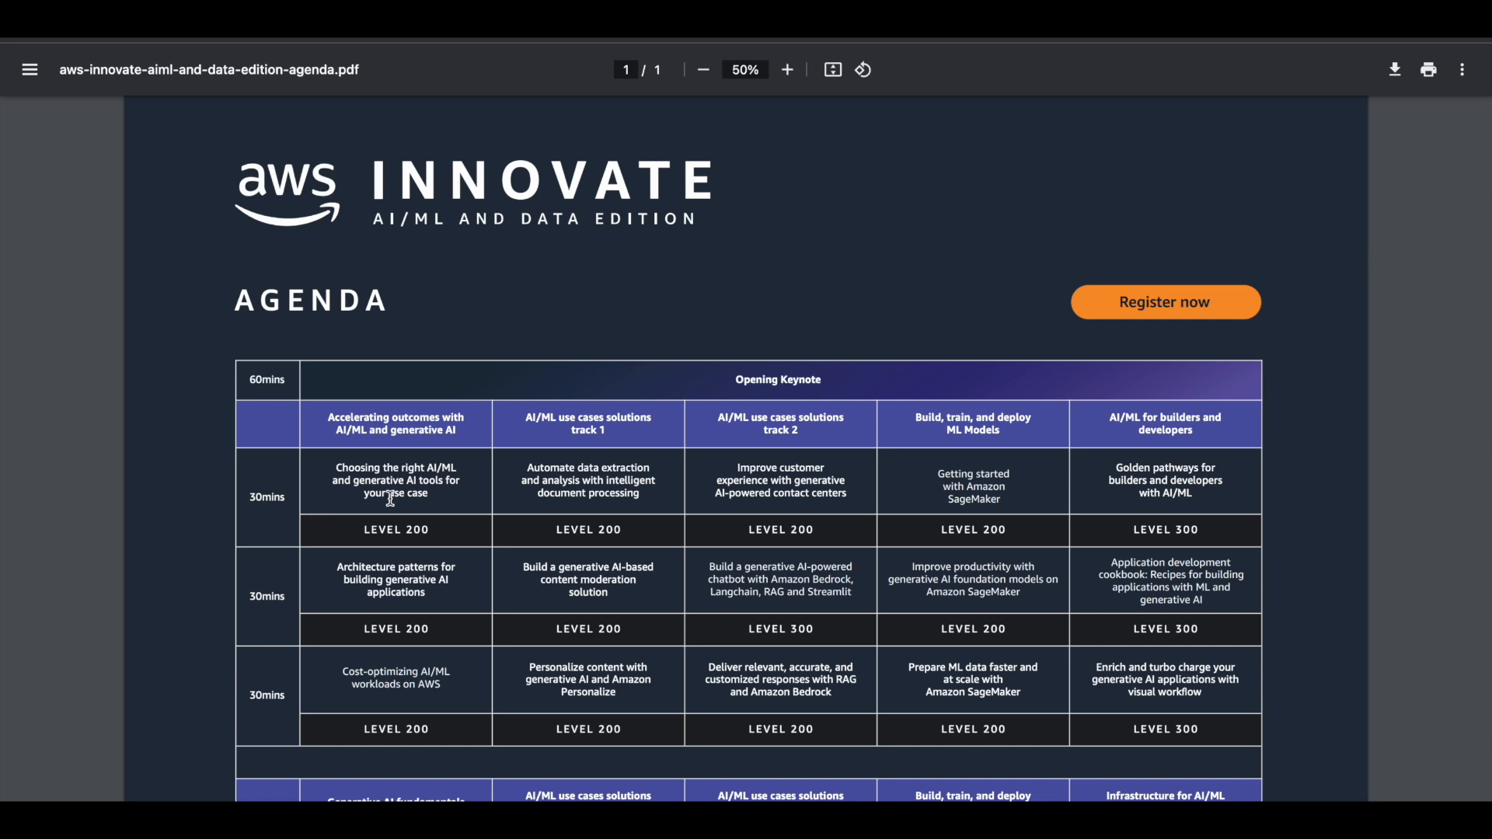
{"action": "mouse_move", "coordinate": [433, 533]}
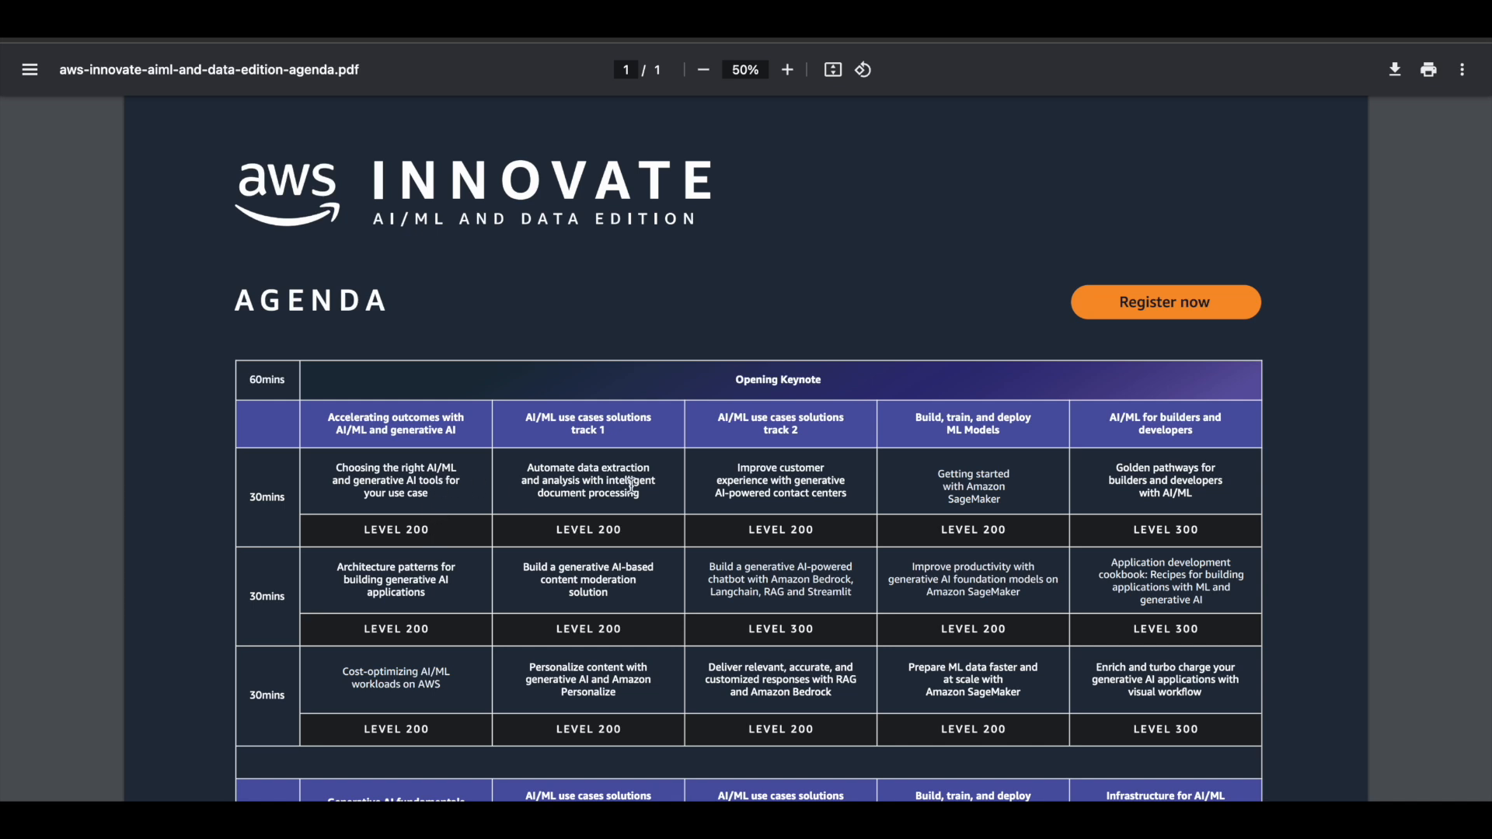
{"action": "mouse_move", "coordinate": [872, 383]}
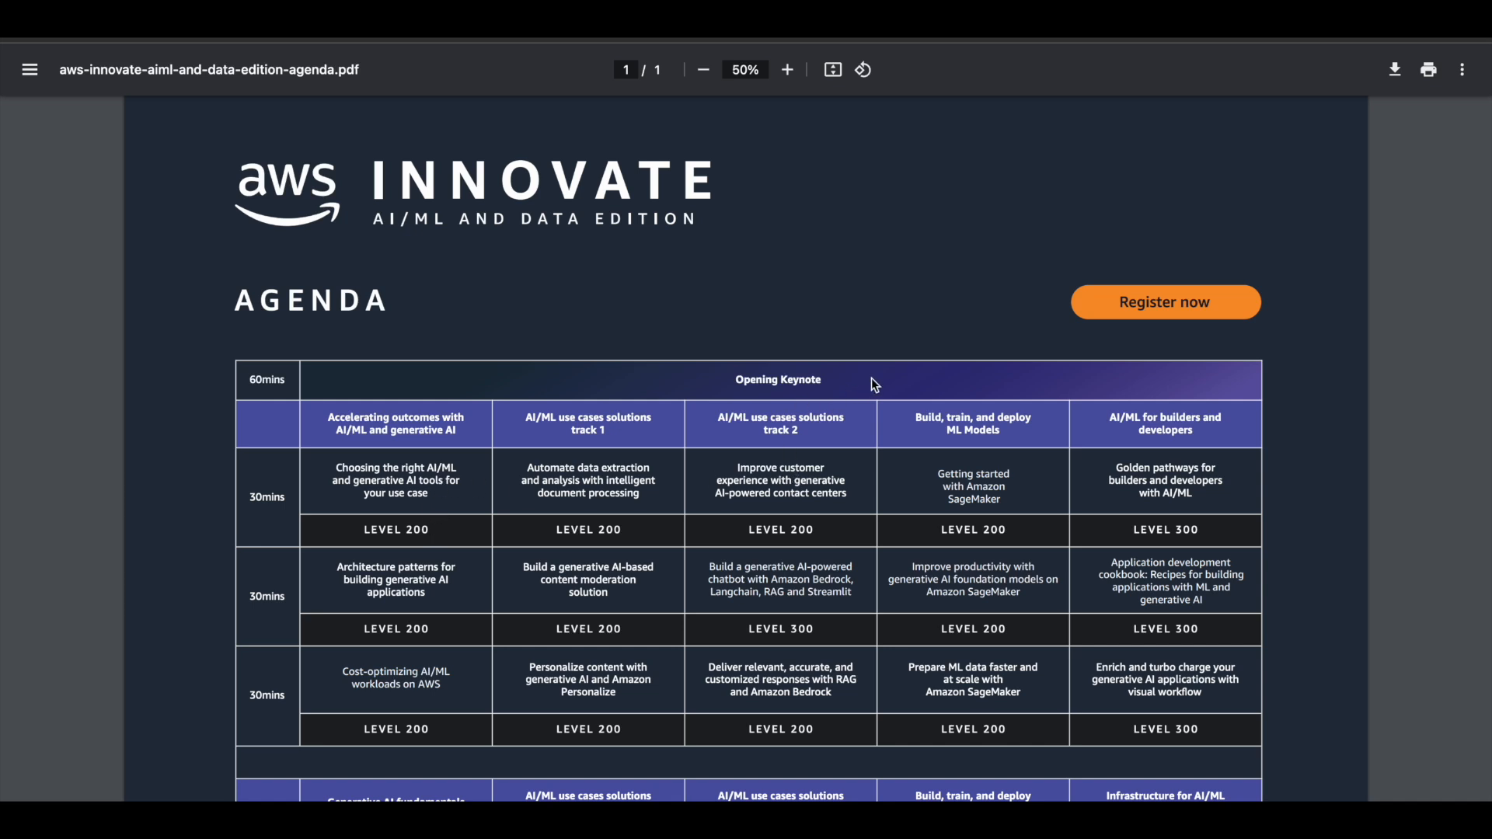
{"action": "mouse_move", "coordinate": [1100, 452]}
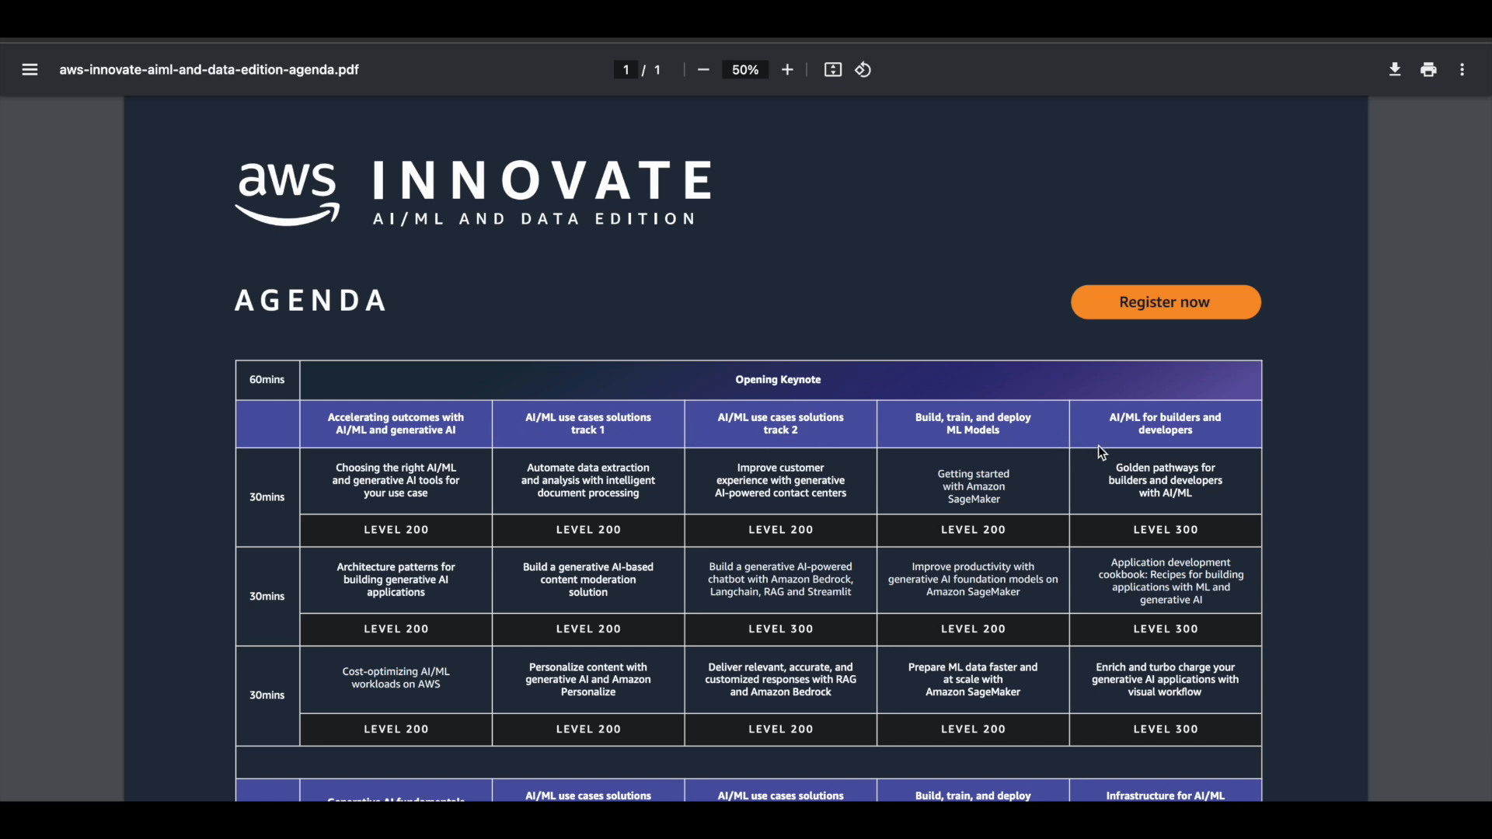
- Scroll the agenda PDF down to the closing remarks and Level 100, 200, 300 session descriptions
{"action": "scroll", "scroll_direction": "down", "scroll_amount": 3}
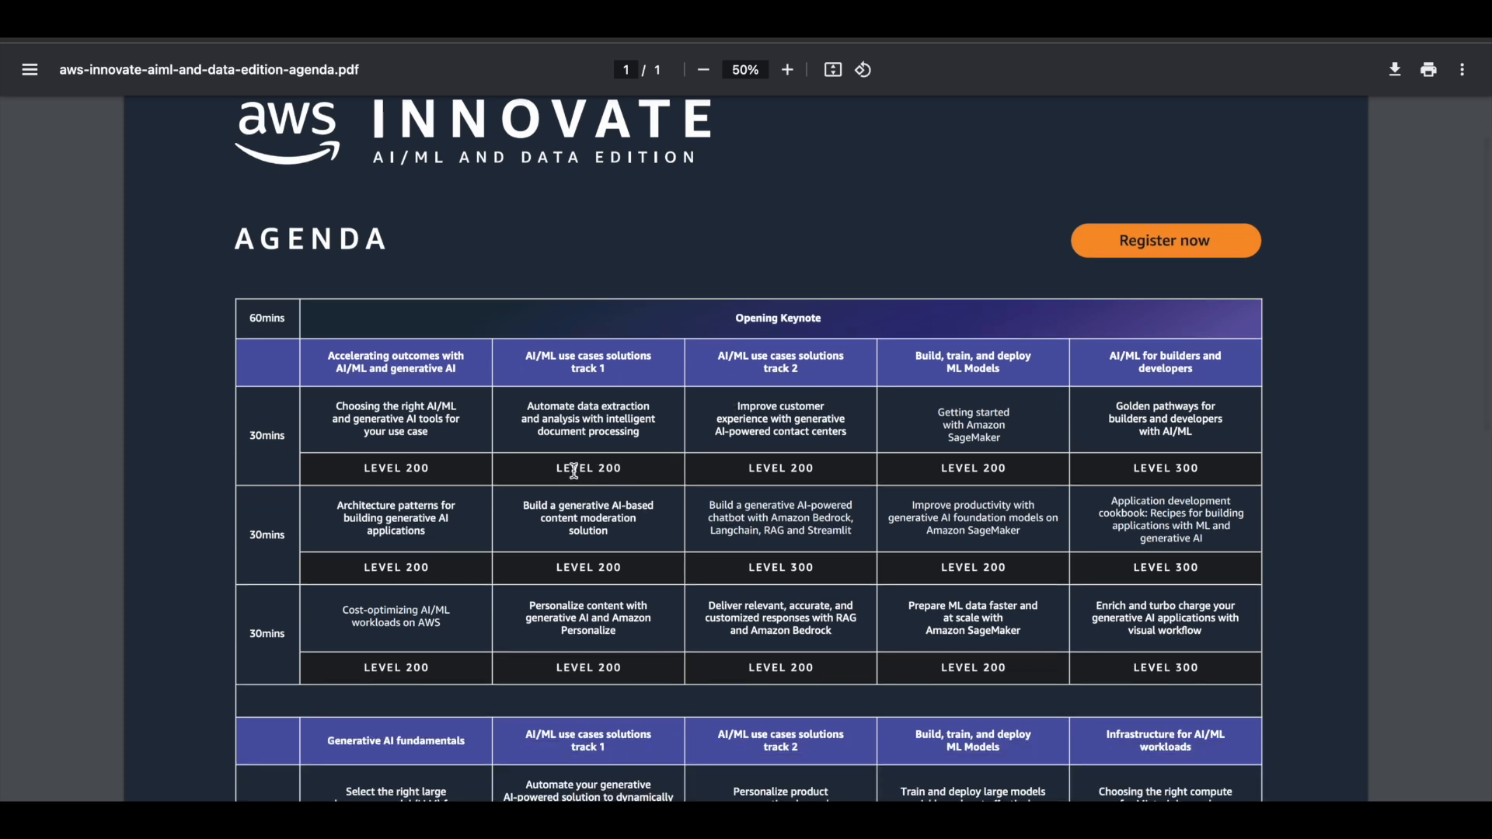
{"action": "mouse_move", "coordinate": [1024, 469]}
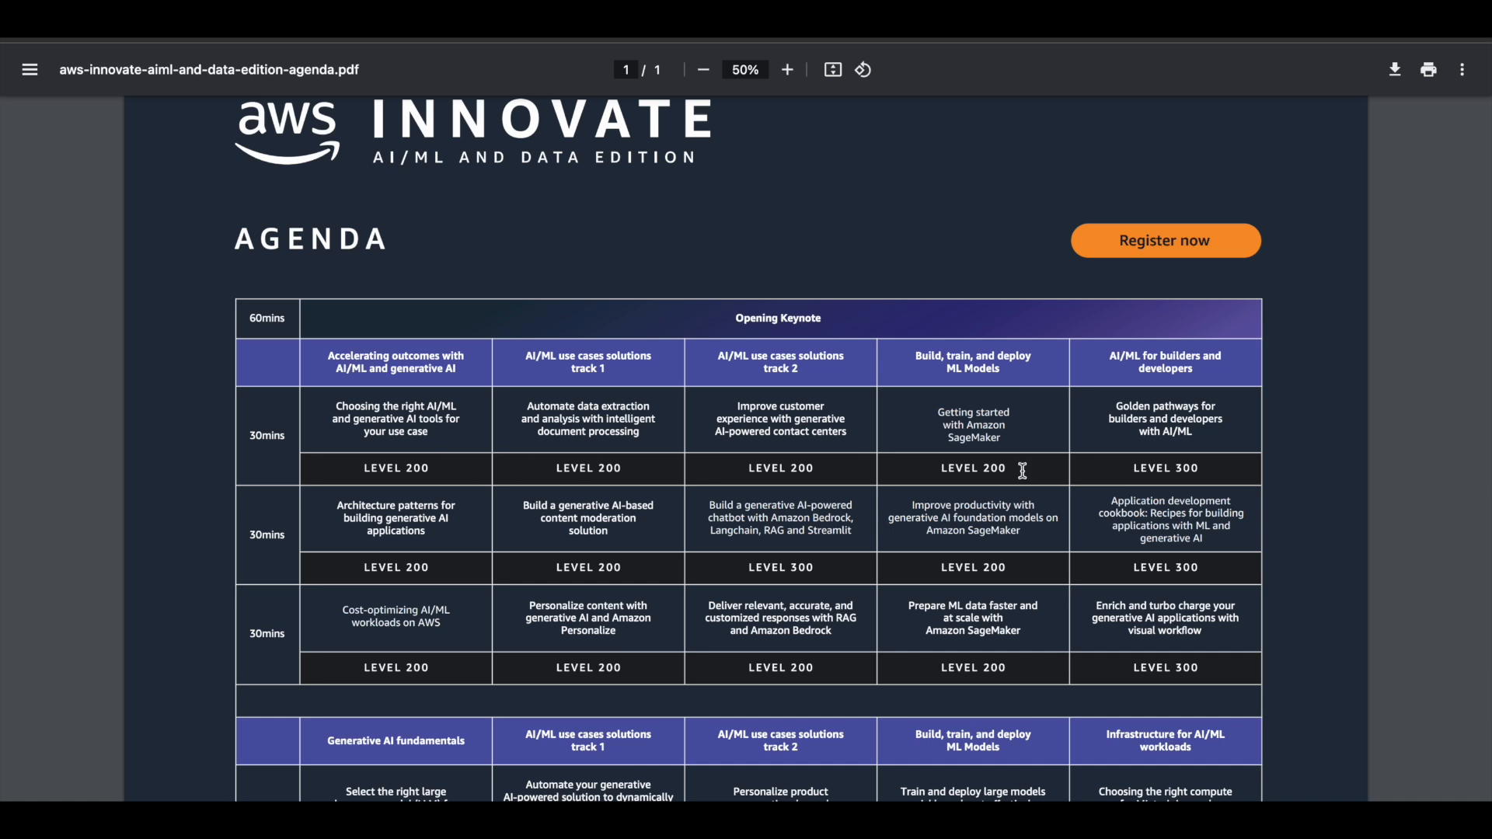
{"action": "mouse_move", "coordinate": [749, 484]}
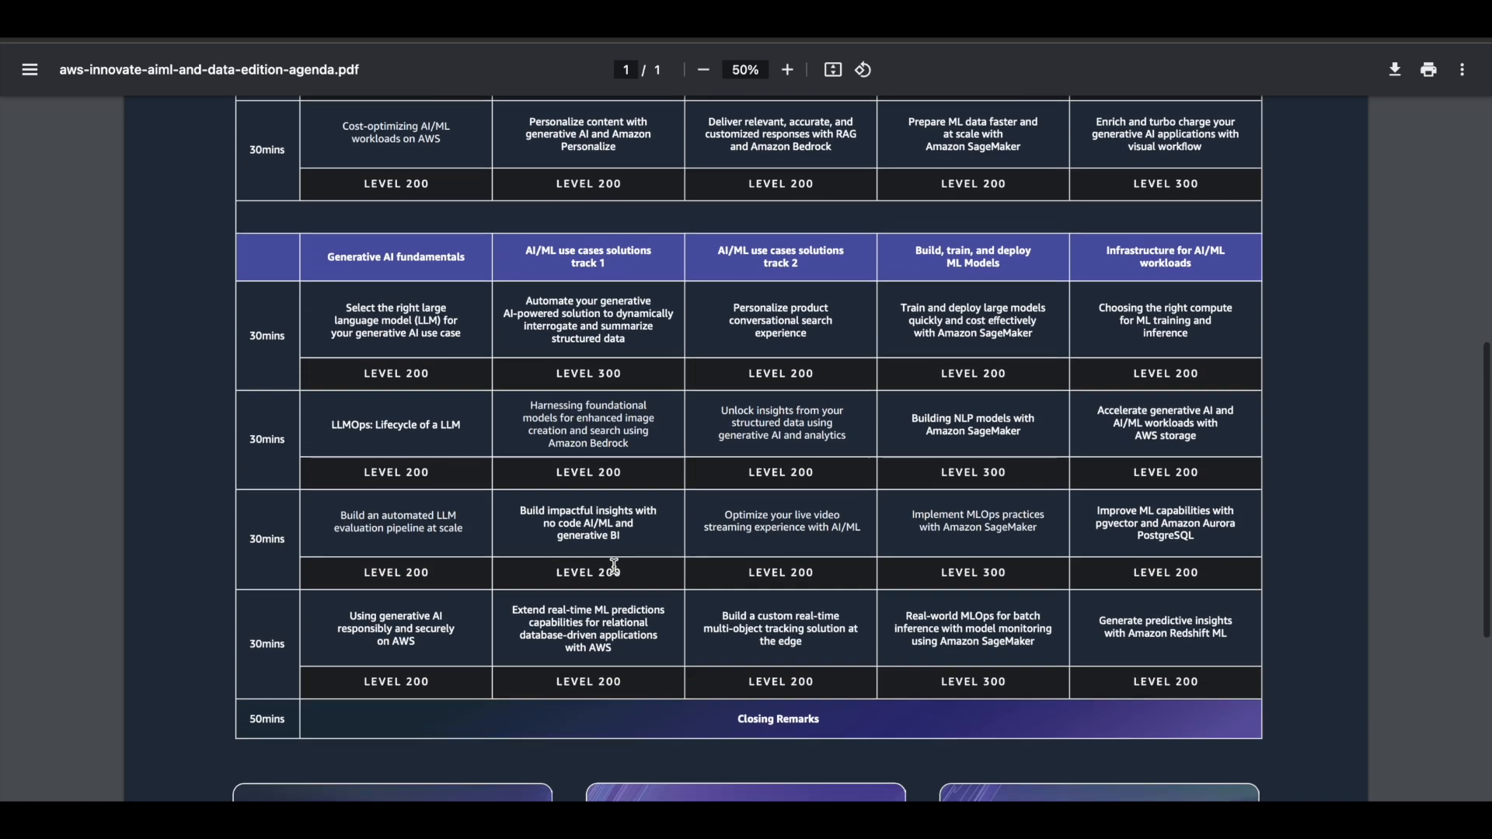
{"action": "scroll", "scroll_direction": "down", "scroll_amount": 3}
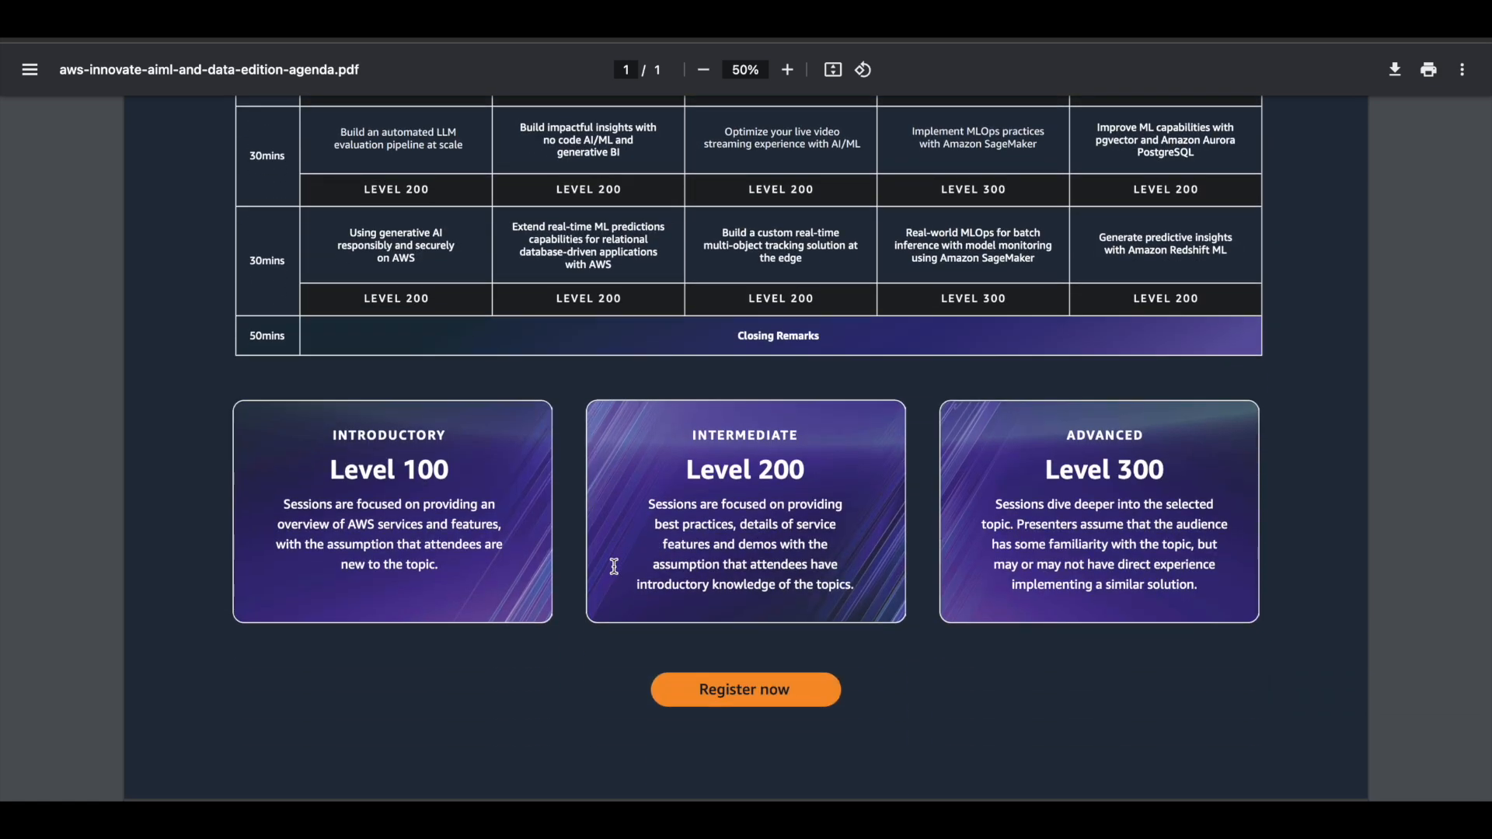
{"action": "mouse_move", "coordinate": [340, 475]}
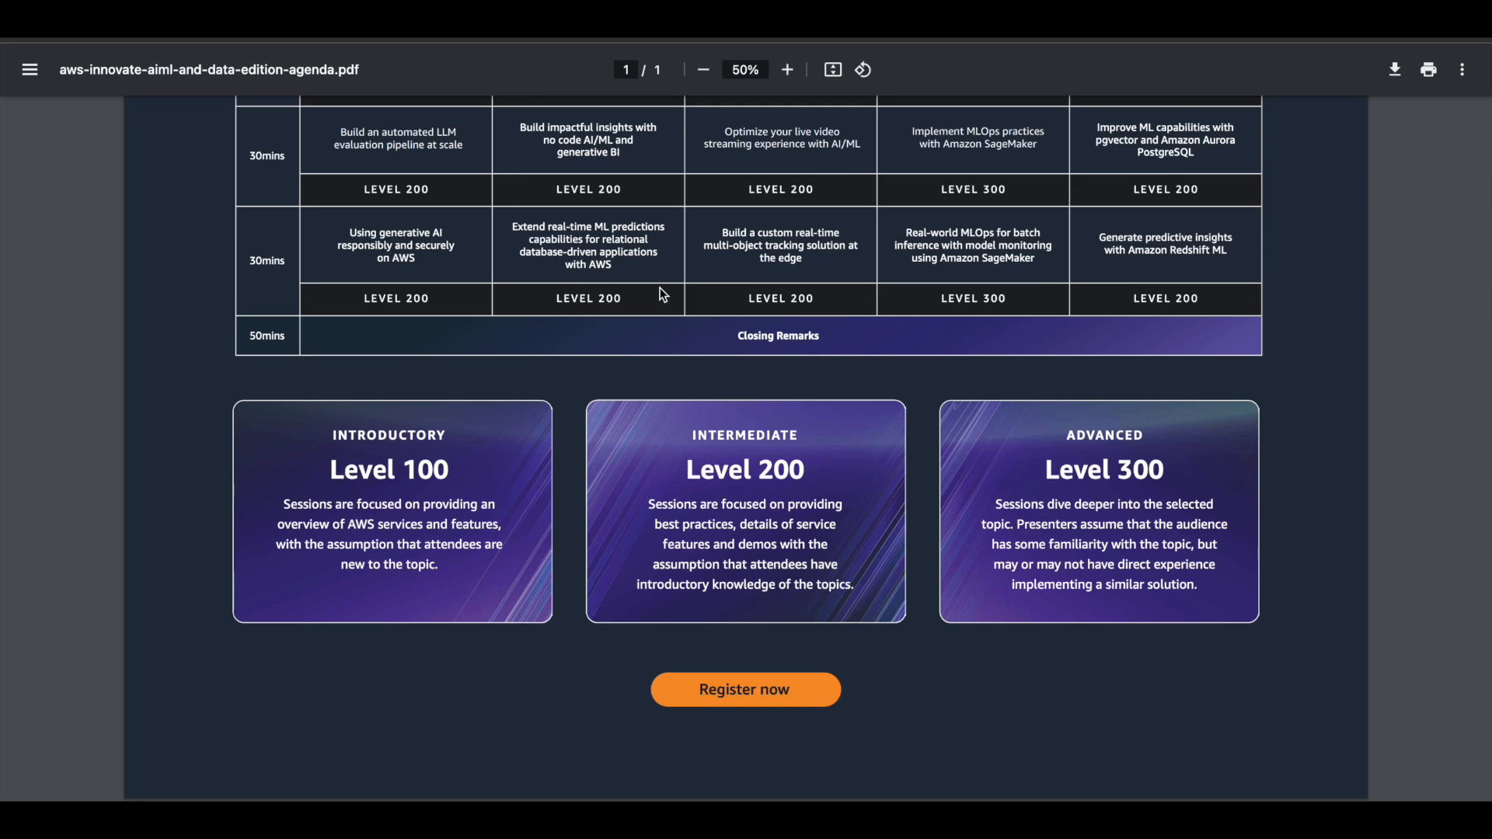
{"action": "mouse_move", "coordinate": [503, 396]}
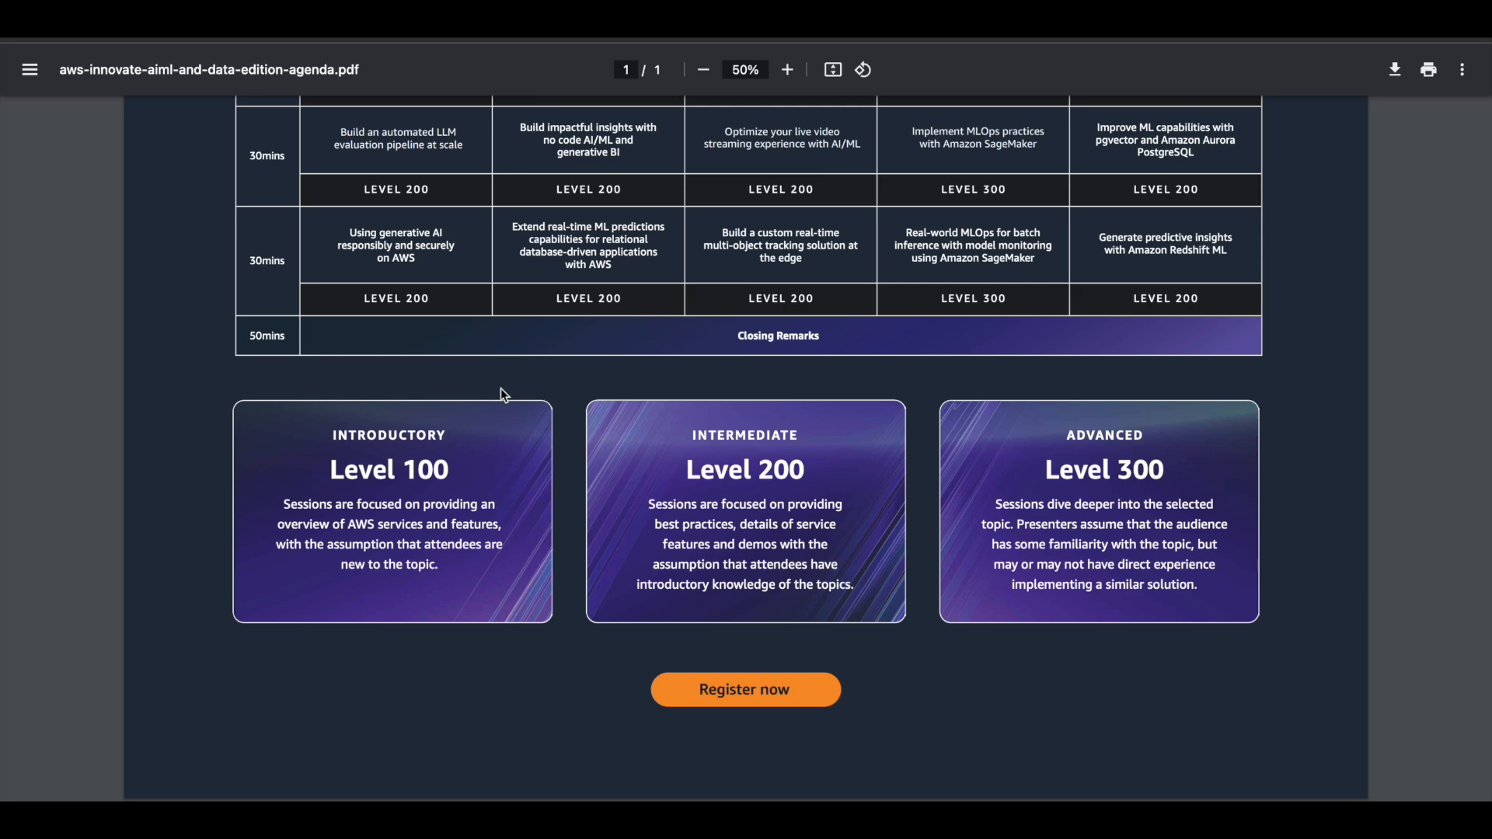
{"action": "mouse_move", "coordinate": [832, 399]}
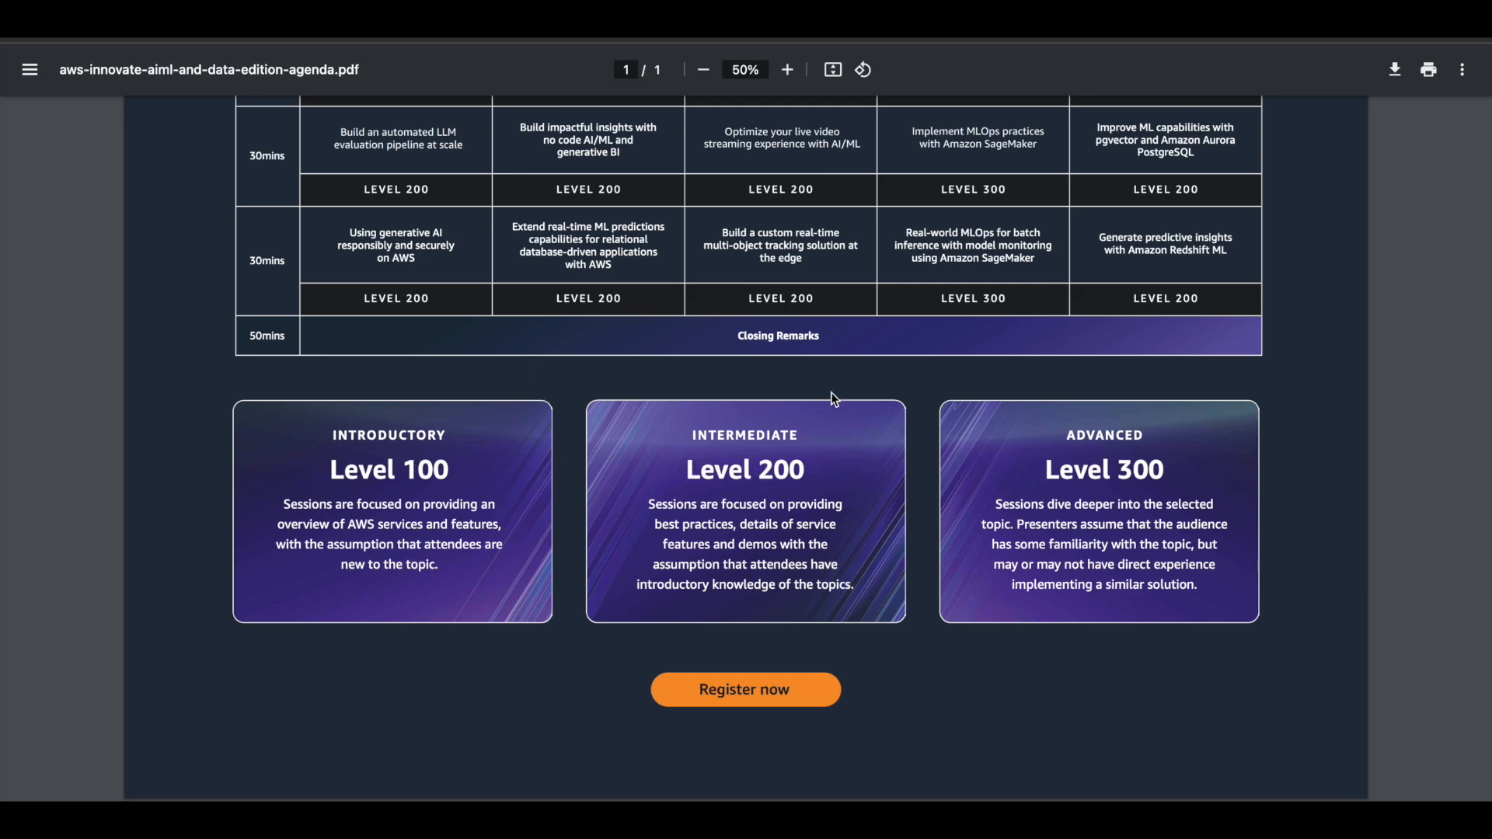
{"action": "mouse_move", "coordinate": [725, 428]}
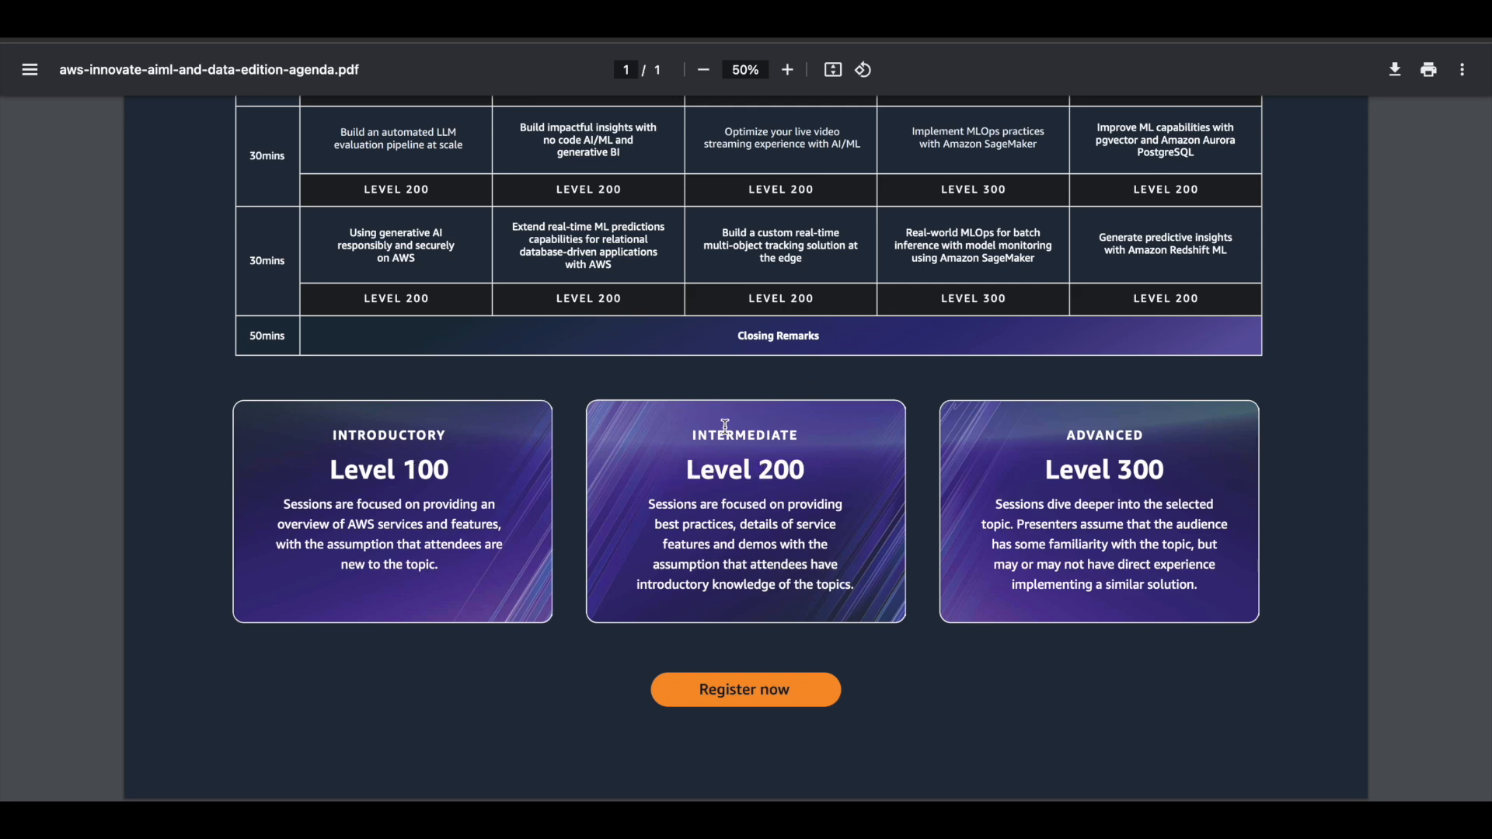
{"action": "mouse_move", "coordinate": [1092, 472]}
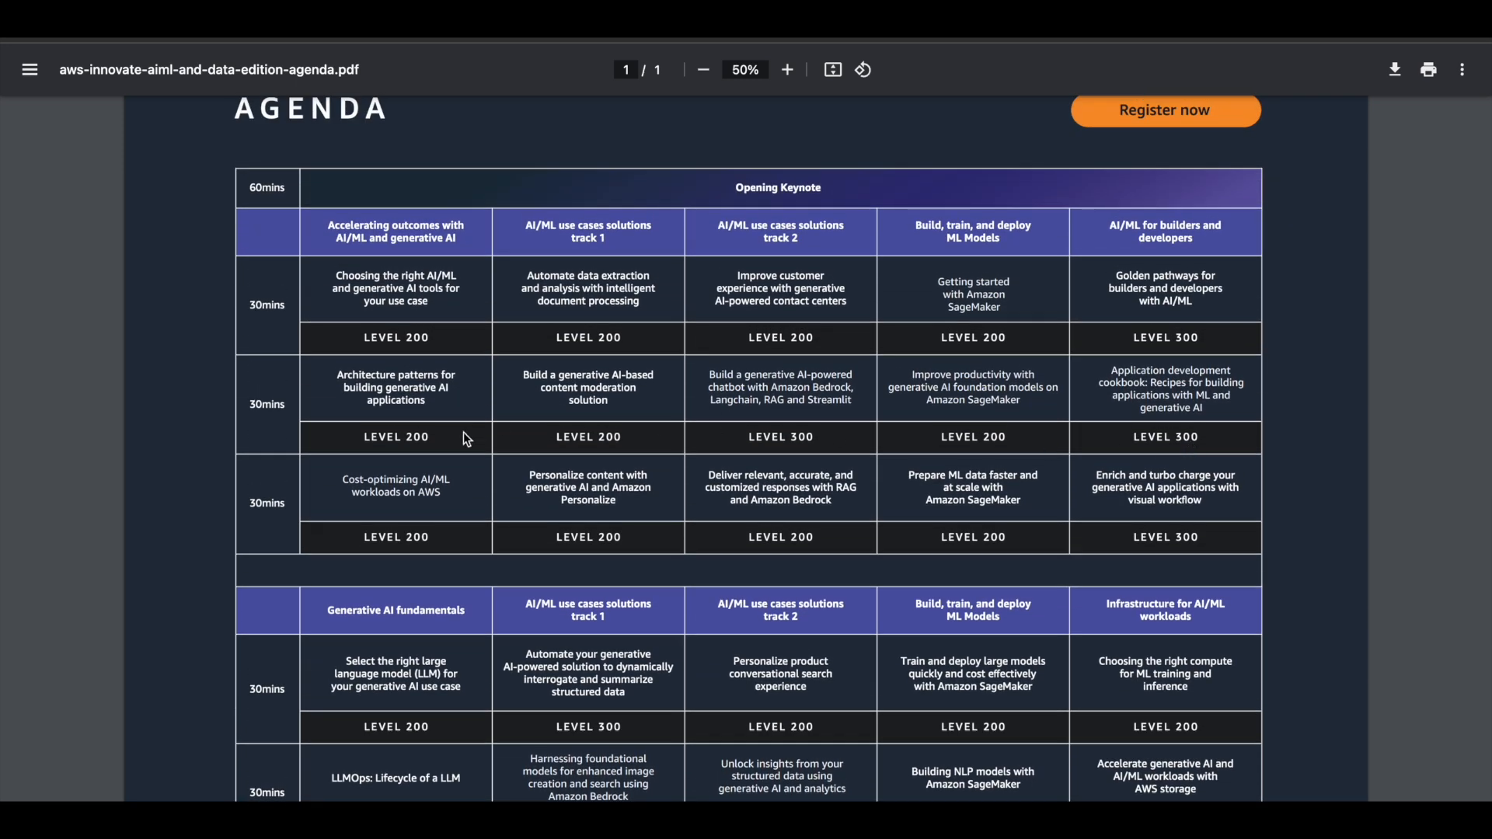
{"action": "mouse_move", "coordinate": [592, 444]}
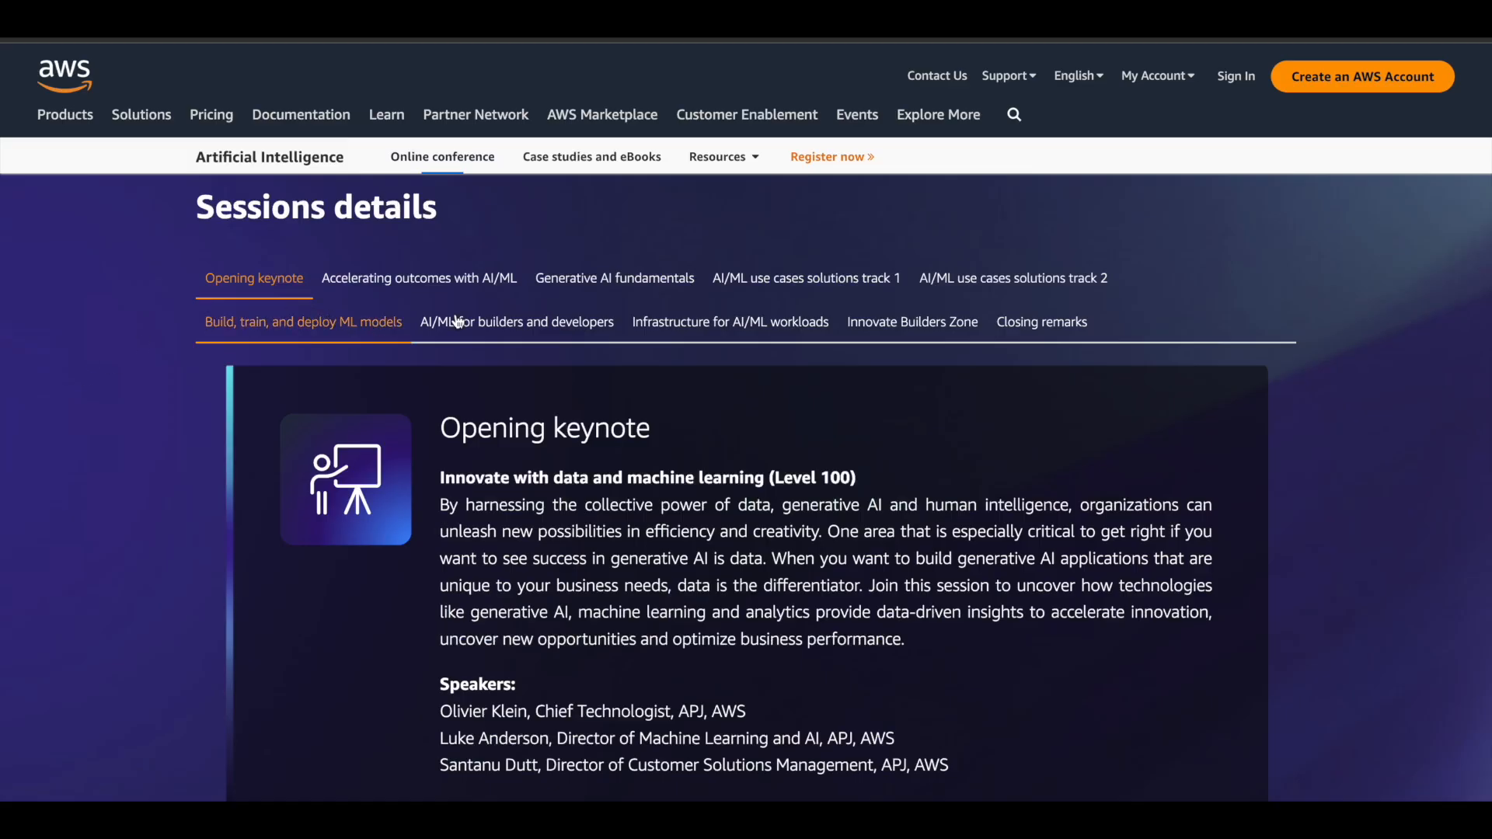
- Show the Generative AI fundamentals track and scroll through its sessions, regional timings and speakers
{"action": "left_click", "coordinate": [613, 278]}
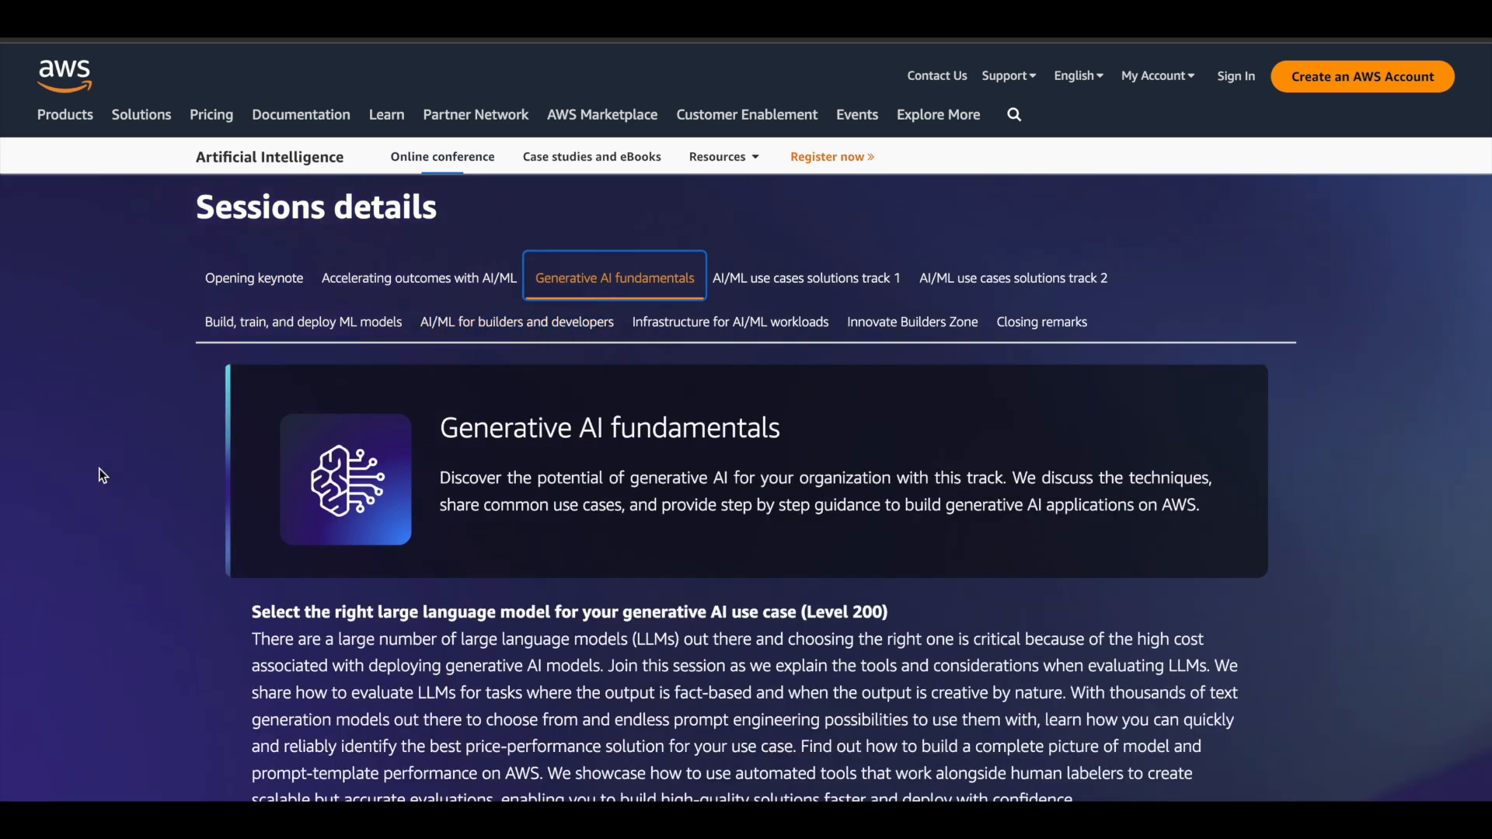
{"action": "scroll", "scroll_direction": "down", "scroll_amount": 3}
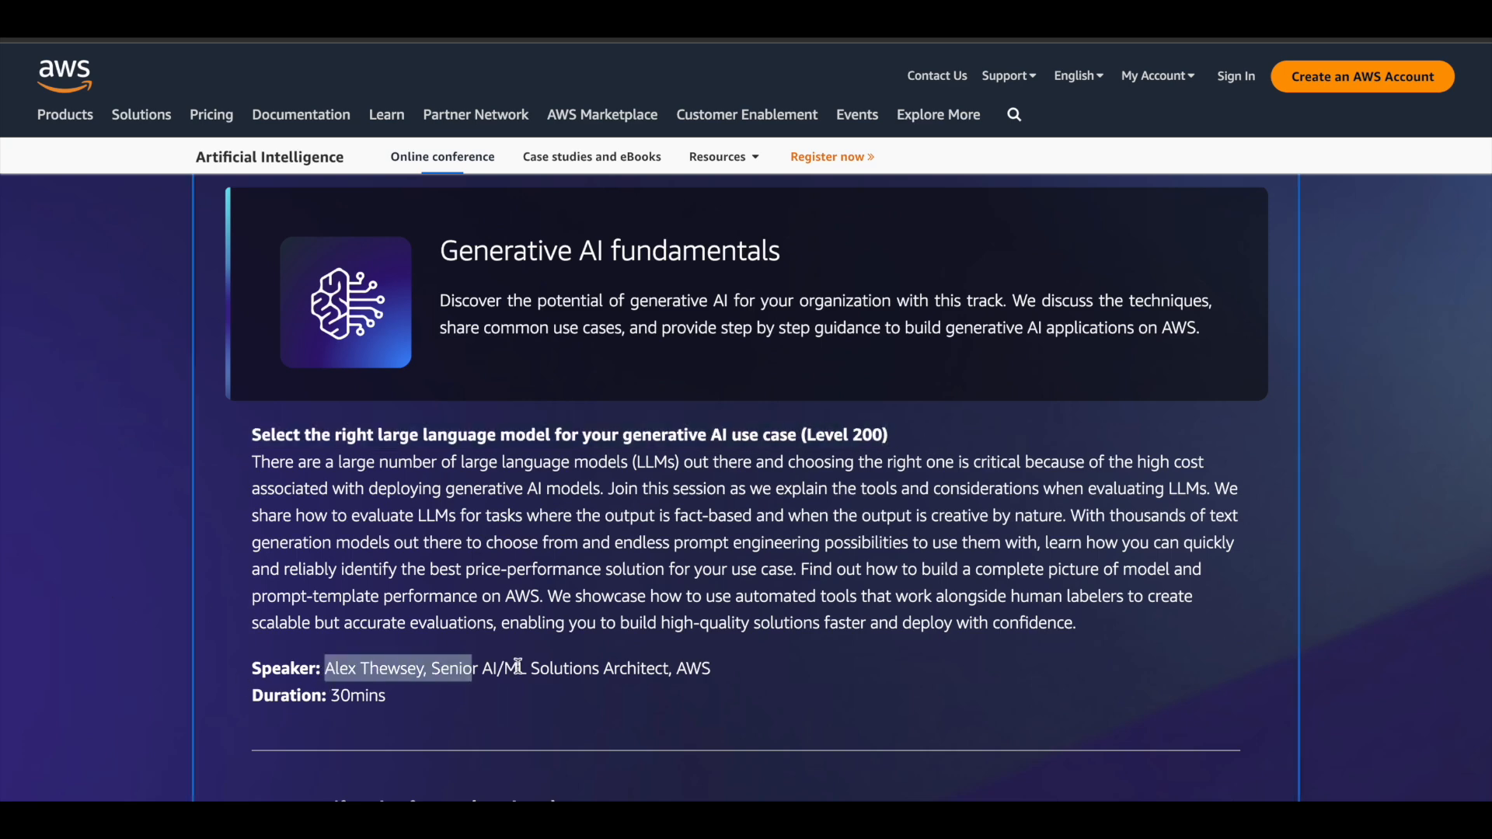
{"action": "scroll", "scroll_direction": "down", "scroll_amount": 3}
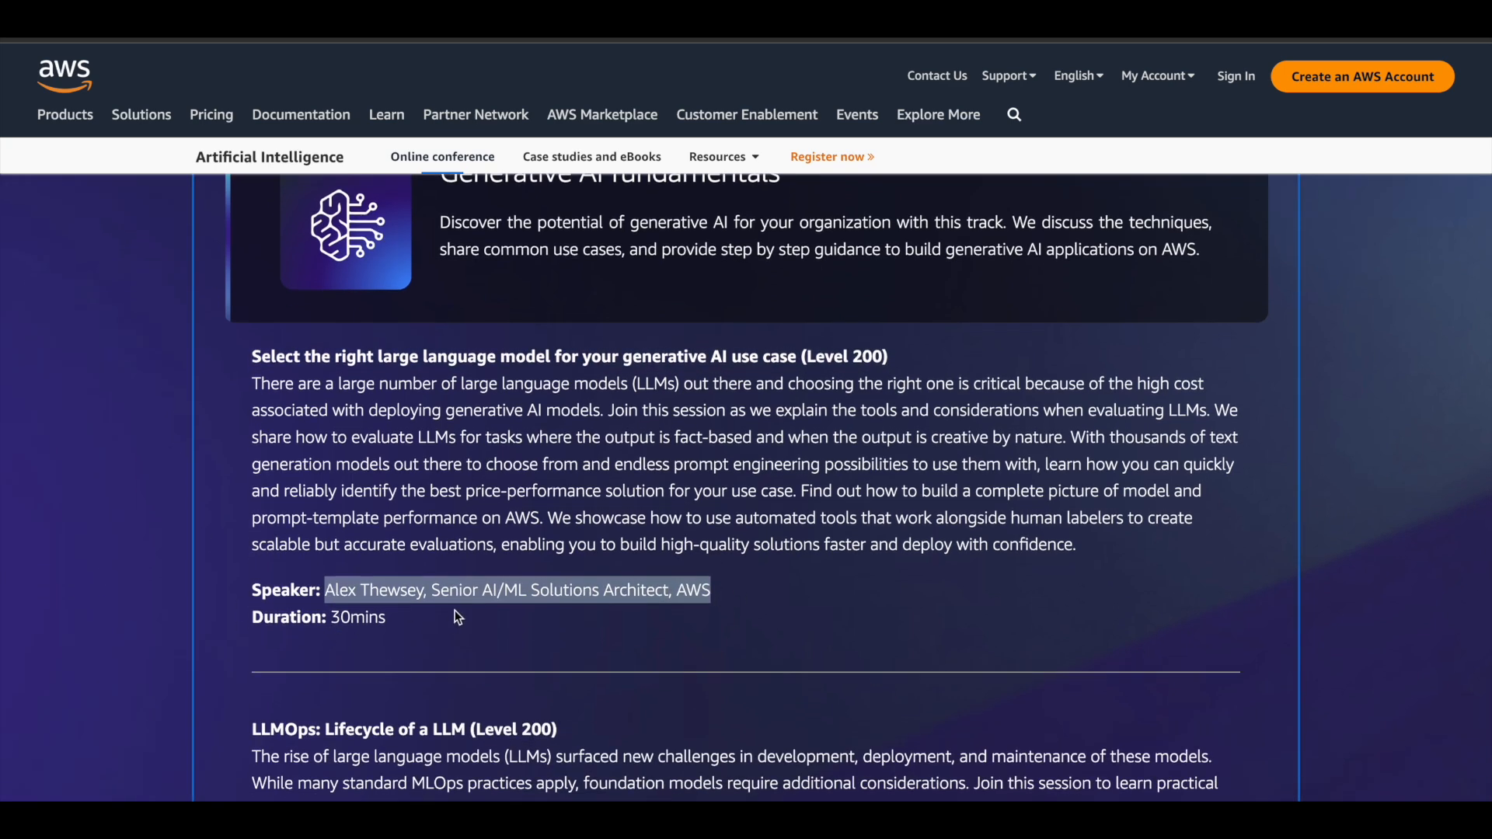
{"action": "scroll", "scroll_direction": "down", "scroll_amount": 3}
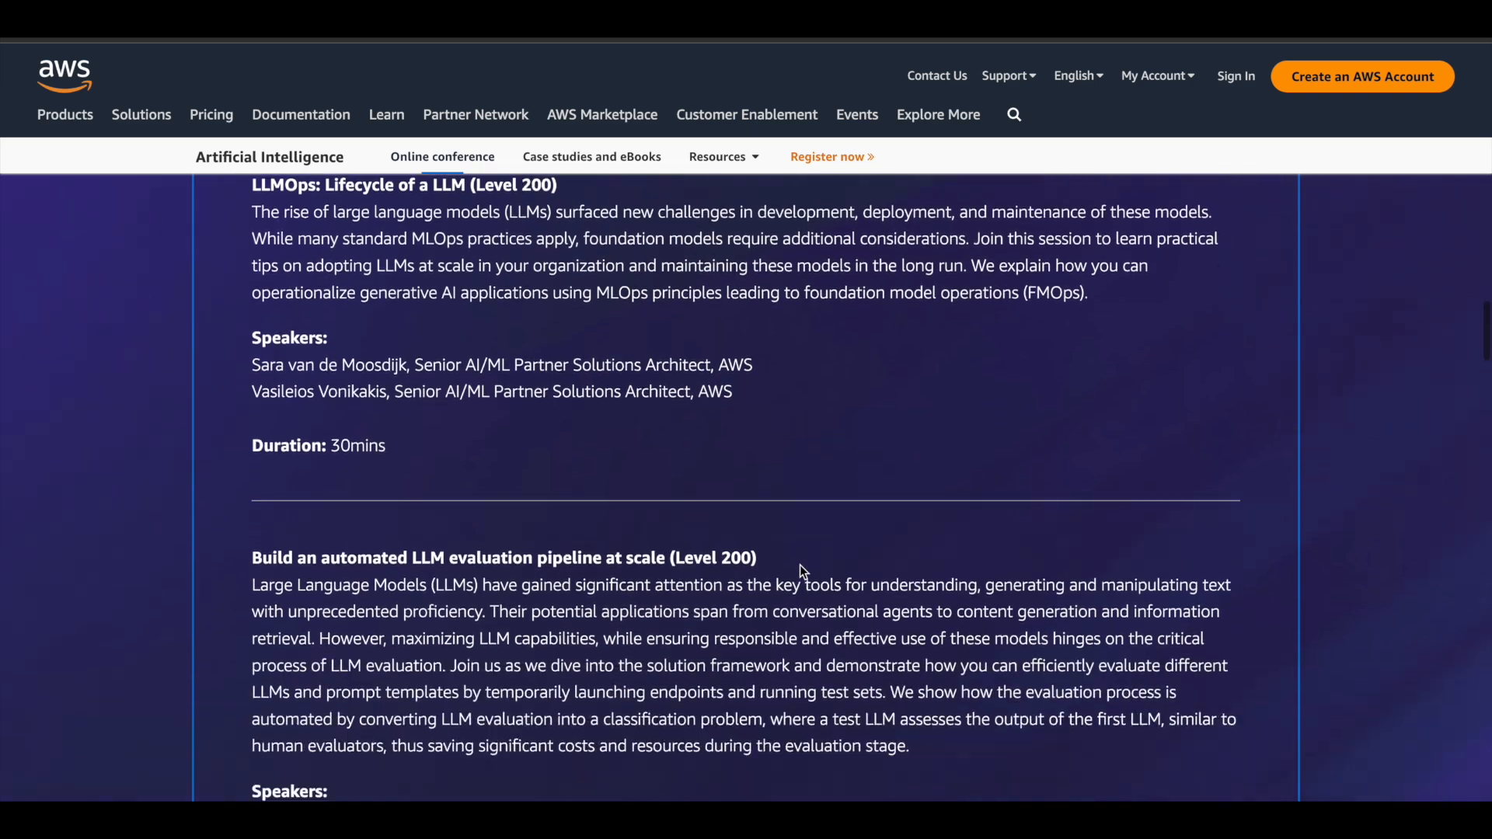
{"action": "scroll", "scroll_direction": "down", "scroll_amount": 3}
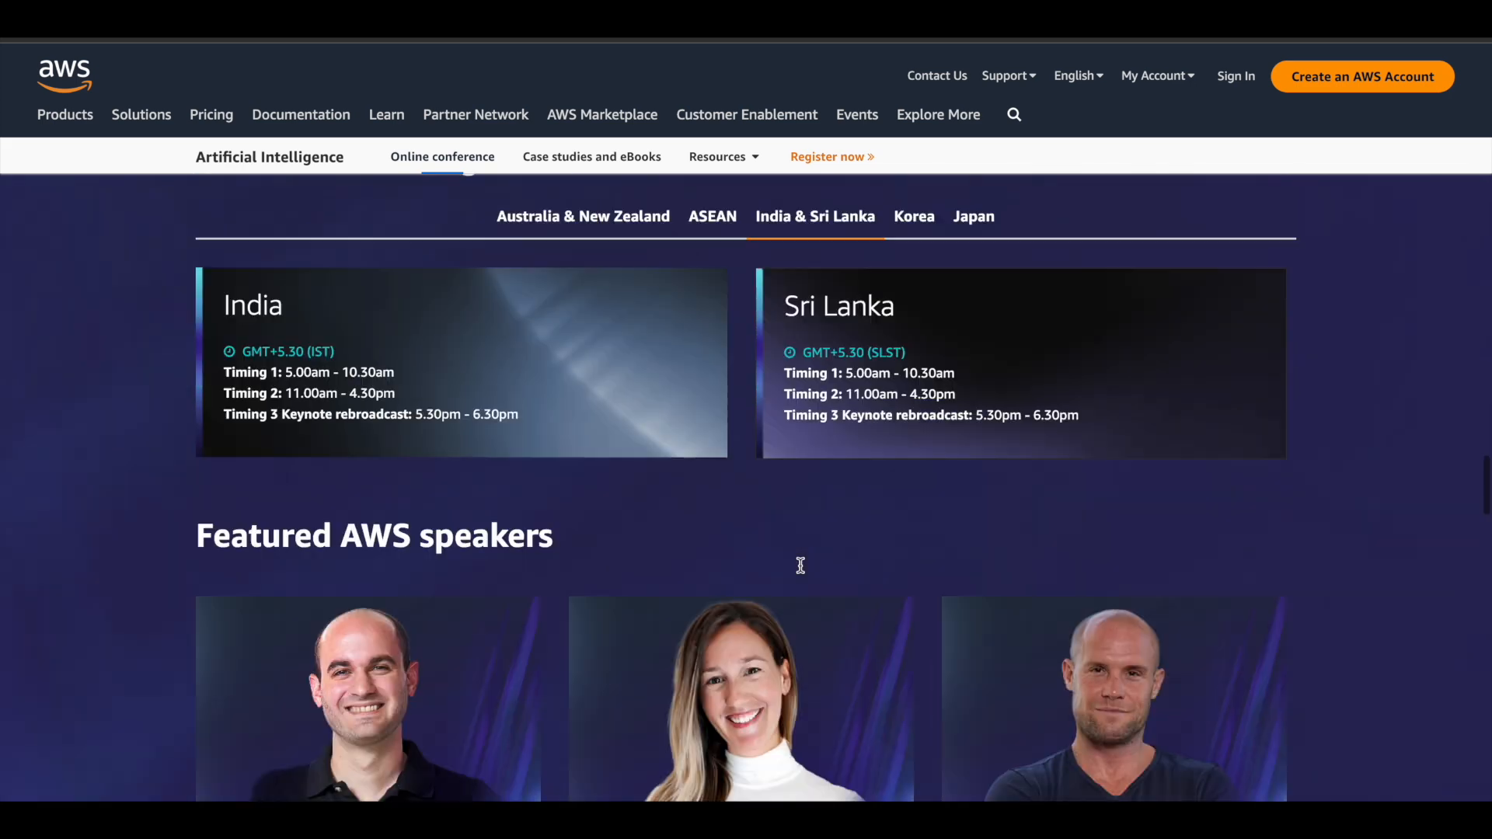
{"action": "scroll", "scroll_direction": "down", "scroll_amount": 3}
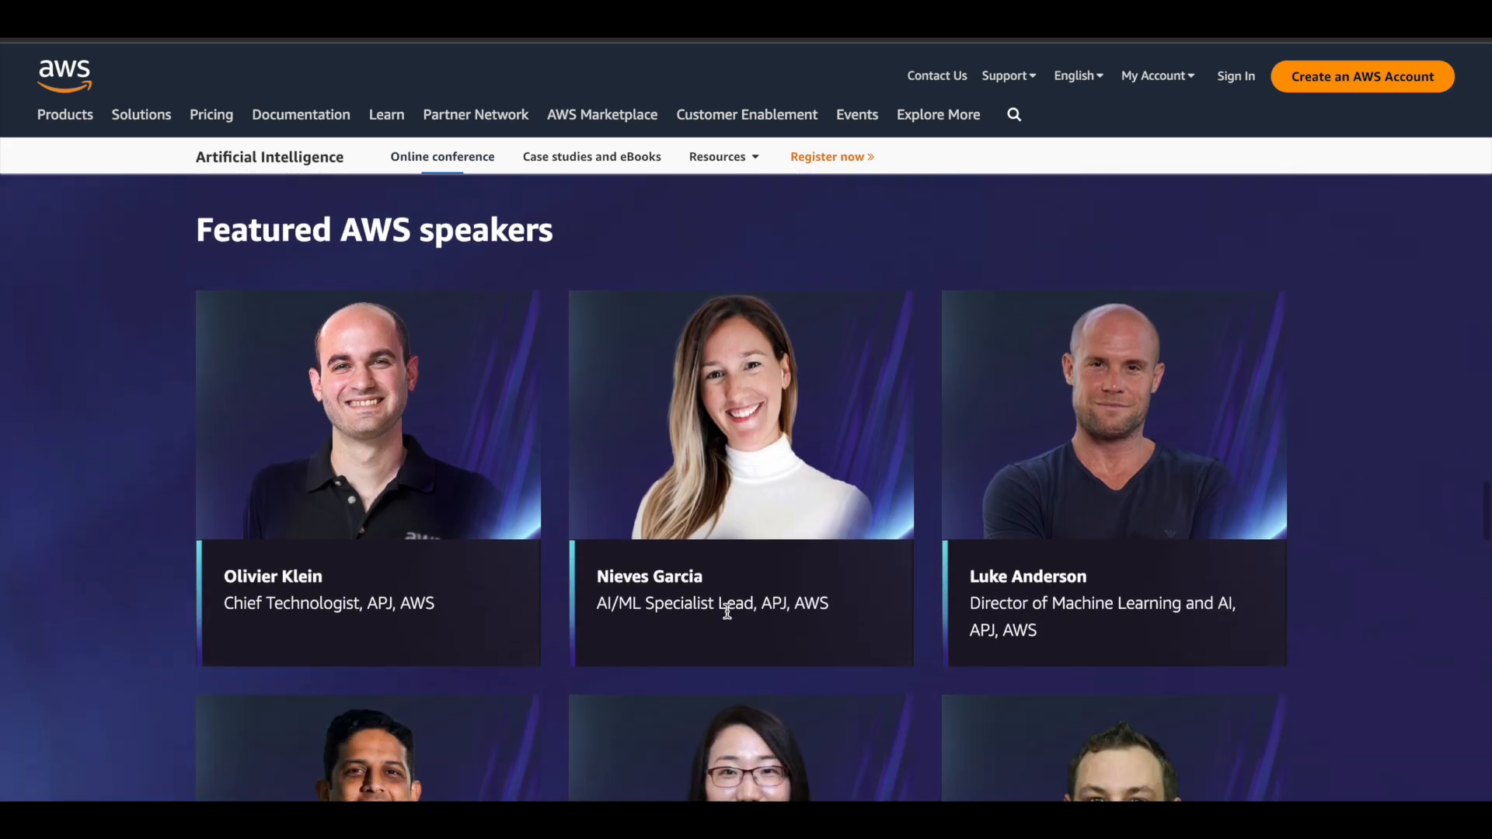
{"action": "scroll", "scroll_direction": "down", "scroll_amount": 3}
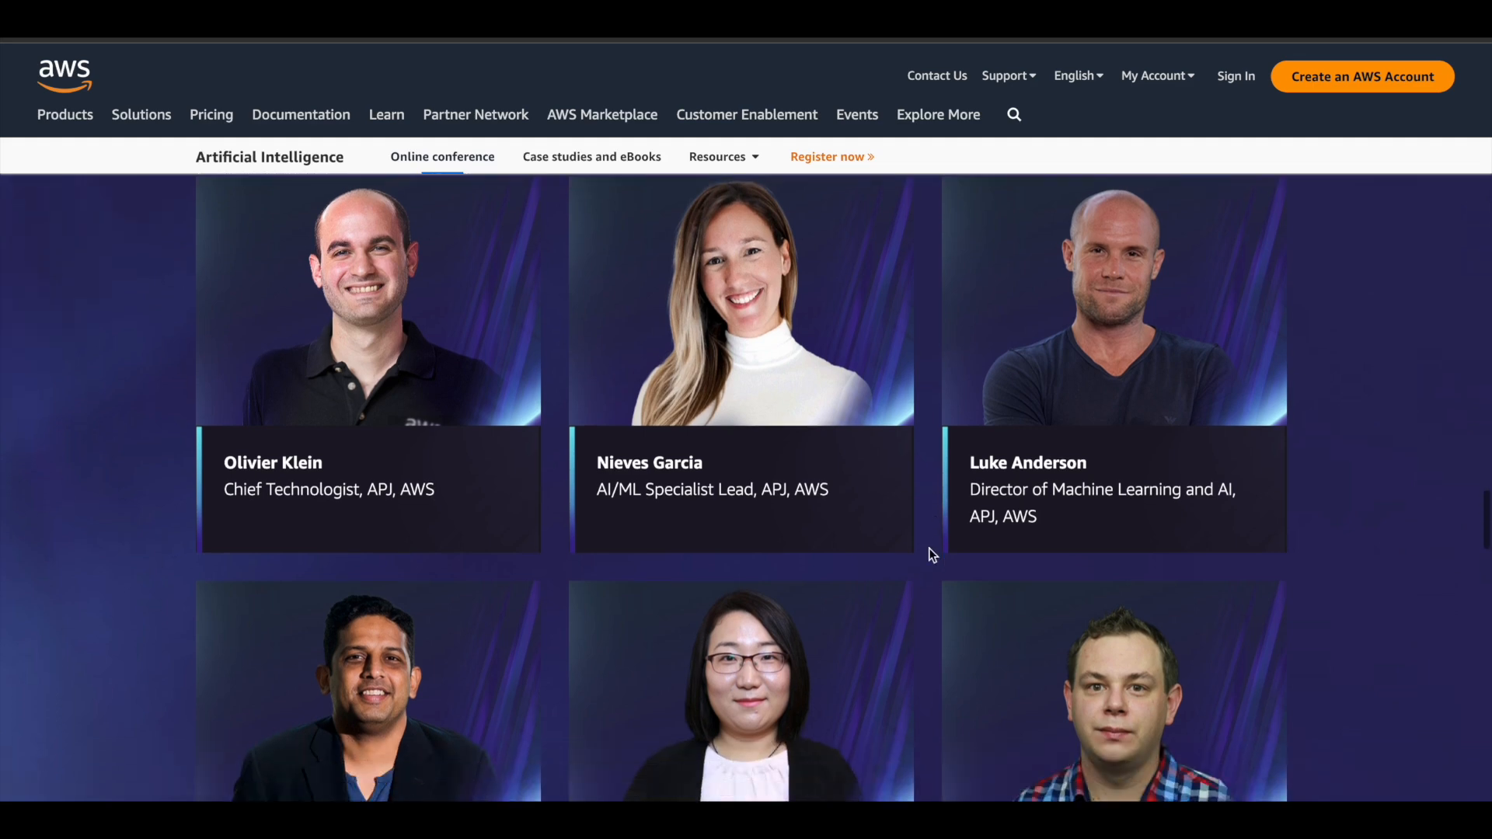
{"action": "scroll", "scroll_direction": "down", "scroll_amount": 3}
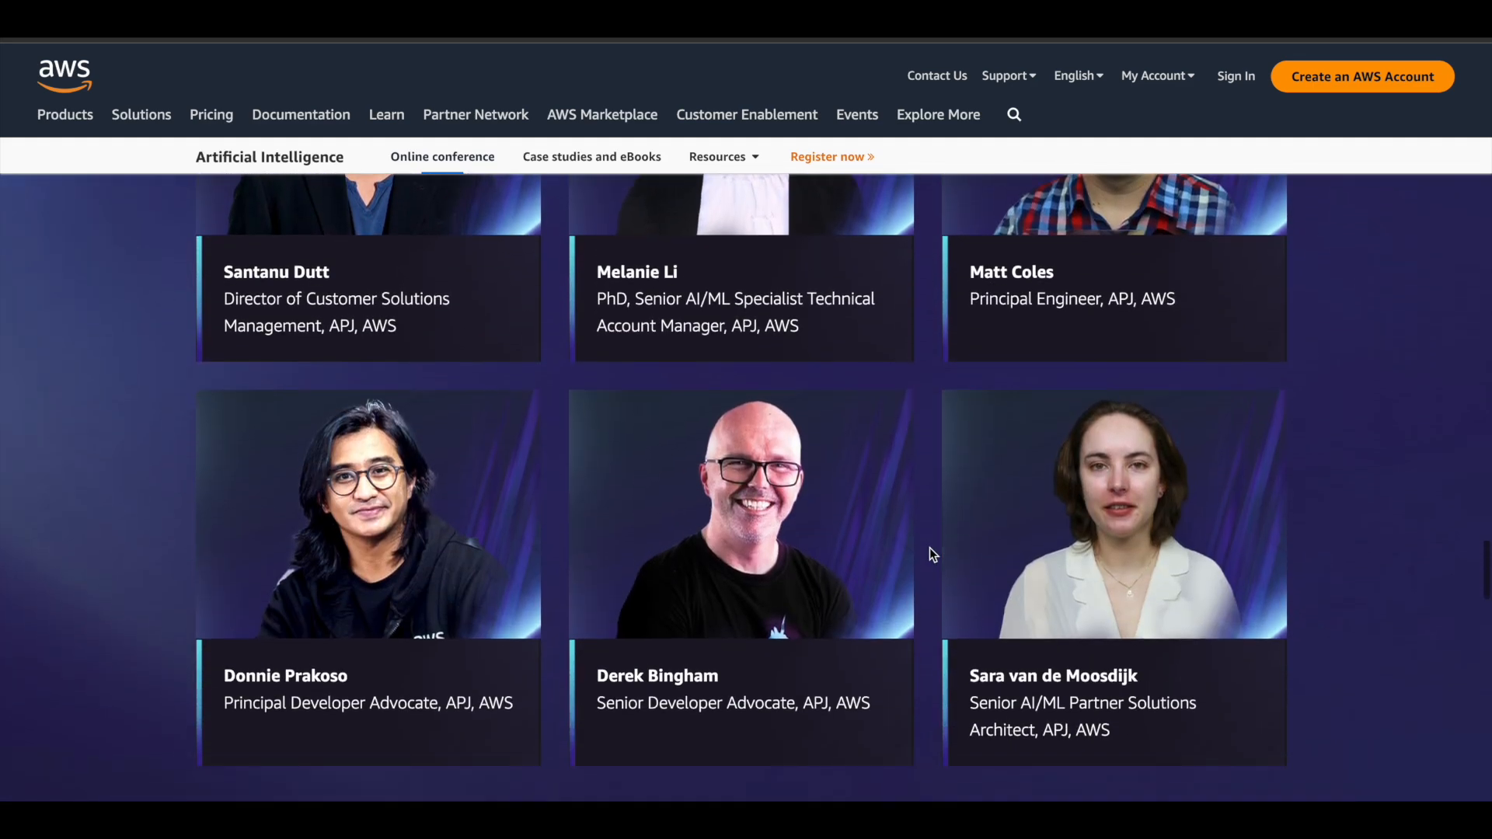
{"action": "scroll", "scroll_direction": "up", "scroll_amount": 3}
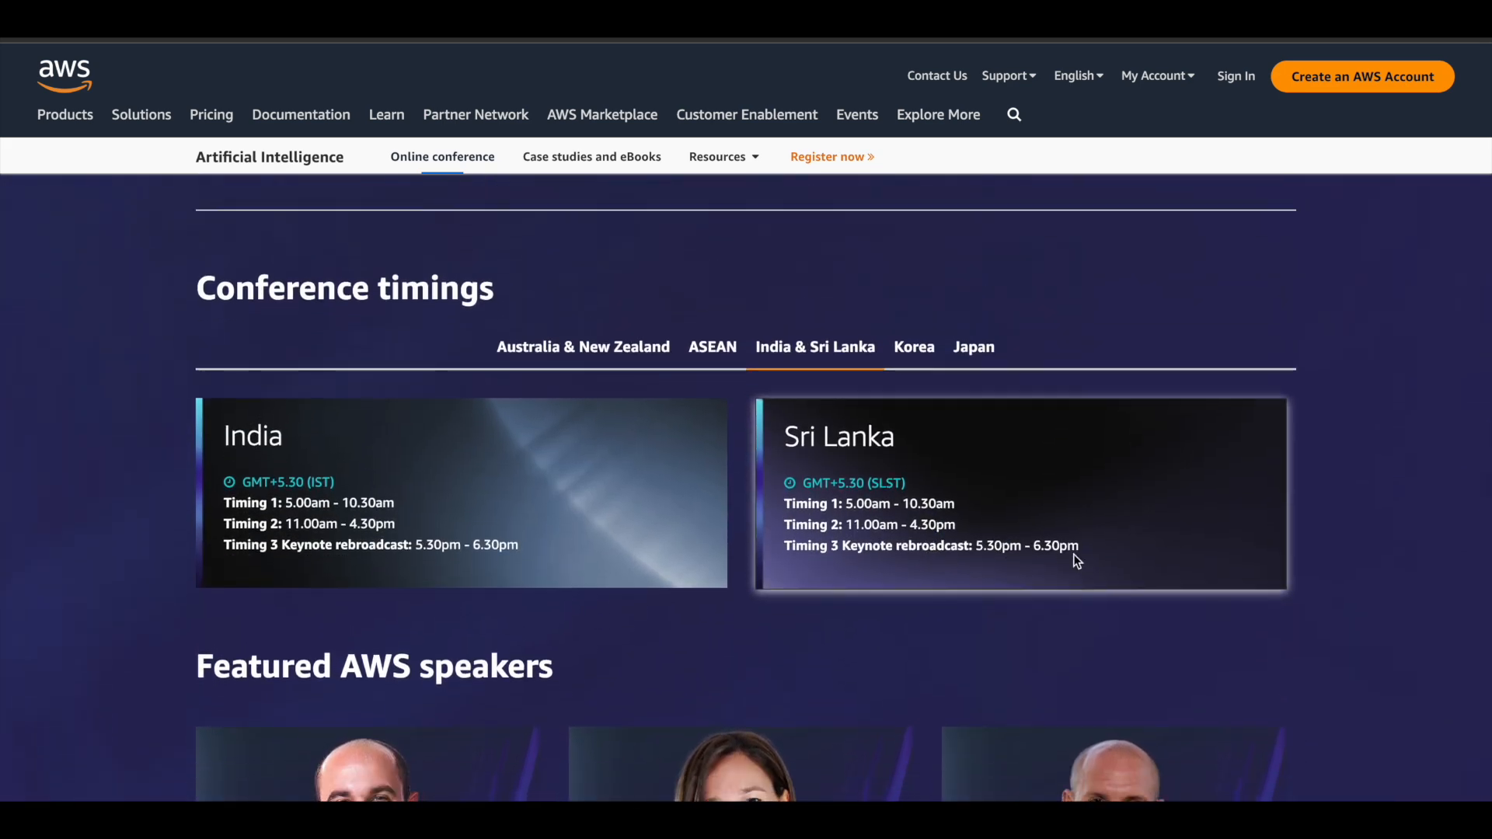
{"action": "mouse_move", "coordinate": [614, 382]}
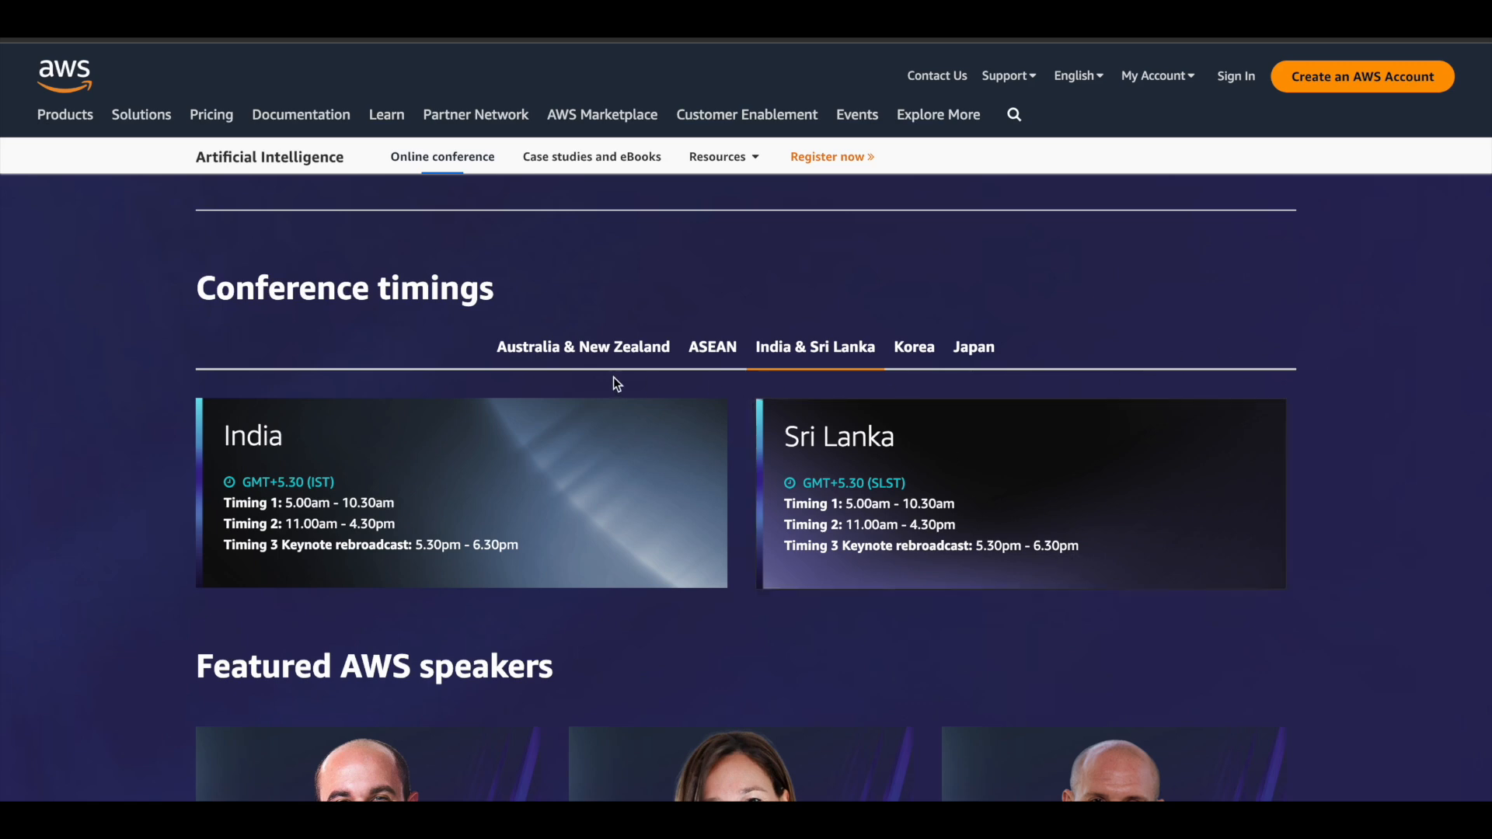
{"action": "mouse_move", "coordinate": [306, 354]}
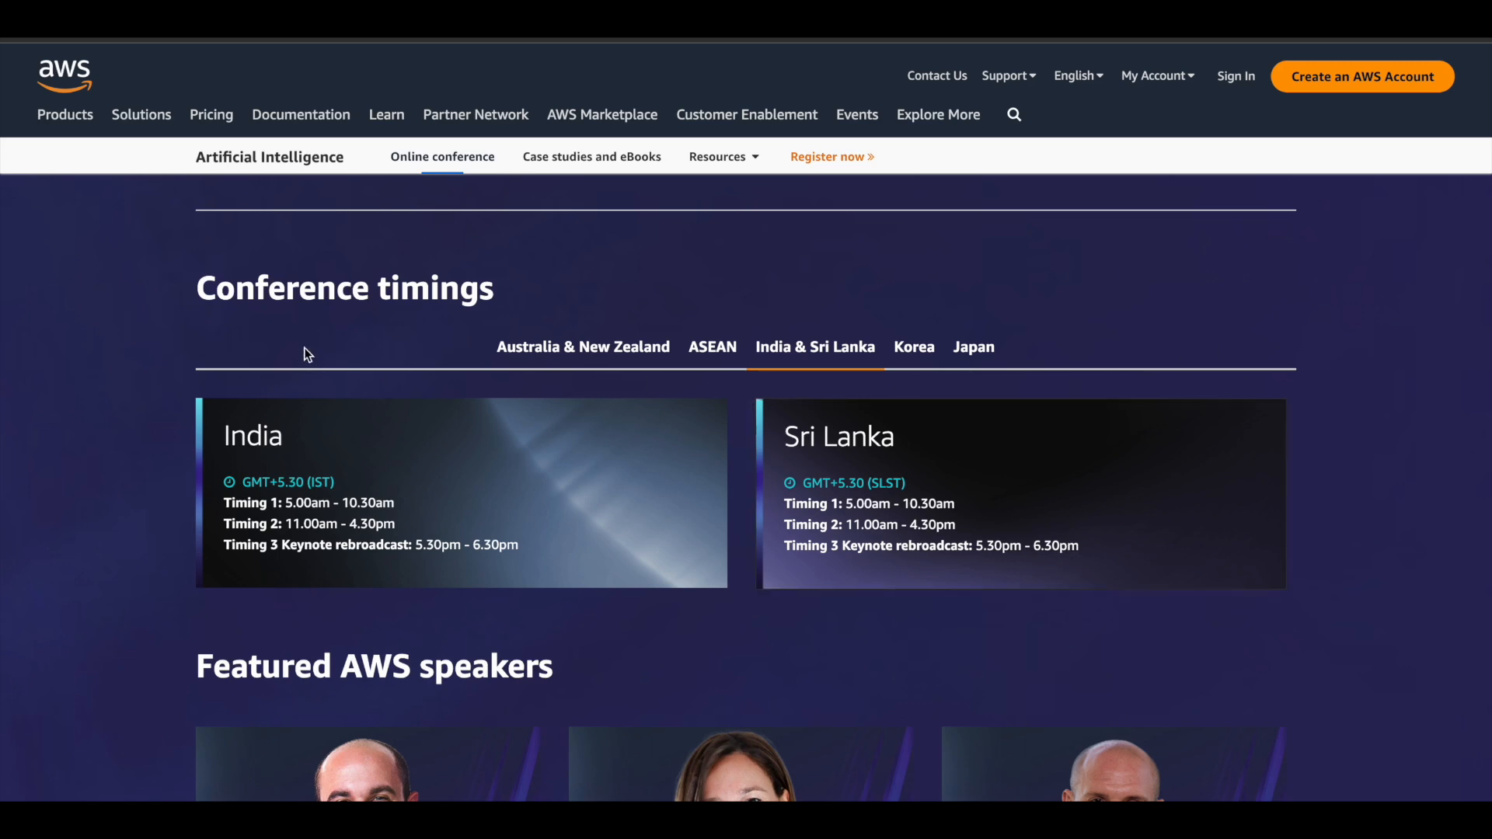
- View conference timings for Australia & New Zealand, ASEAN, then India & Sri Lanka
{"action": "left_click", "coordinate": [583, 347]}
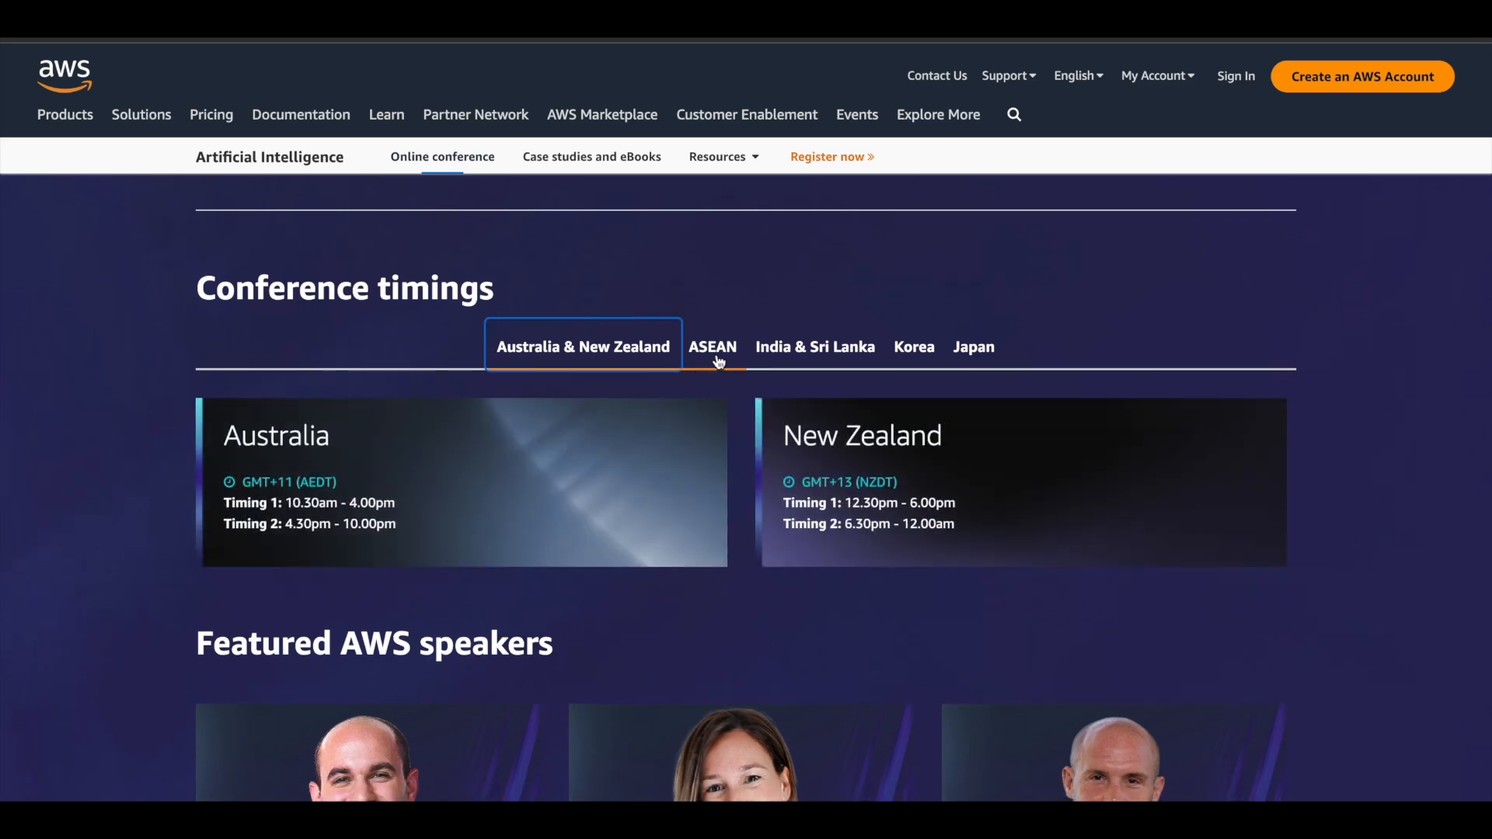
{"action": "left_click", "coordinate": [711, 347]}
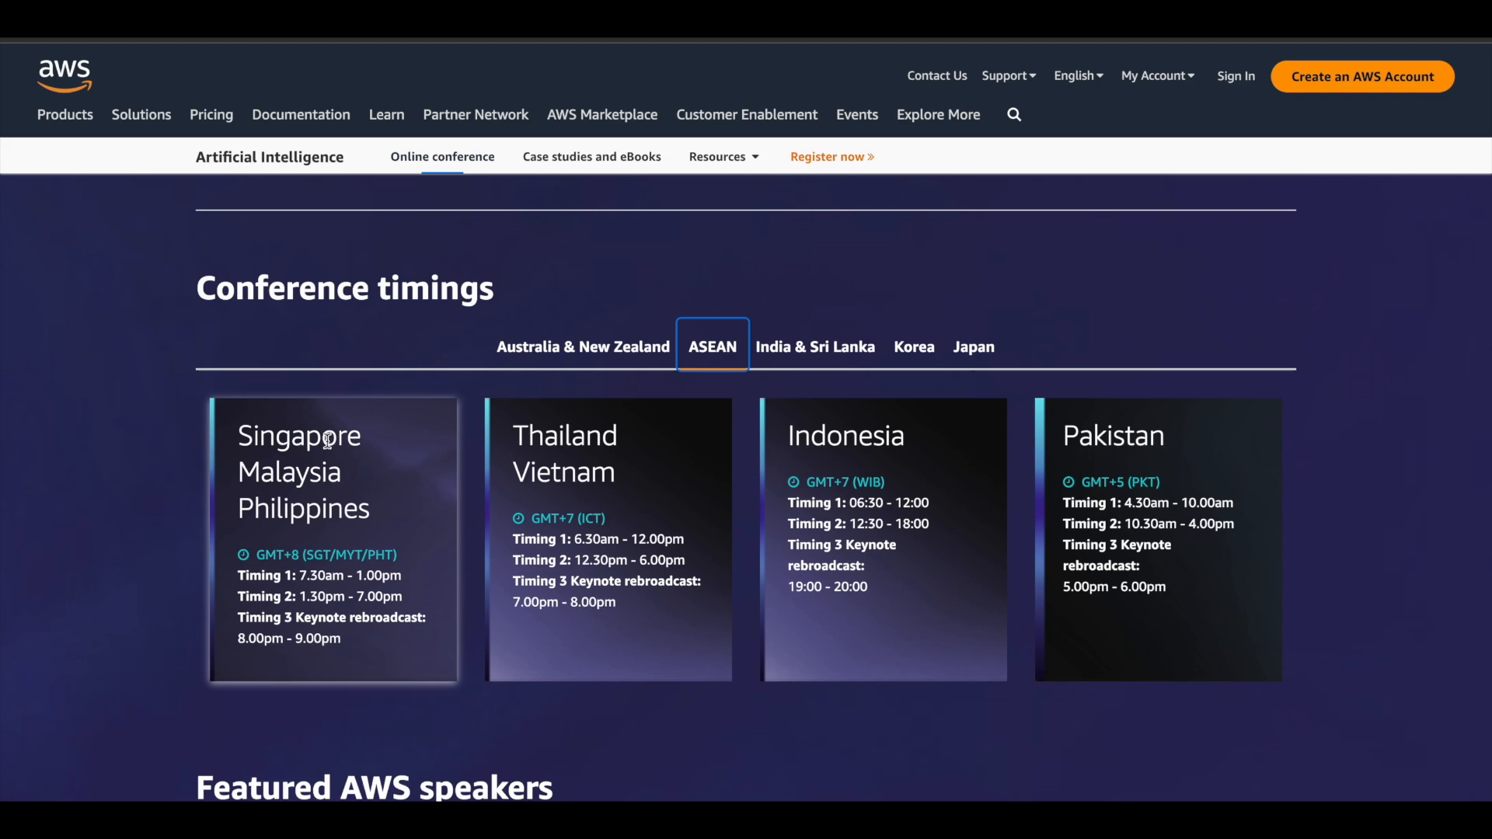
{"action": "mouse_move", "coordinate": [592, 457]}
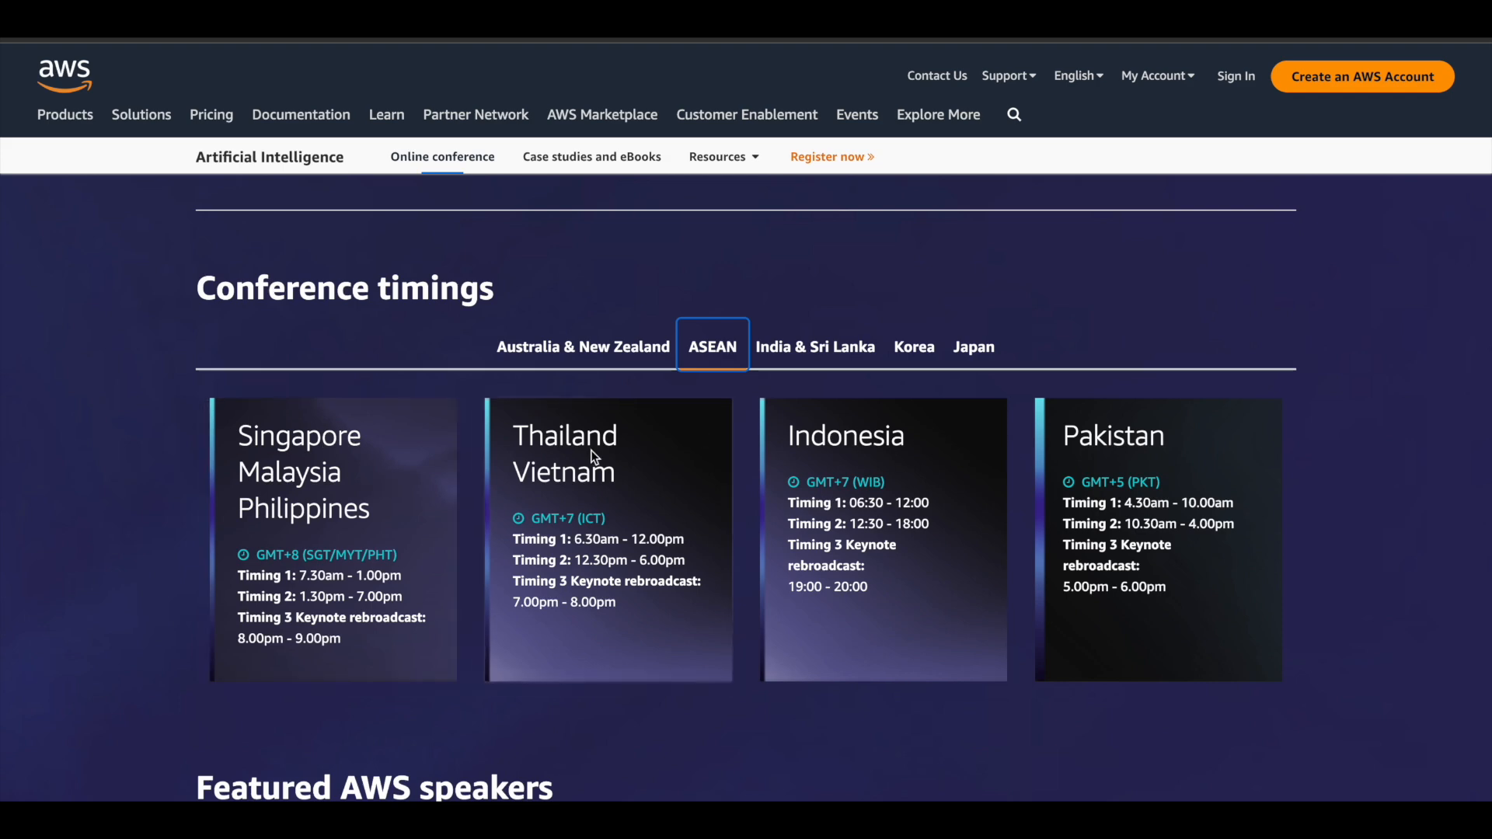
{"action": "left_click", "coordinate": [815, 346]}
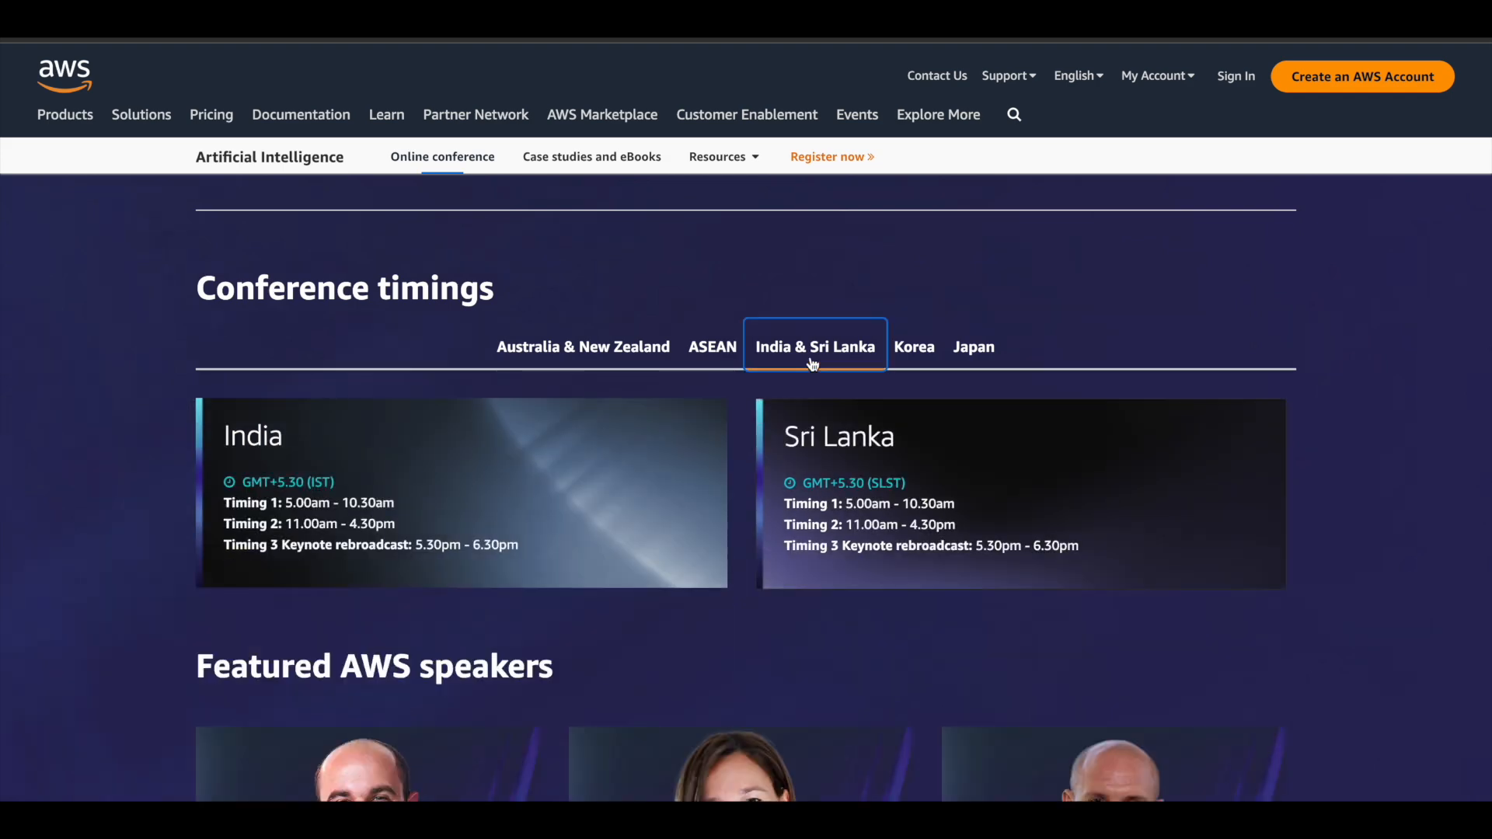
{"action": "mouse_move", "coordinate": [486, 539]}
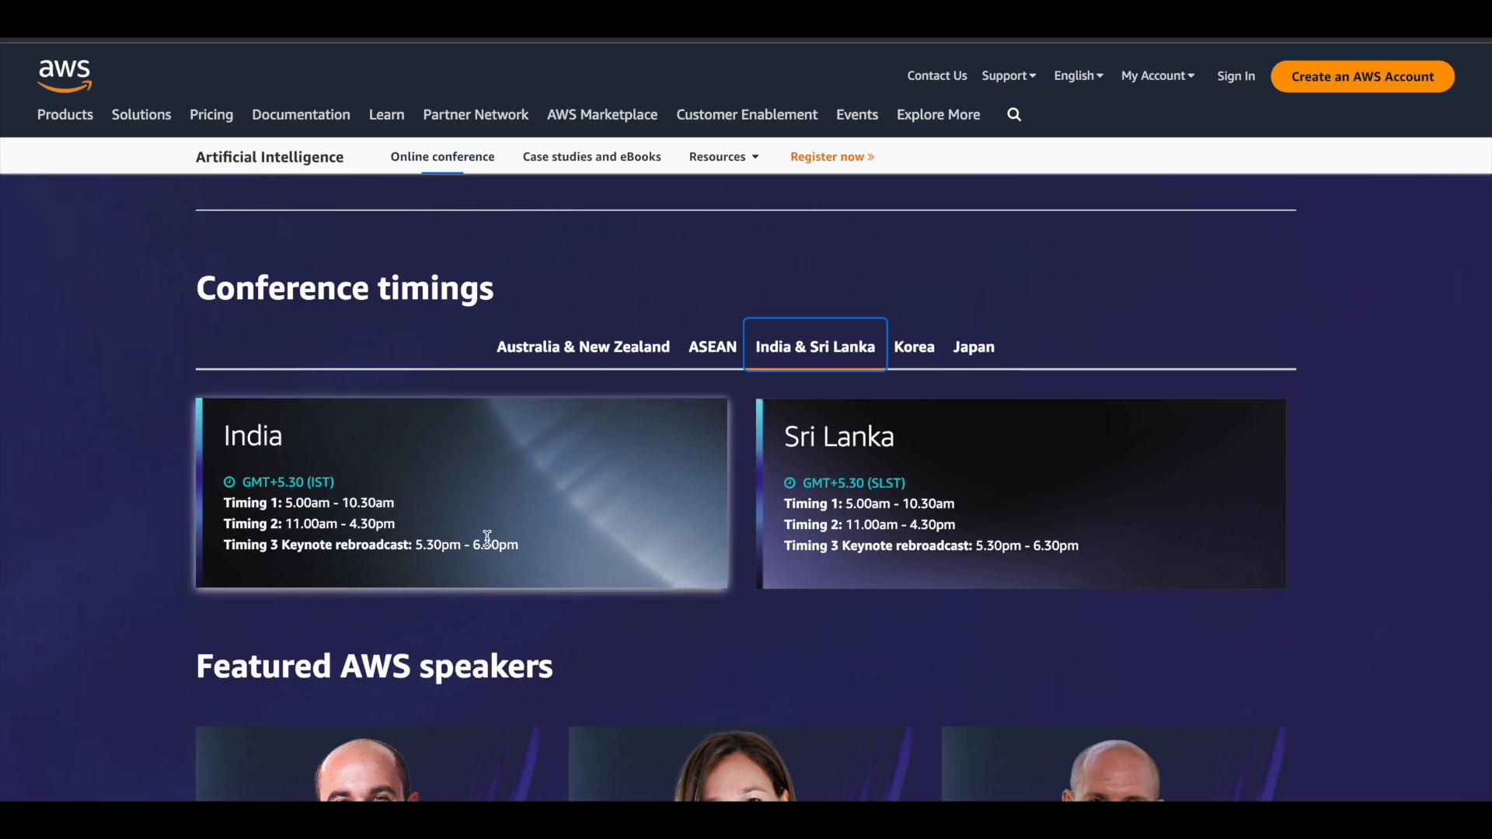
{"action": "mouse_move", "coordinate": [914, 346]}
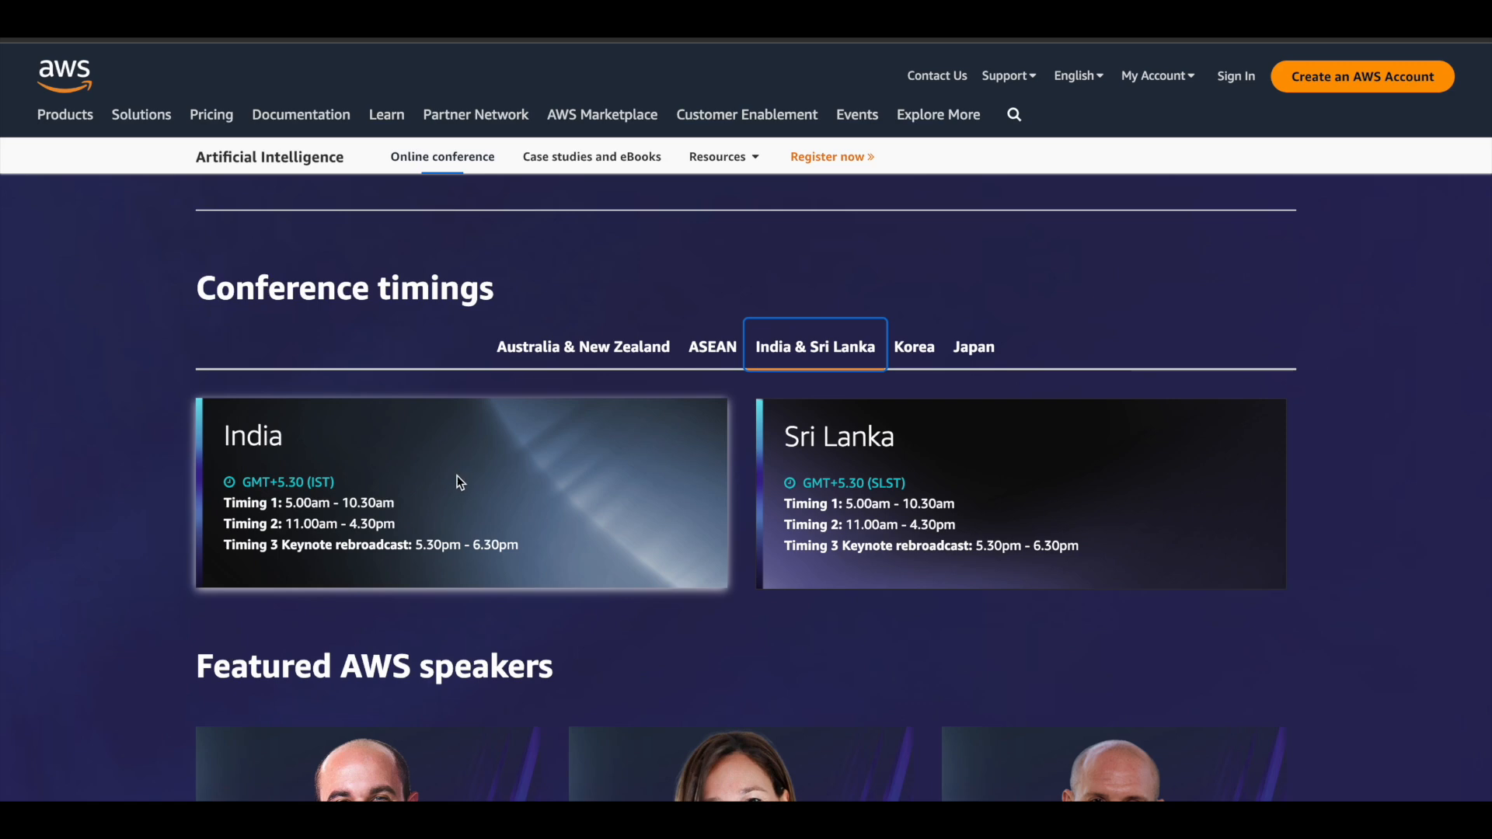
{"action": "mouse_move", "coordinate": [407, 514]}
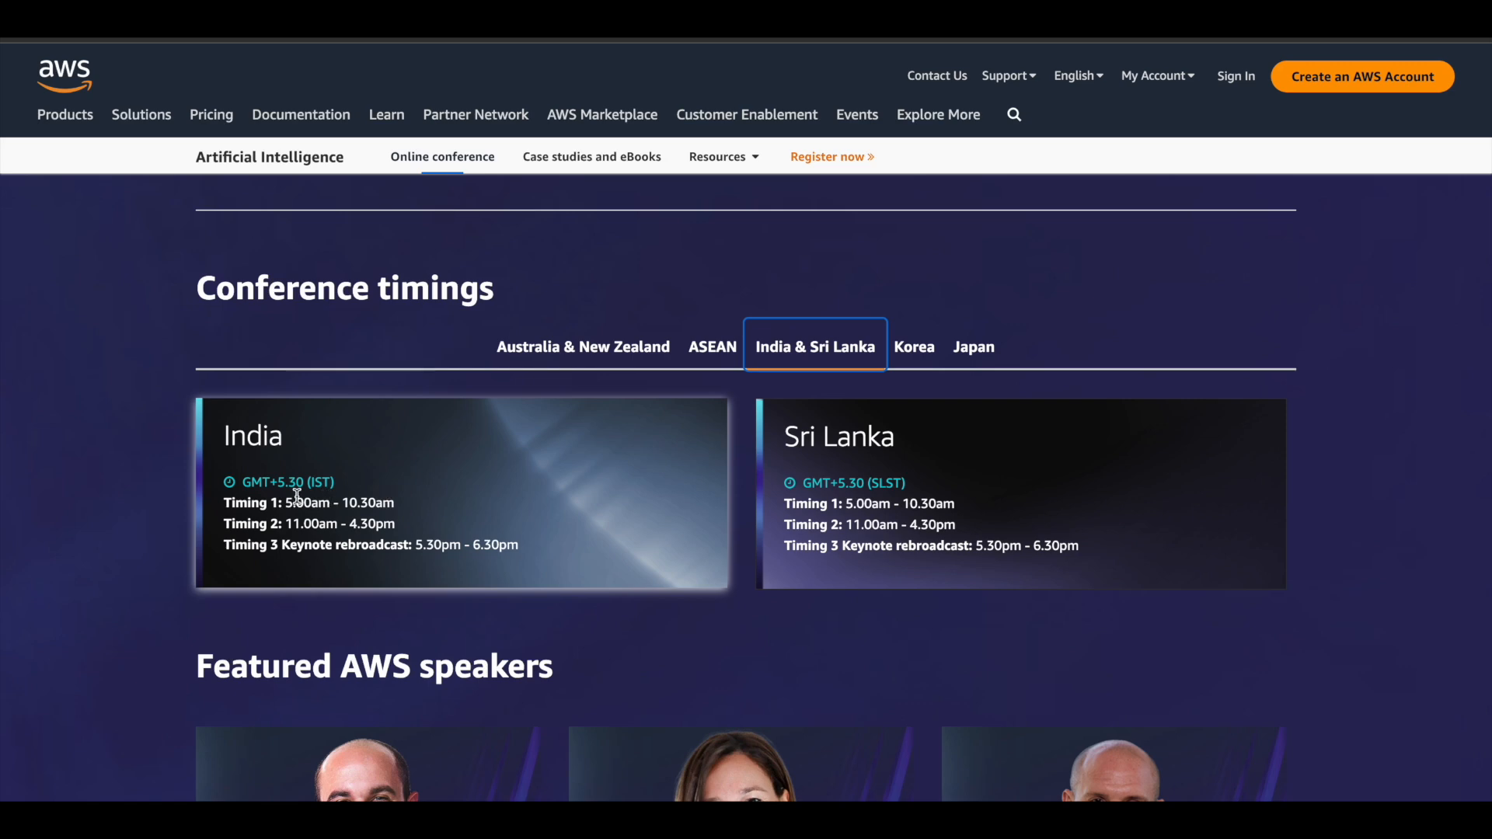
{"action": "mouse_move", "coordinate": [362, 501]}
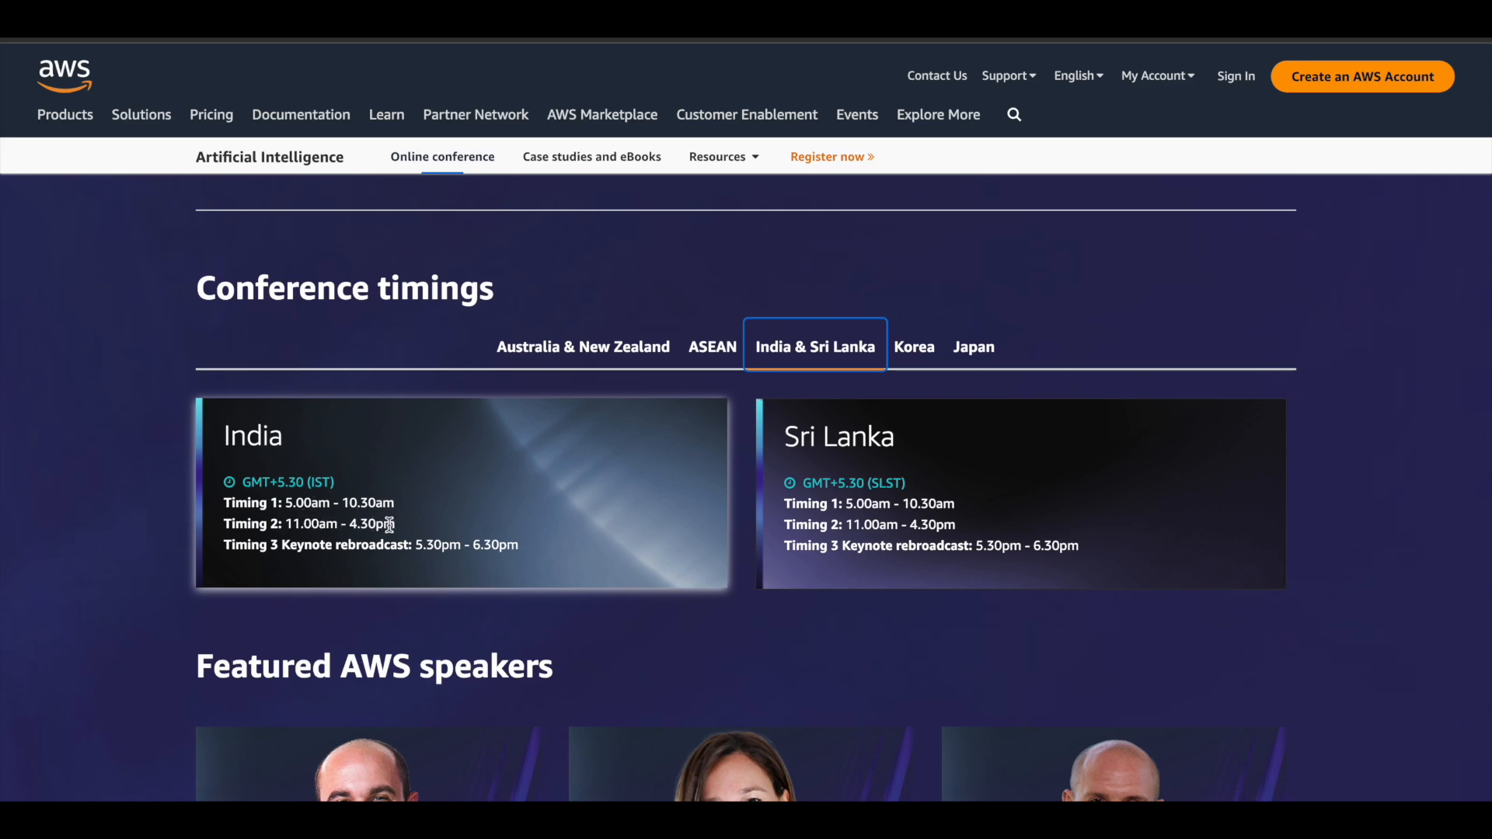
{"action": "mouse_move", "coordinate": [514, 533]}
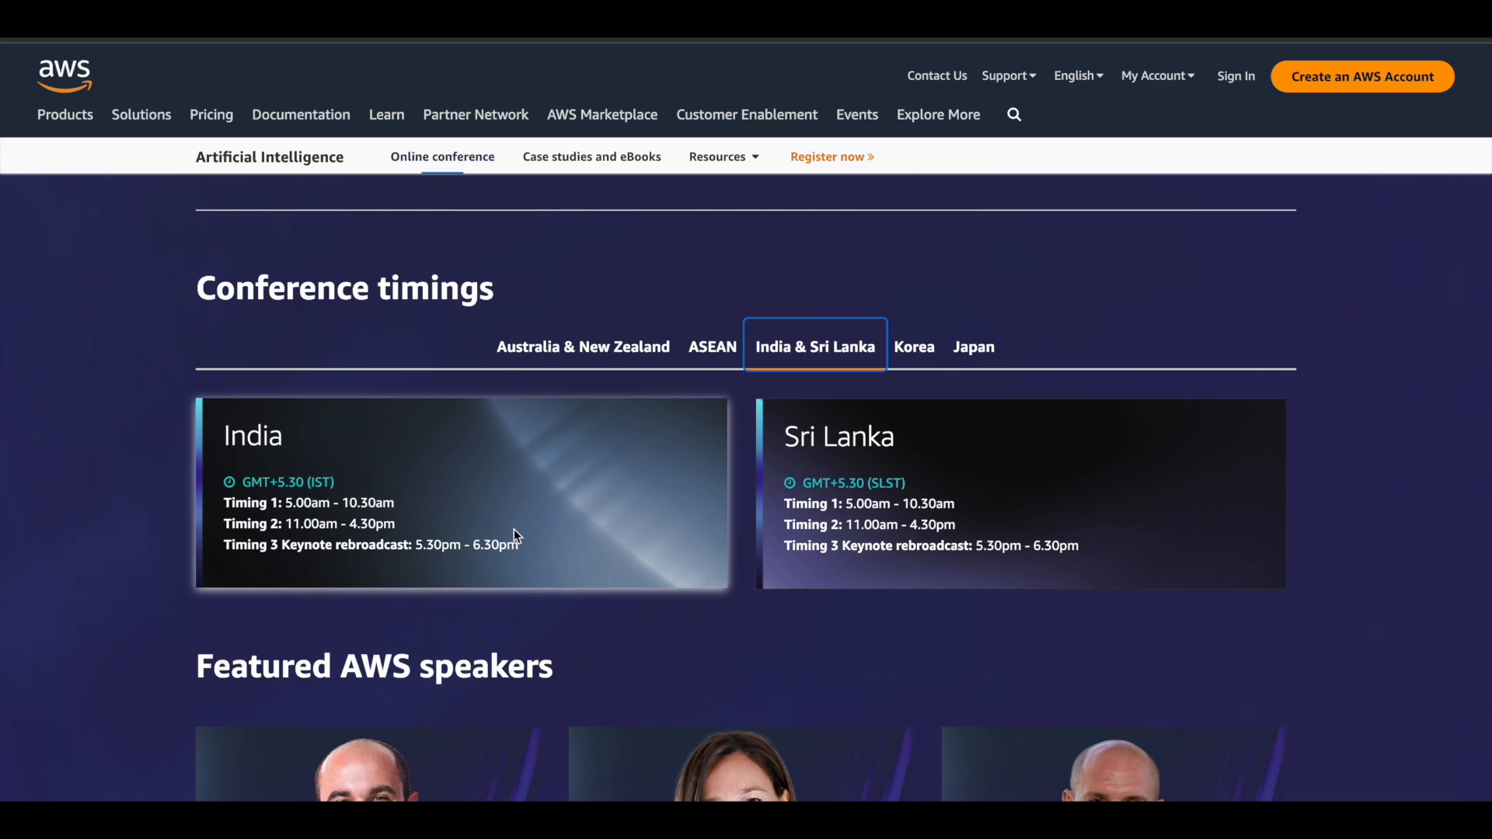
- Scroll to the FAQ answers on the attendance certificate and contacting the organizers
{"action": "scroll", "scroll_direction": "down", "scroll_amount": 3}
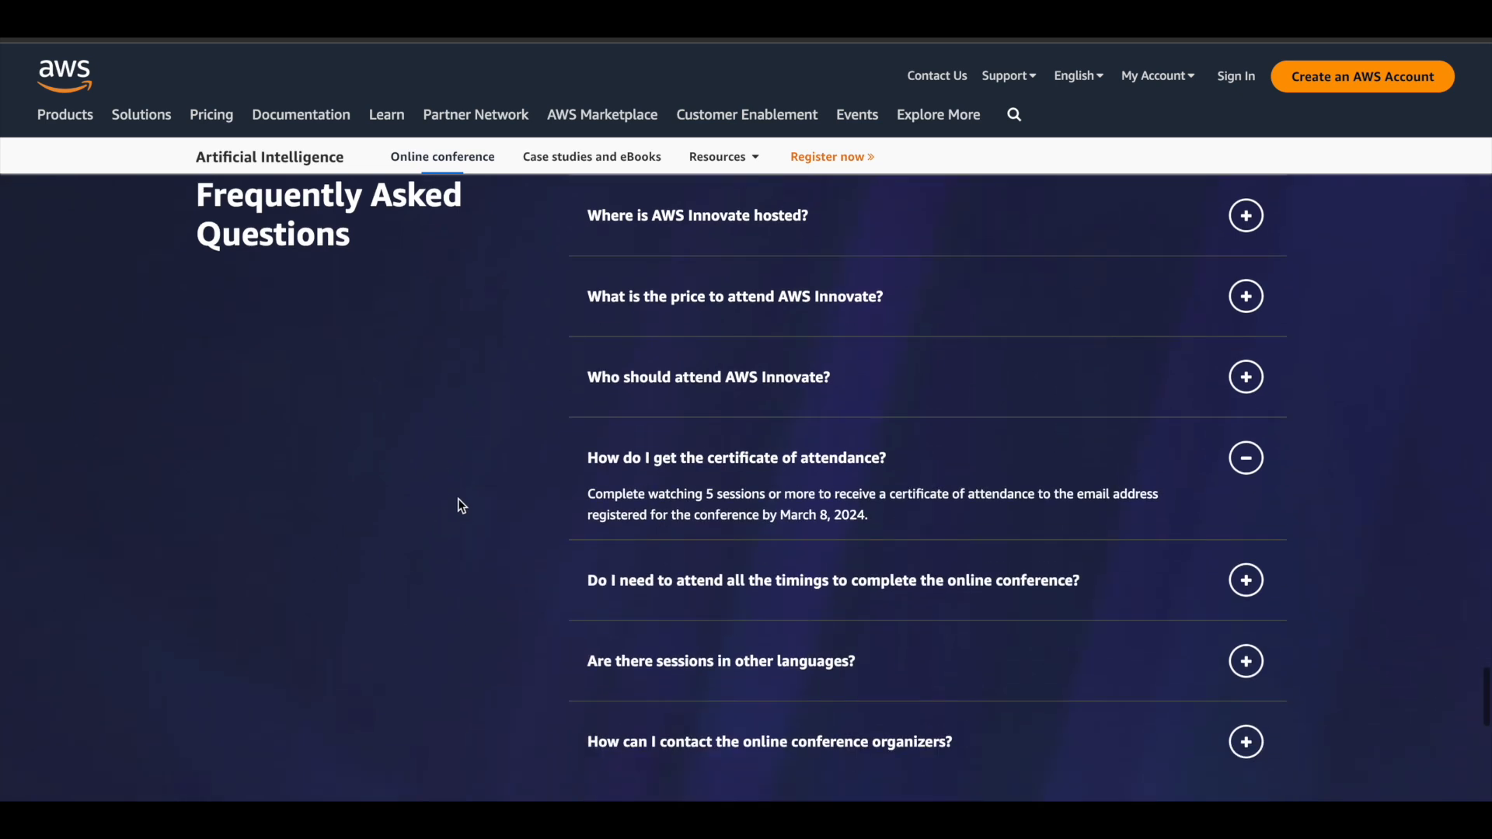
{"action": "scroll", "scroll_direction": "down", "scroll_amount": 3}
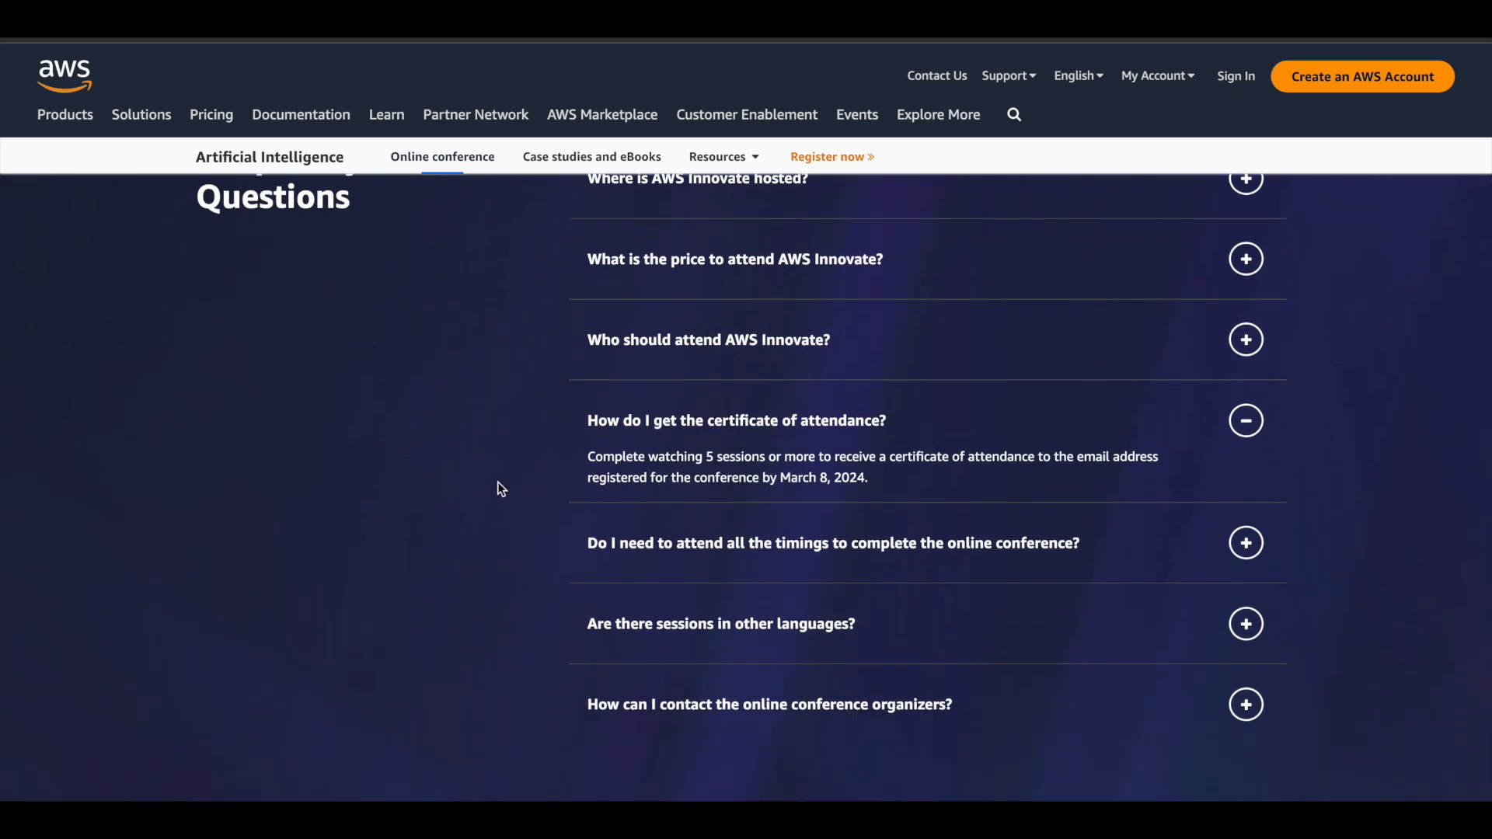
{"action": "mouse_move", "coordinate": [884, 425]}
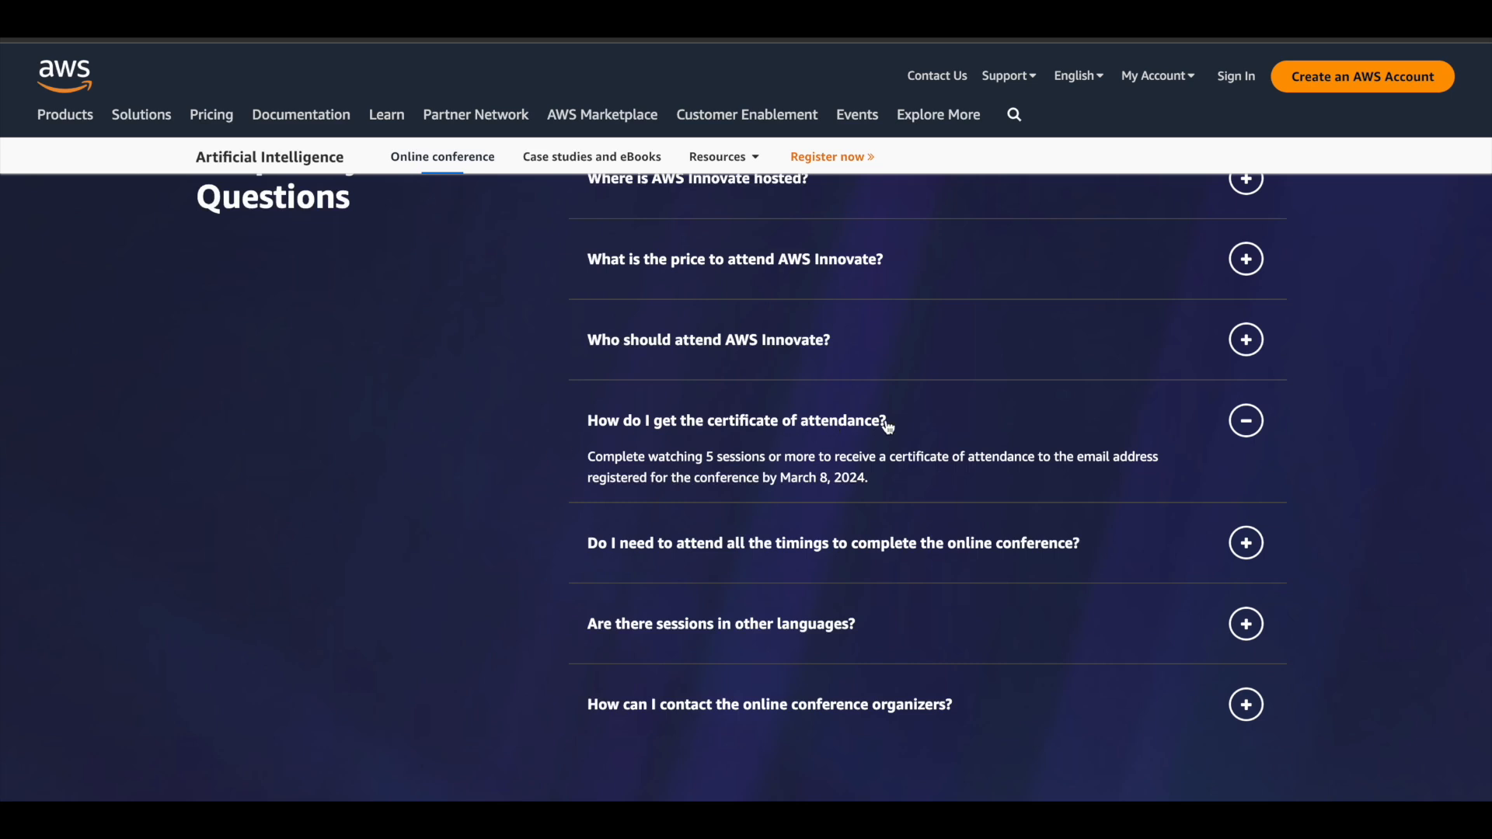
{"action": "scroll", "scroll_direction": "down", "scroll_amount": 3}
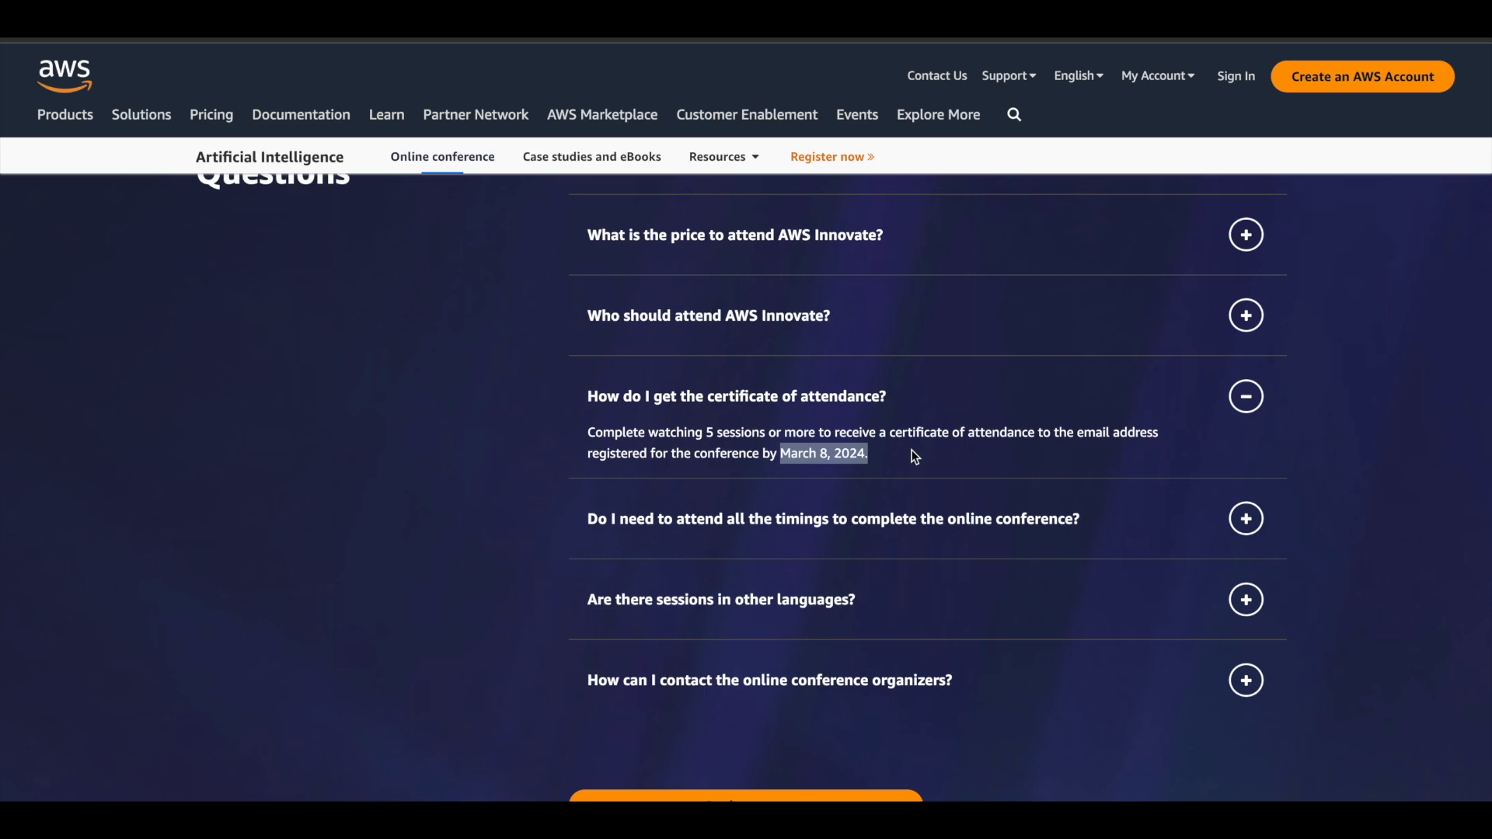
{"action": "scroll", "scroll_direction": "down", "scroll_amount": 3}
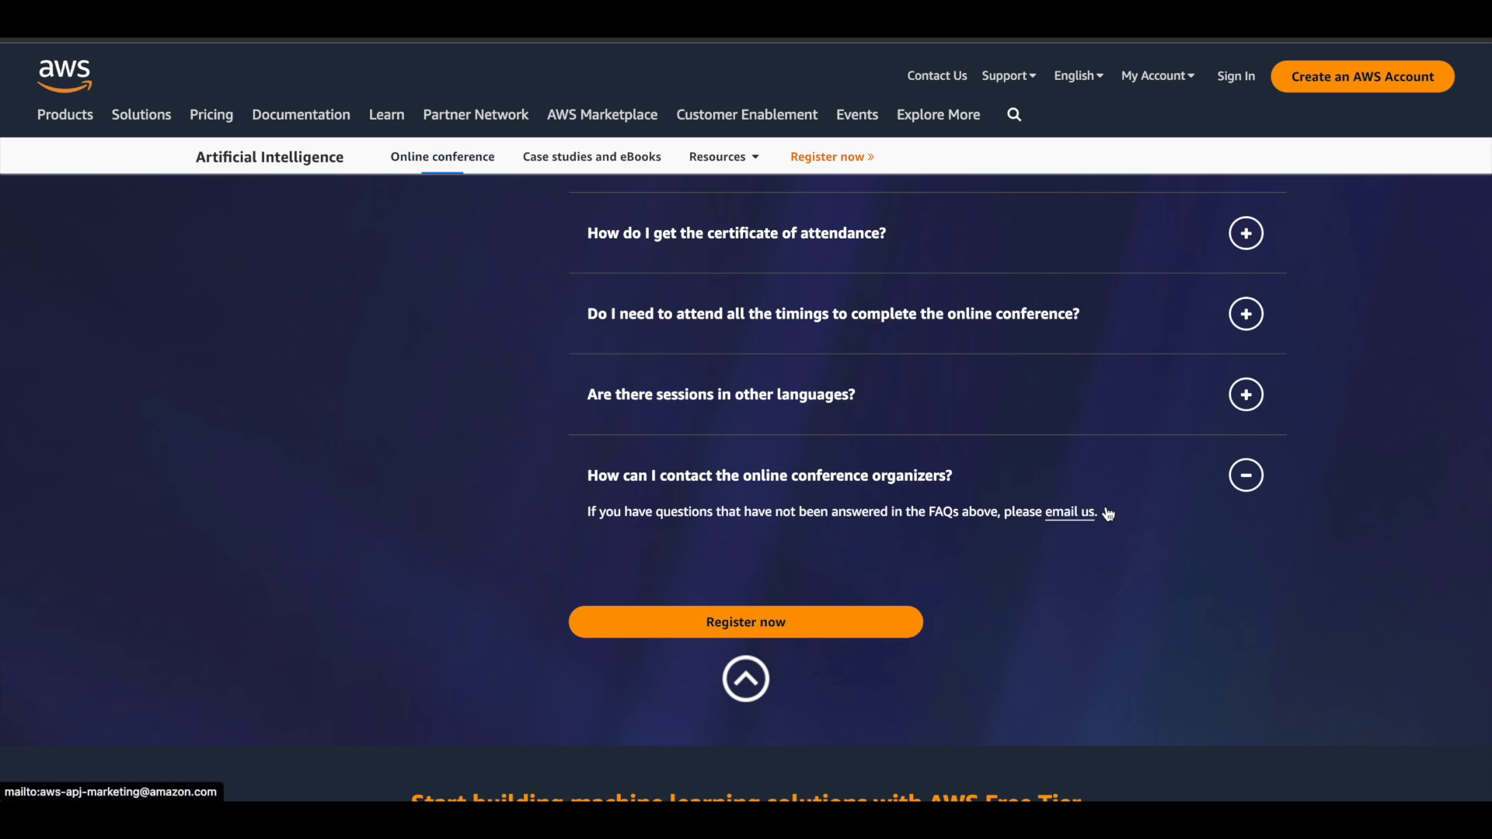
{"action": "mouse_move", "coordinate": [1145, 504]}
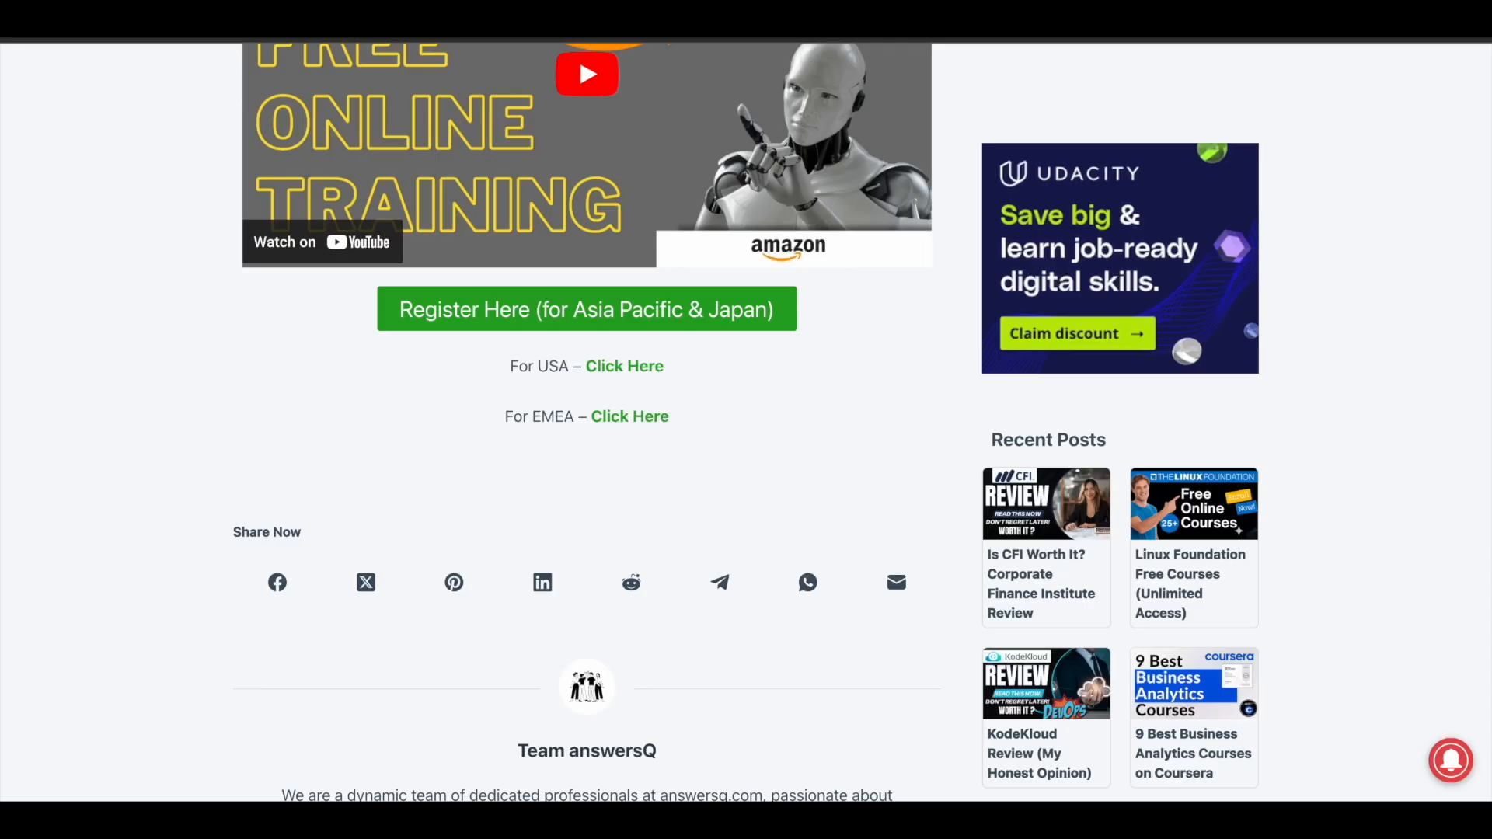
- Review the answersQ event summary, then open the AWS Innovate Register now form
{"action": "scroll", "scroll_direction": "up", "scroll_amount": 3}
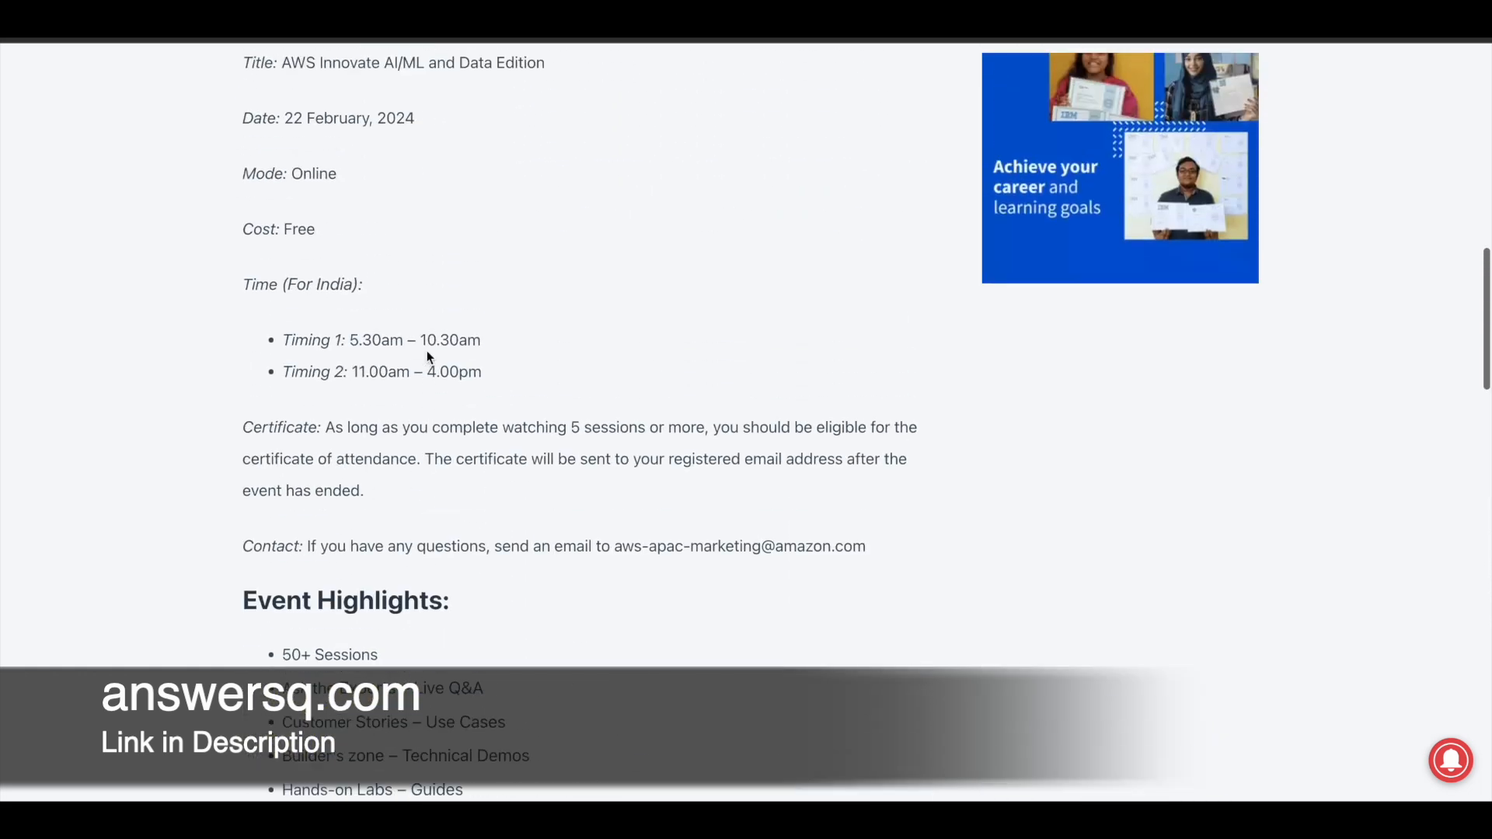
{"action": "scroll", "scroll_direction": "down", "scroll_amount": 3}
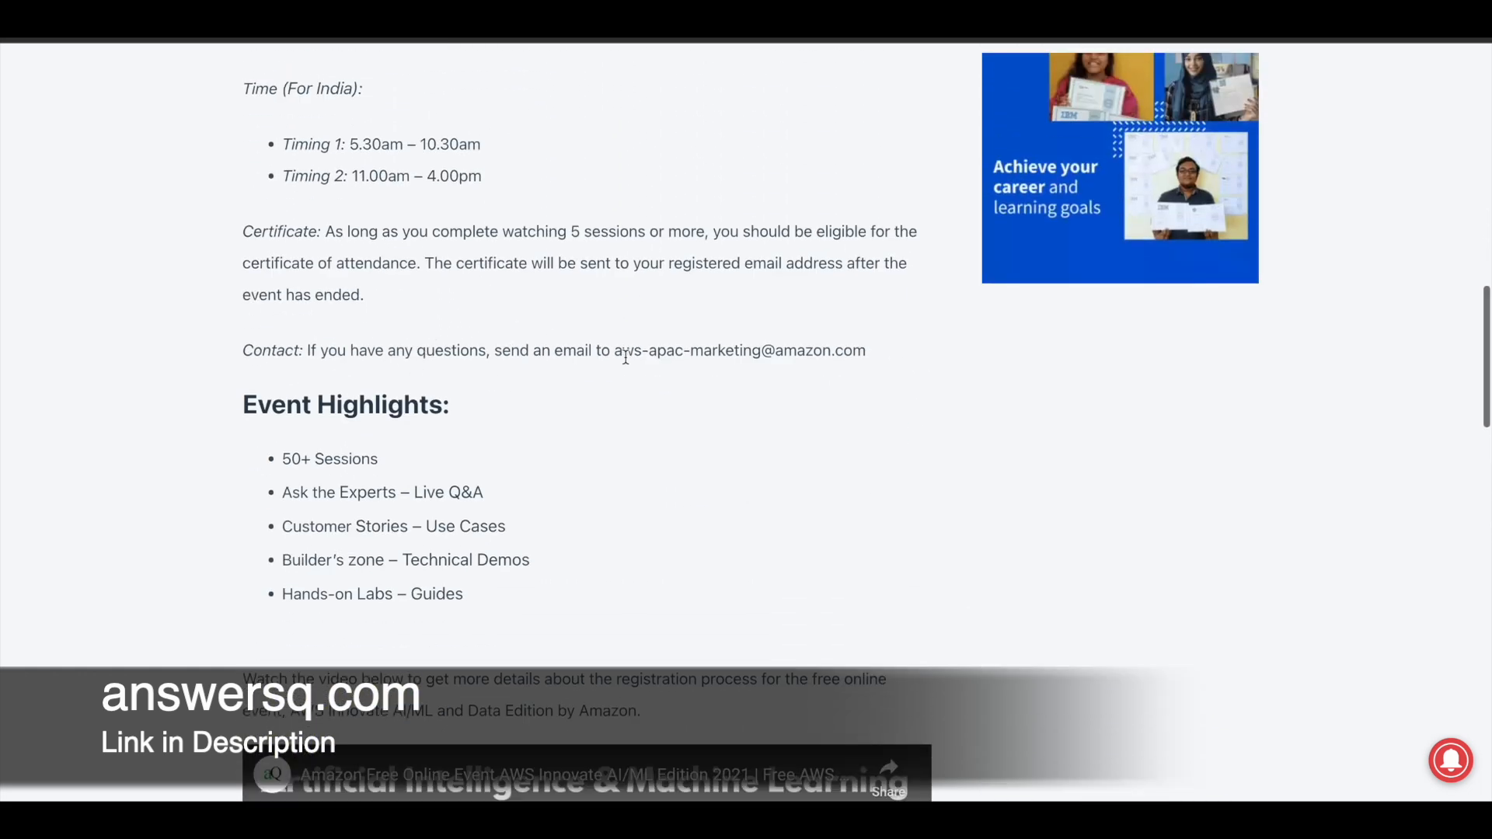
{"action": "double_click", "coordinate": [740, 350]}
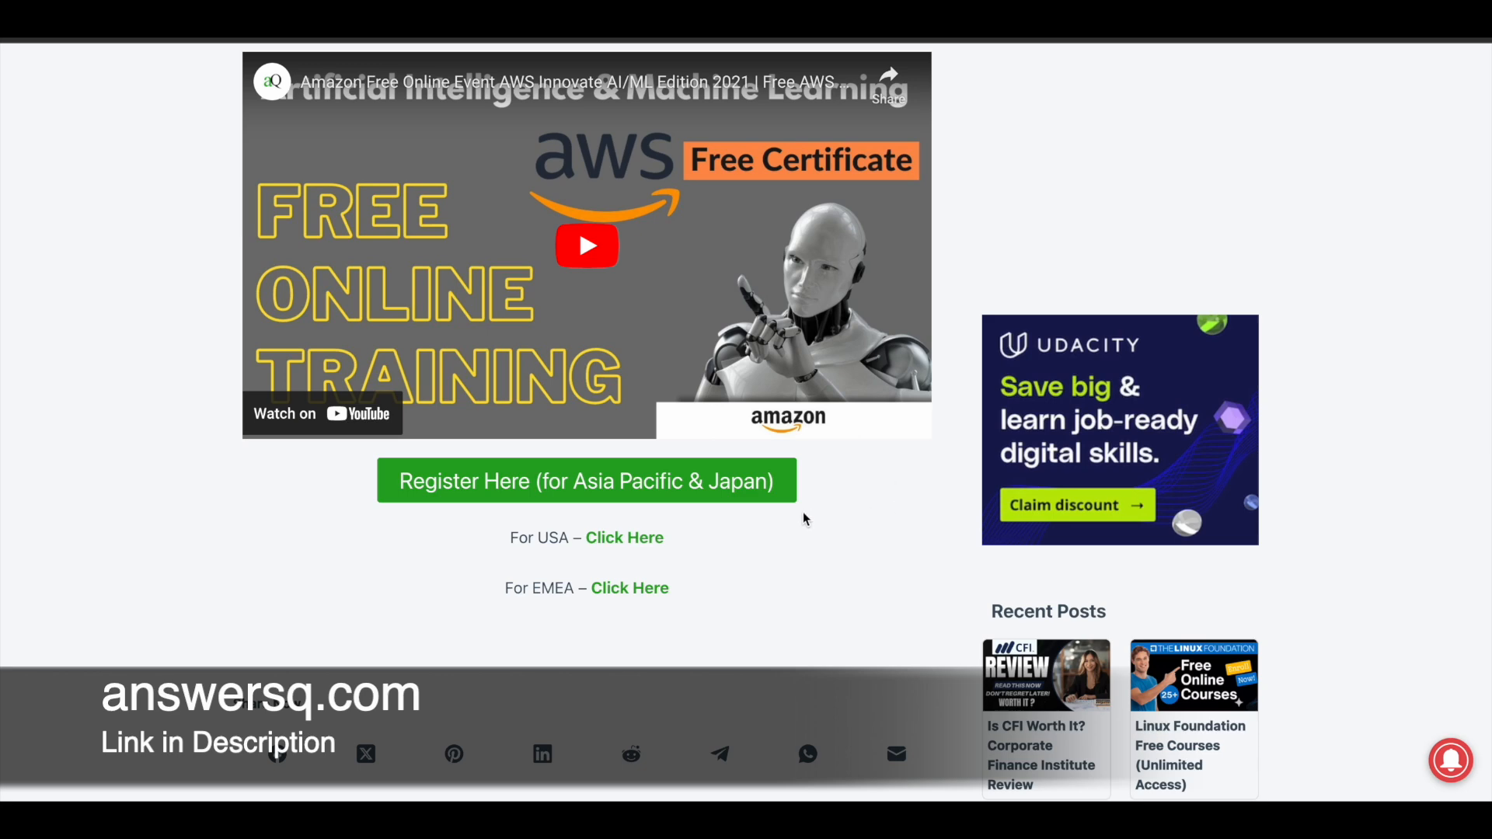
{"action": "mouse_move", "coordinate": [788, 527]}
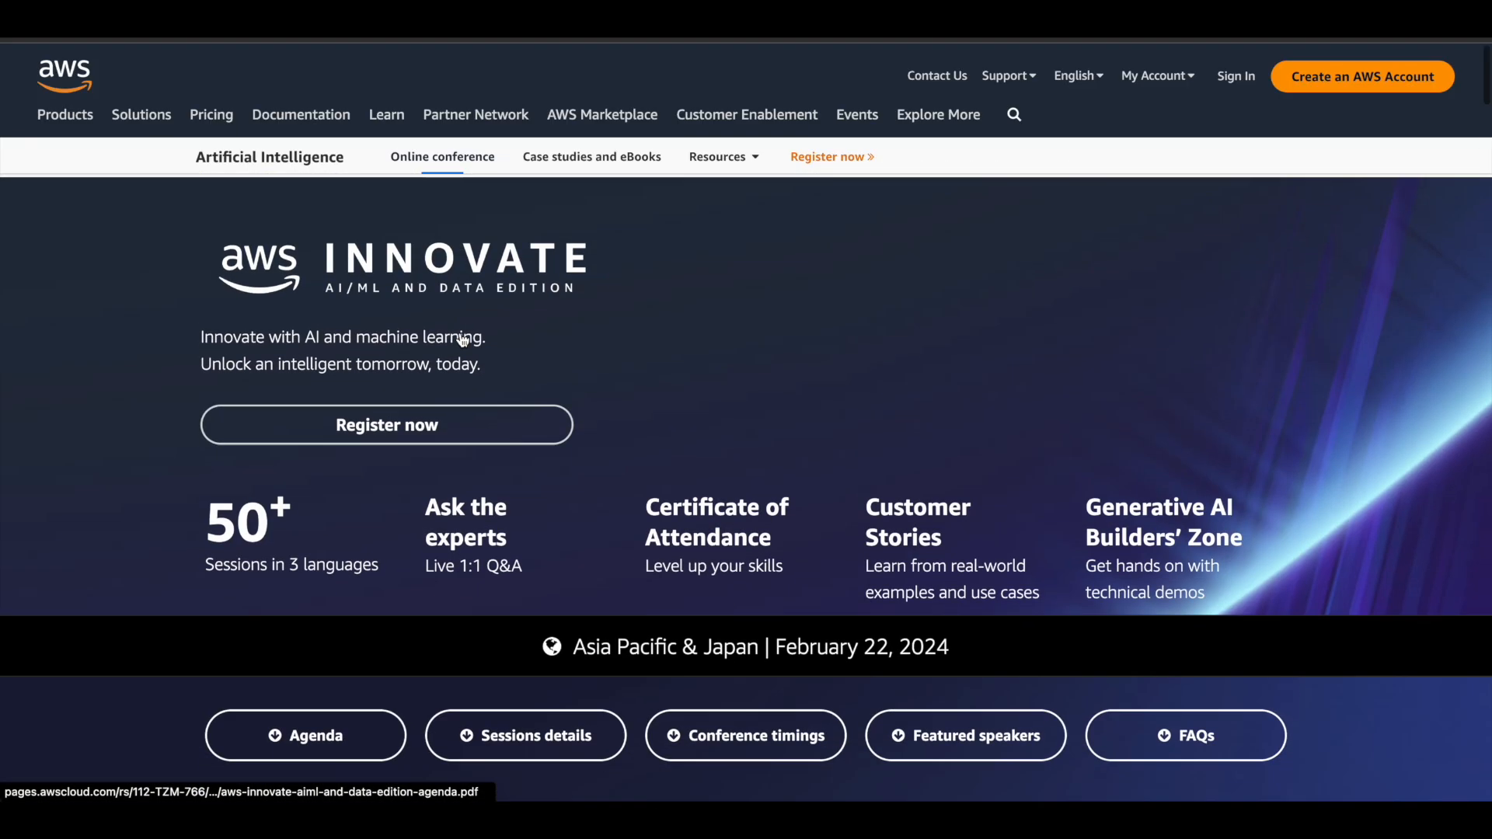
{"action": "scroll", "scroll_direction": "down", "scroll_amount": 3}
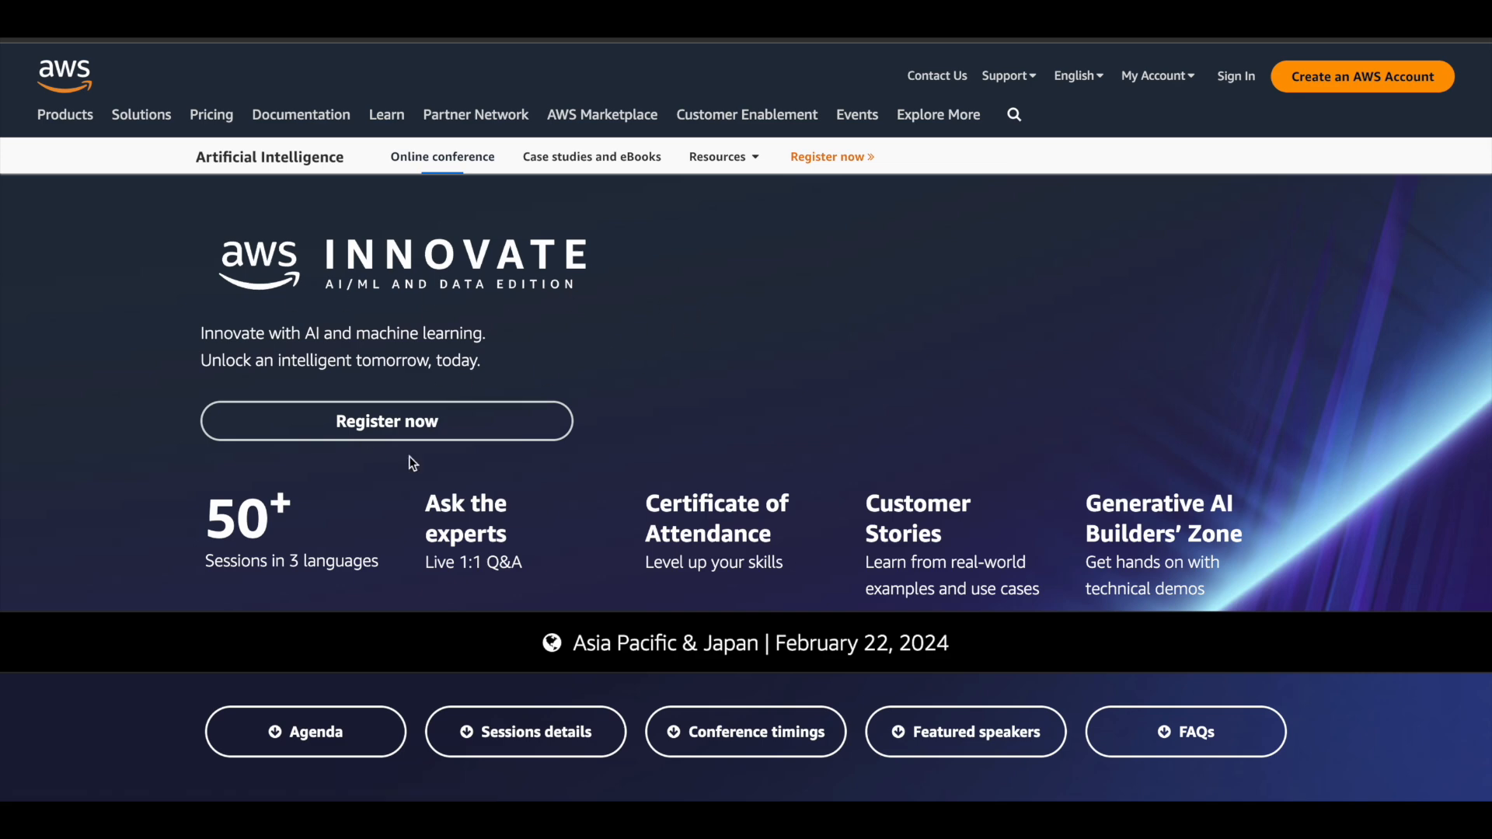
{"action": "left_click", "coordinate": [387, 421]}
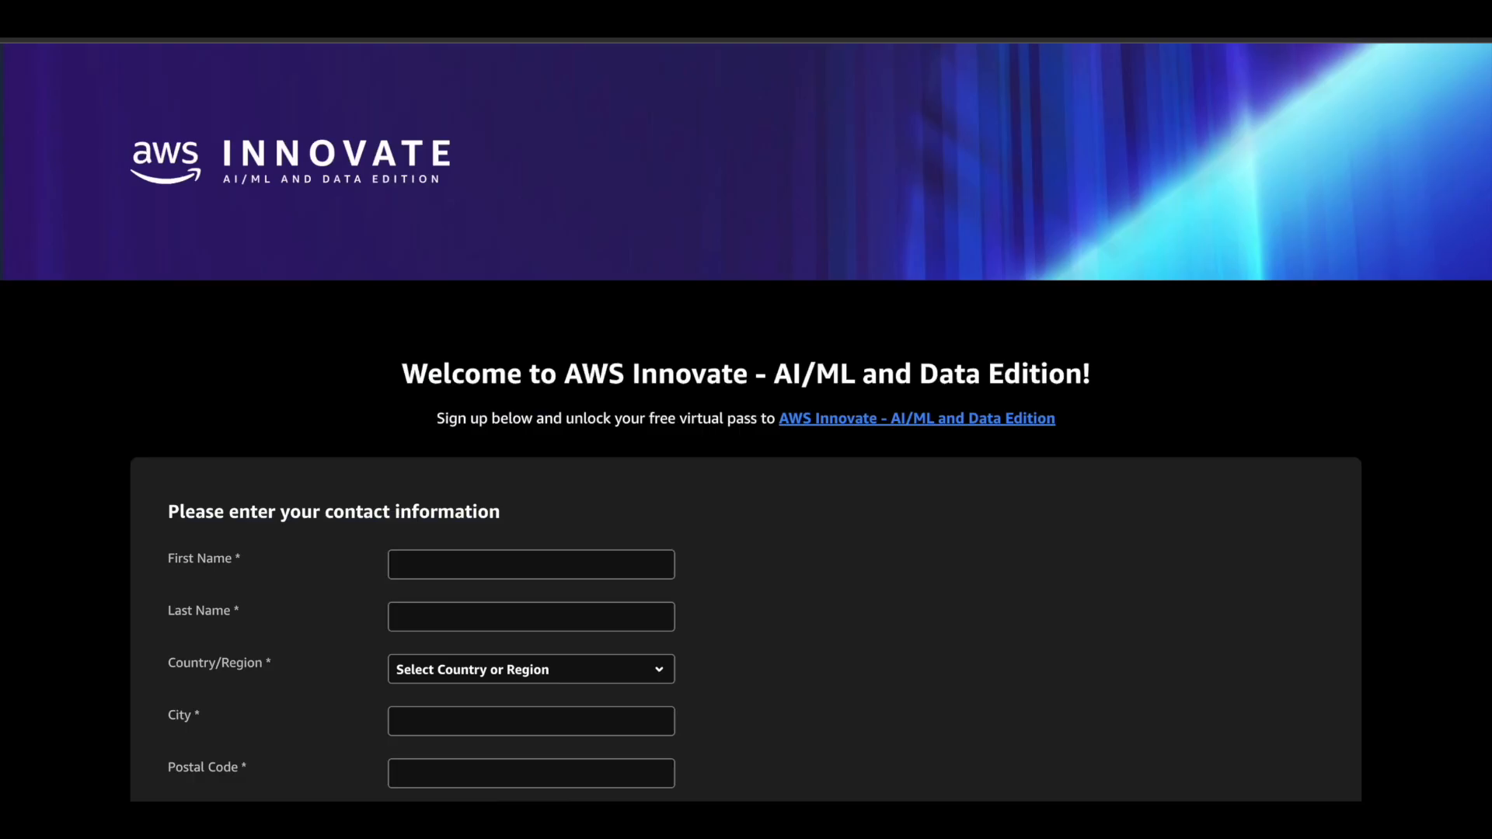
{"action": "scroll", "scroll_direction": "down", "scroll_amount": 3}
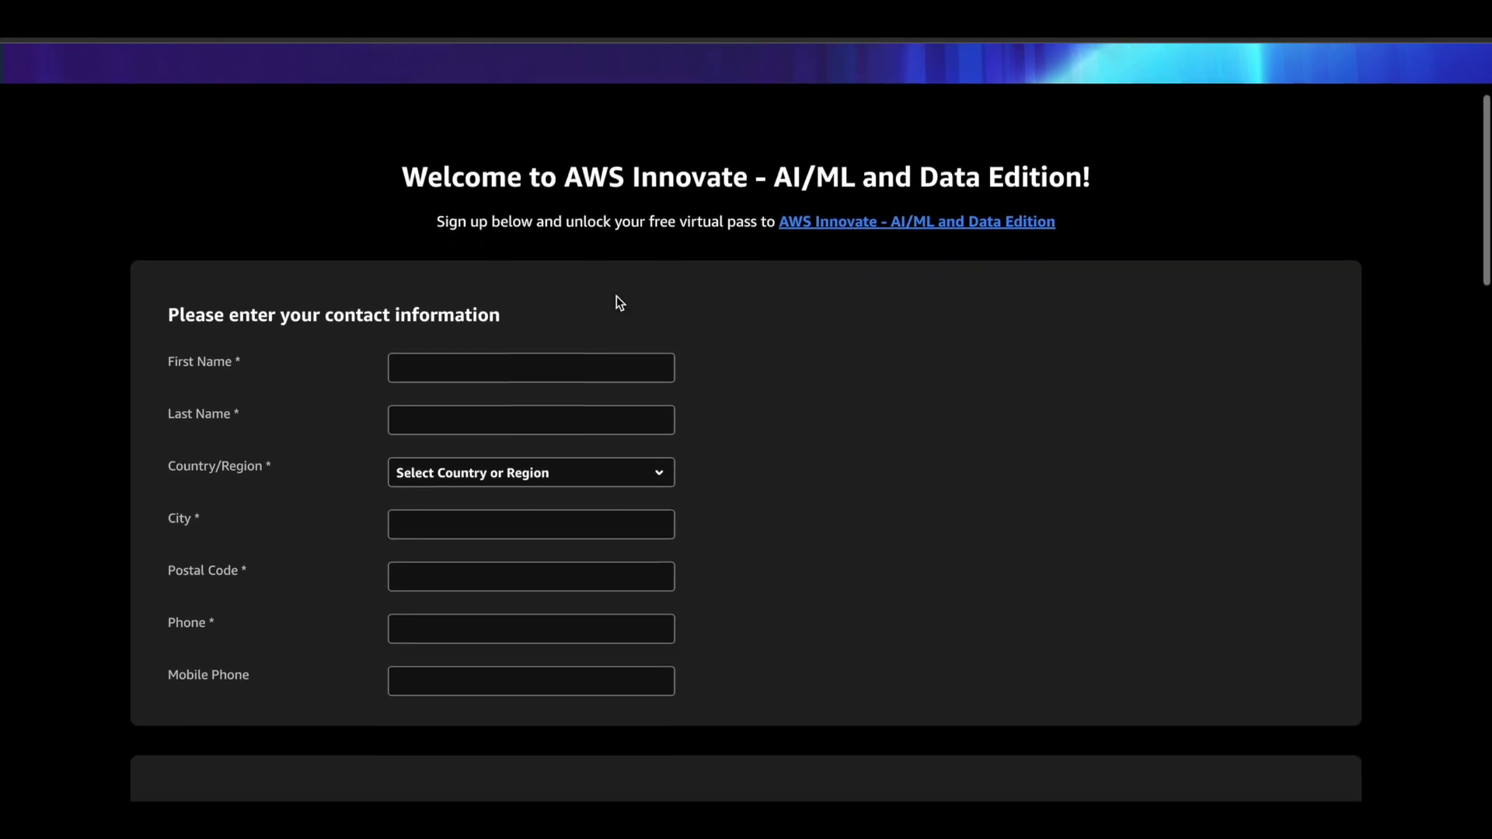
{"action": "scroll", "scroll_direction": "down", "scroll_amount": 3}
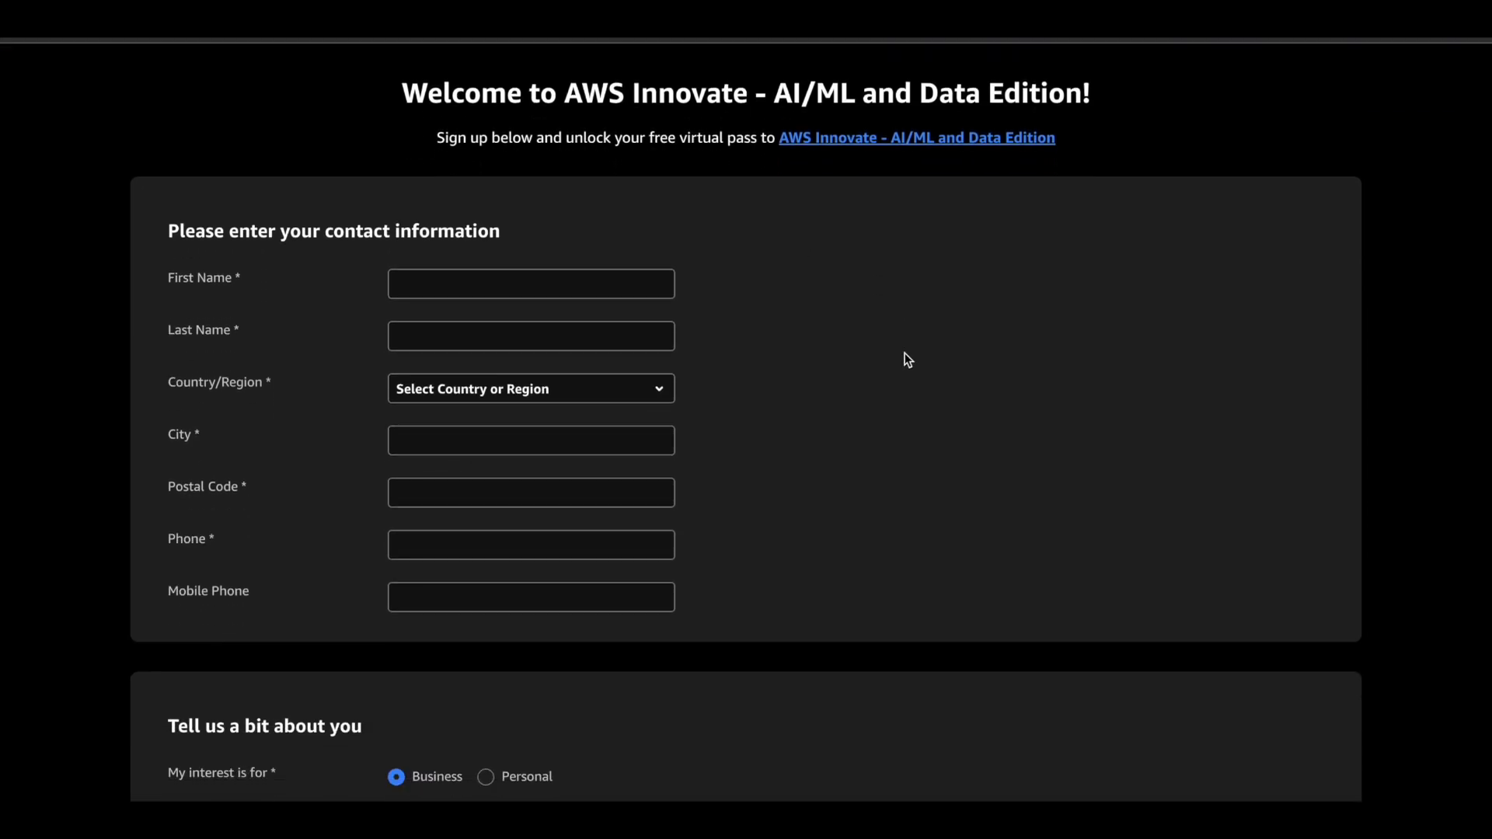
{"action": "scroll", "scroll_direction": "down", "scroll_amount": 3}
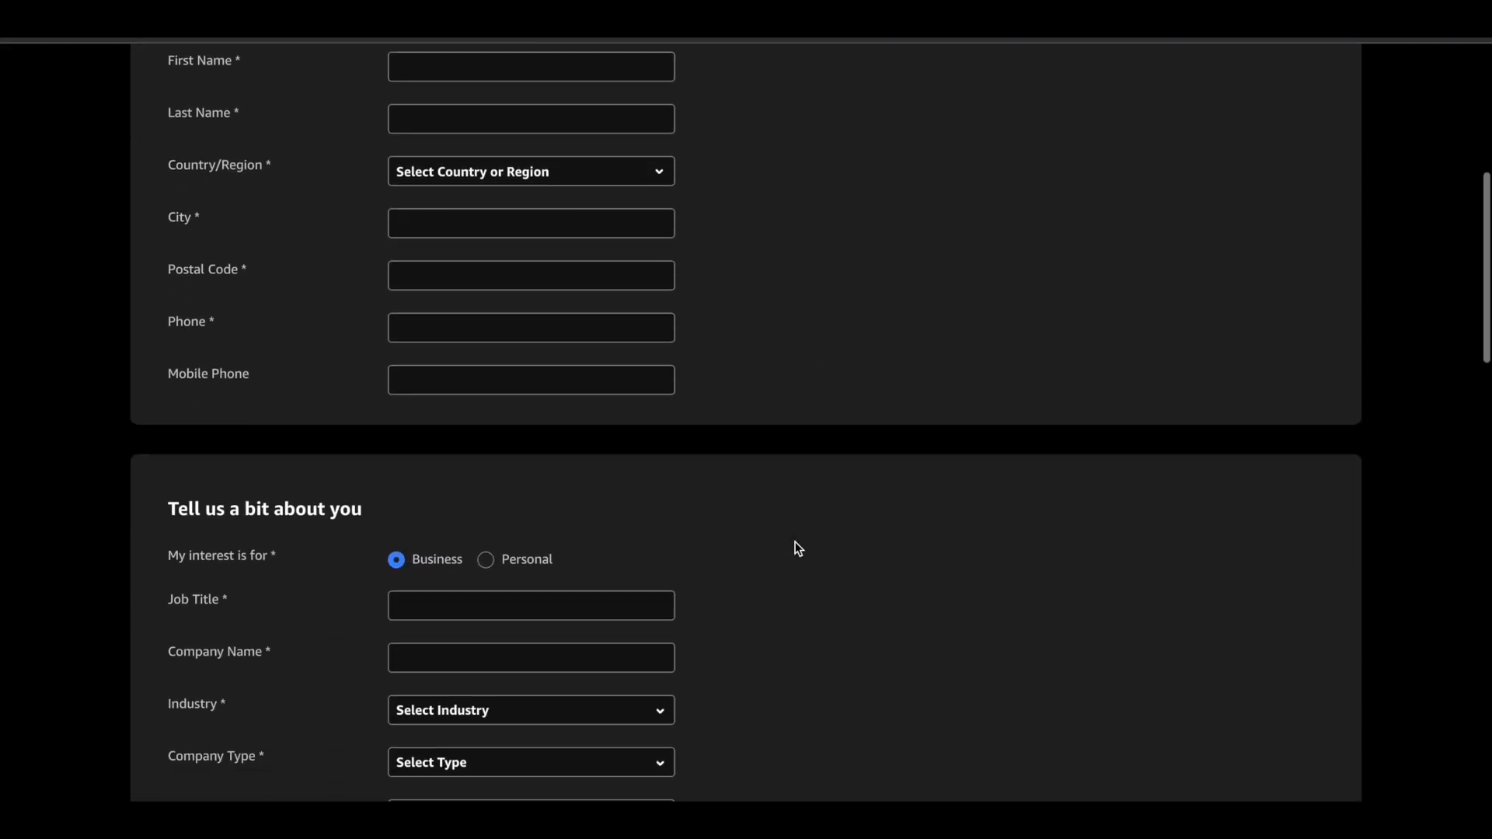
{"action": "scroll", "scroll_direction": "down", "scroll_amount": 3}
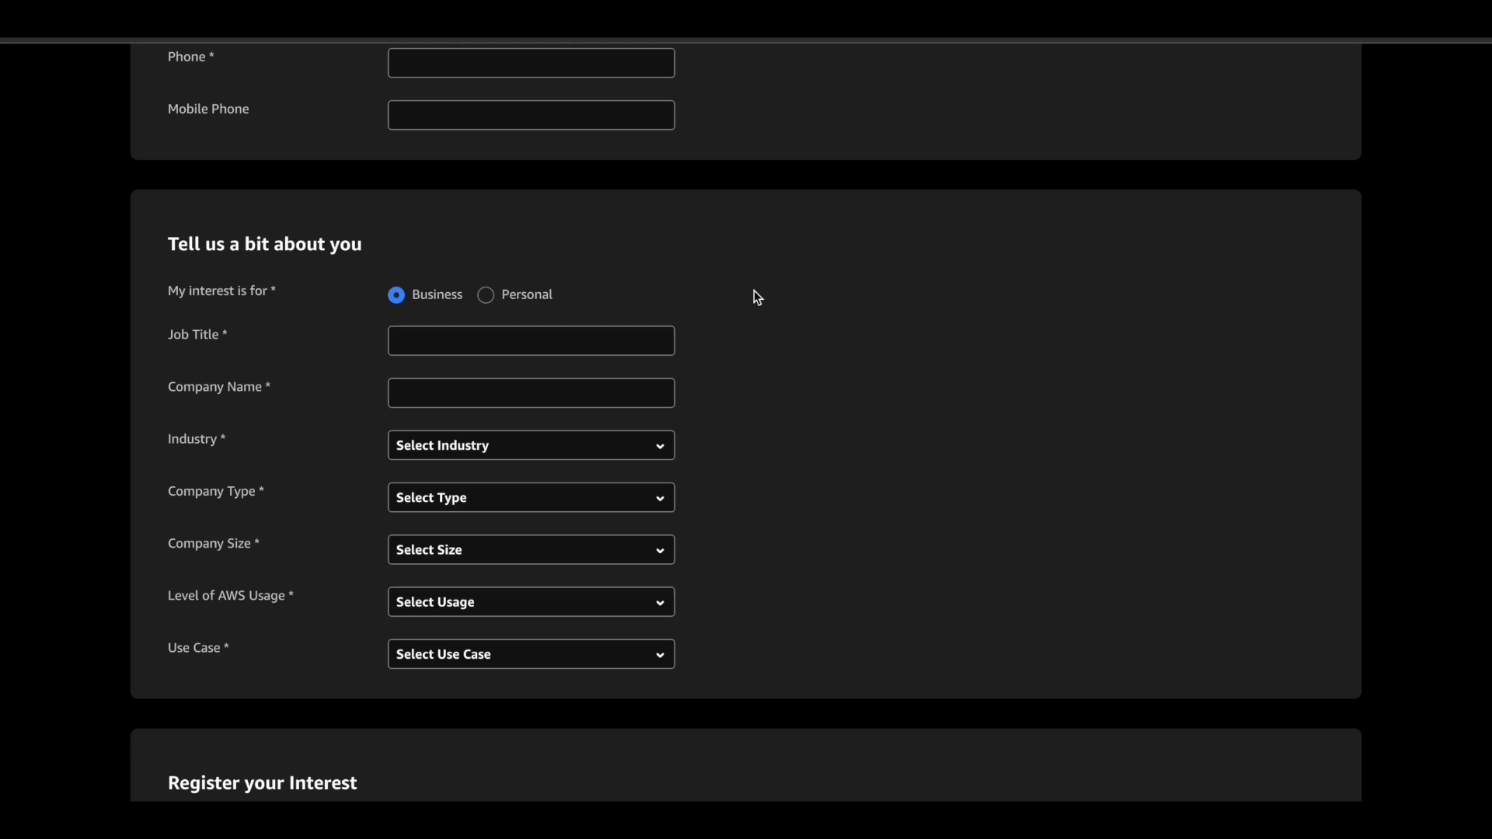
{"action": "mouse_move", "coordinate": [574, 308]}
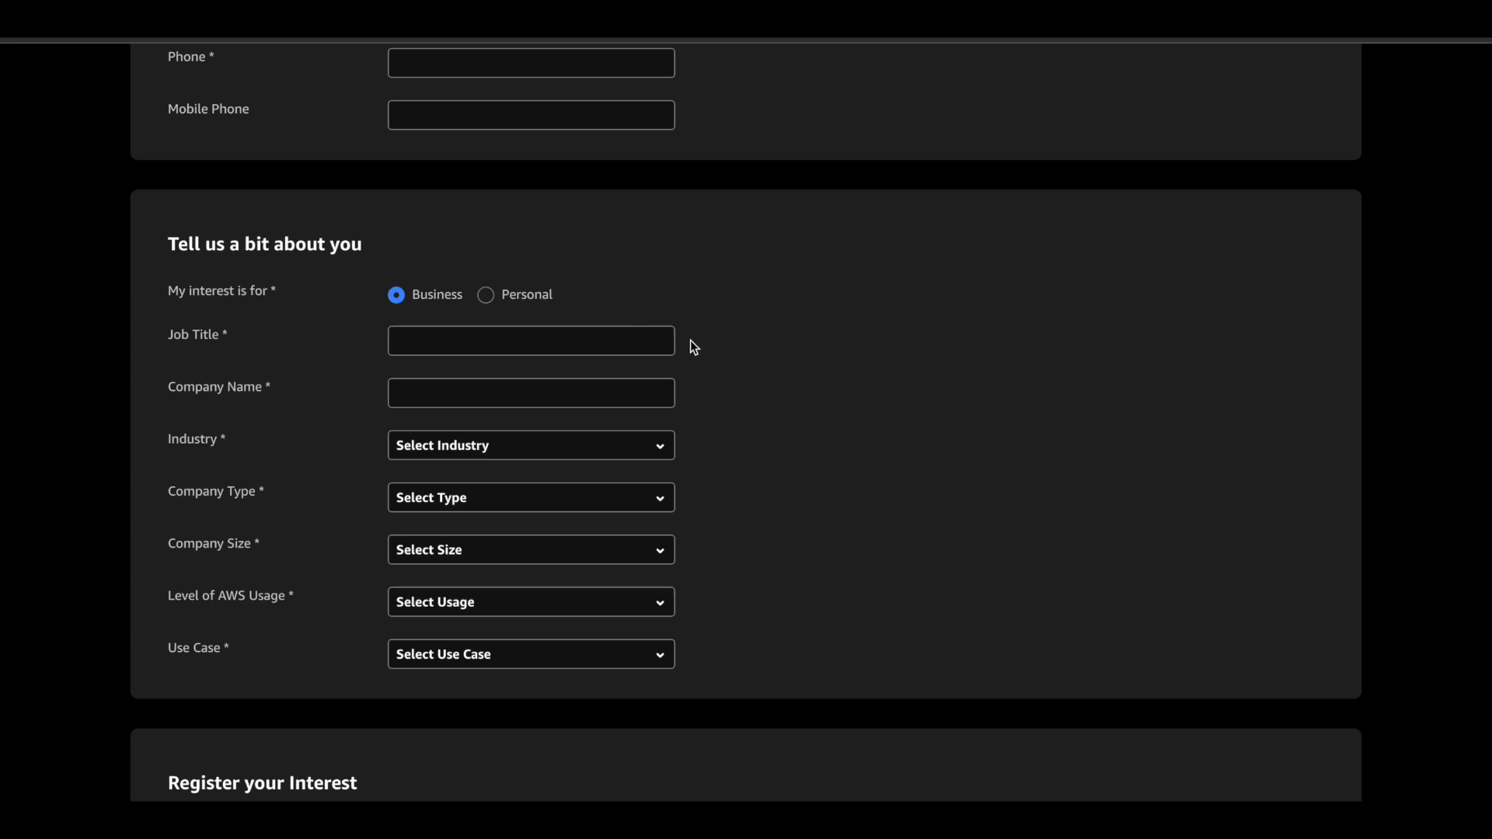
{"action": "mouse_move", "coordinate": [859, 496]}
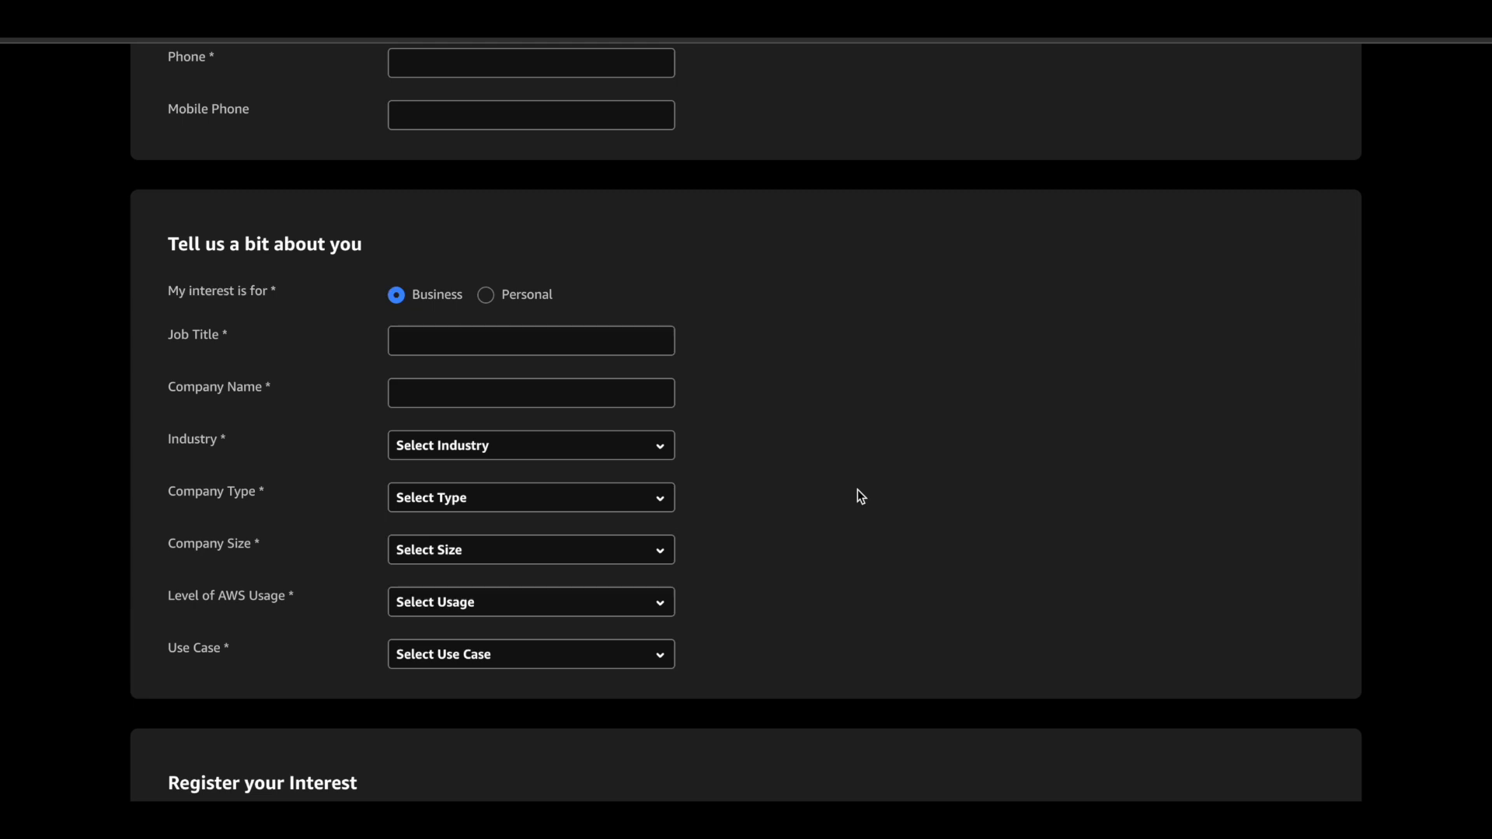
{"action": "mouse_move", "coordinate": [865, 503]}
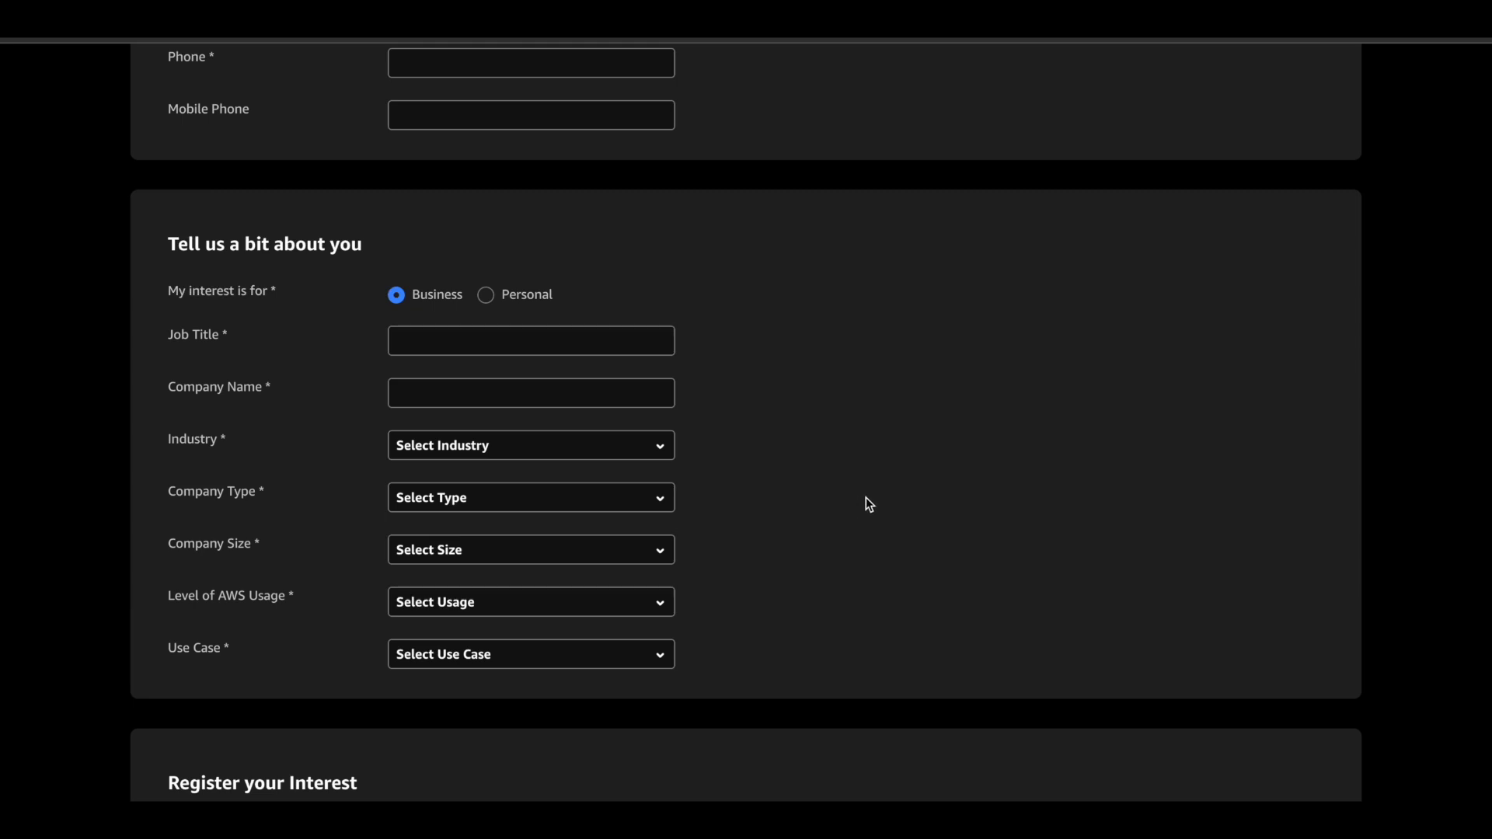
{"action": "mouse_move", "coordinate": [222, 525]}
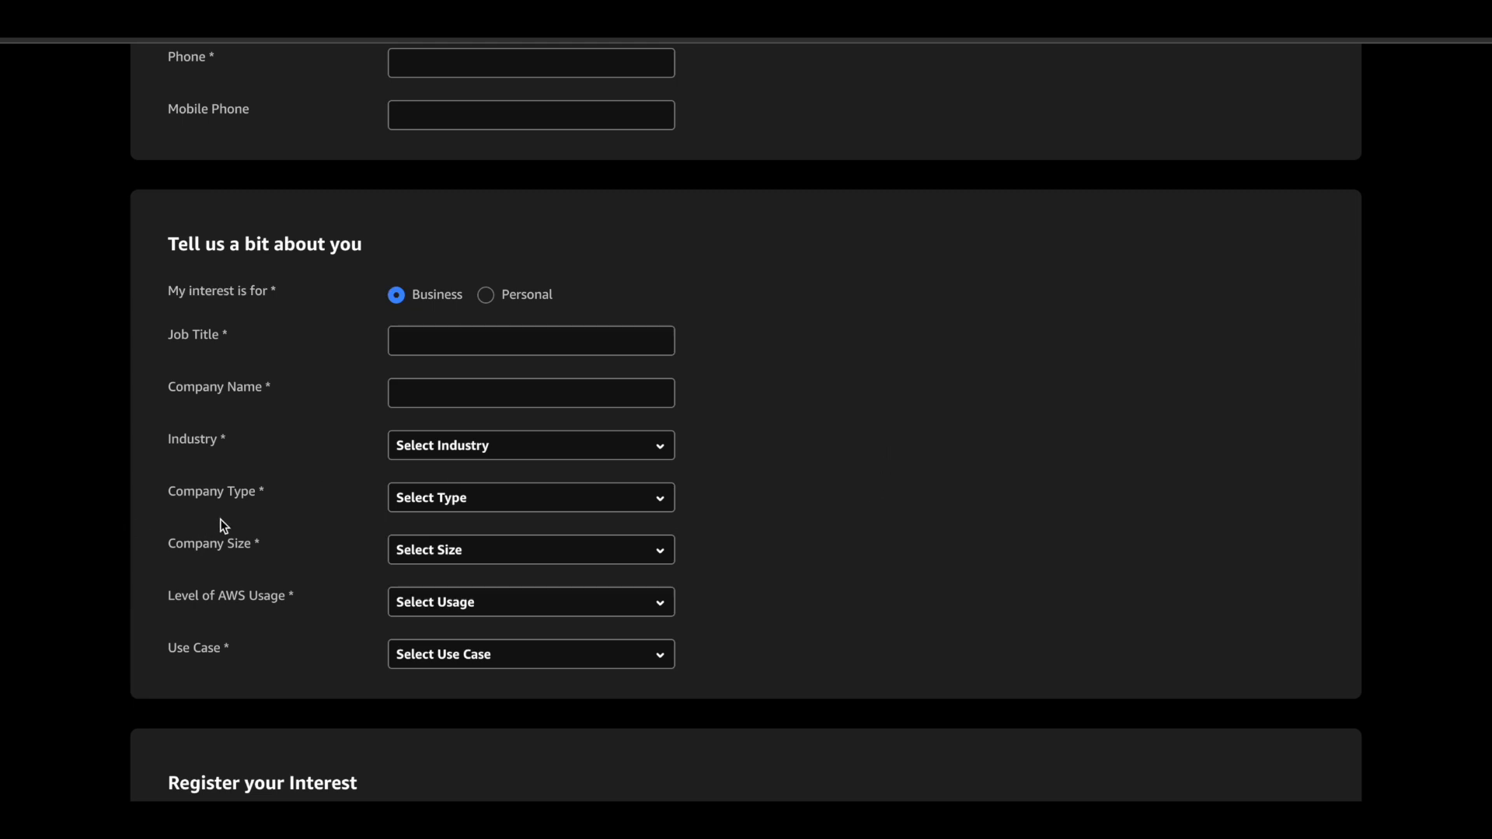
{"action": "mouse_move", "coordinate": [272, 423]}
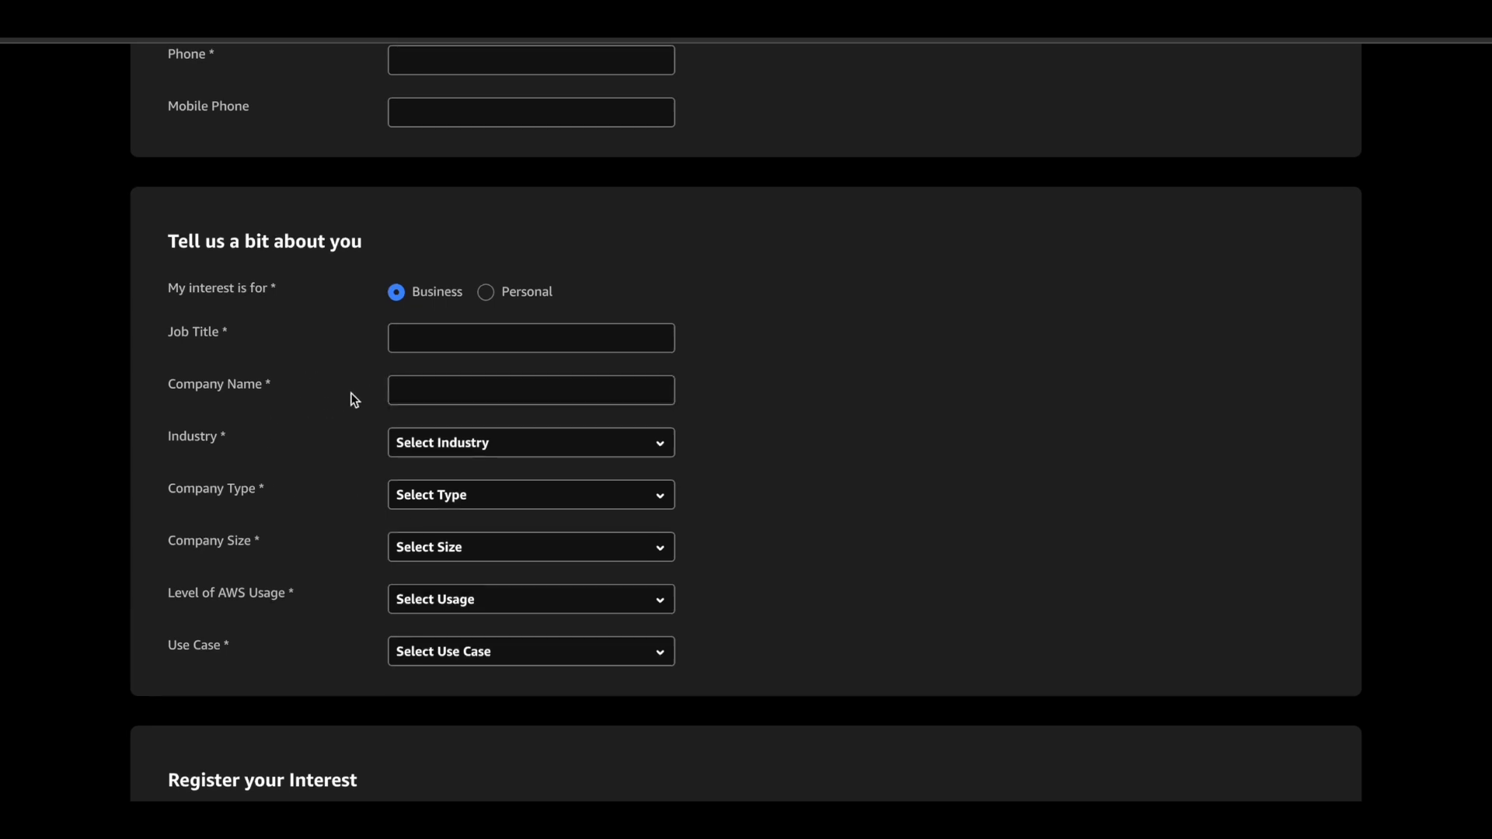
{"action": "mouse_move", "coordinate": [317, 349]}
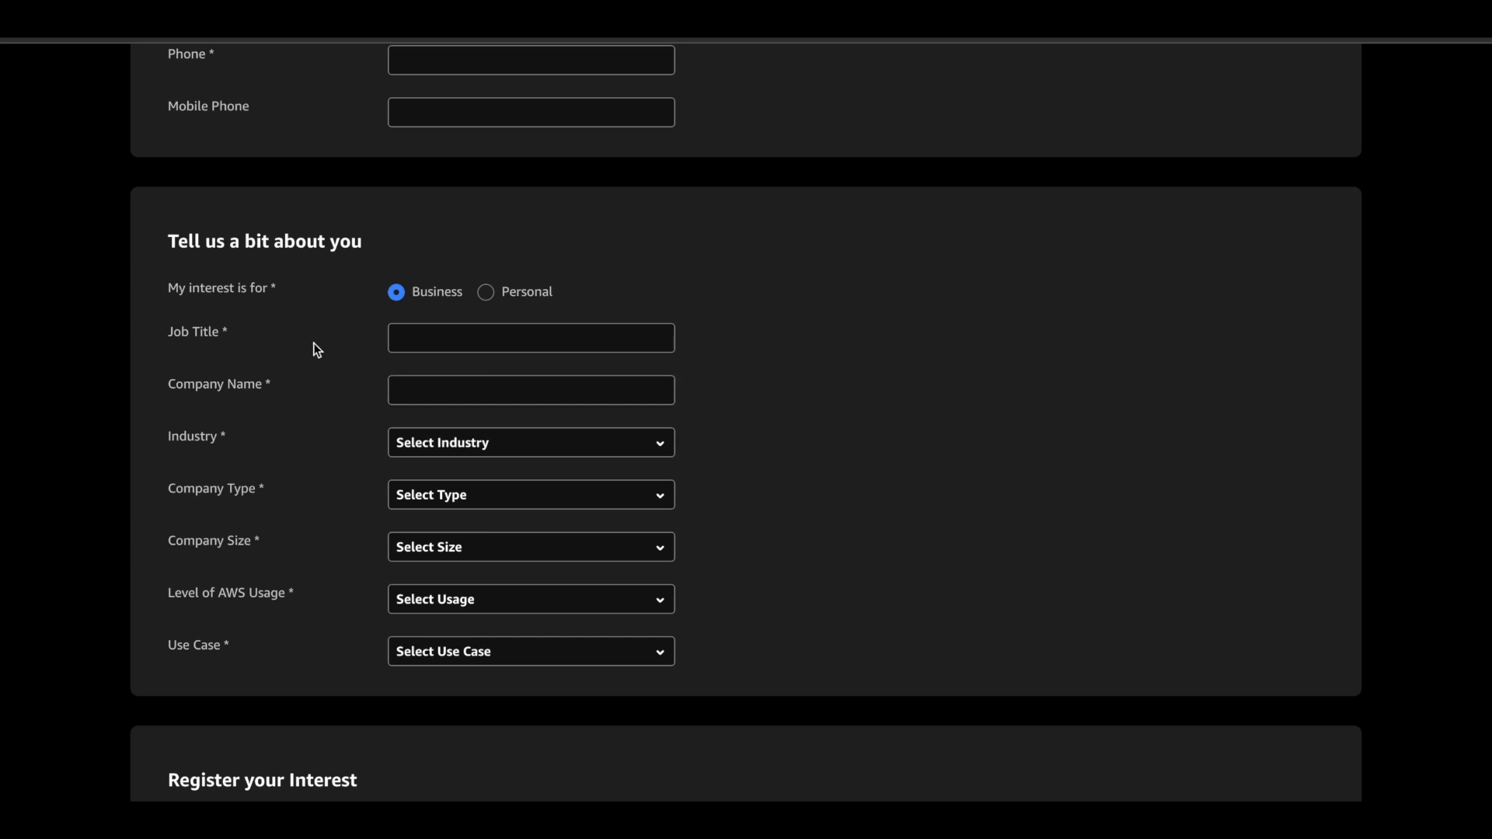
{"action": "mouse_move", "coordinate": [258, 679]}
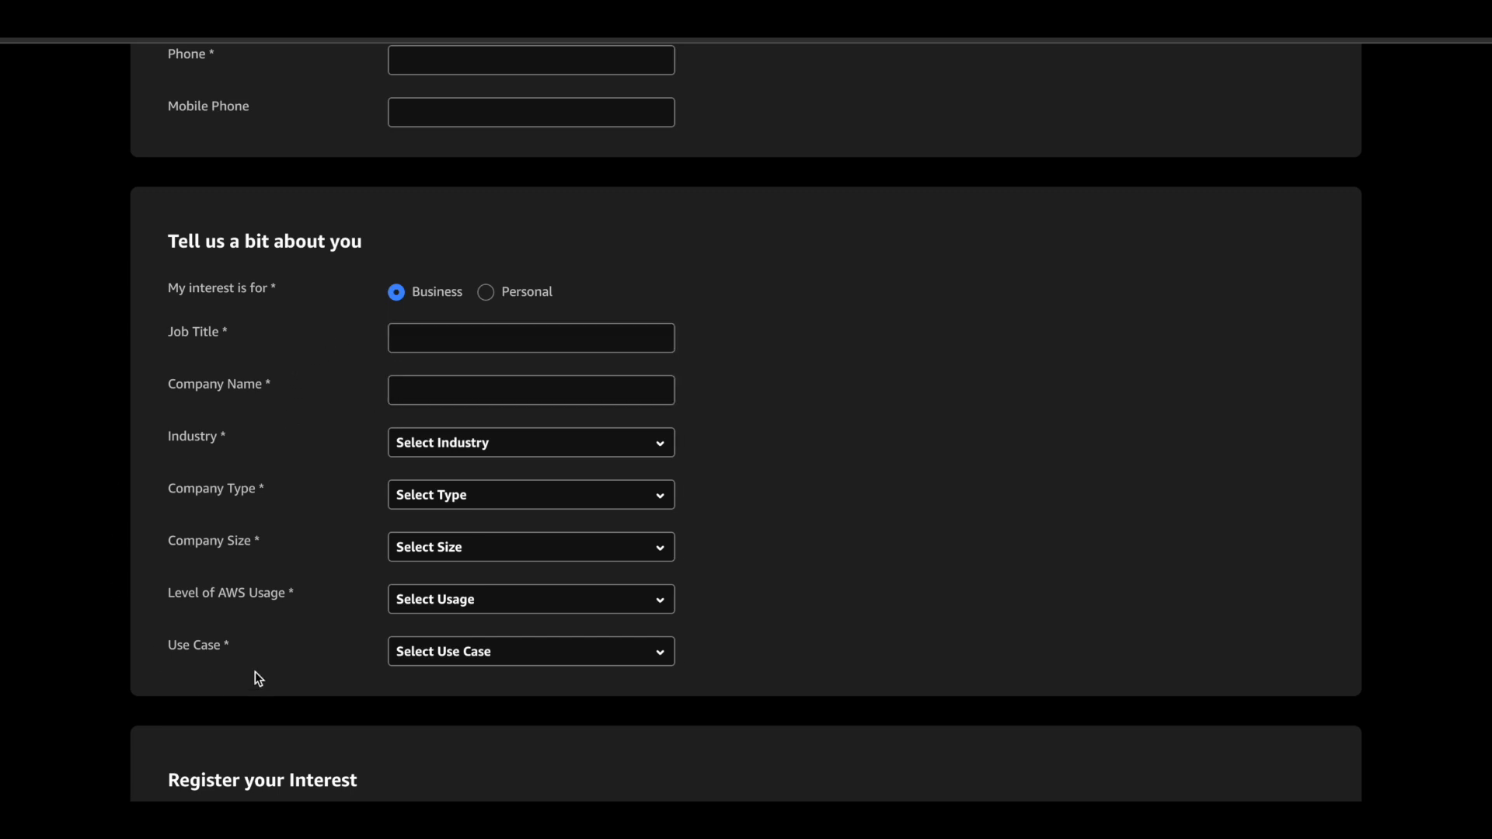
- Scroll the registration form past interests, password and consent sections to the Register button
{"action": "scroll", "scroll_direction": "down", "scroll_amount": 3}
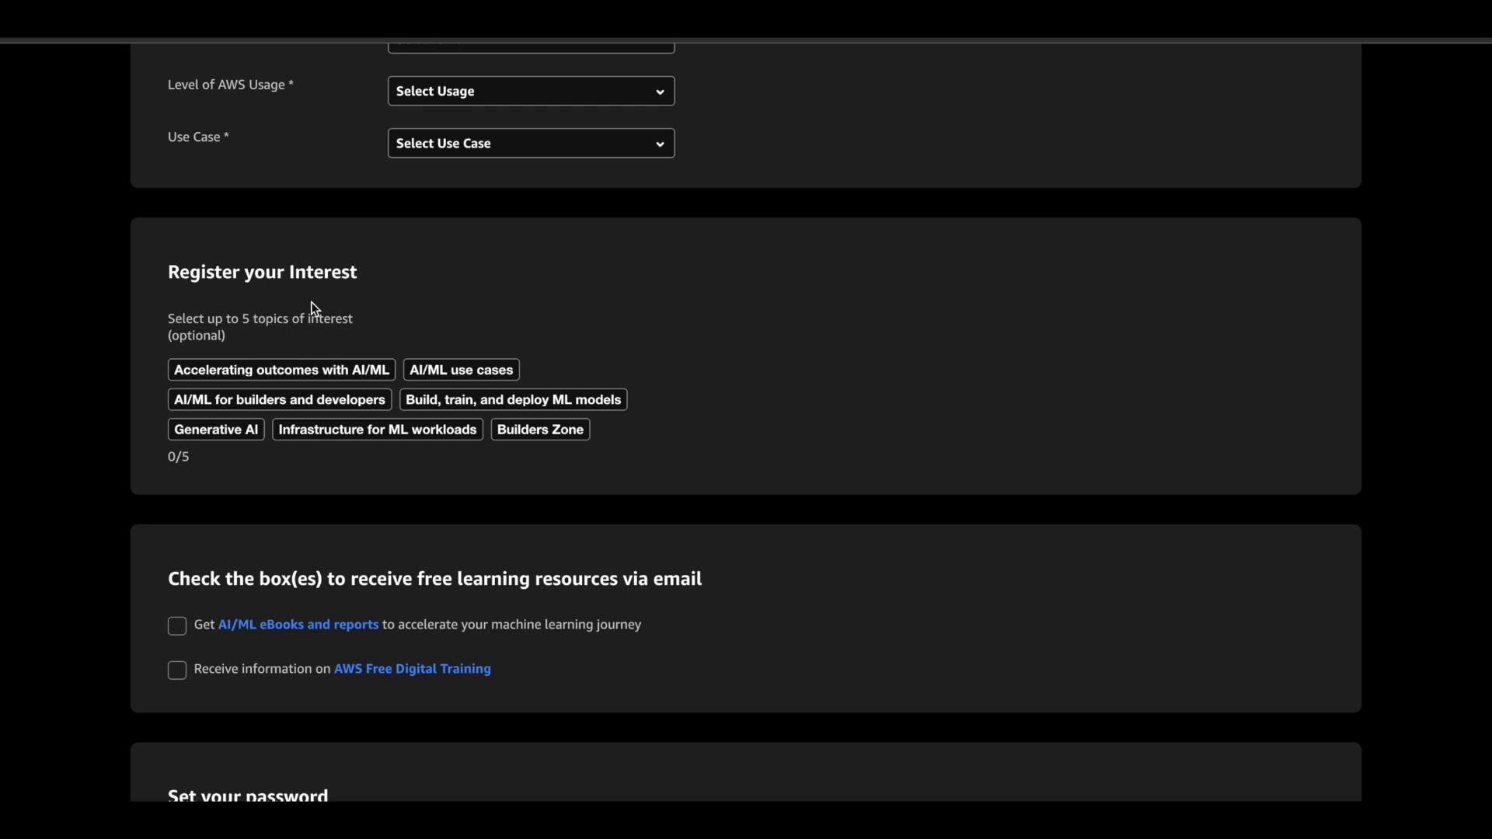
{"action": "mouse_move", "coordinate": [412, 320]}
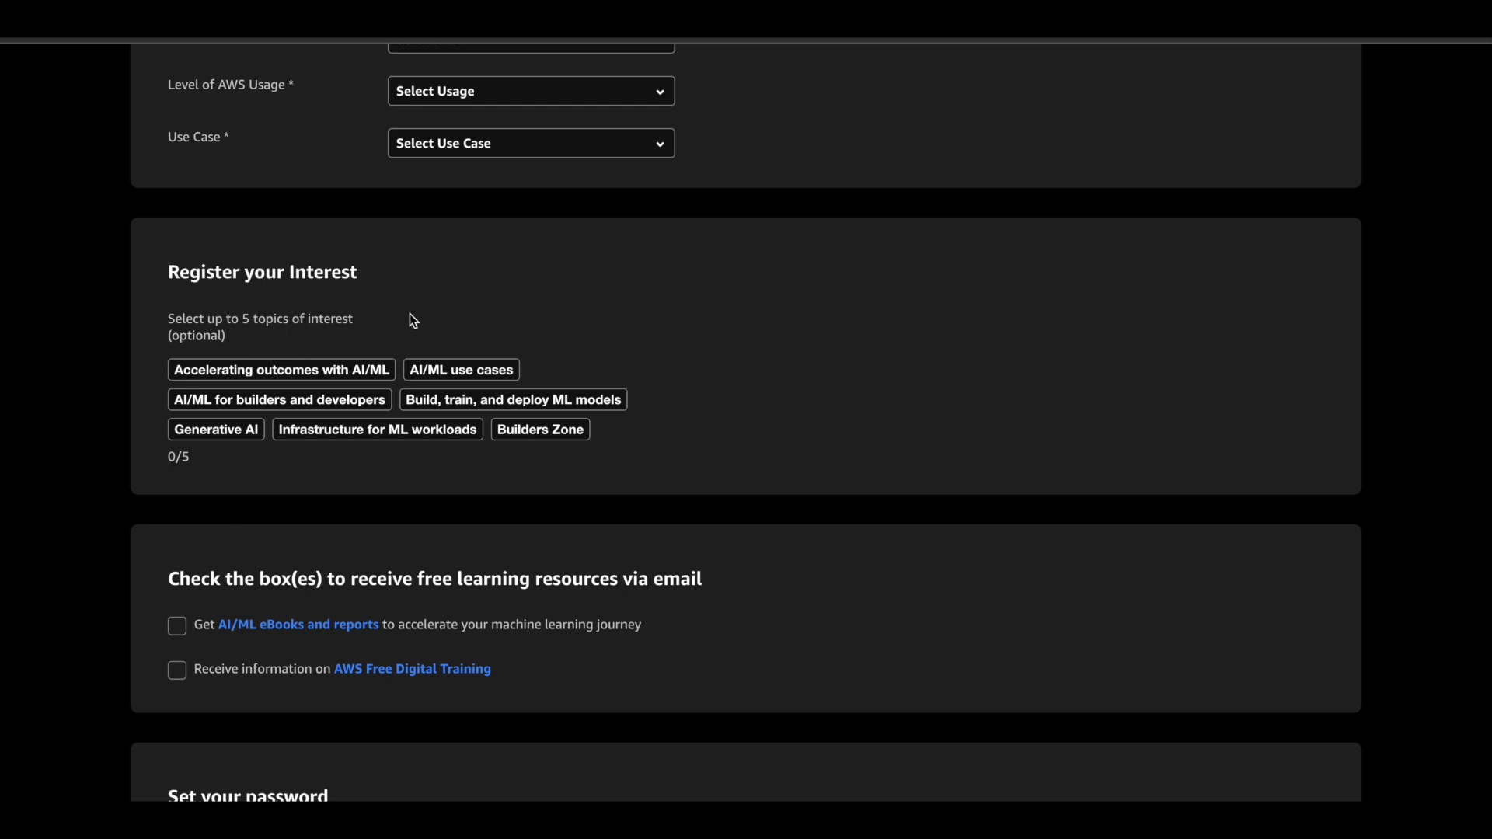
{"action": "mouse_move", "coordinate": [625, 332]}
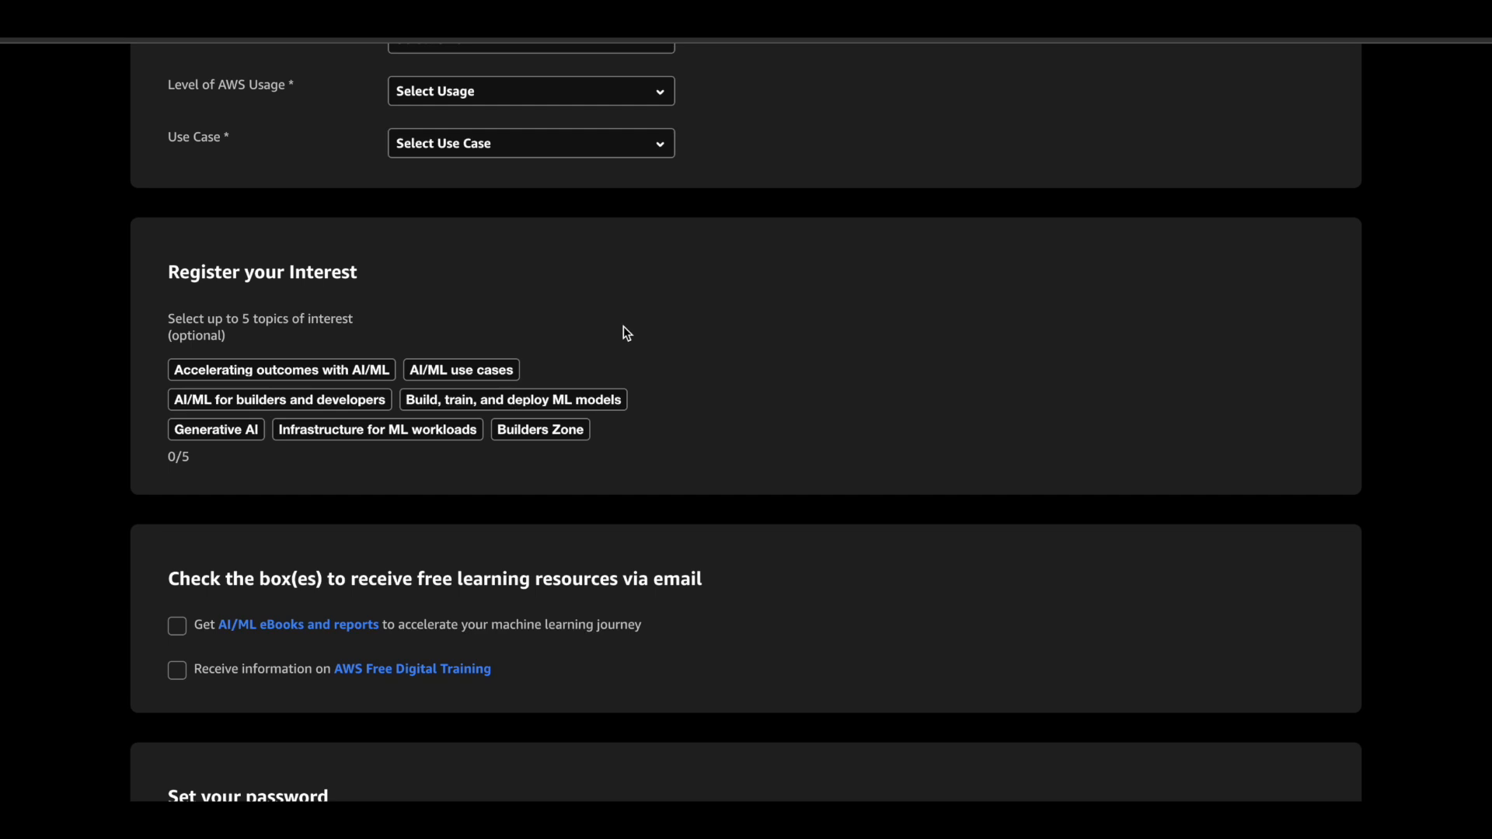
{"action": "scroll", "scroll_direction": "down", "scroll_amount": 3}
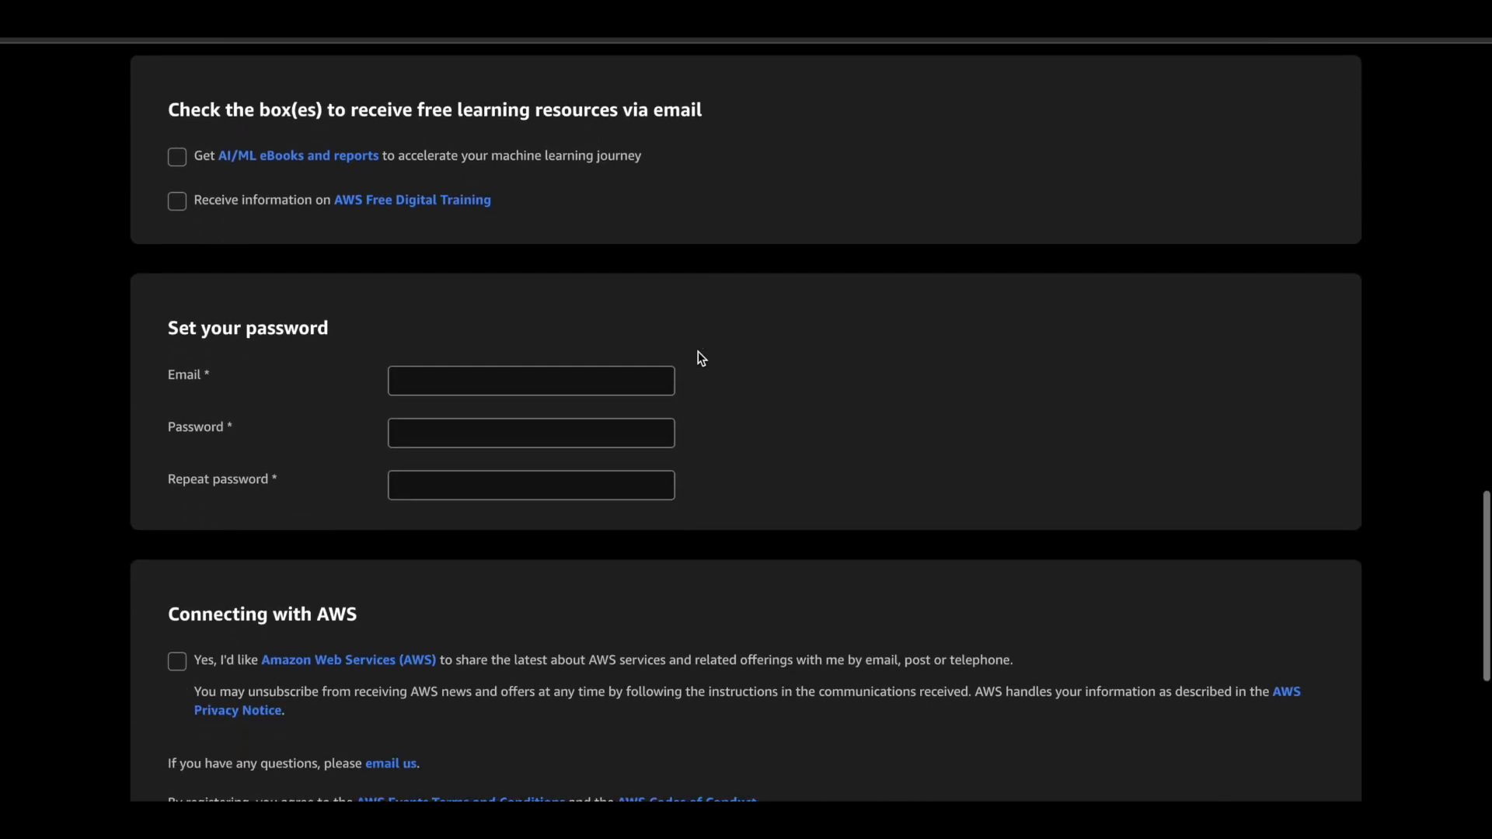
{"action": "scroll", "scroll_direction": "down", "scroll_amount": 3}
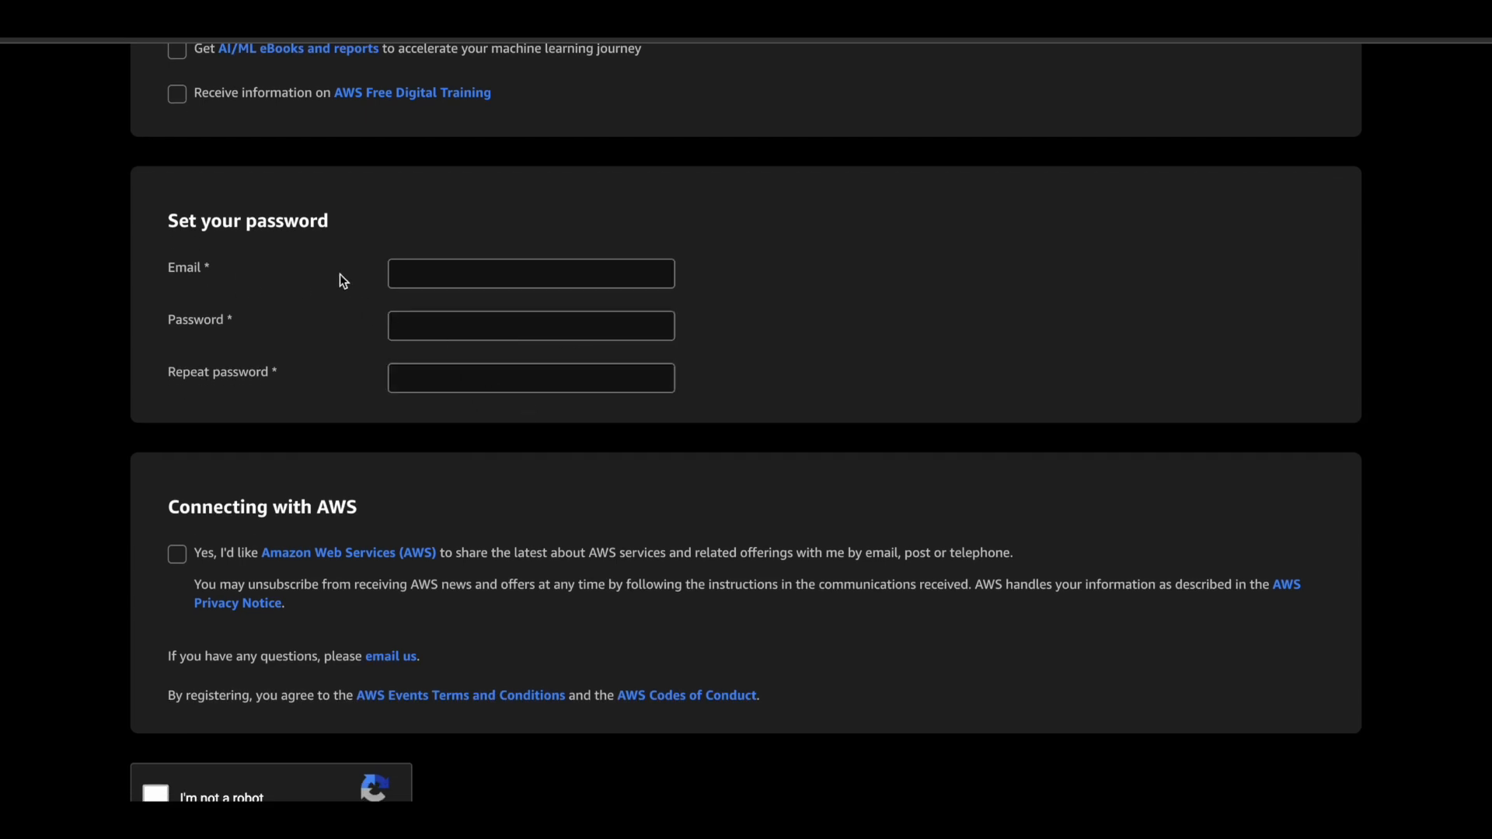
{"action": "scroll", "scroll_direction": "down", "scroll_amount": 3}
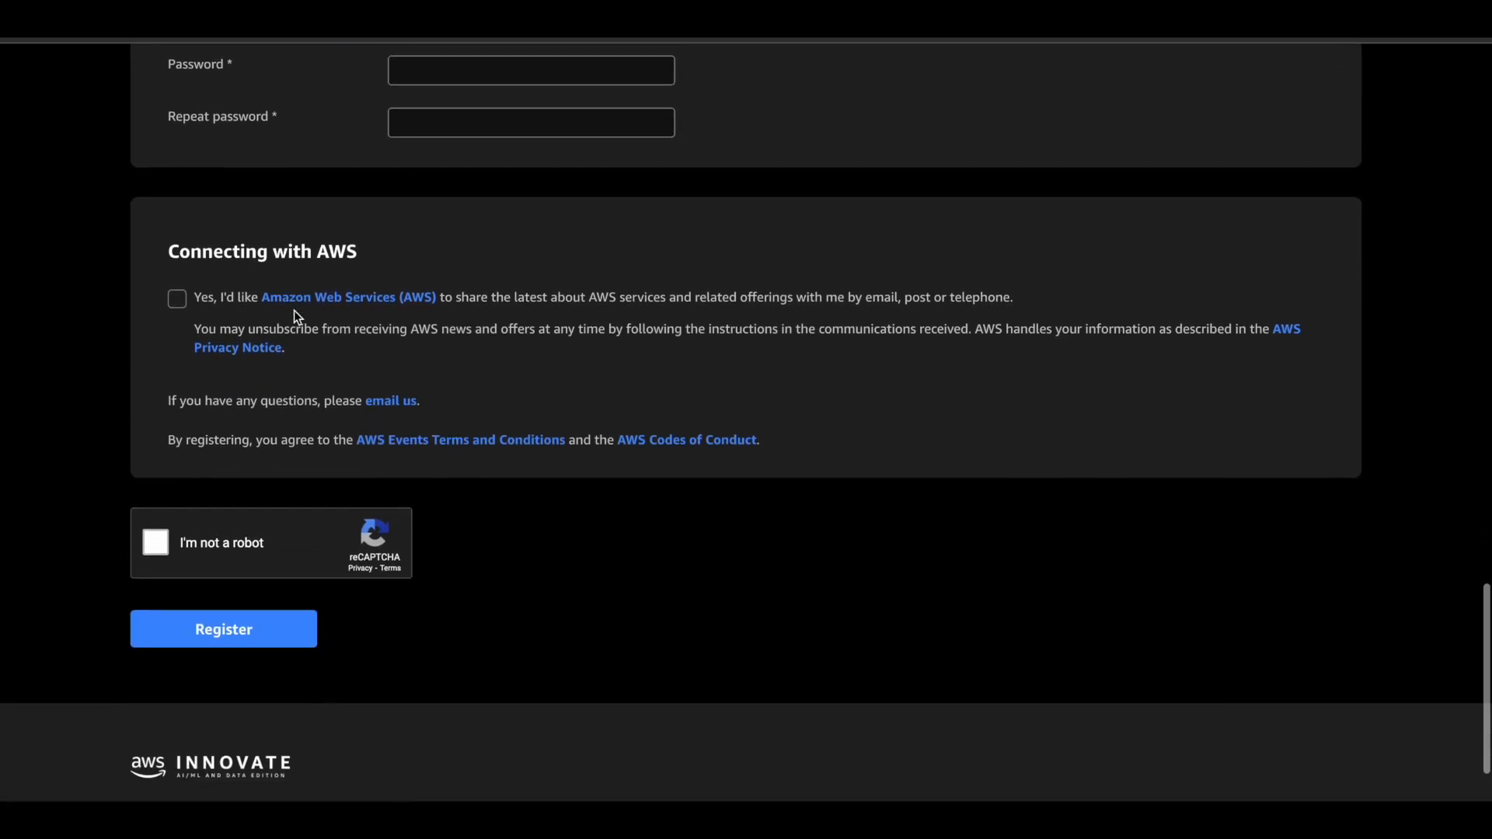
{"action": "scroll", "scroll_direction": "down", "scroll_amount": 3}
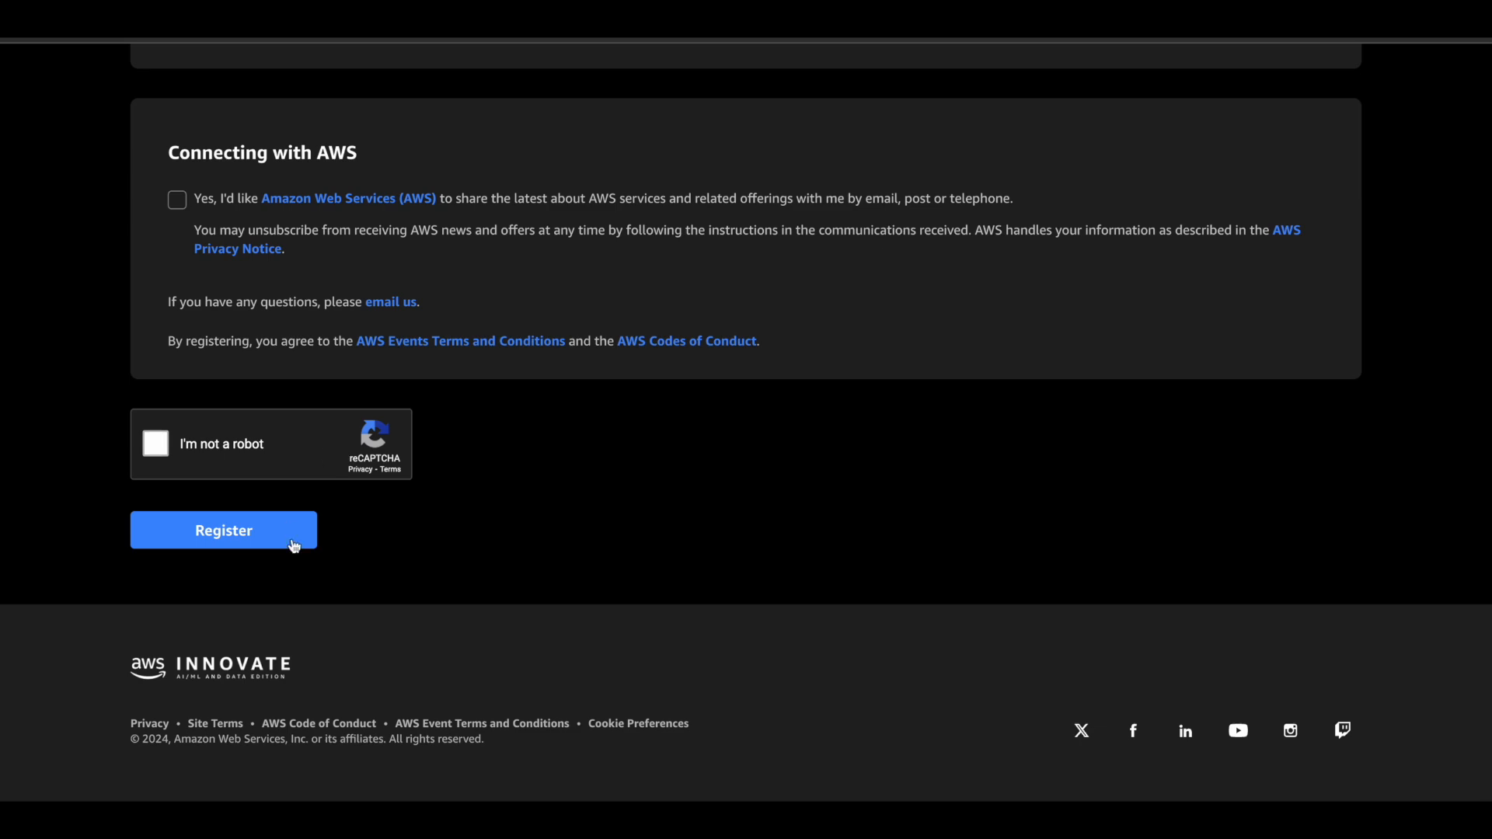
{"action": "mouse_move", "coordinate": [532, 495]}
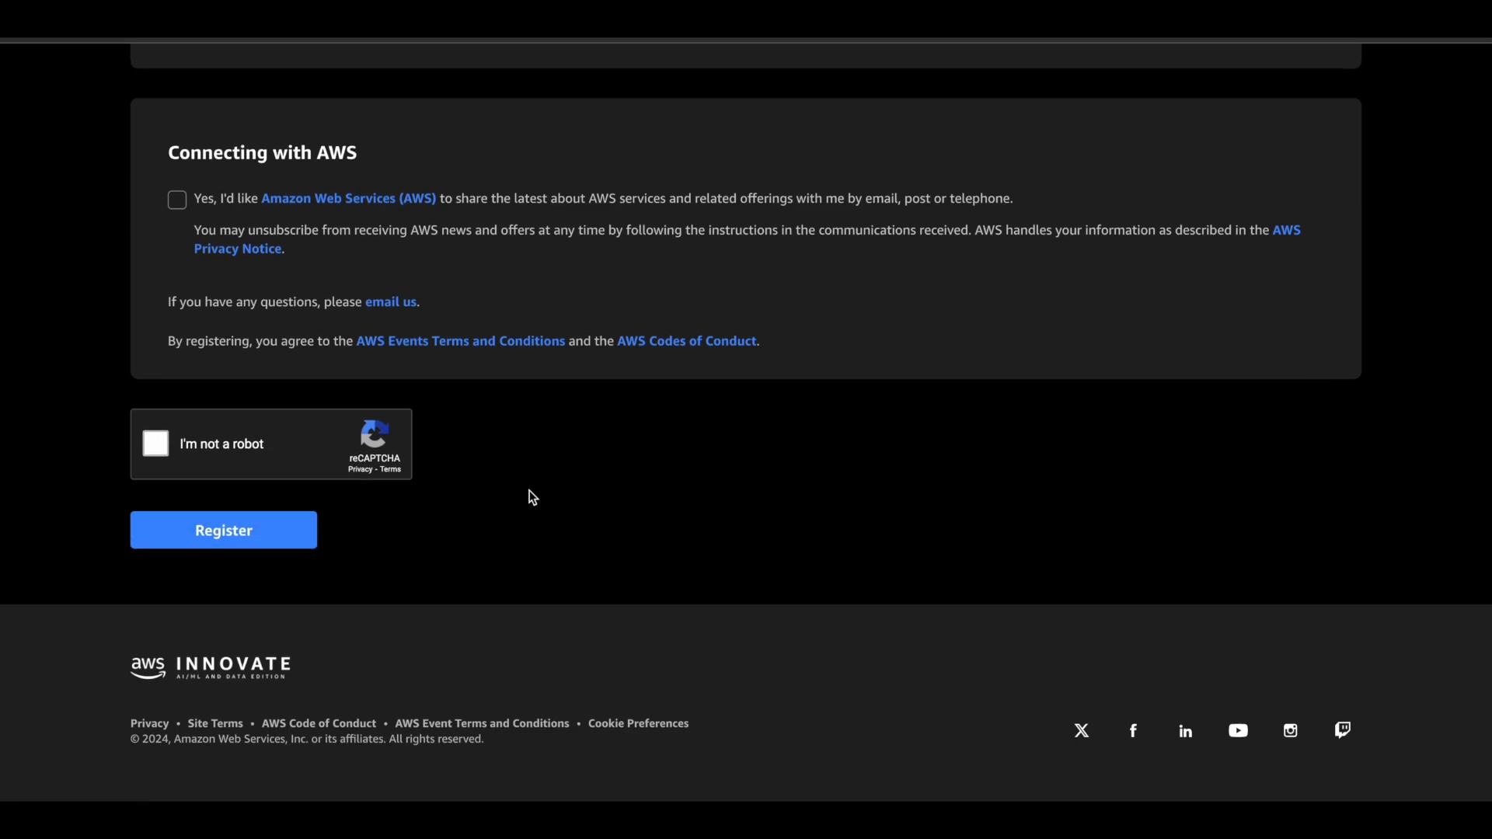
{"action": "scroll", "scroll_direction": "up", "scroll_amount": 3}
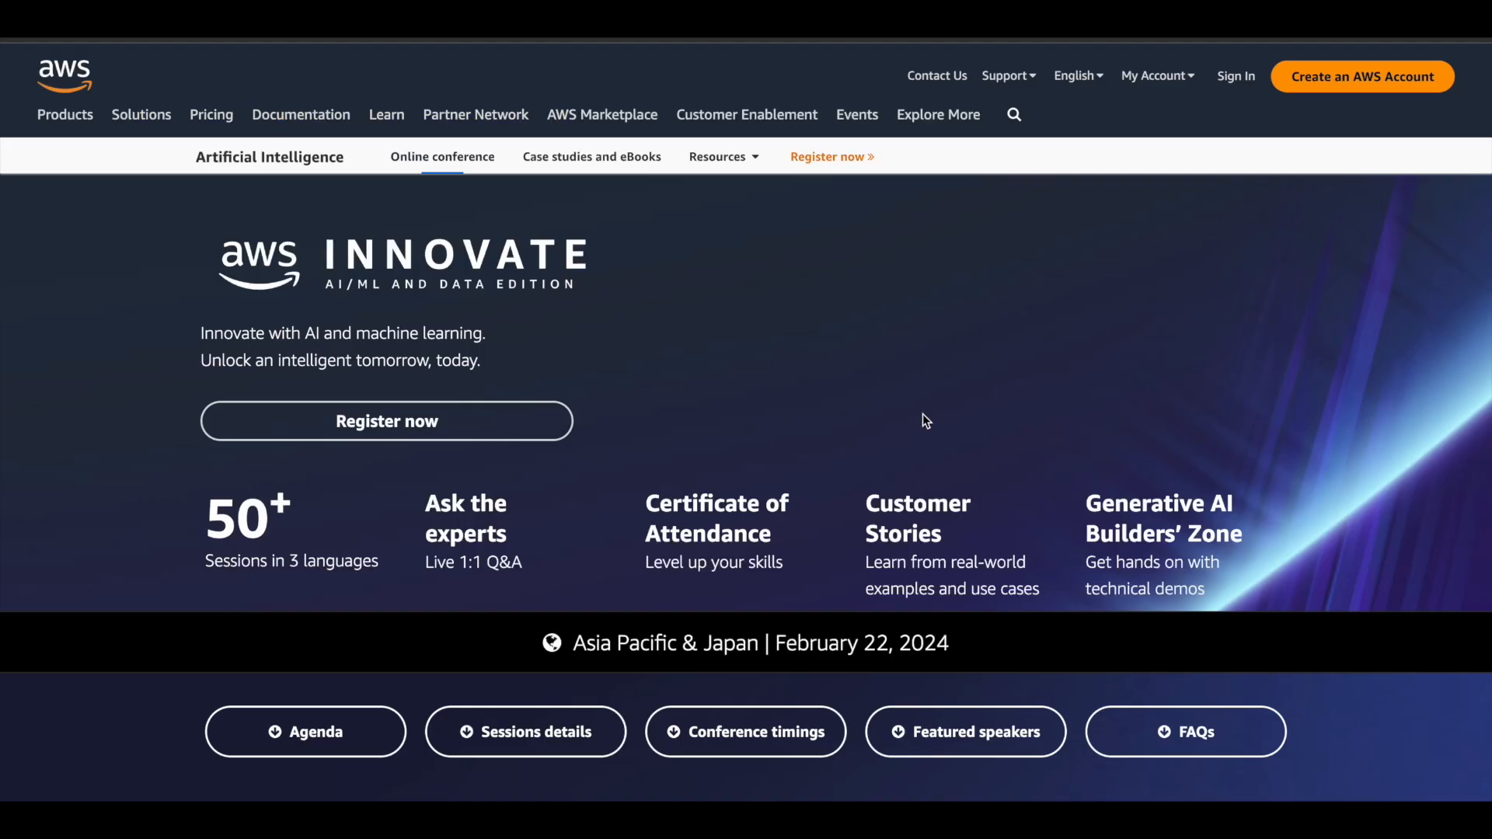
{"action": "mouse_move", "coordinate": [867, 692]}
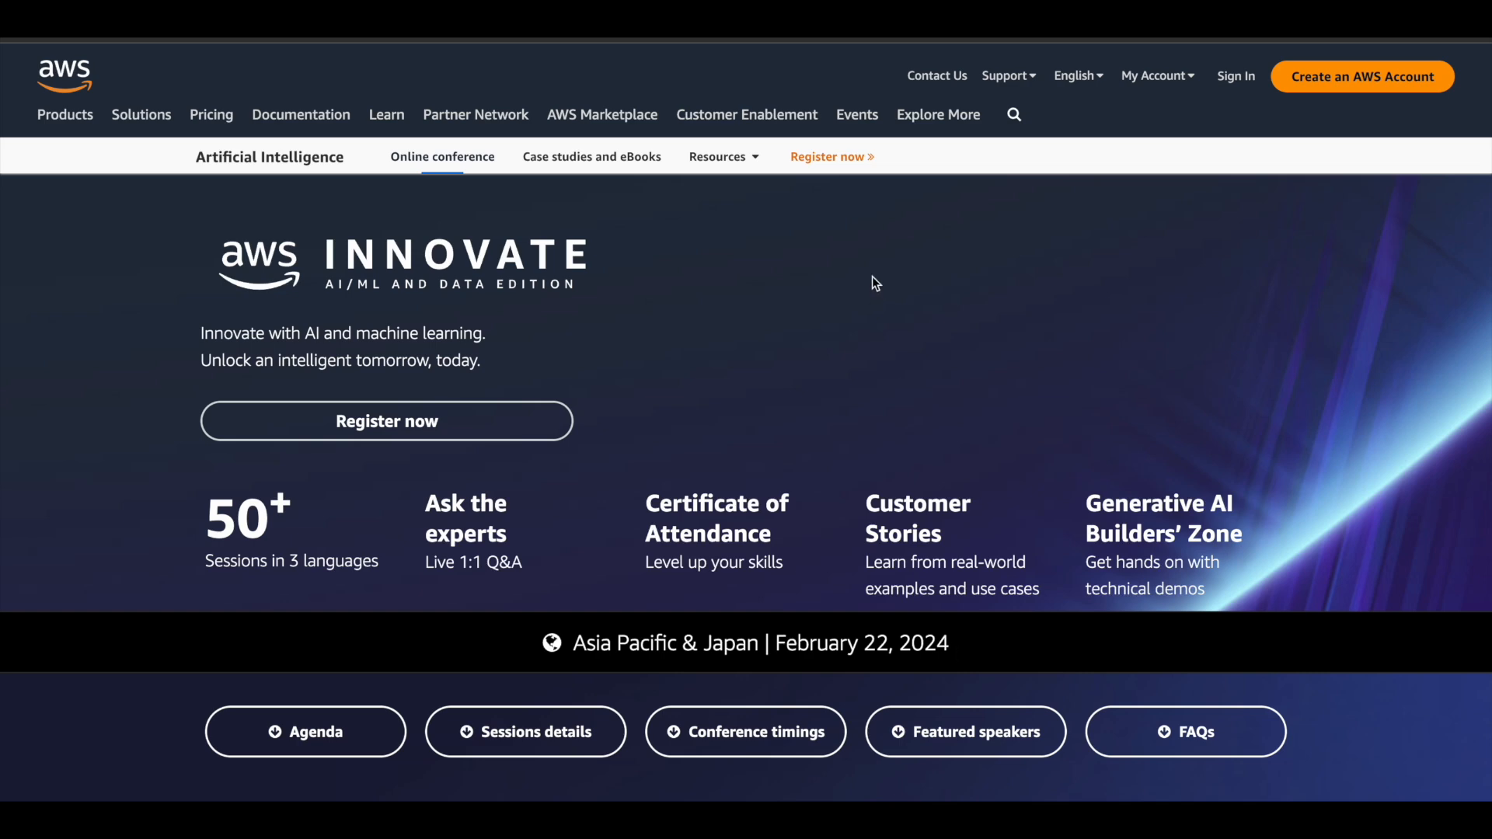
{"action": "mouse_move", "coordinate": [1075, 242]}
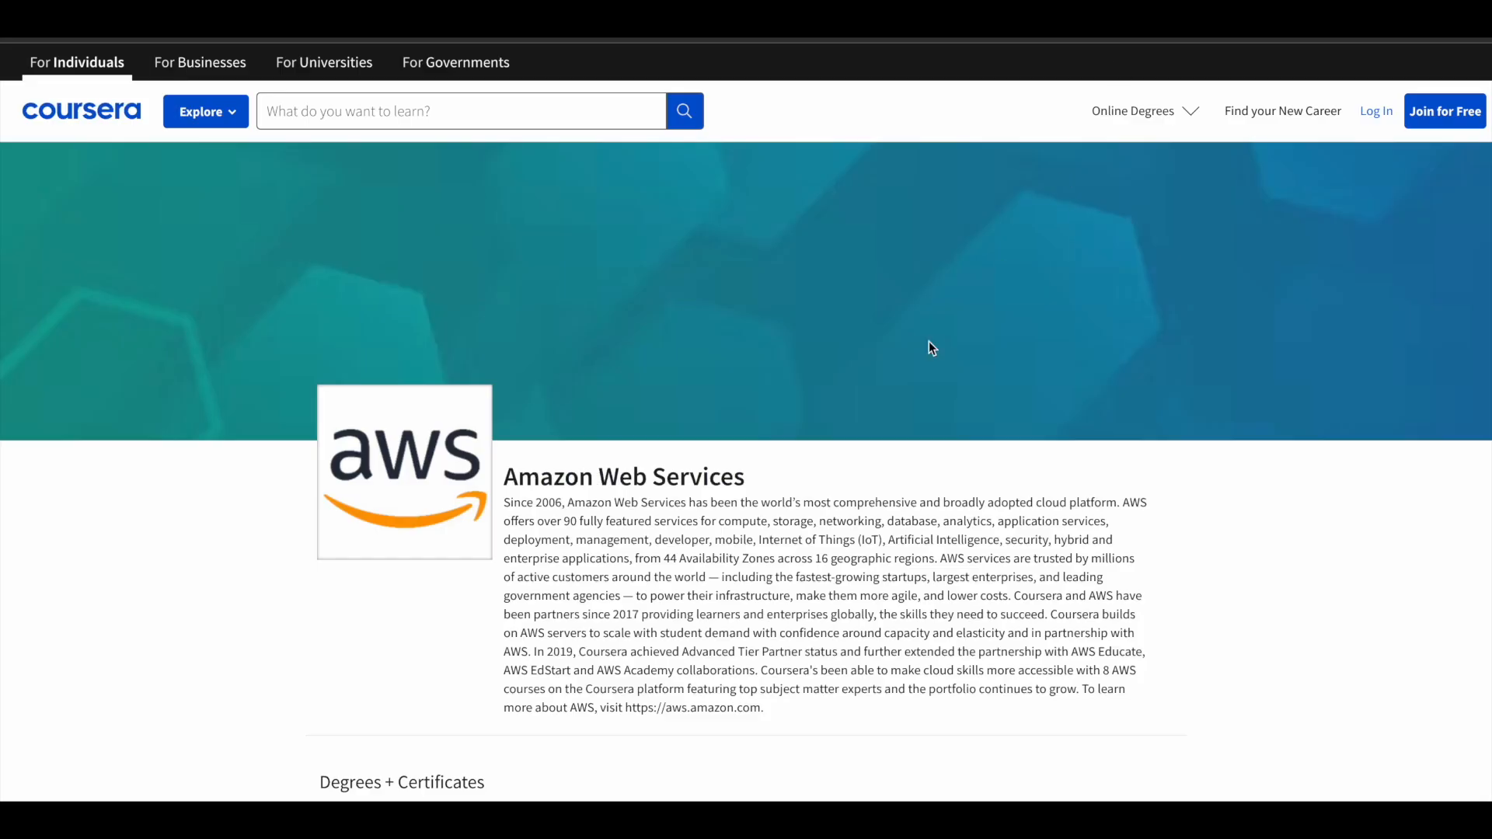
- Browse the Coursera AWS page's Degrees + Certificates and Courses and Specializations grid, then back up
{"action": "scroll", "scroll_direction": "down", "scroll_amount": 3}
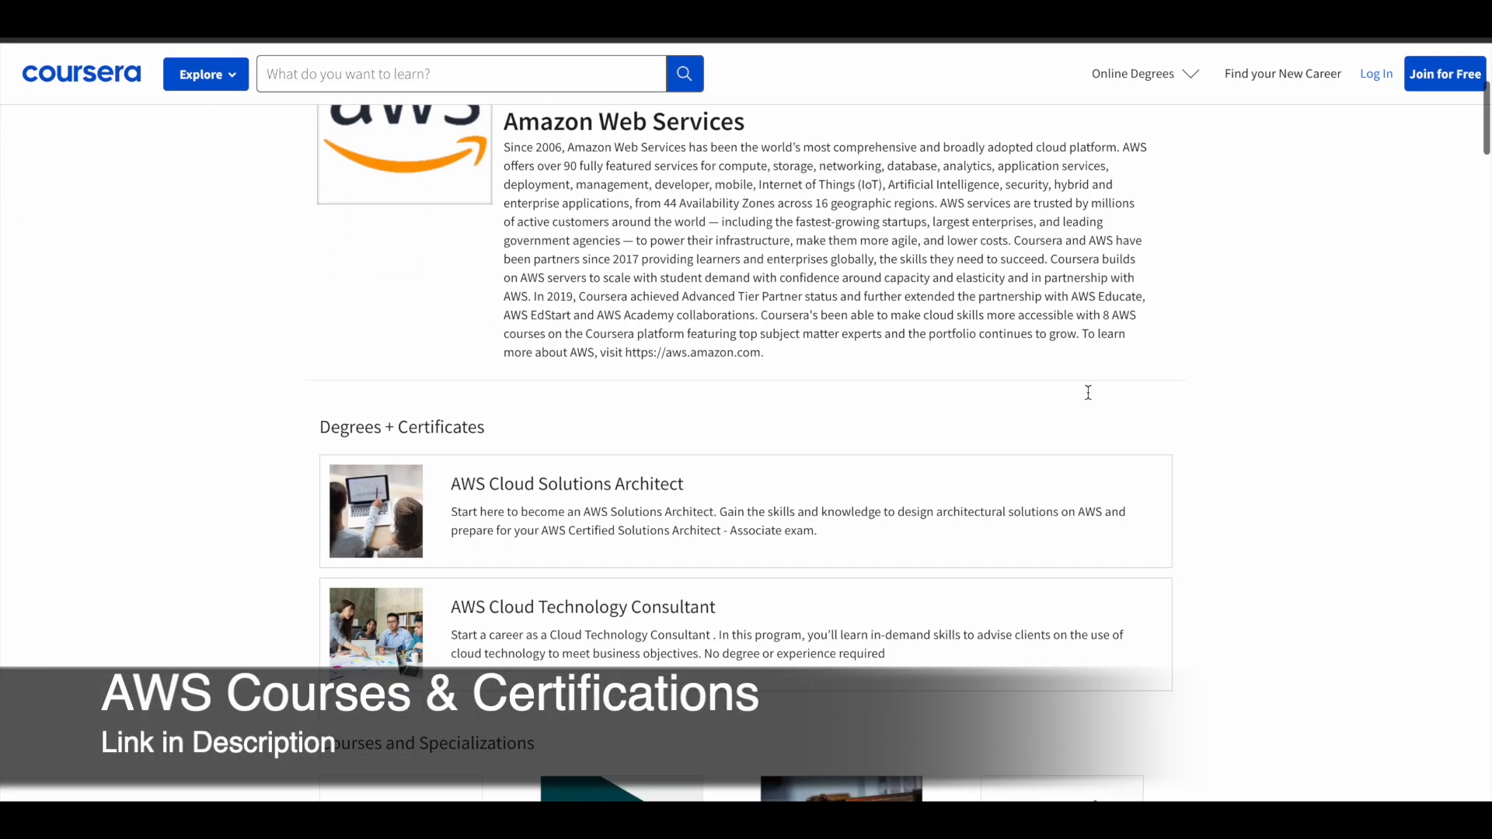
{"action": "scroll", "scroll_direction": "down", "scroll_amount": 3}
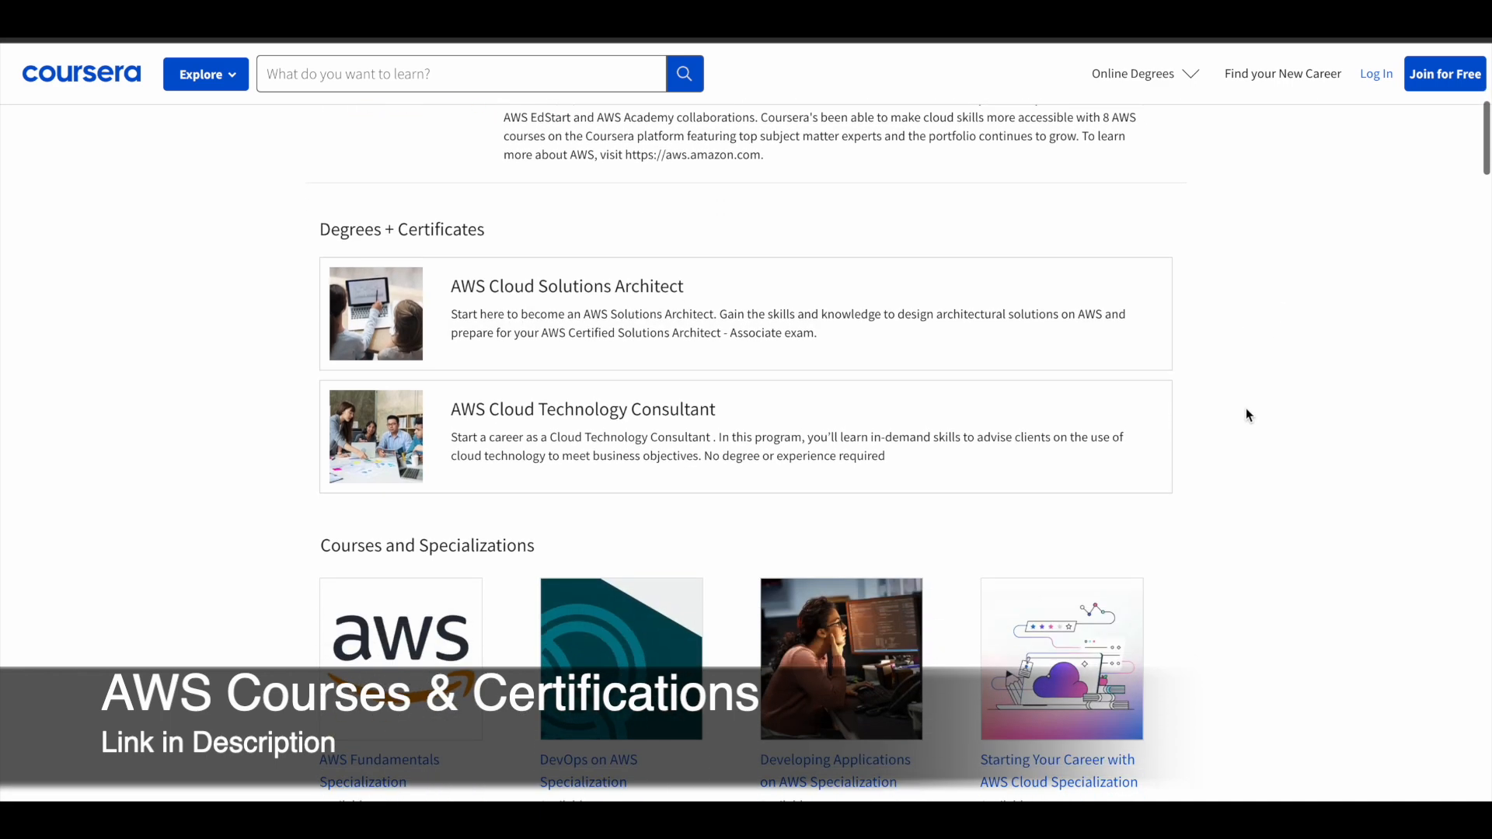
{"action": "scroll", "scroll_direction": "down", "scroll_amount": 3}
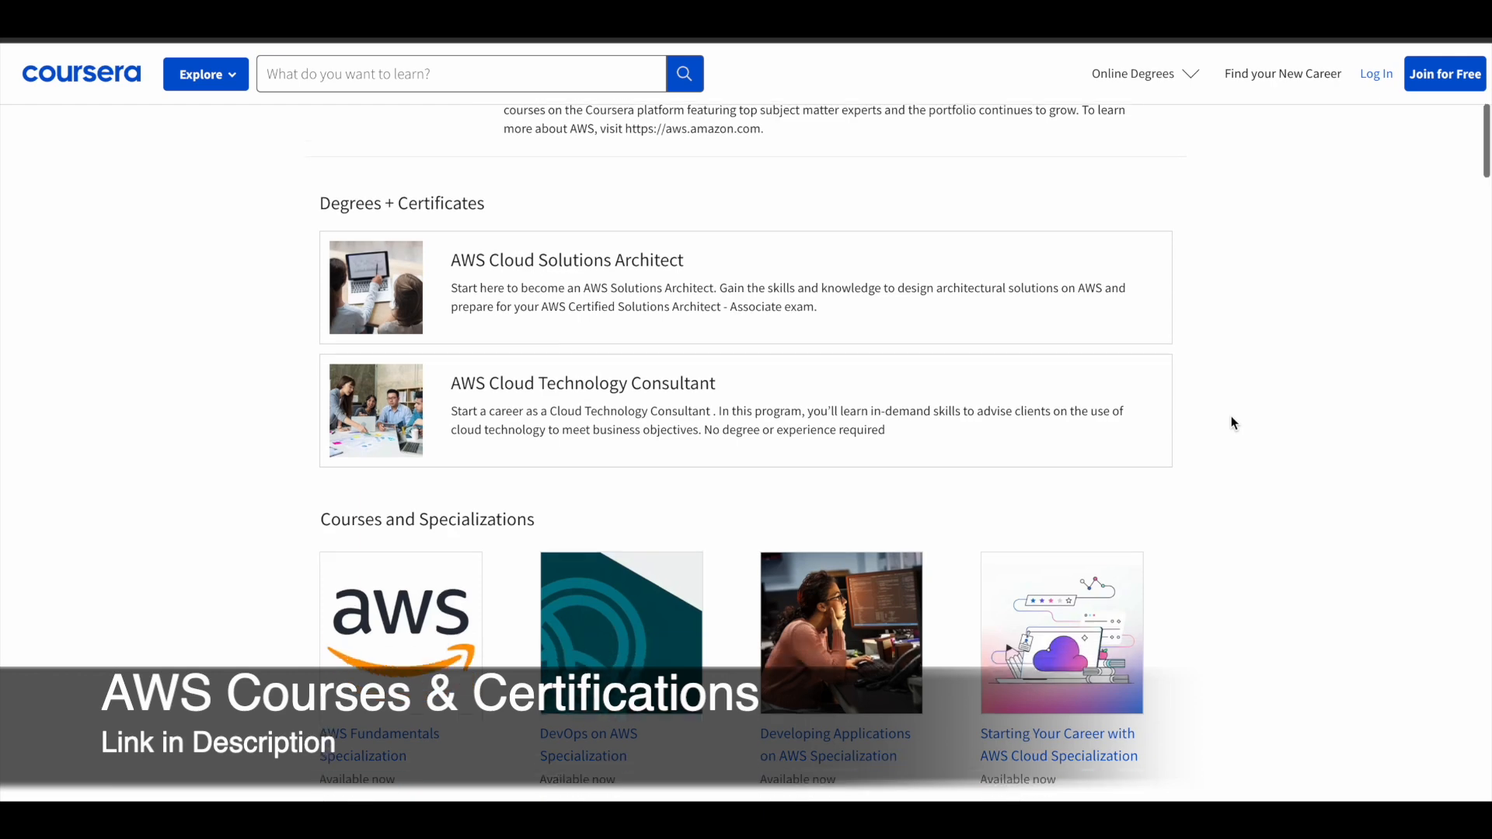
{"action": "scroll", "scroll_direction": "down", "scroll_amount": 3}
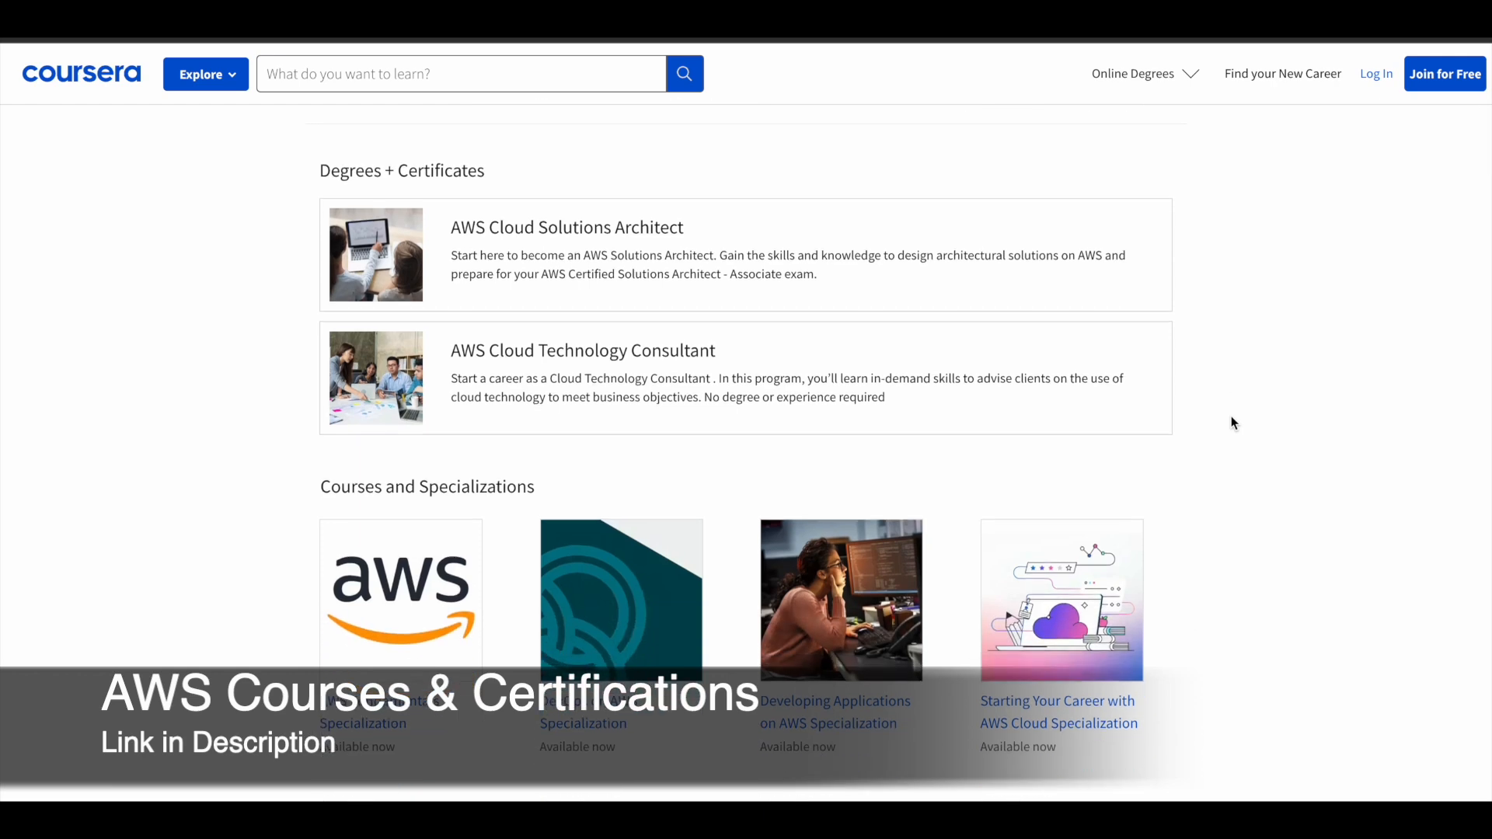
{"action": "scroll", "scroll_direction": "down", "scroll_amount": 3}
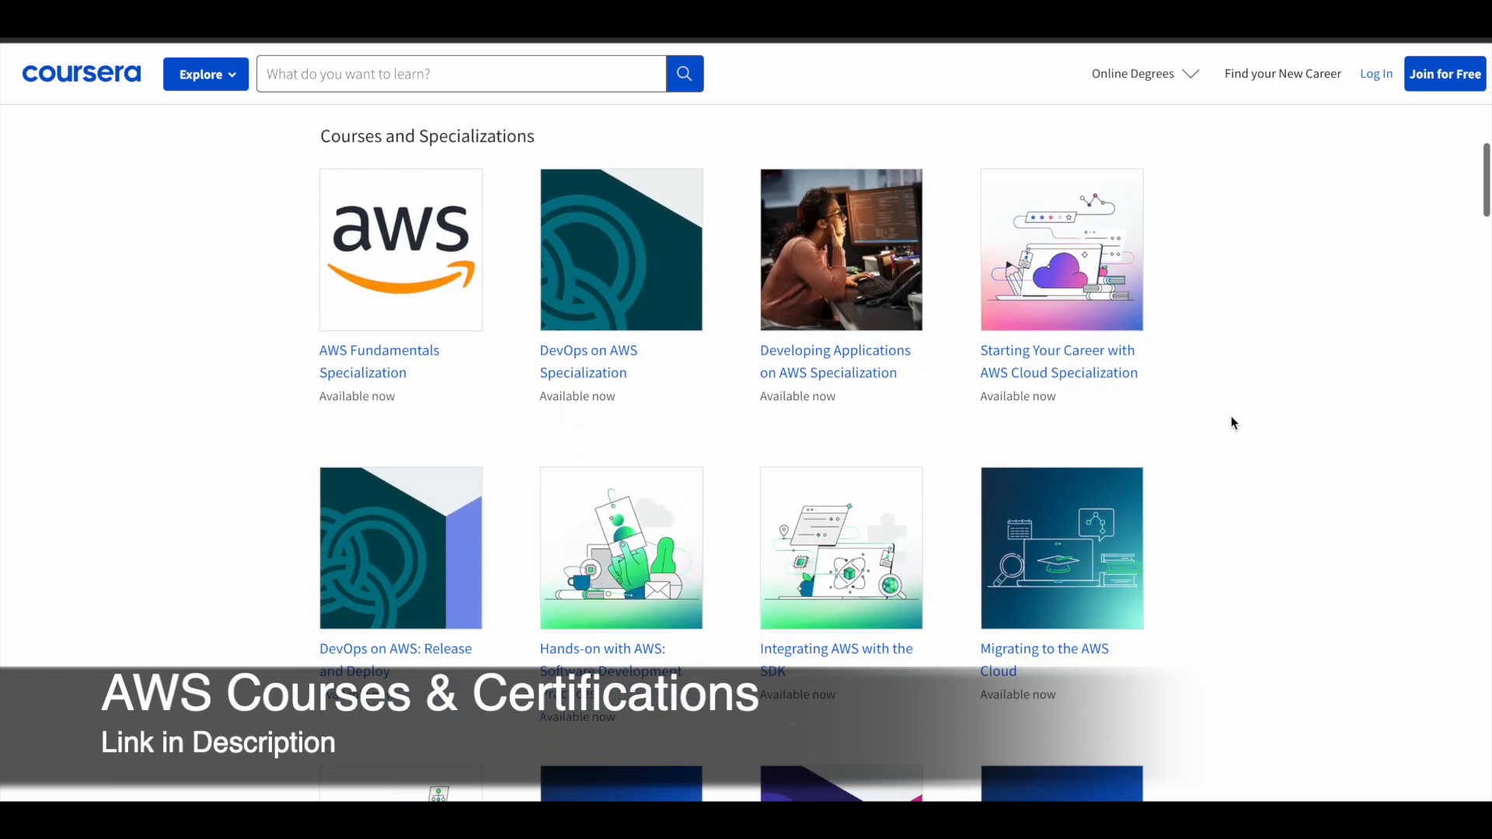
{"action": "scroll", "scroll_direction": "down", "scroll_amount": 3}
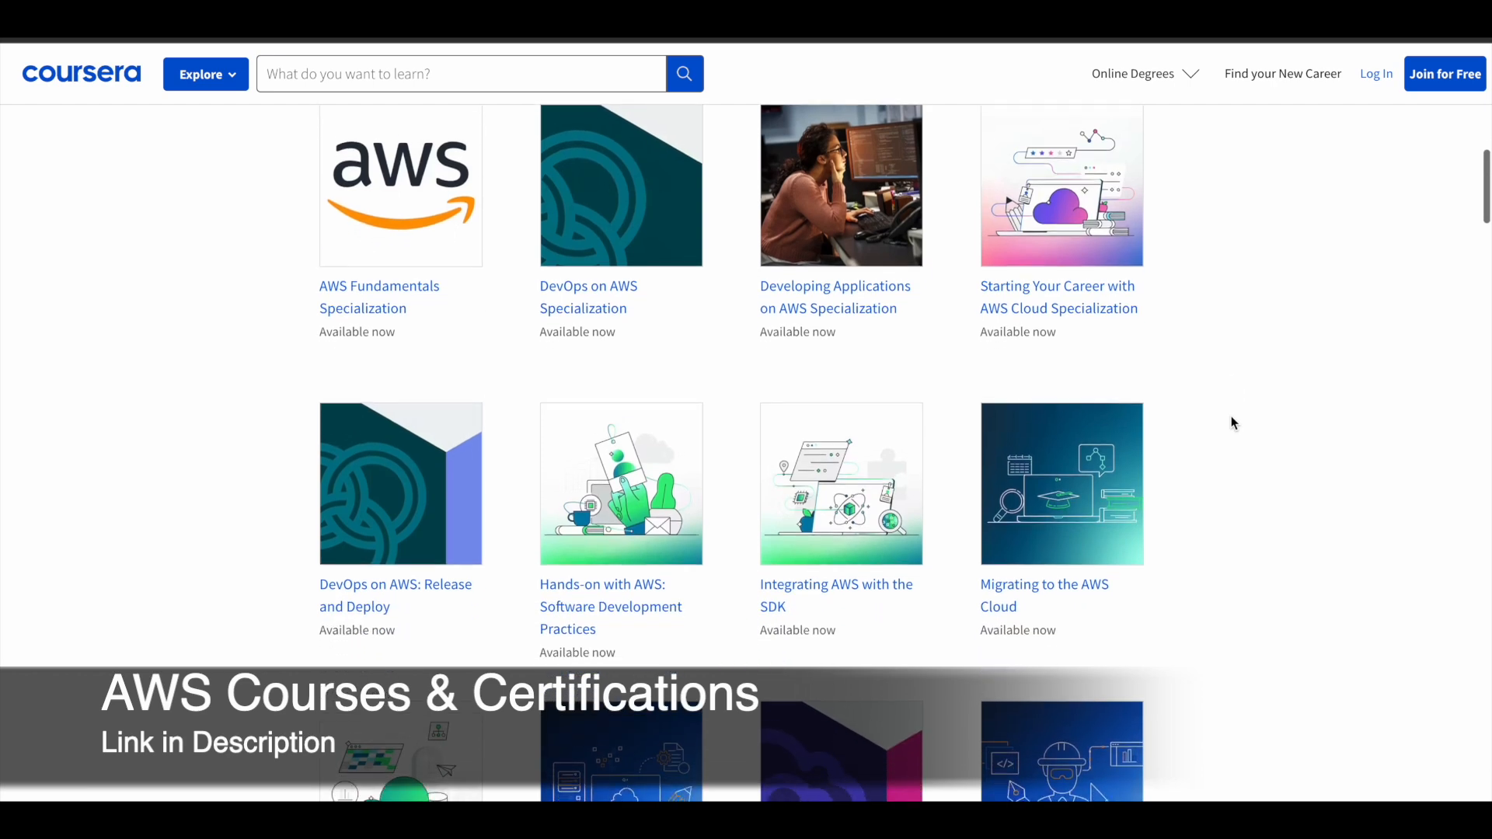
{"action": "scroll", "scroll_direction": "down", "scroll_amount": 3}
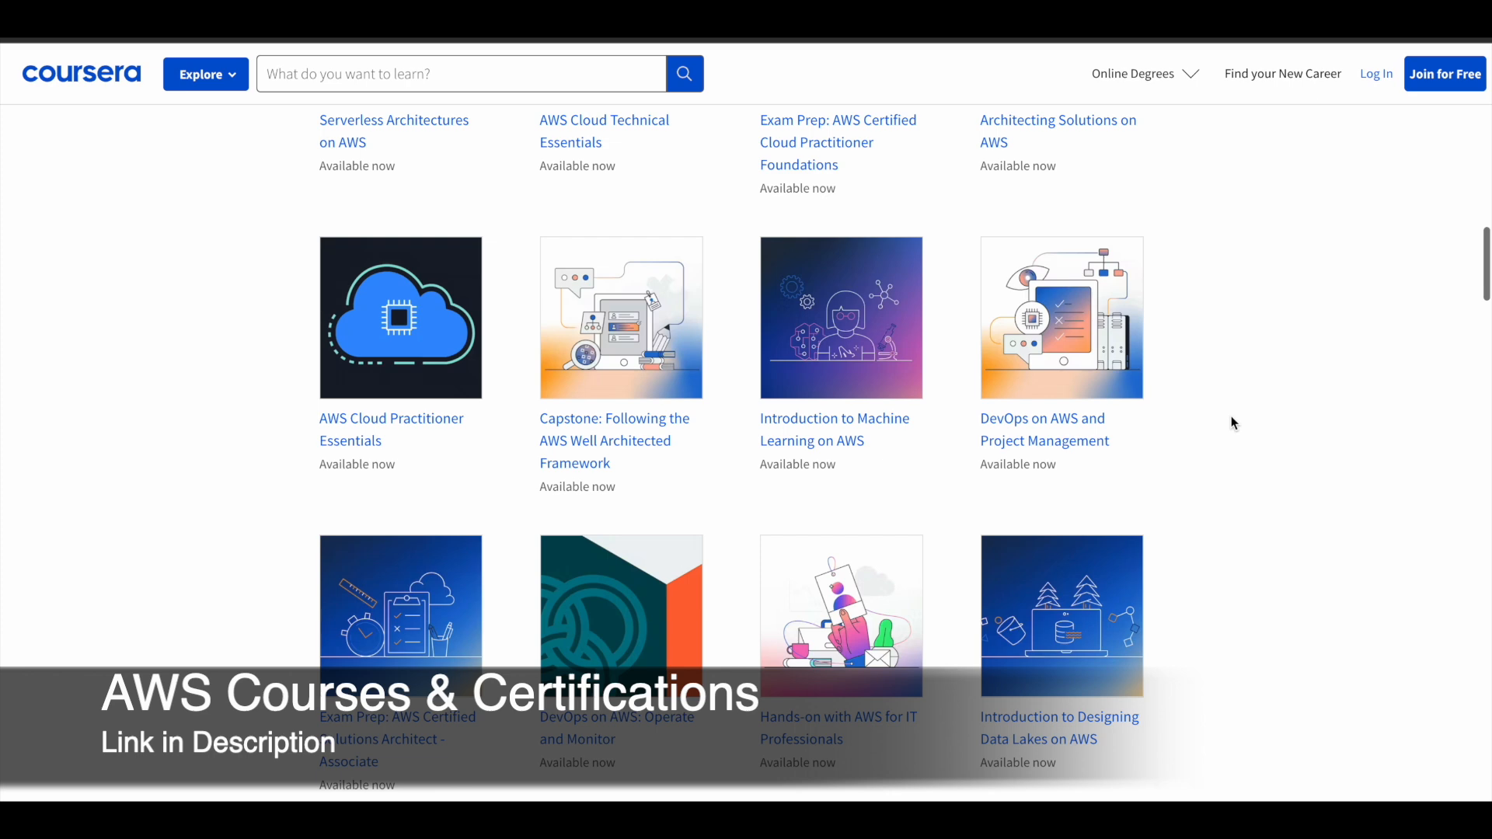
{"action": "scroll", "scroll_direction": "down", "scroll_amount": 3}
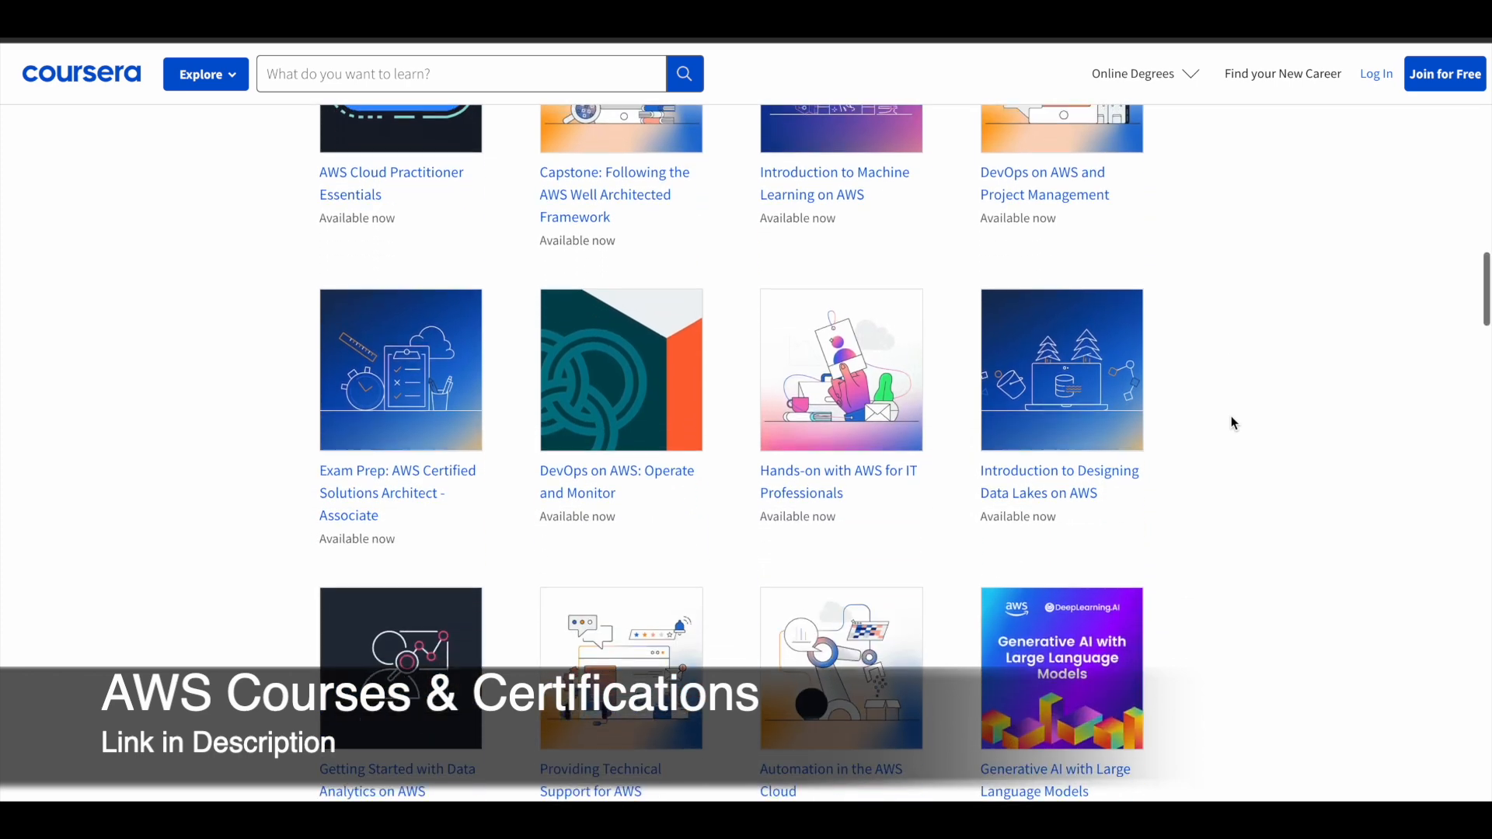
{"action": "scroll", "scroll_direction": "down", "scroll_amount": 3}
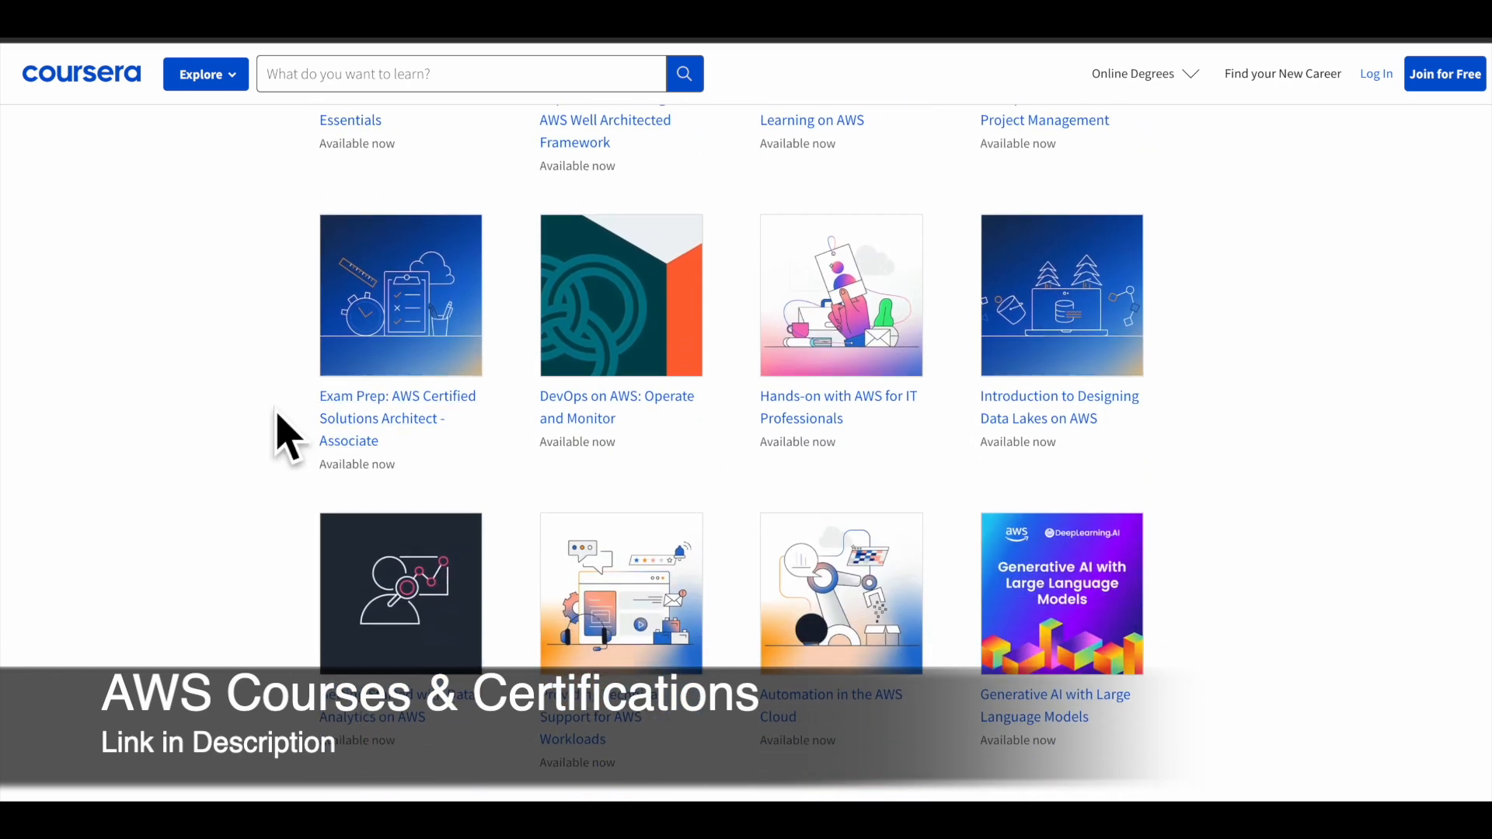
{"action": "mouse_move", "coordinate": [255, 414]}
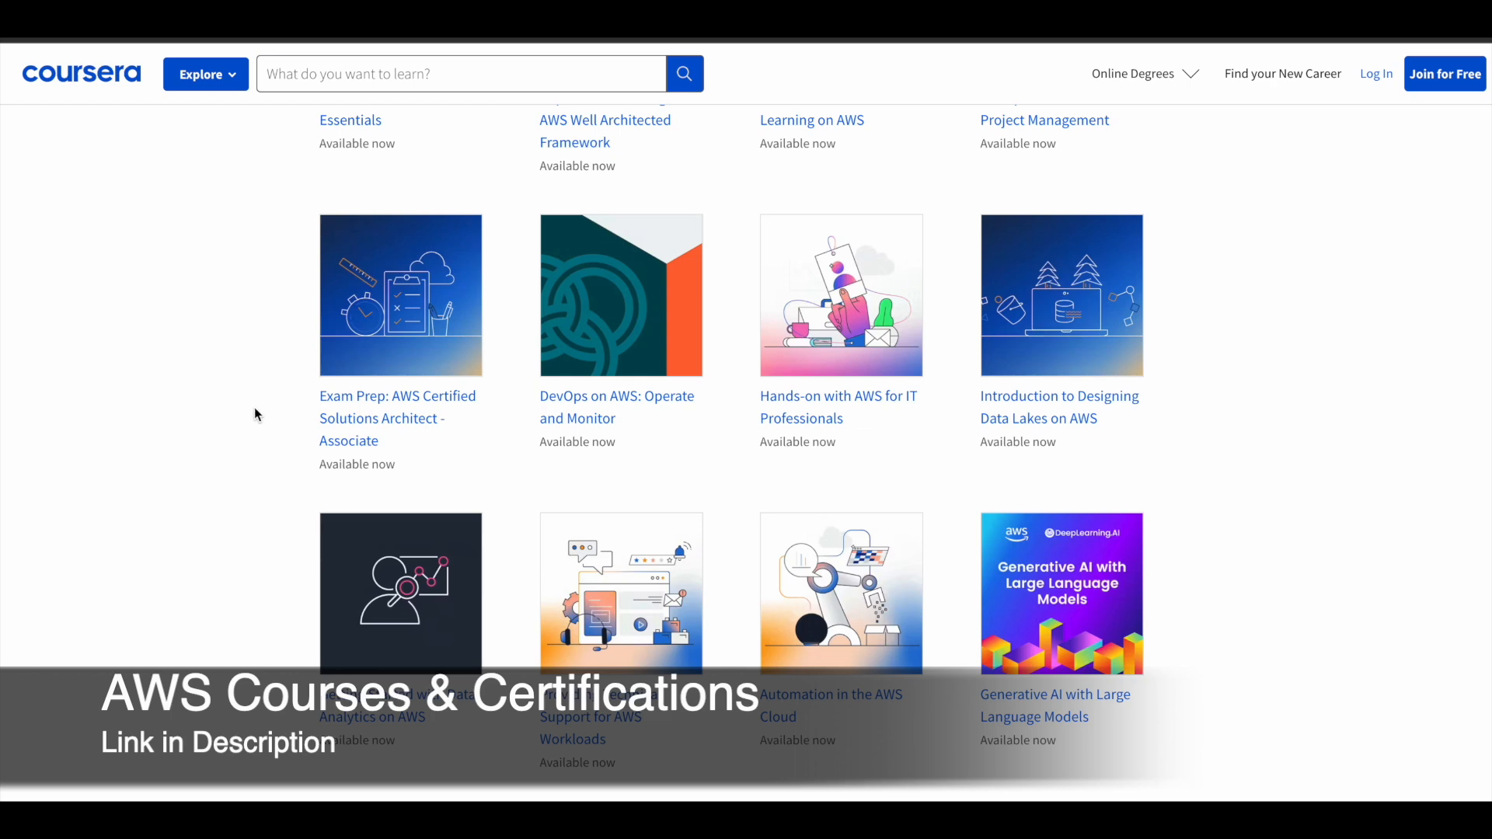
{"action": "scroll", "scroll_direction": "down", "scroll_amount": 3}
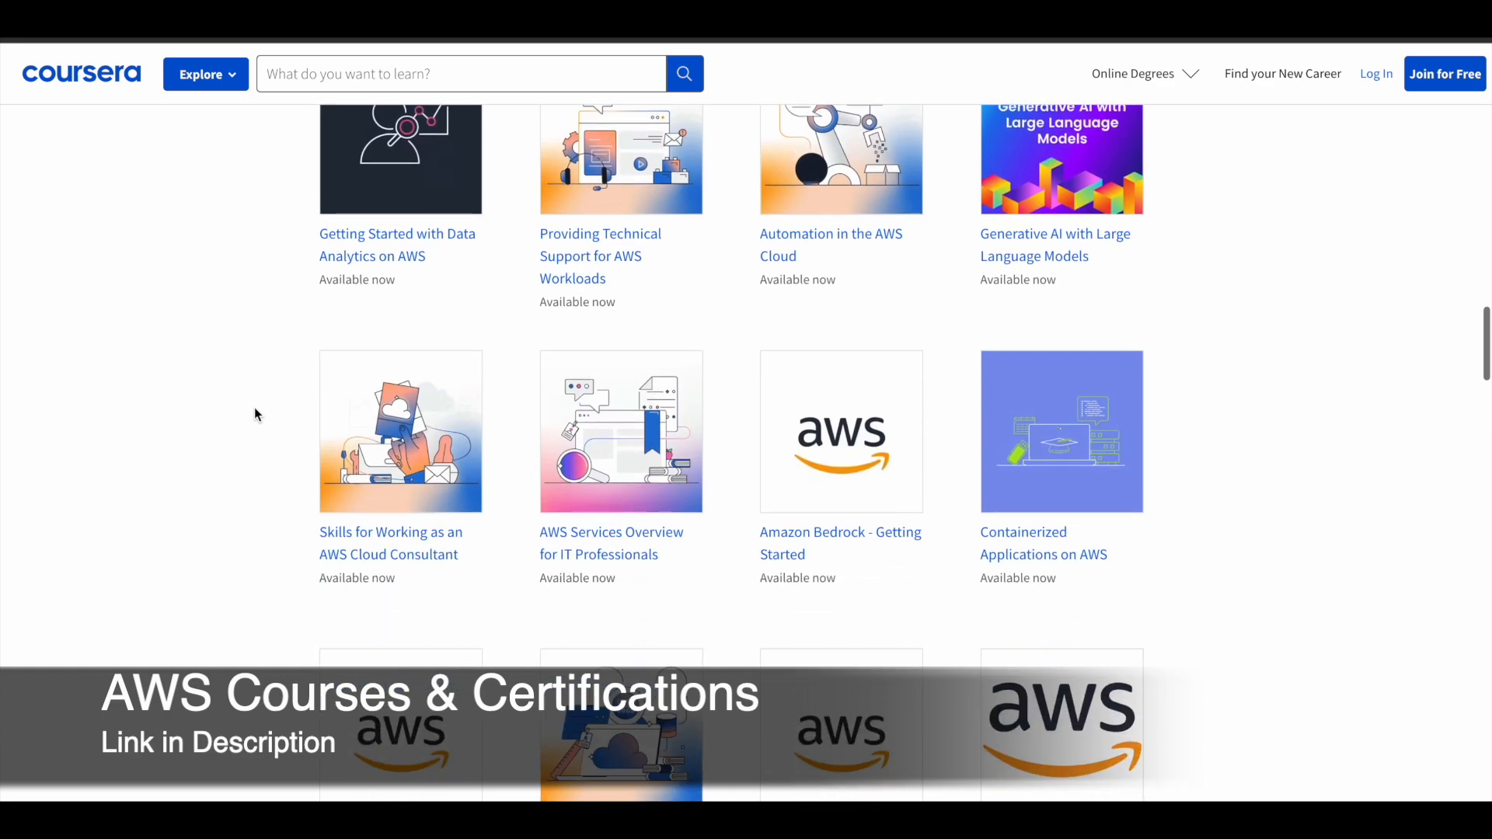
{"action": "scroll", "scroll_direction": "down", "scroll_amount": 3}
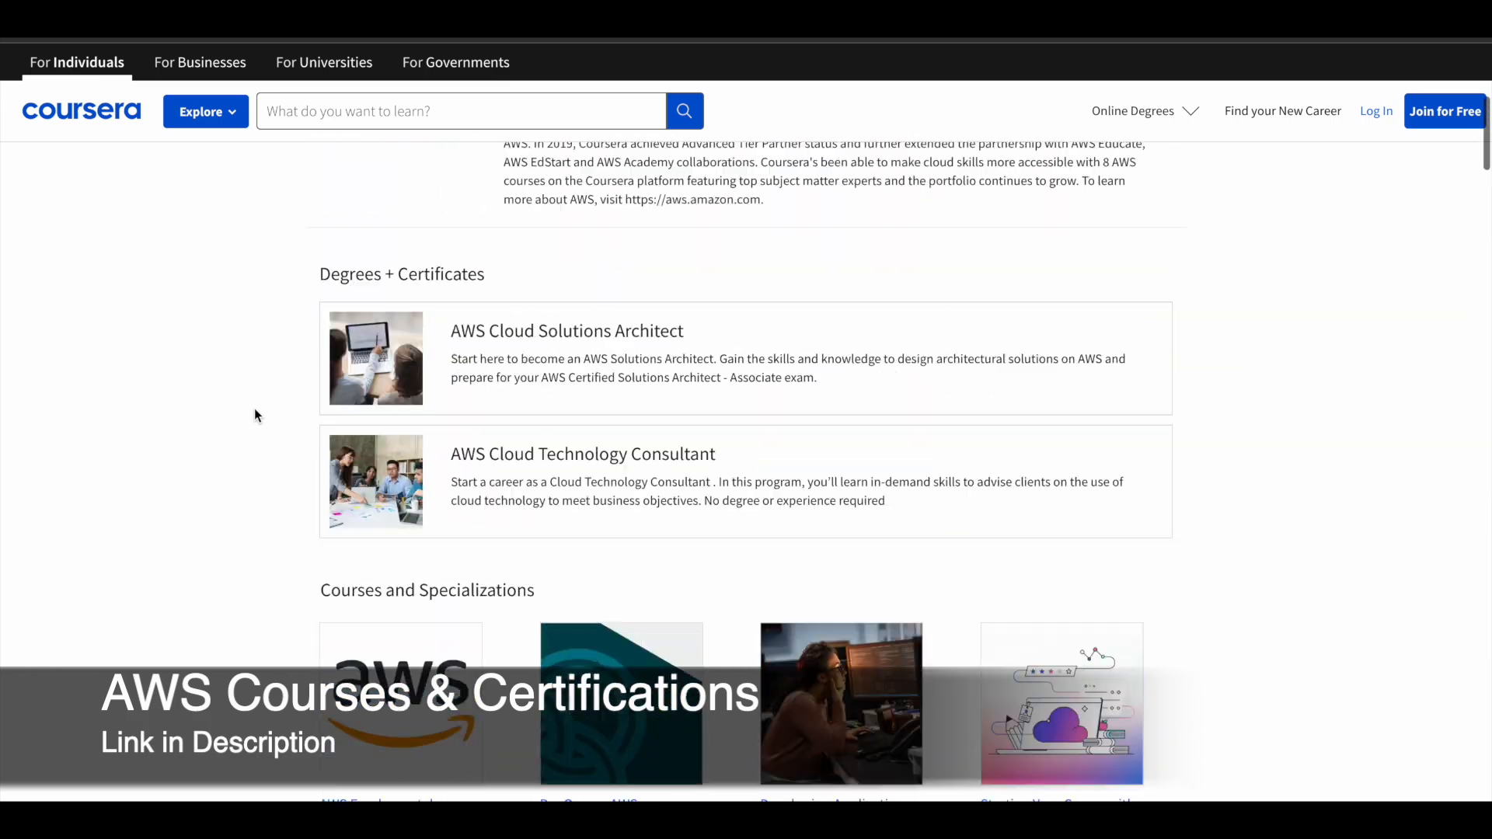
{"action": "scroll", "scroll_direction": "up", "scroll_amount": 3}
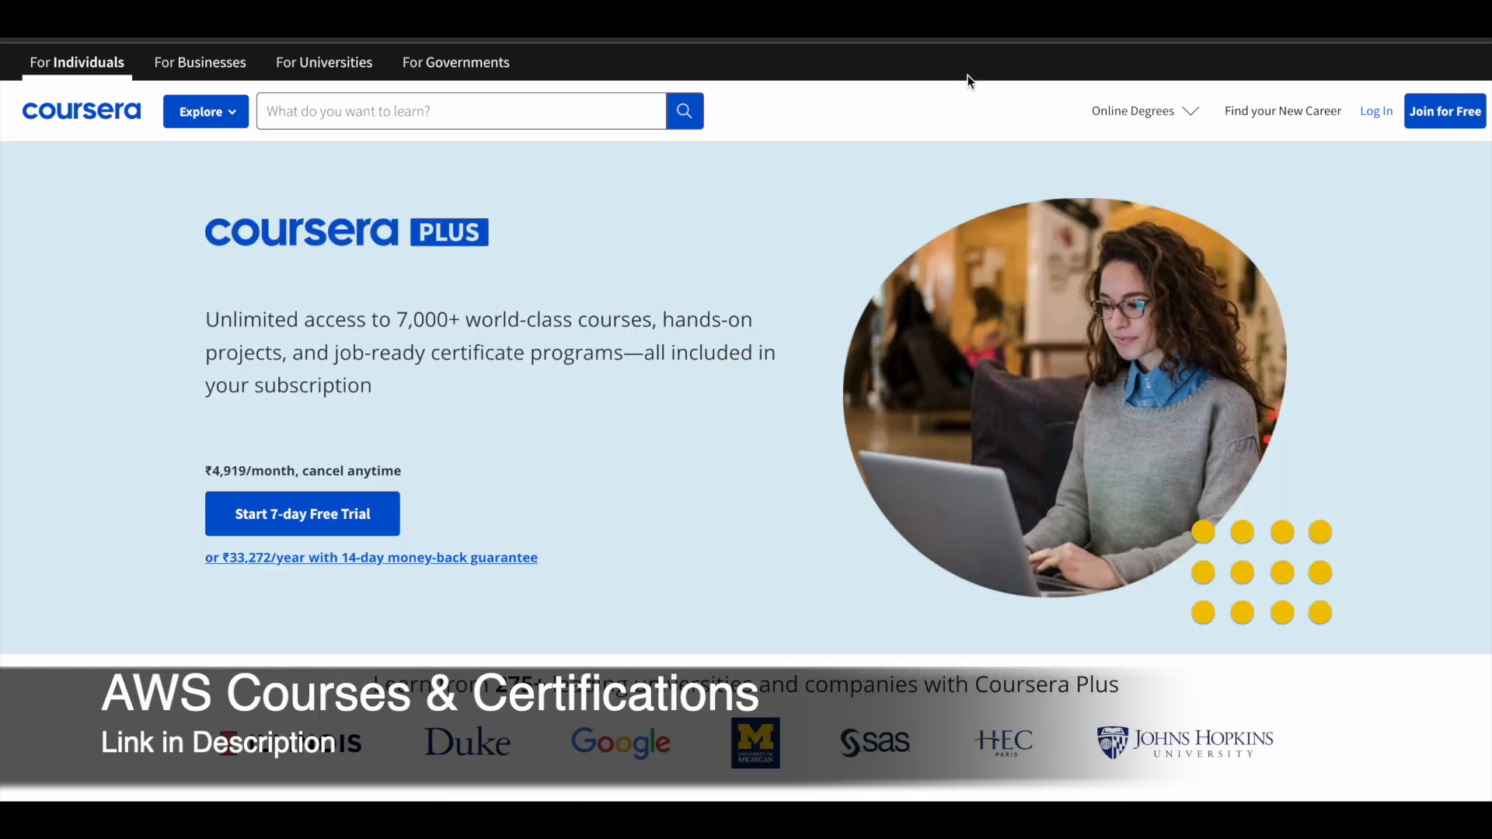
{"action": "mouse_move", "coordinate": [213, 265]}
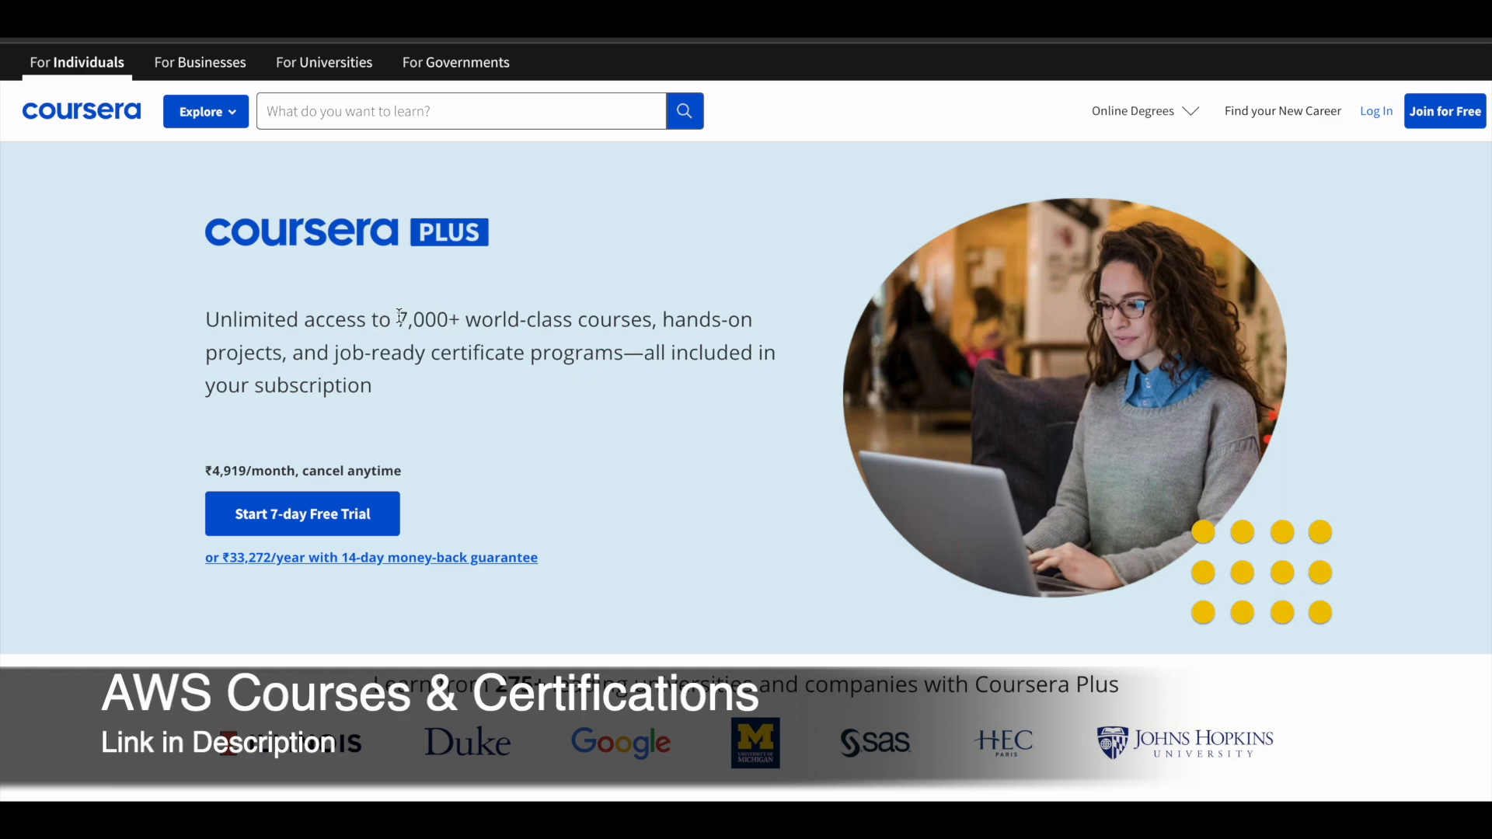
- Highlight the '7,000+ world-class courses' and 'job-ready certificate programs' phrases on Coursera Plus
{"action": "left_click_drag", "start_coordinate": [396, 319], "coordinate": [673, 318]}
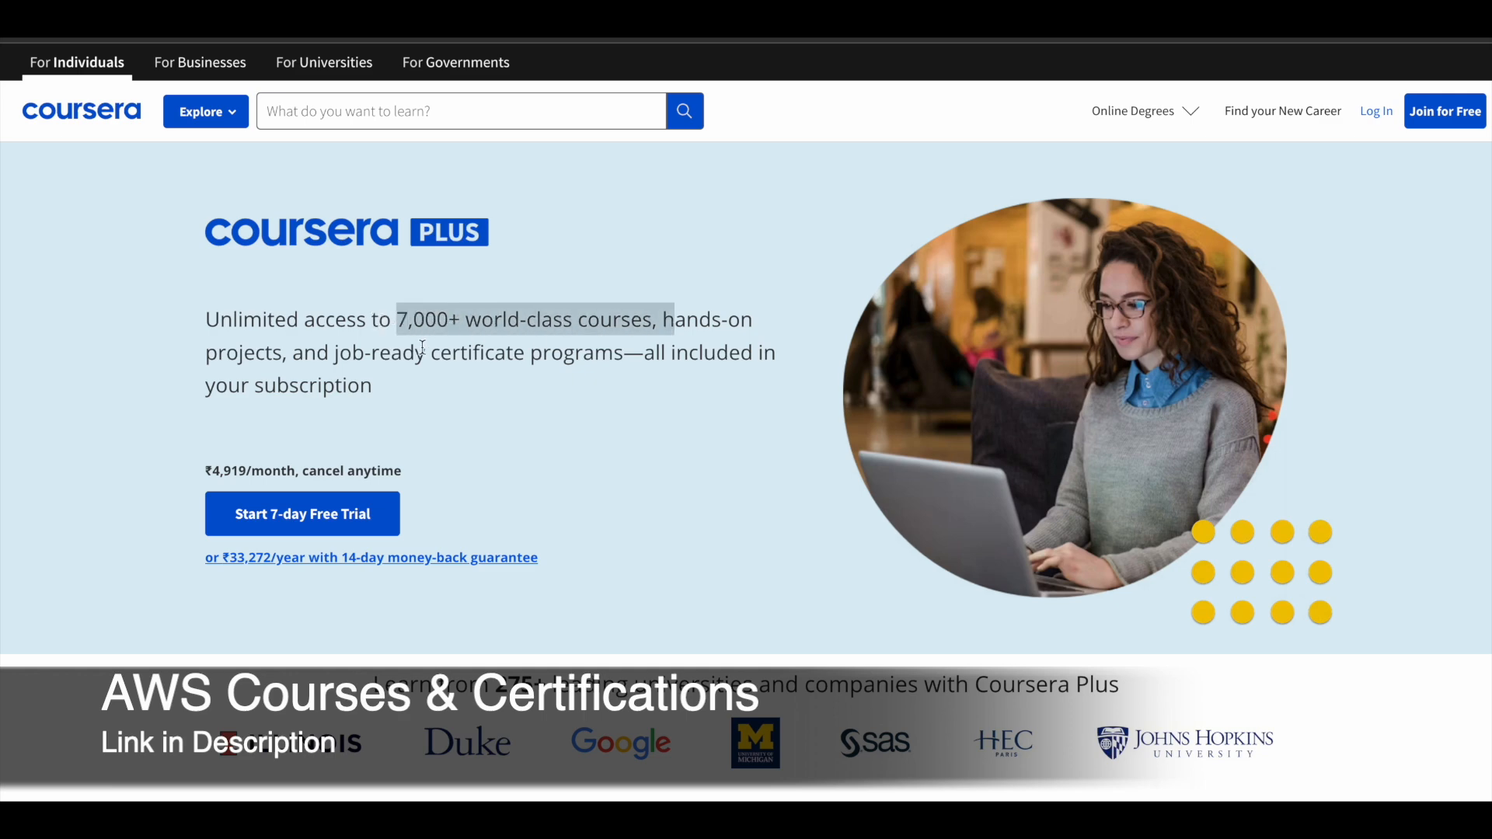
{"action": "left_click_drag", "start_coordinate": [397, 319], "coordinate": [654, 353]}
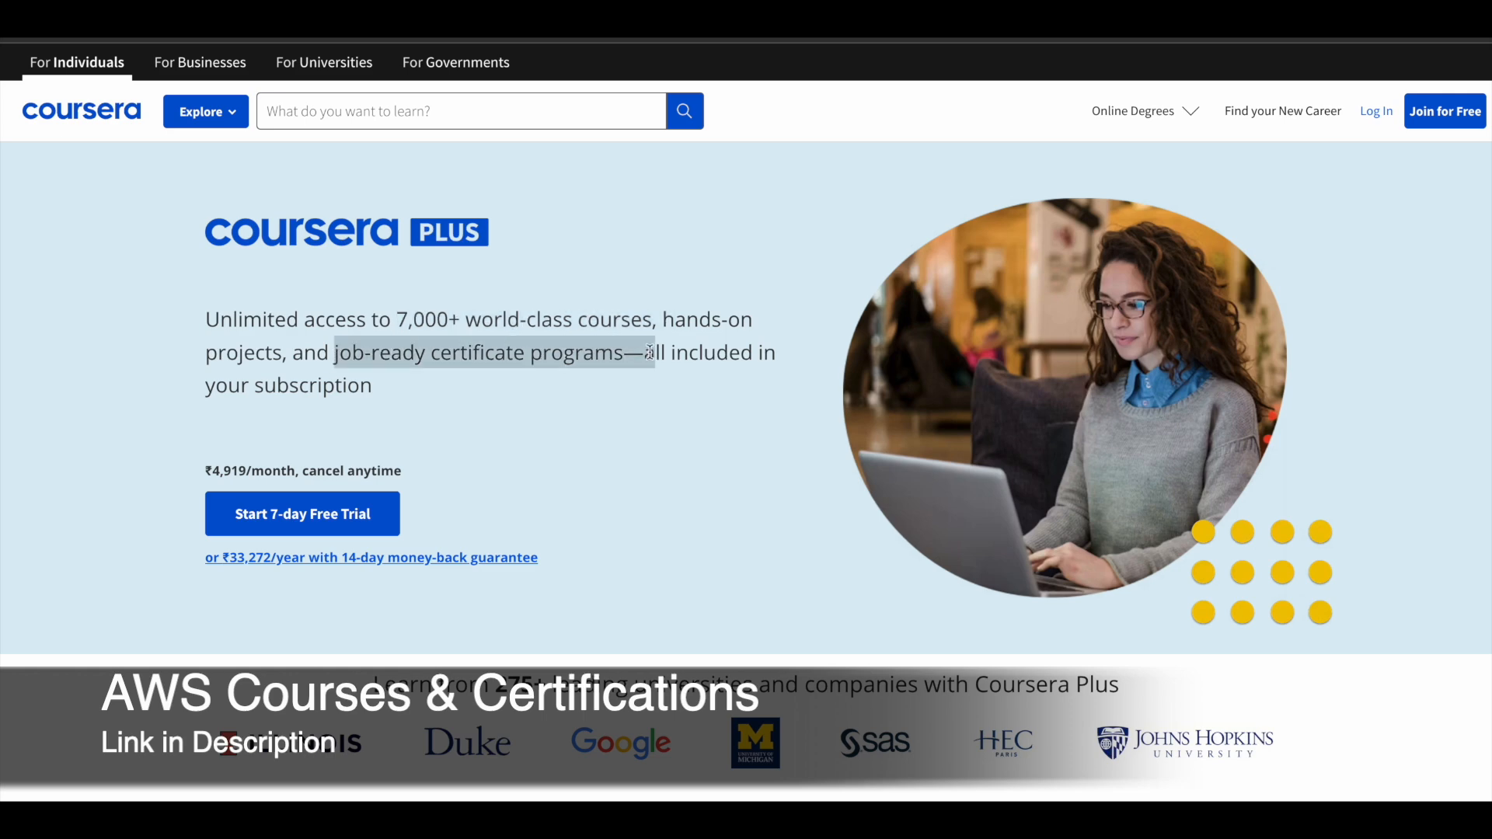
{"action": "mouse_move", "coordinate": [600, 391]}
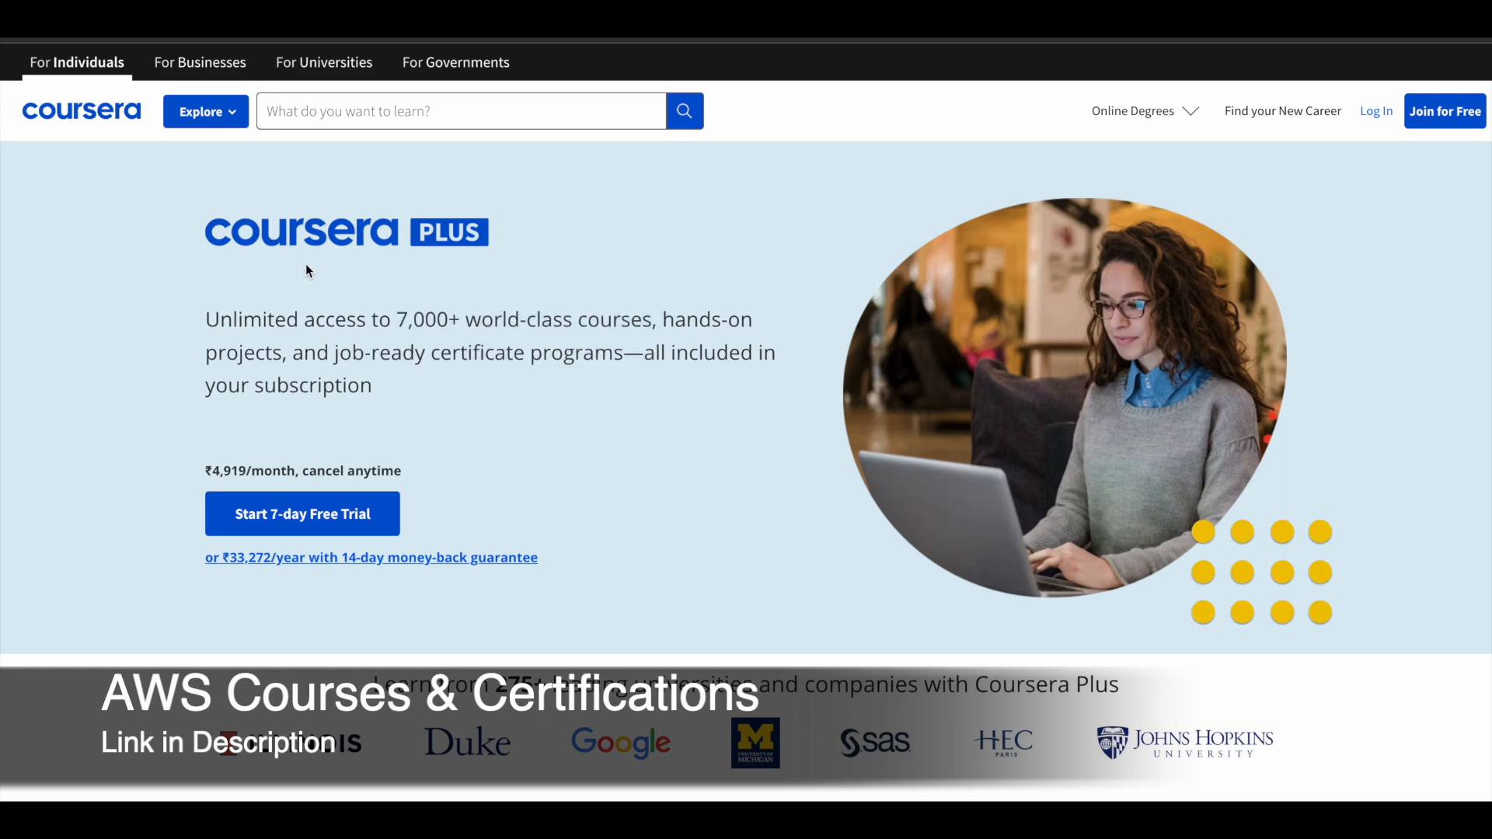
{"action": "mouse_move", "coordinate": [690, 246]}
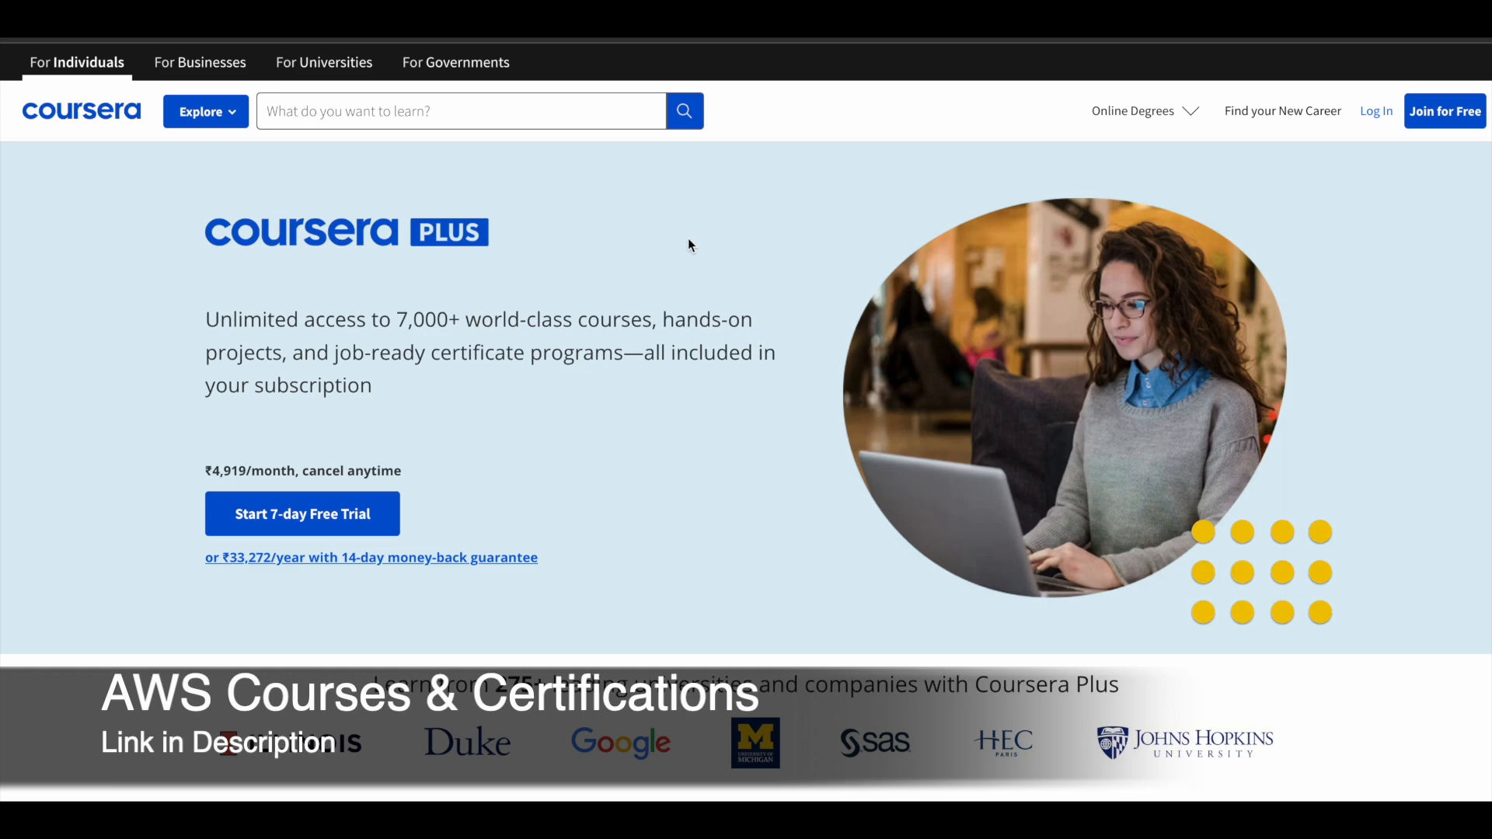
{"action": "mouse_move", "coordinate": [688, 250]}
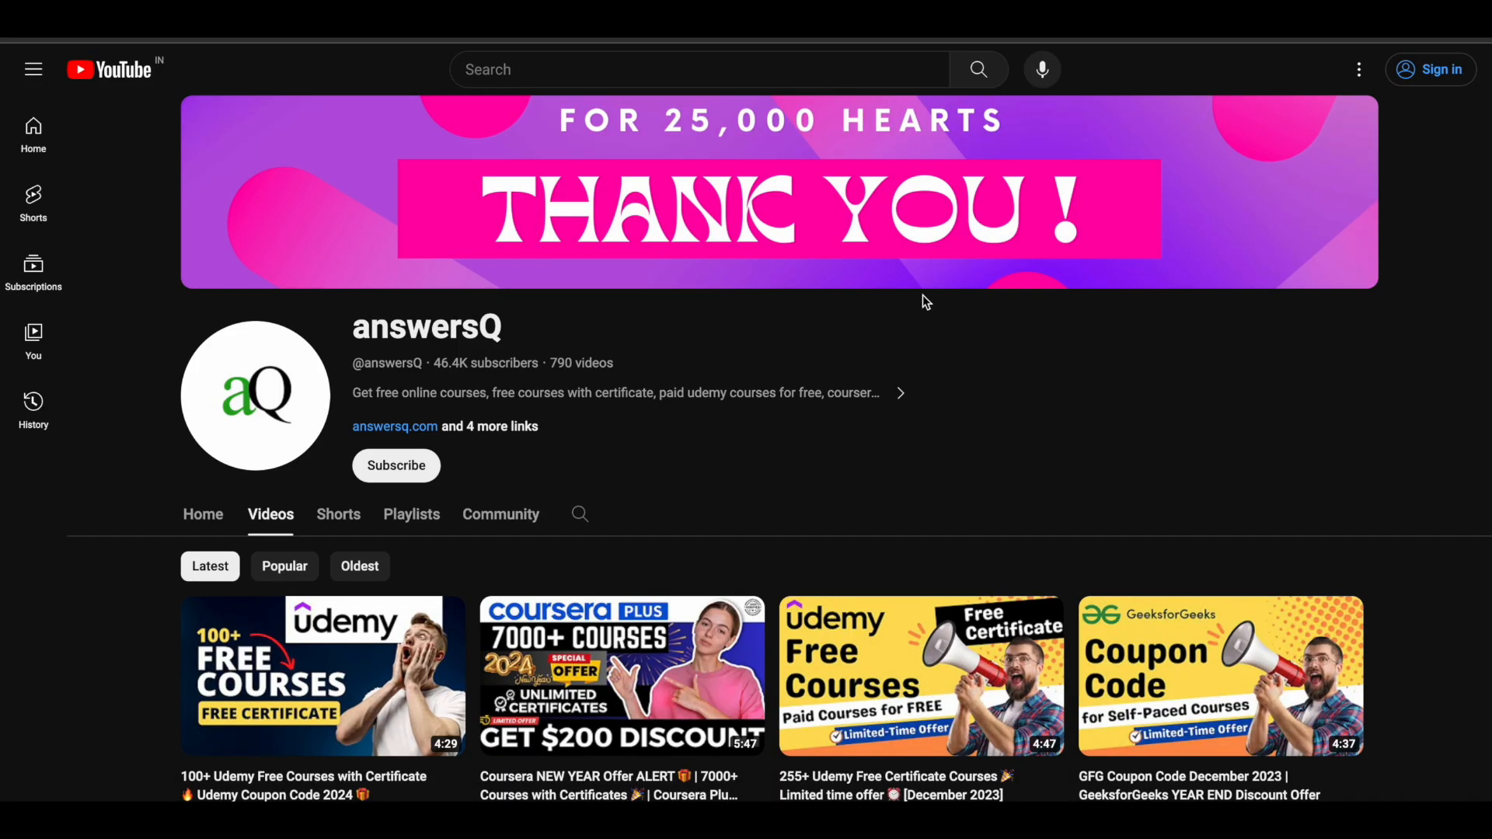
{"action": "mouse_move", "coordinate": [931, 316]}
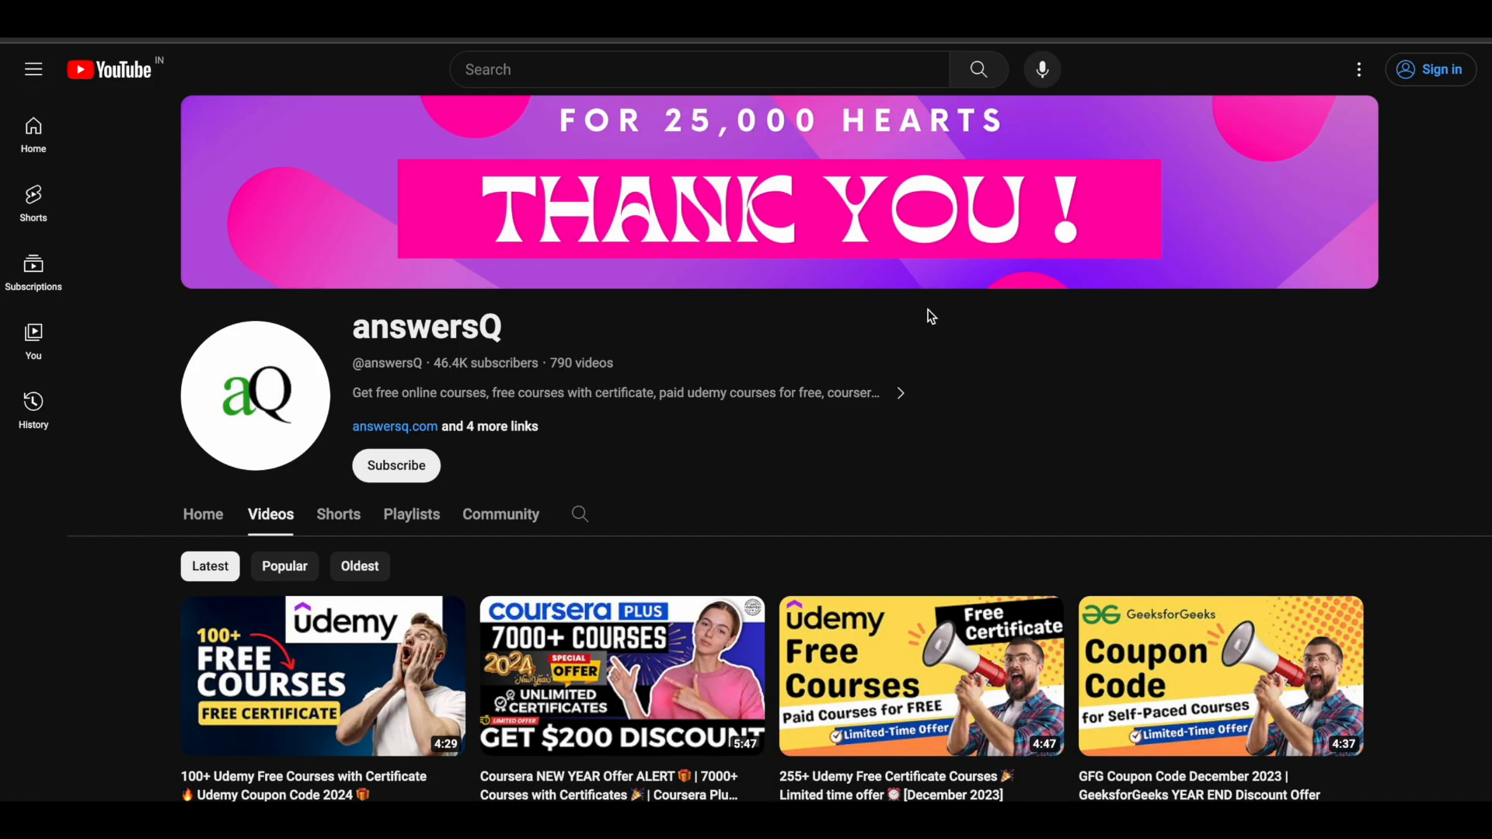
{"action": "mouse_move", "coordinate": [743, 455]}
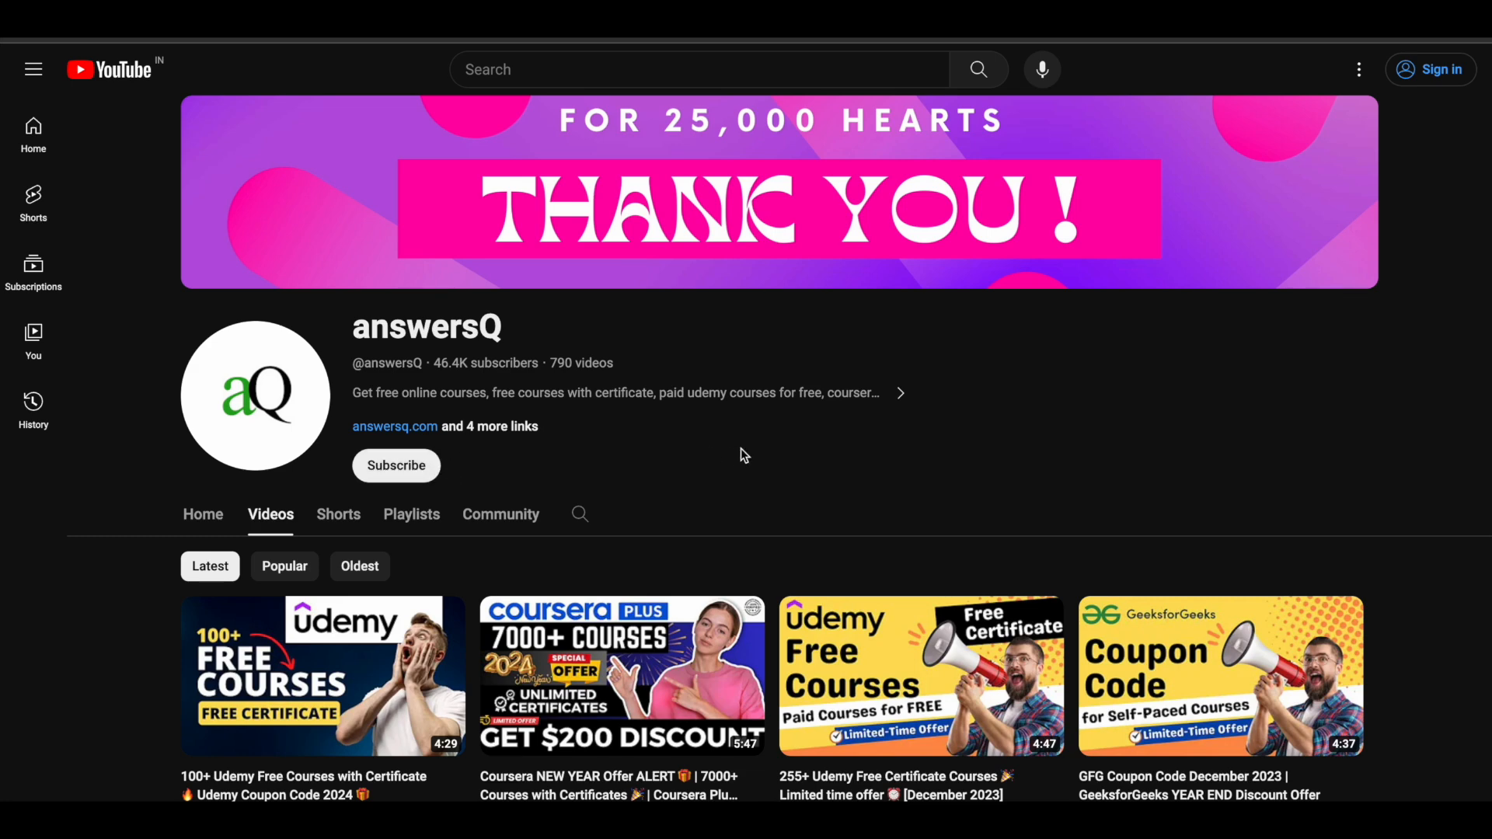